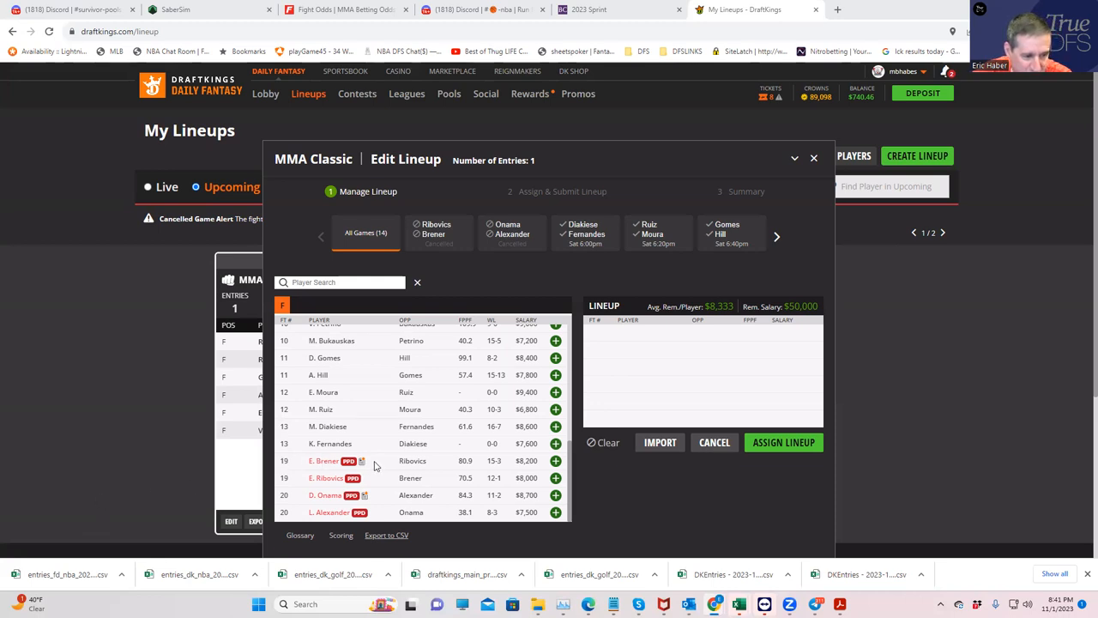
pyautogui.moveTo(395, 467)
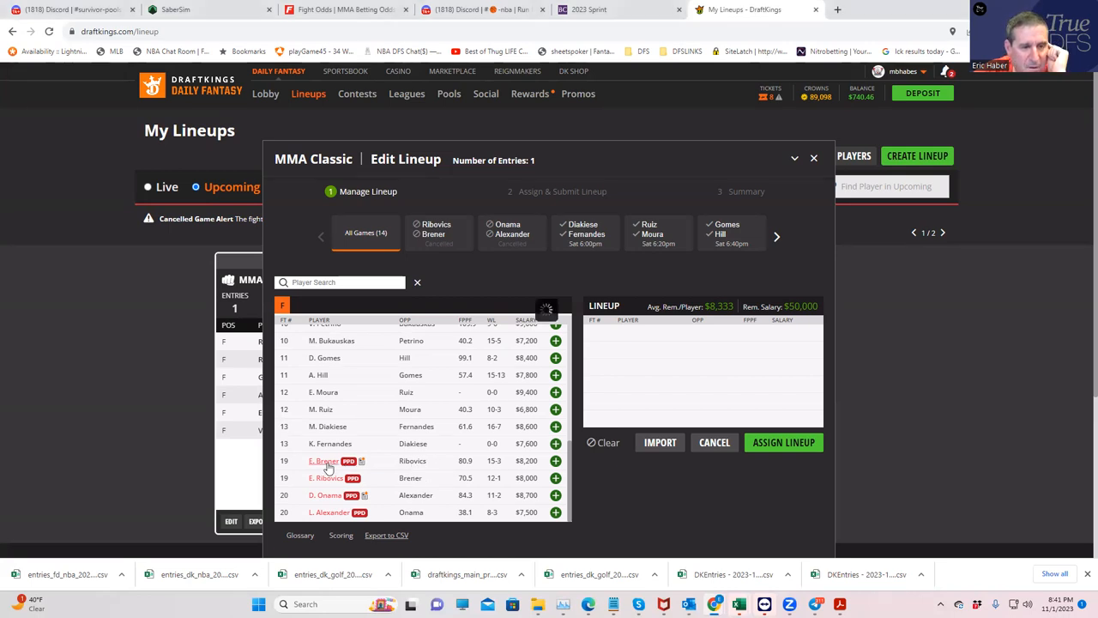
# Step: Review Elves Brener's player card and the FightOdds table, then add E. Brener to the lineup
pyautogui.click(323, 460)
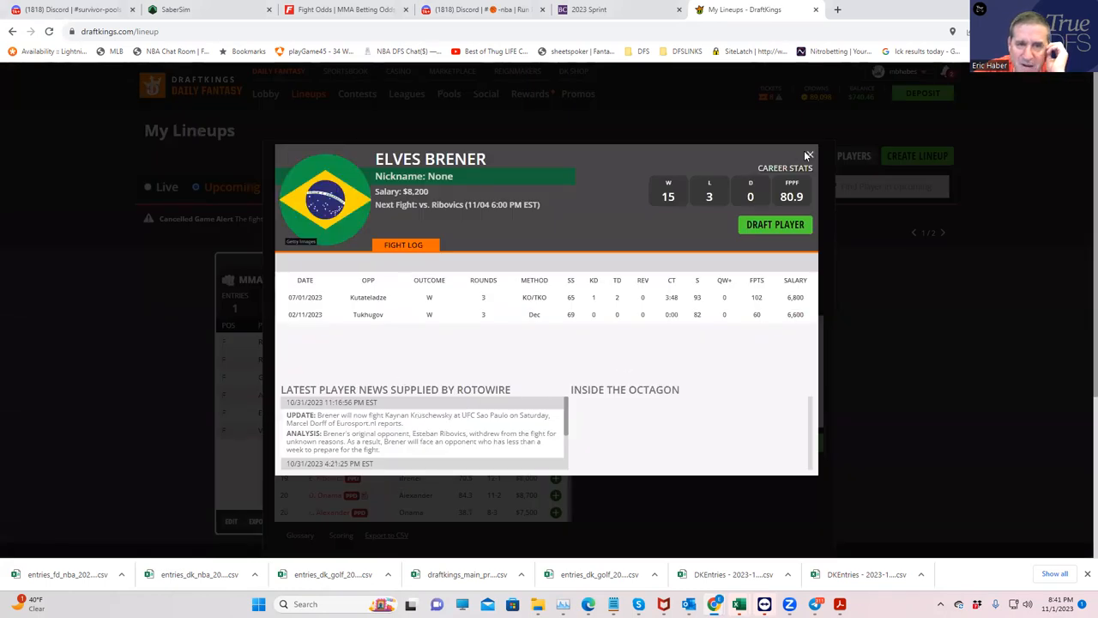
pyautogui.click(808, 155)
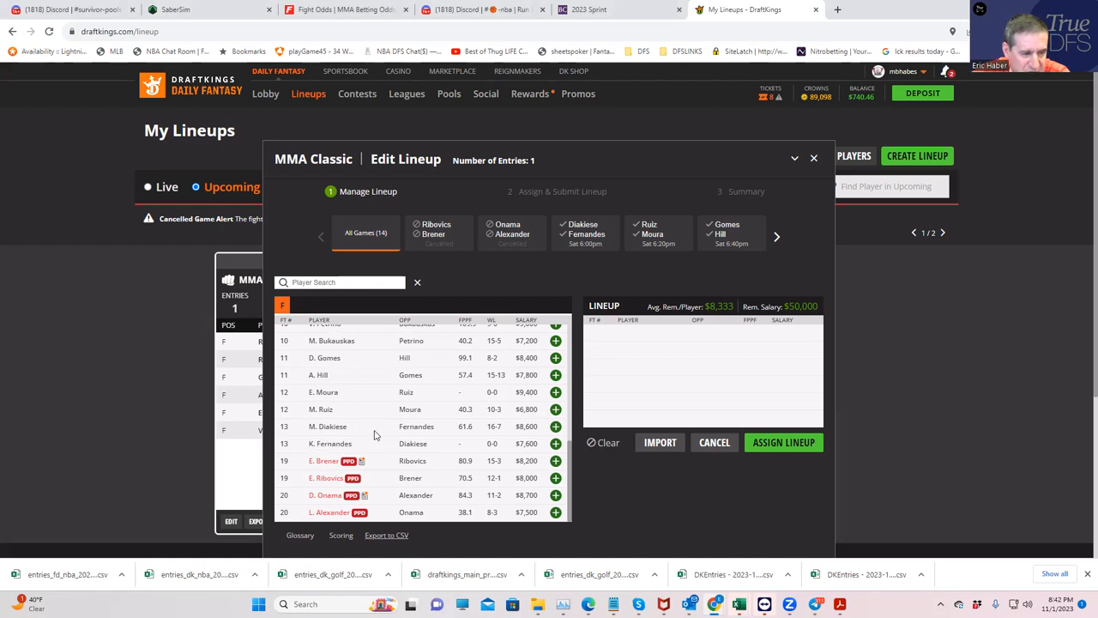
pyautogui.moveTo(309, 453)
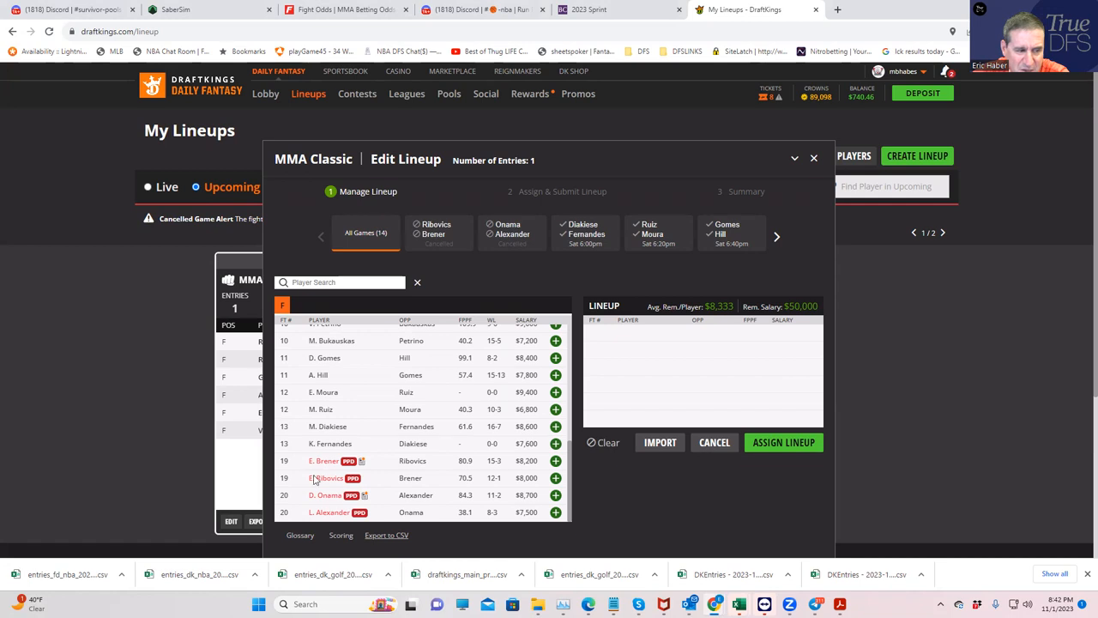
pyautogui.moveTo(322, 511)
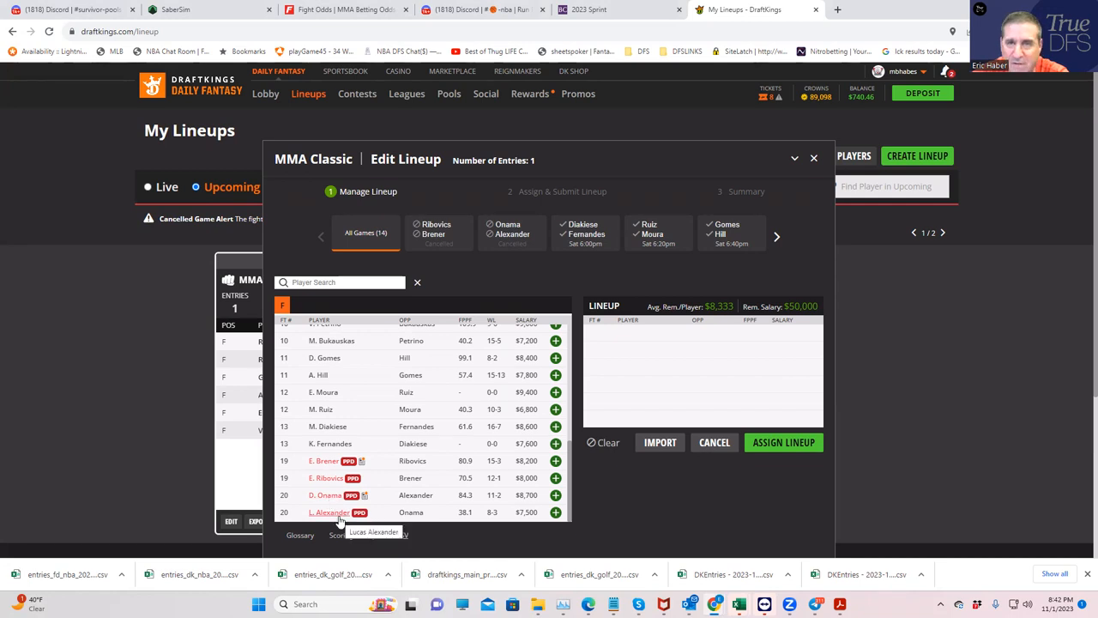
pyautogui.moveTo(326, 460)
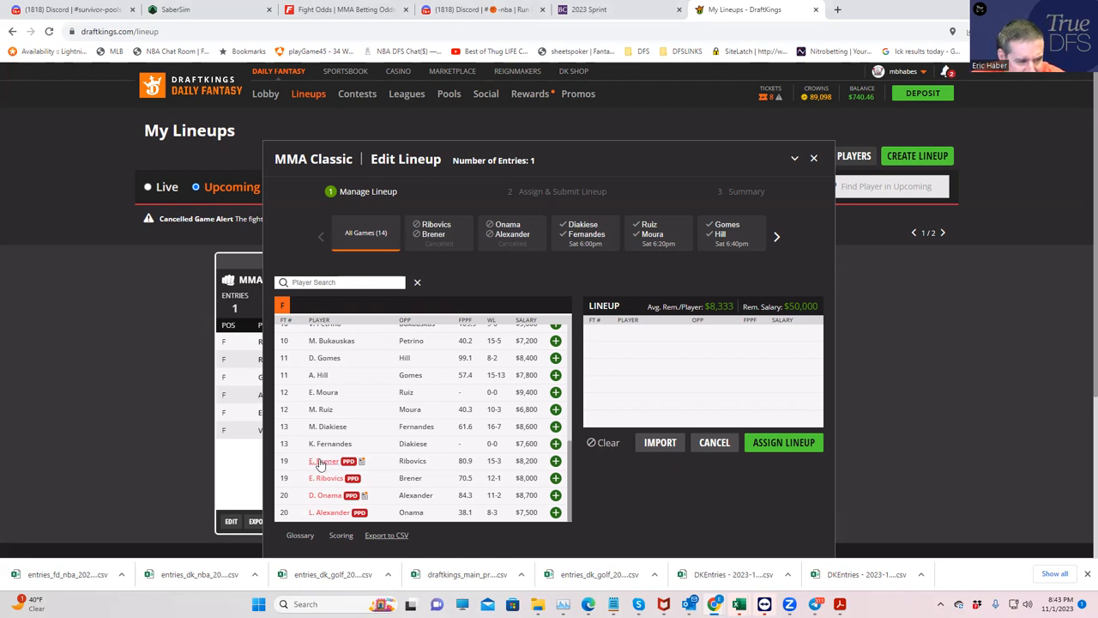
pyautogui.moveTo(321, 460)
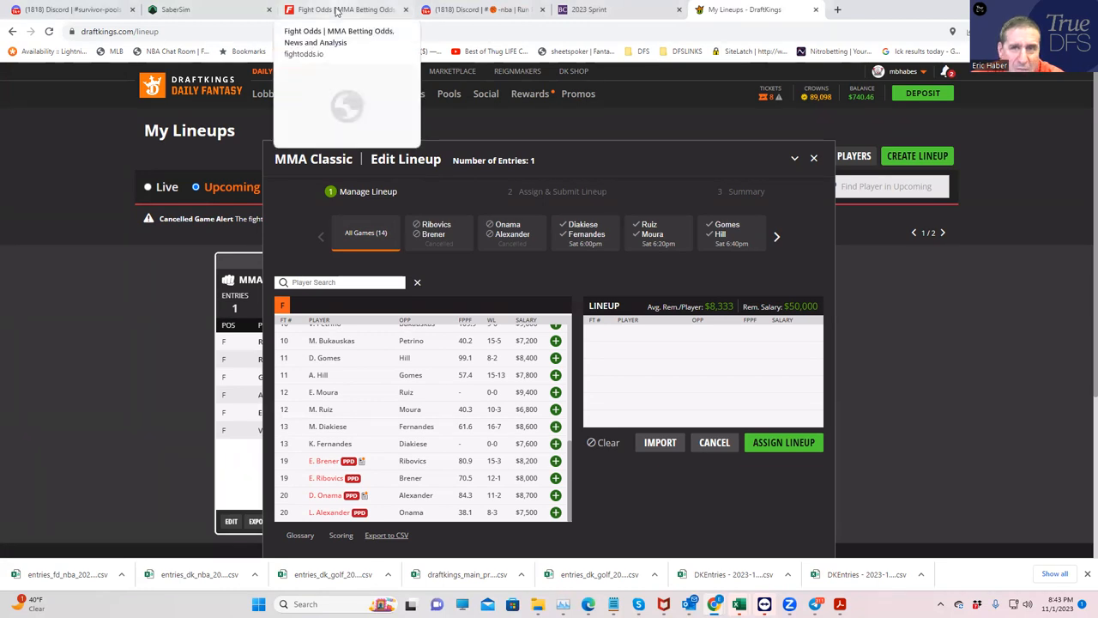
pyautogui.click(343, 10)
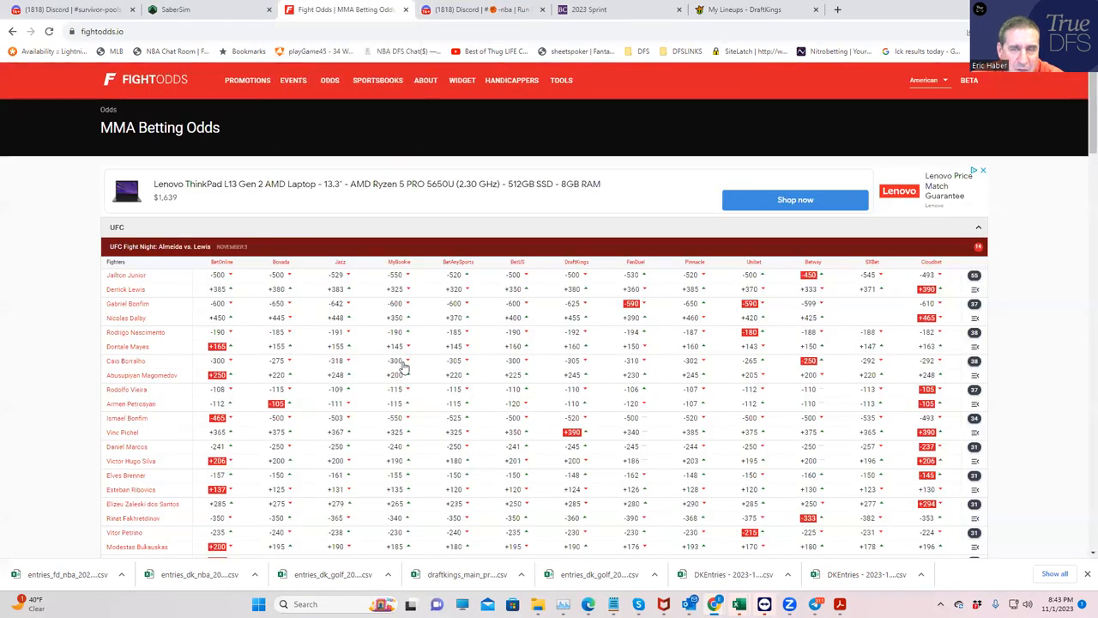
pyautogui.scroll(-3)
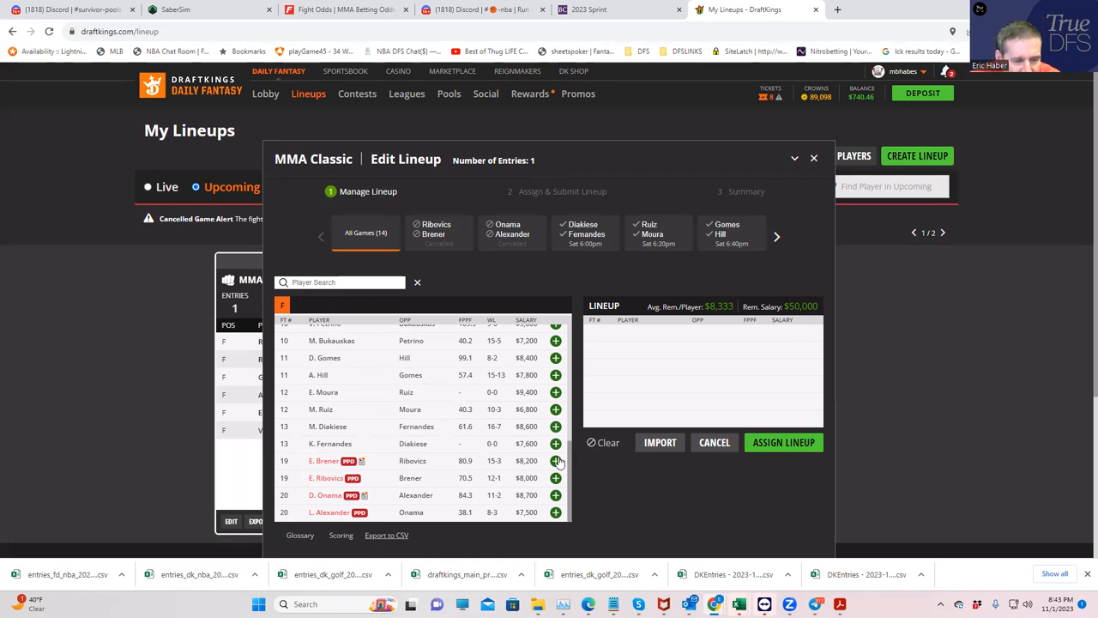
pyautogui.click(556, 460)
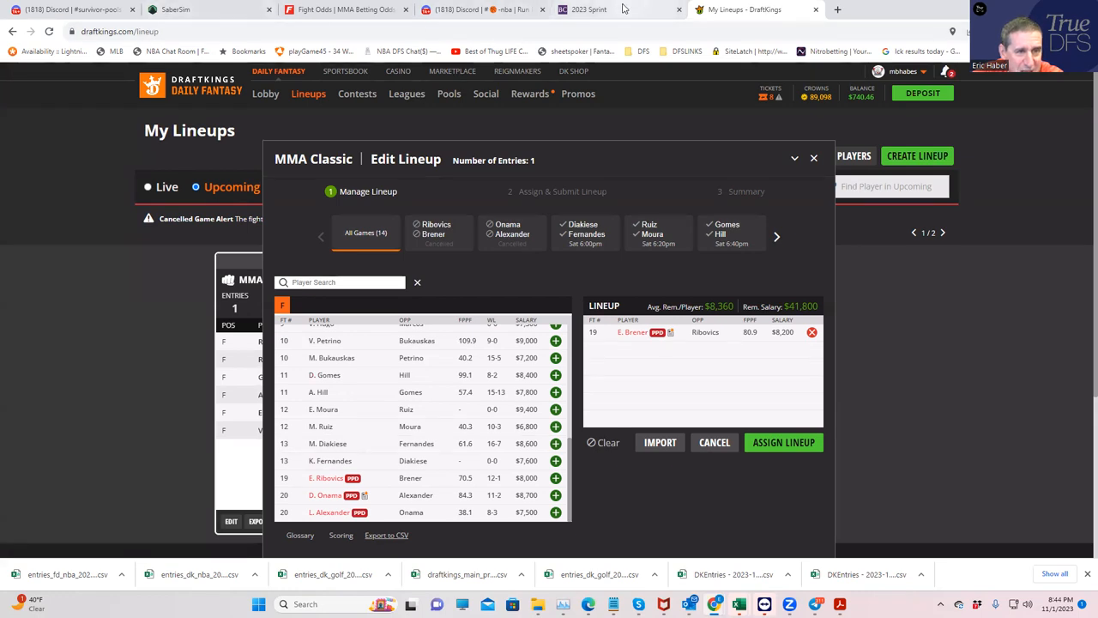
pyautogui.moveTo(470, 12)
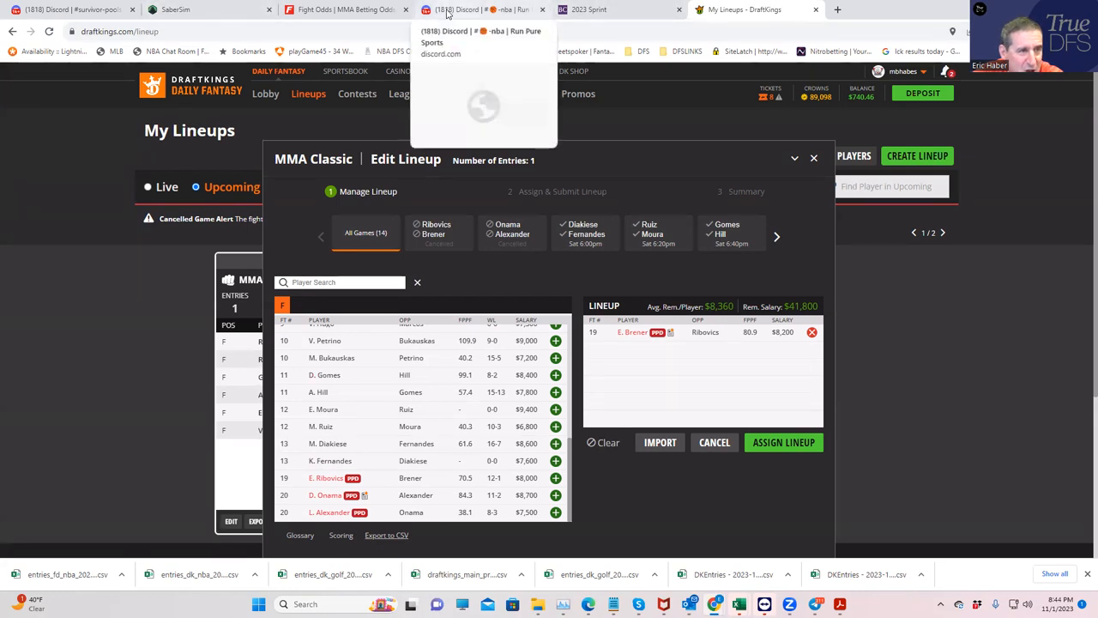
# Step: Switch to the FightOdds.io moneyline table for the UFC Fight Night card
pyautogui.click(344, 10)
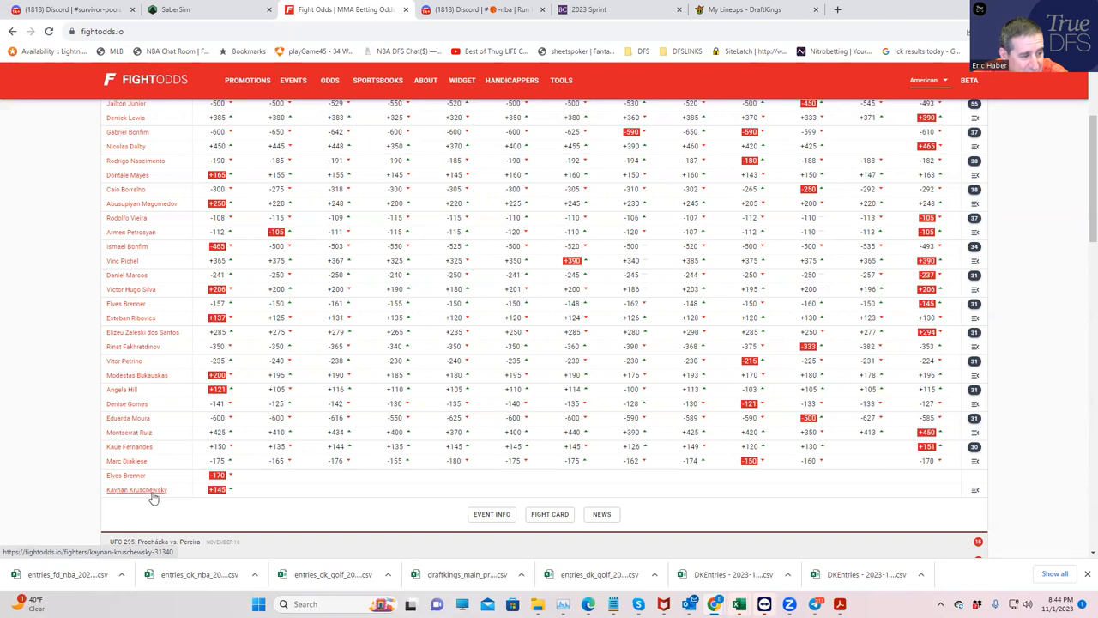
pyautogui.moveTo(244, 491)
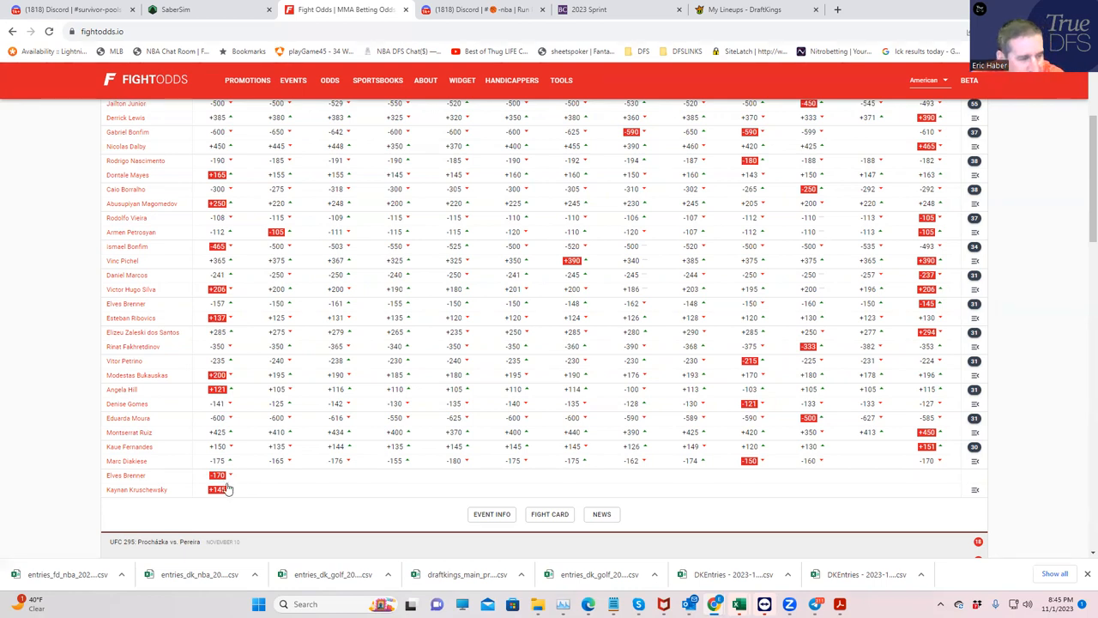
pyautogui.moveTo(144, 458)
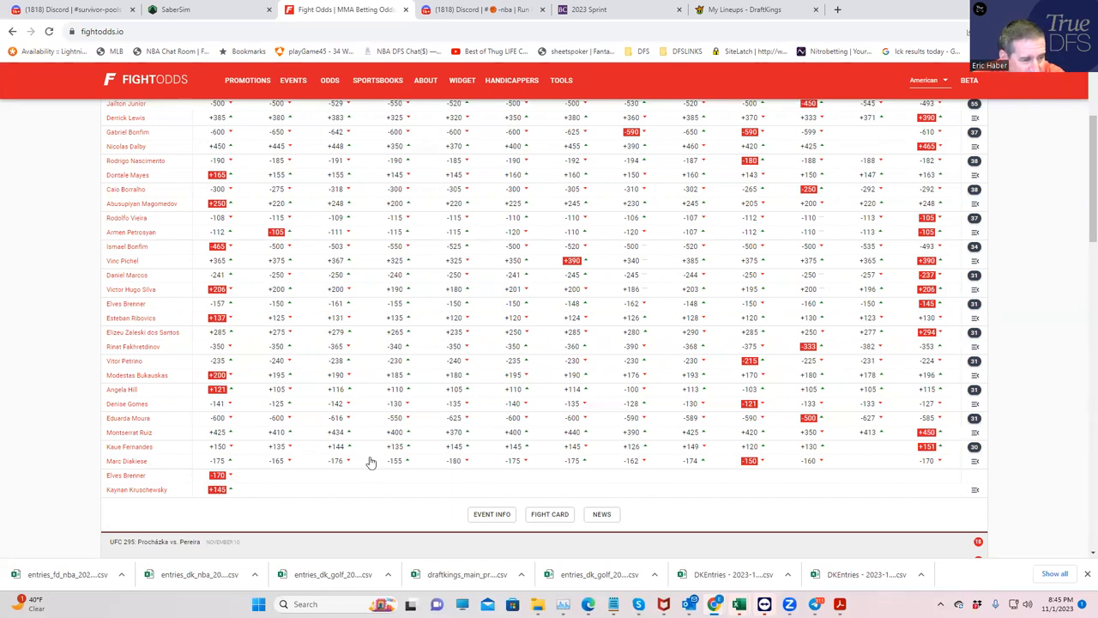
pyautogui.moveTo(820, 474)
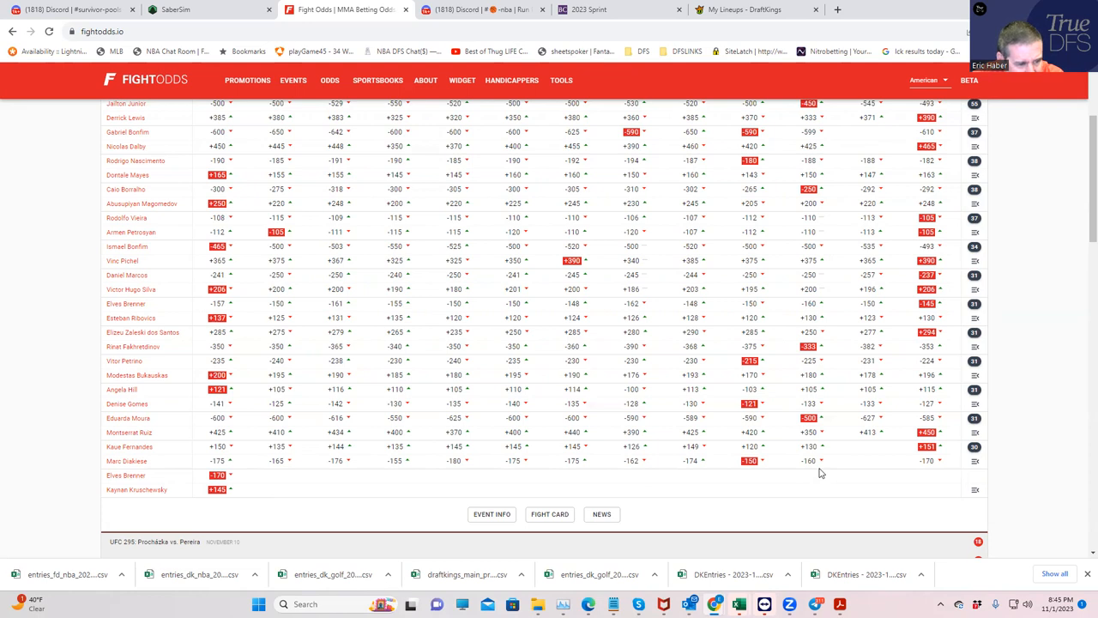
pyautogui.moveTo(237, 457)
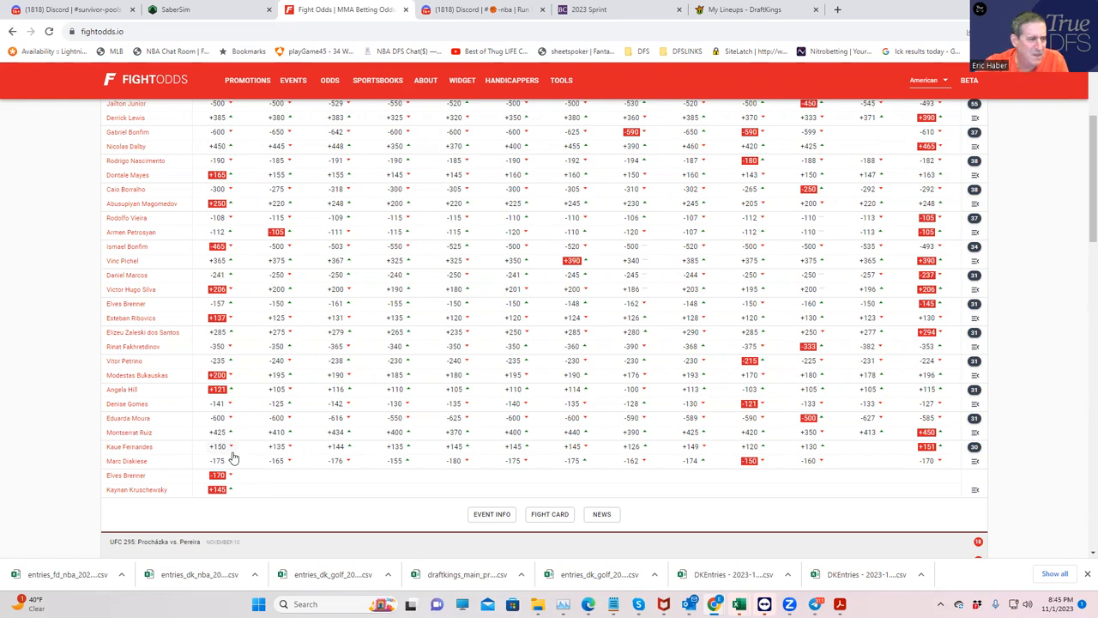
pyautogui.moveTo(466, 468)
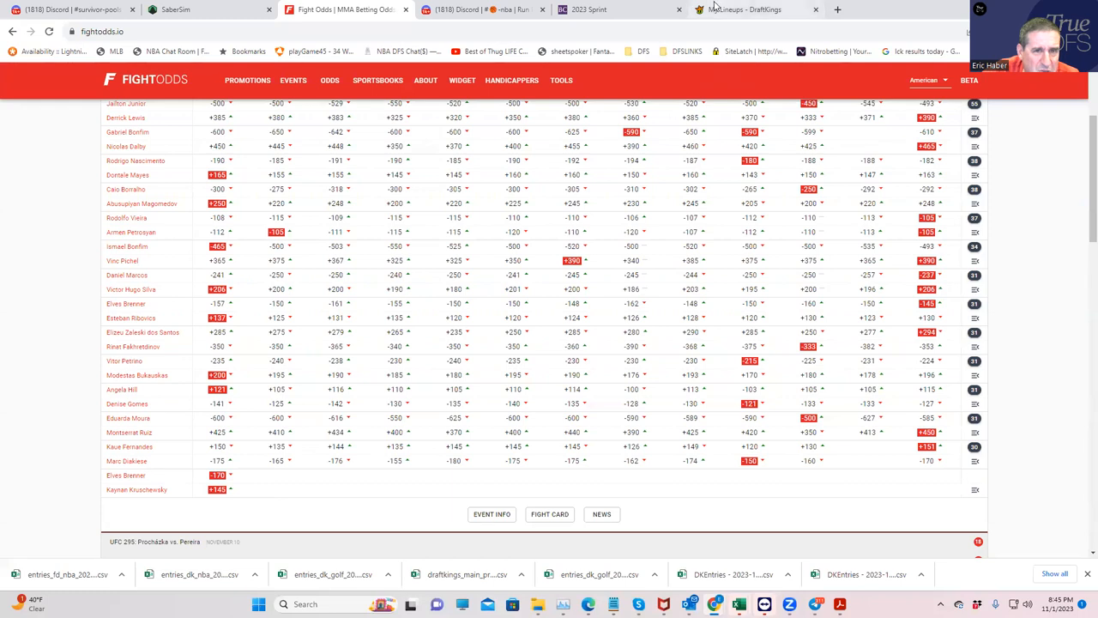
# Step: Return to the DraftKings lineup editor with E. Brener as the only pick
pyautogui.click(735, 10)
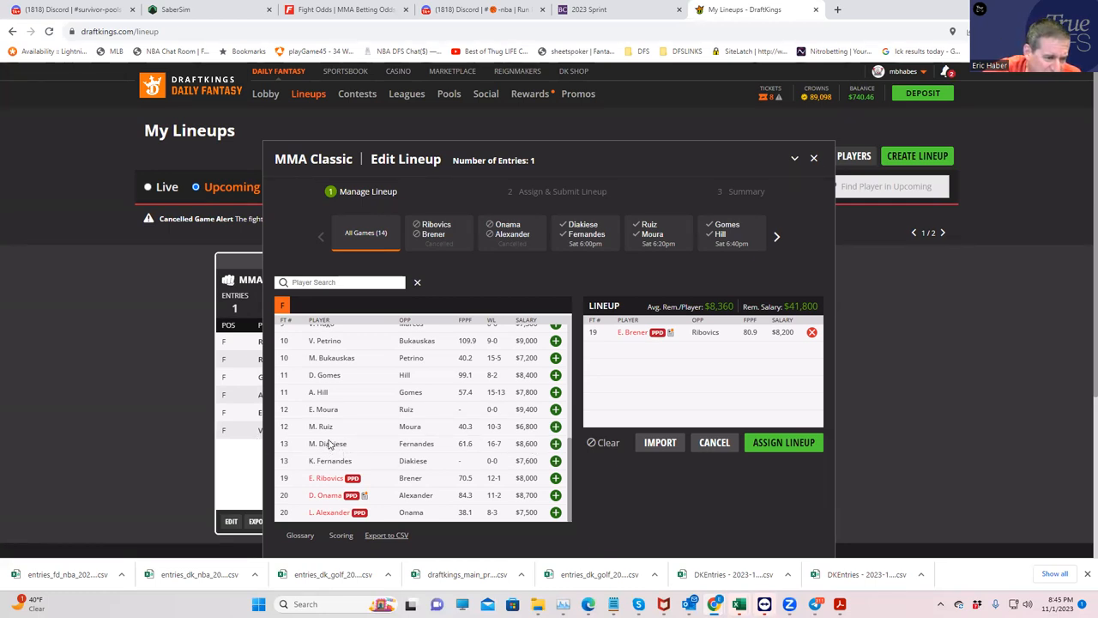
pyautogui.moveTo(329, 443)
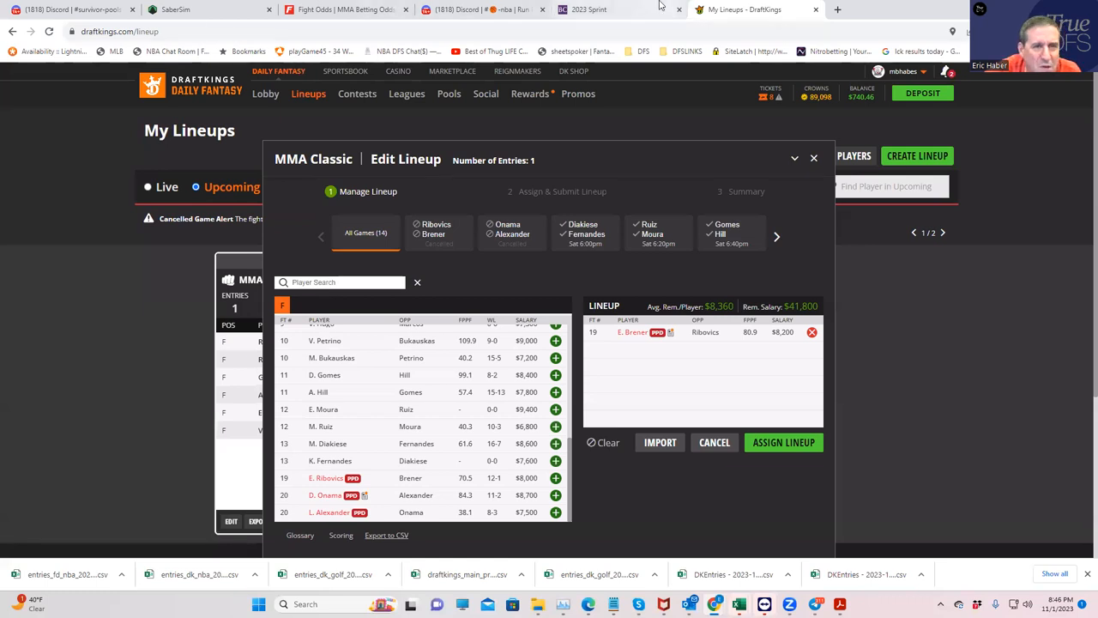
# Step: Go back to FightOdds.io to view the Fernandes vs Diakiese prop odds
pyautogui.click(346, 10)
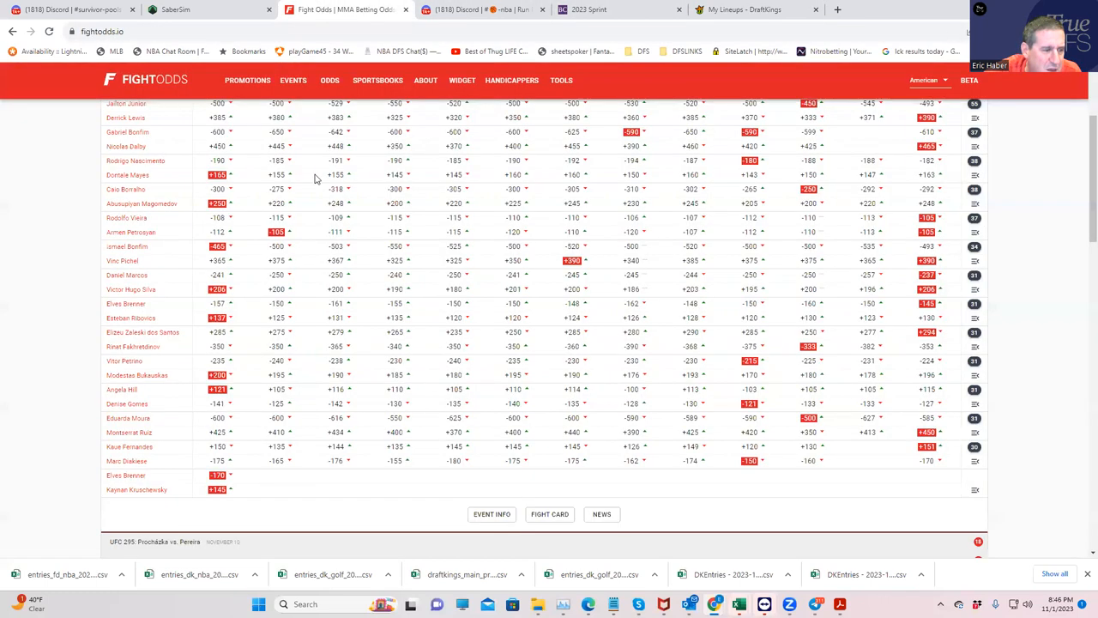
pyautogui.moveTo(875, 439)
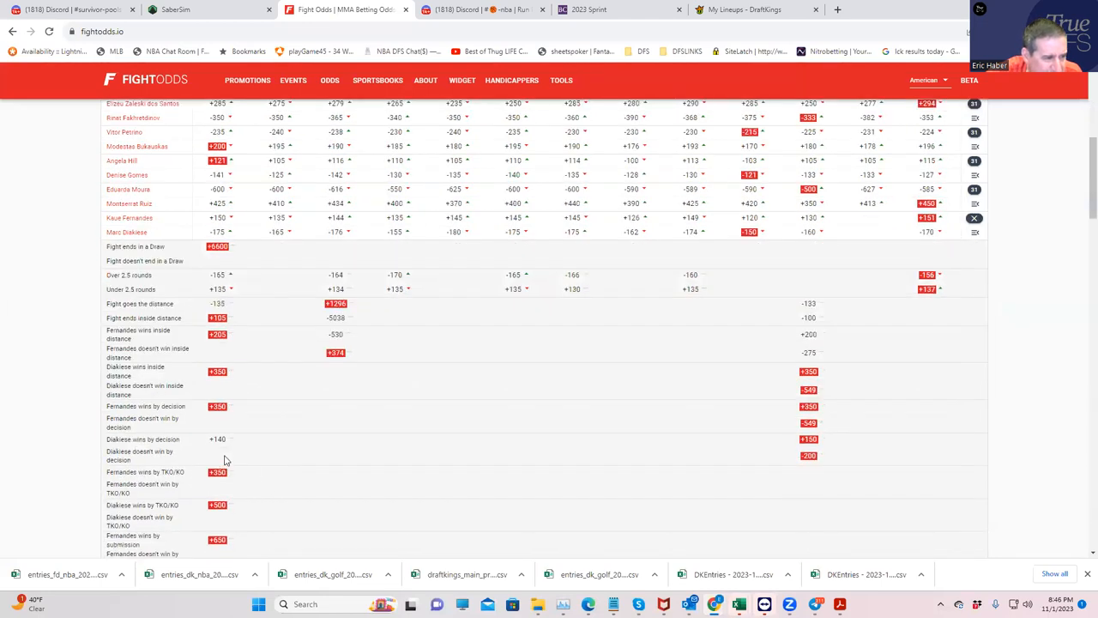
pyautogui.moveTo(803, 402)
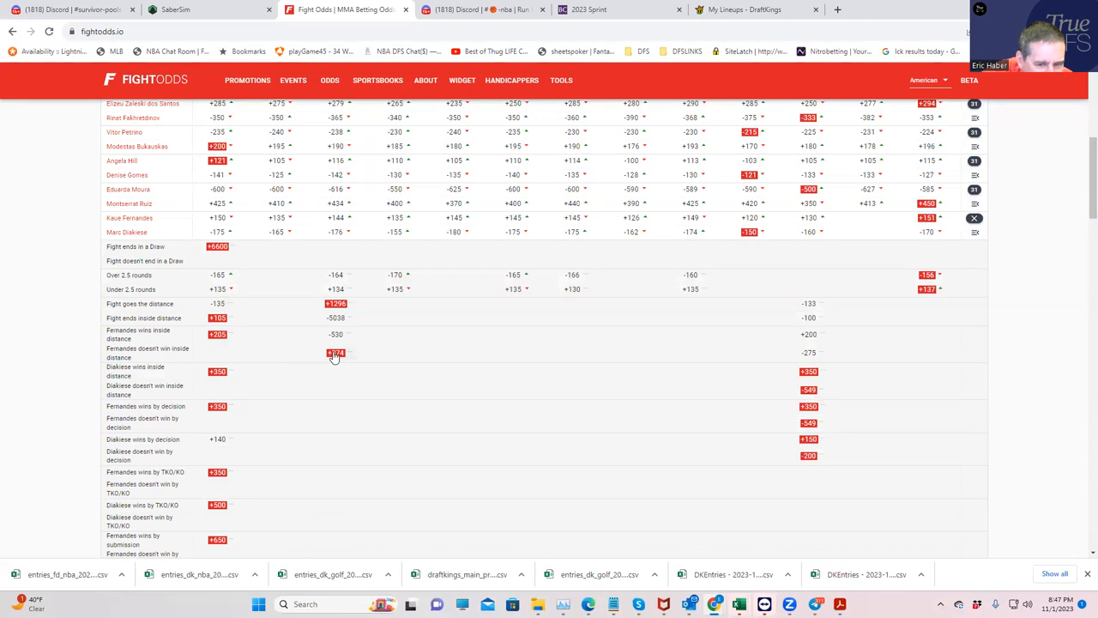
pyautogui.moveTo(800, 362)
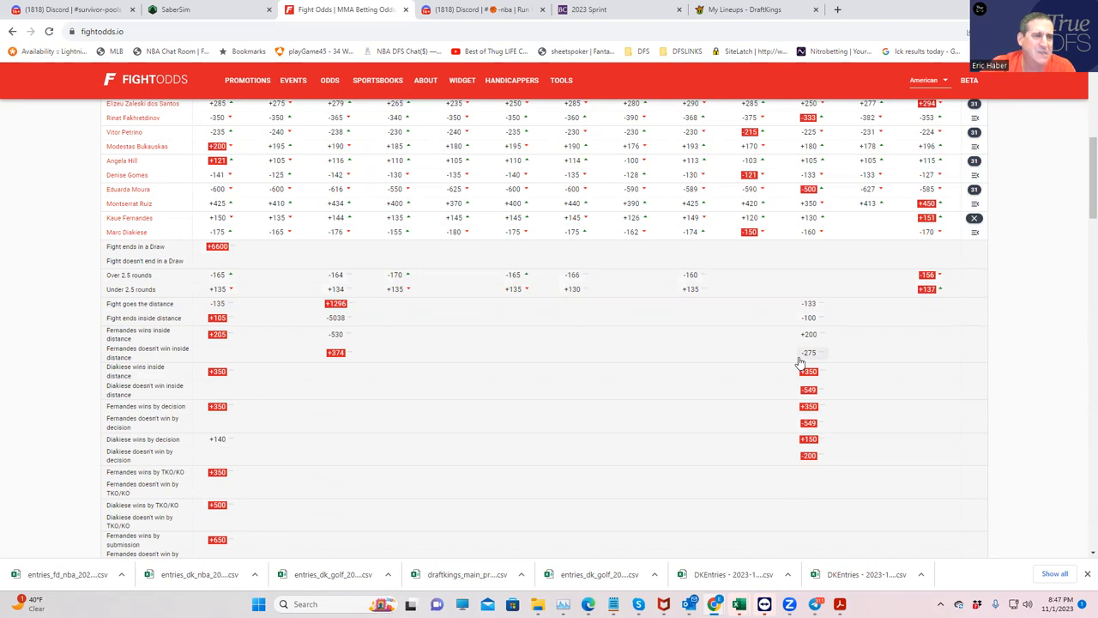
pyautogui.click(752, 10)
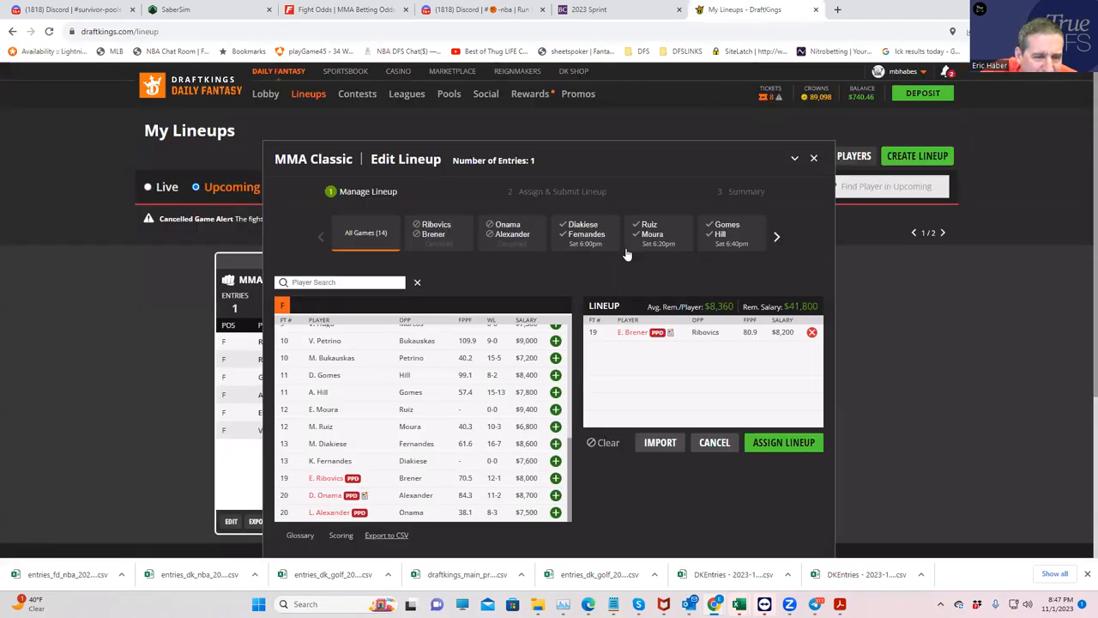
pyautogui.moveTo(526, 455)
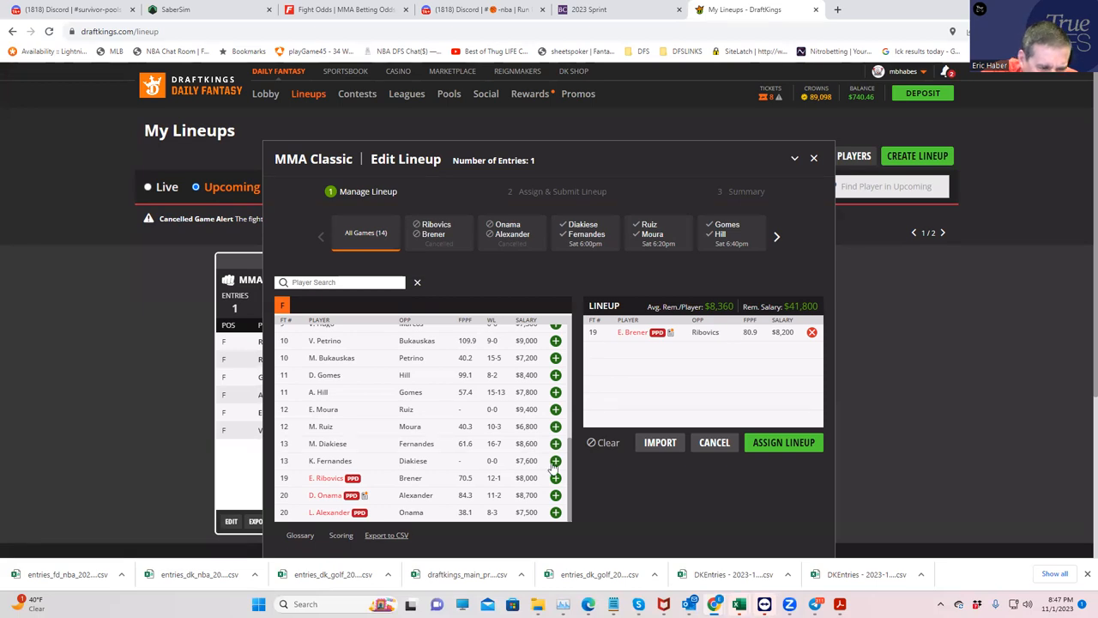
pyautogui.click(557, 460)
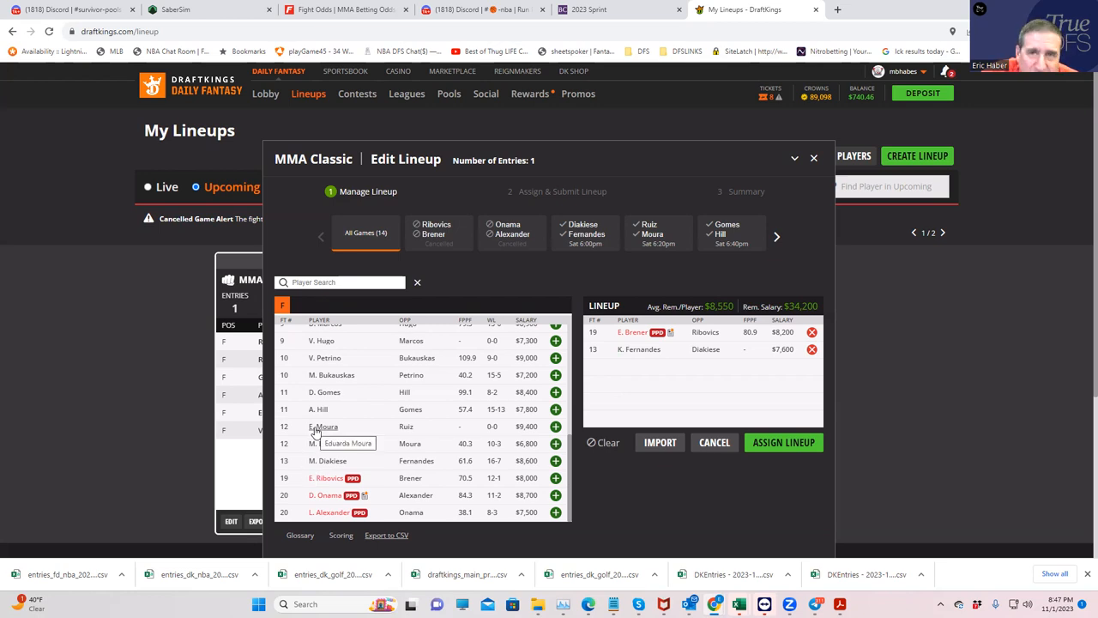
pyautogui.moveTo(635, 15)
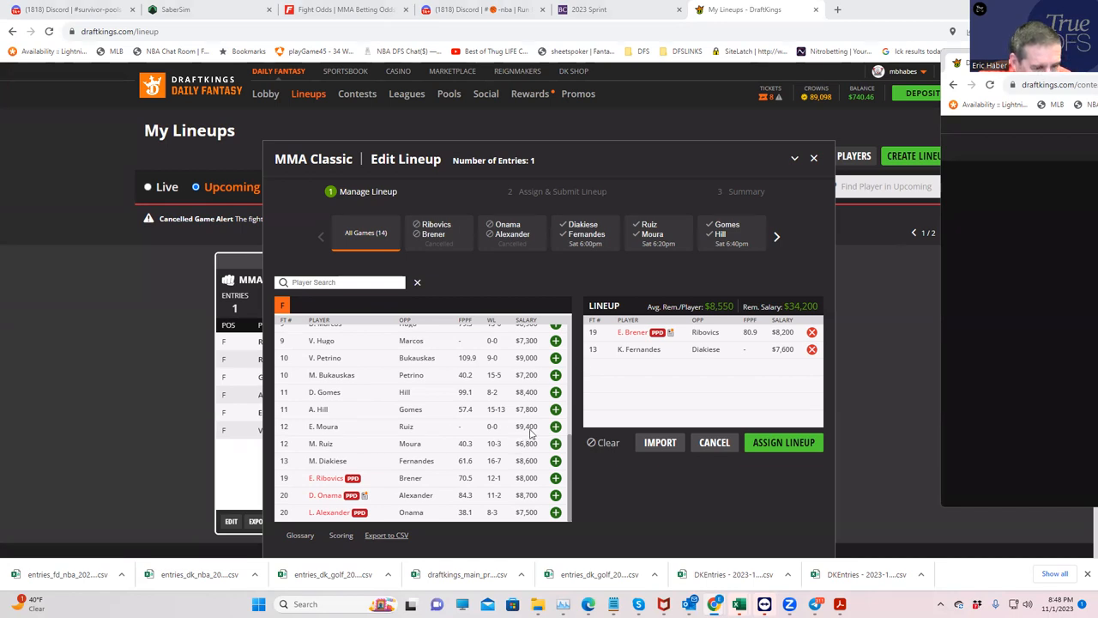
pyautogui.click(556, 425)
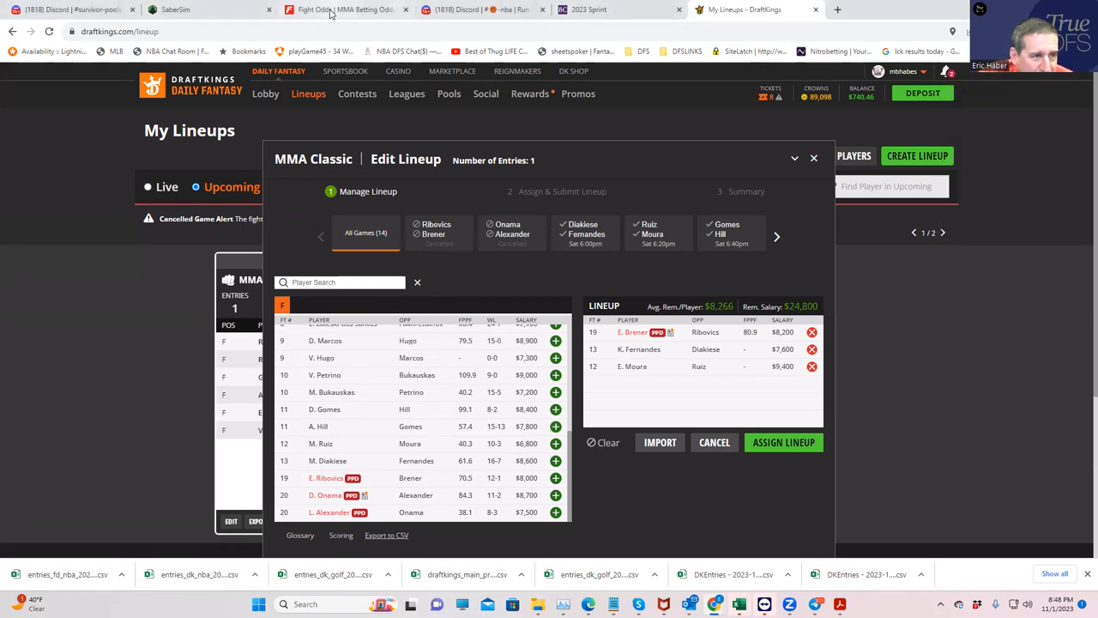
pyautogui.click(344, 10)
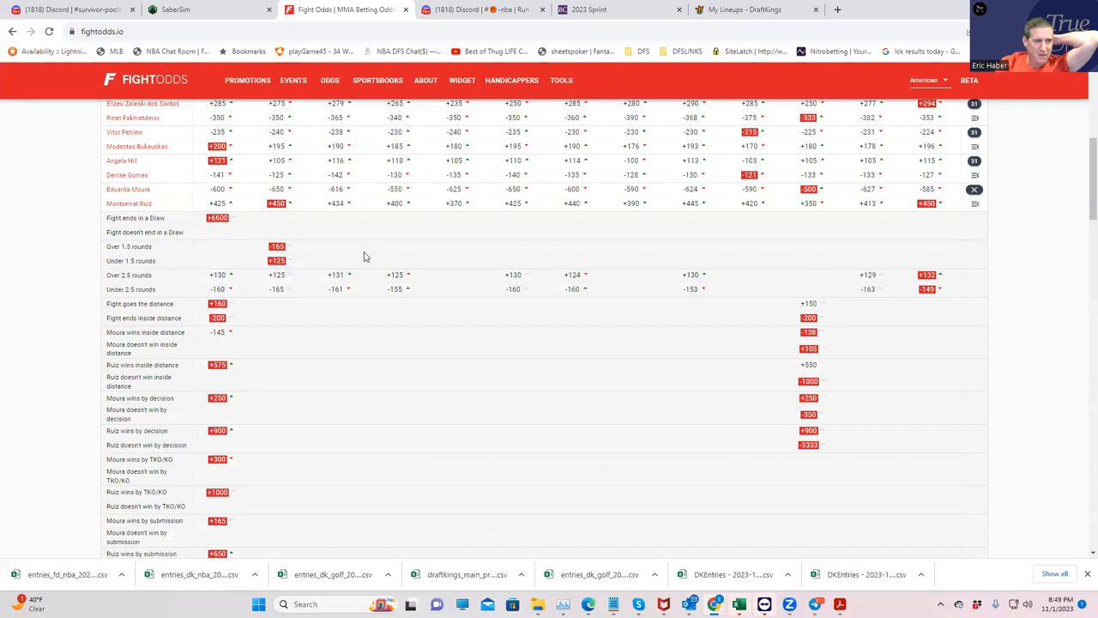
pyautogui.moveTo(556, 191)
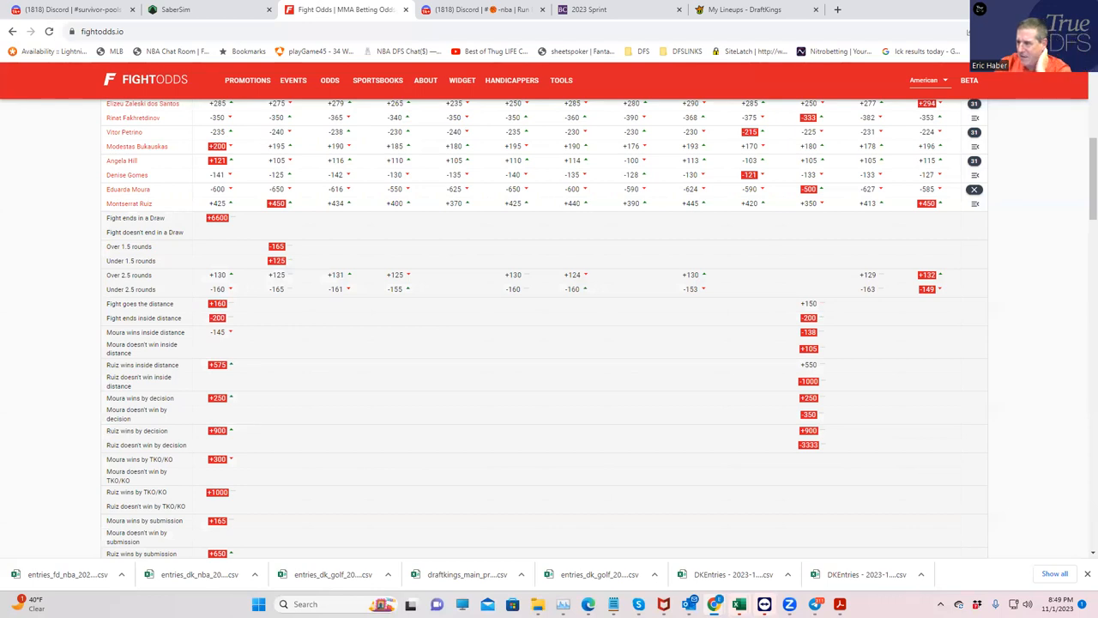
pyautogui.moveTo(158, 261)
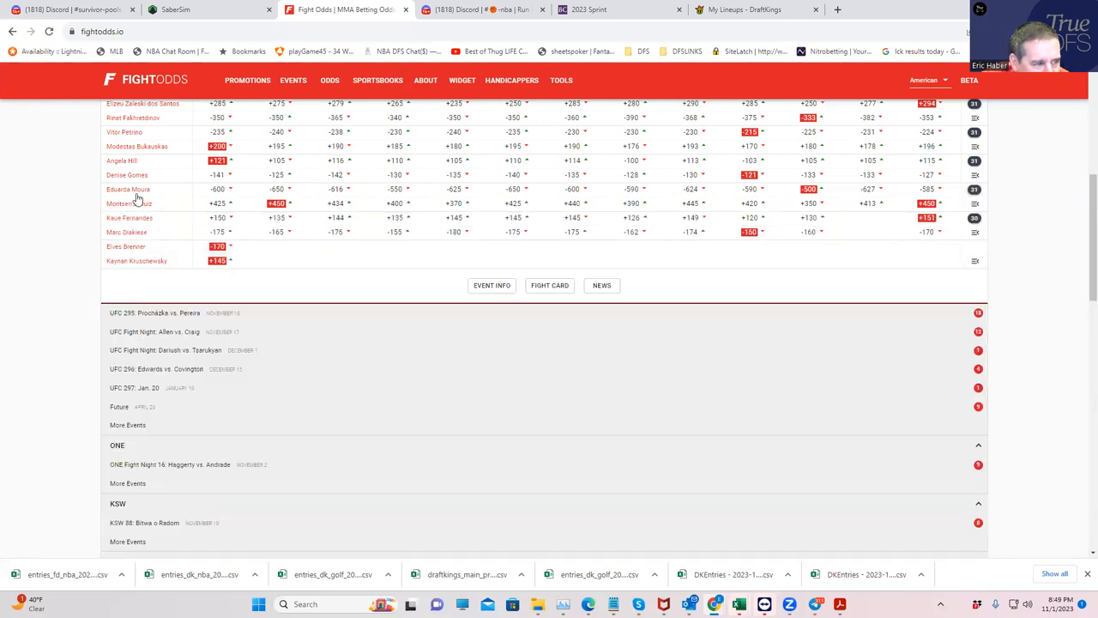
pyautogui.moveTo(305, 175)
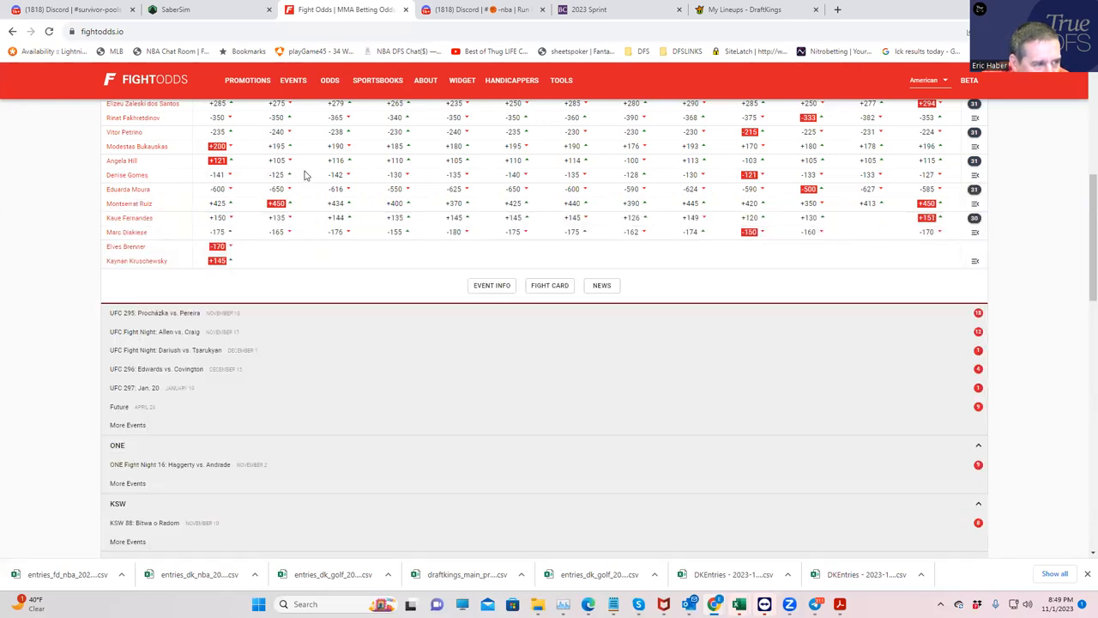
# Step: Scroll the FightOdds.io table up to review the card's moneyline odds
pyautogui.scroll(3)
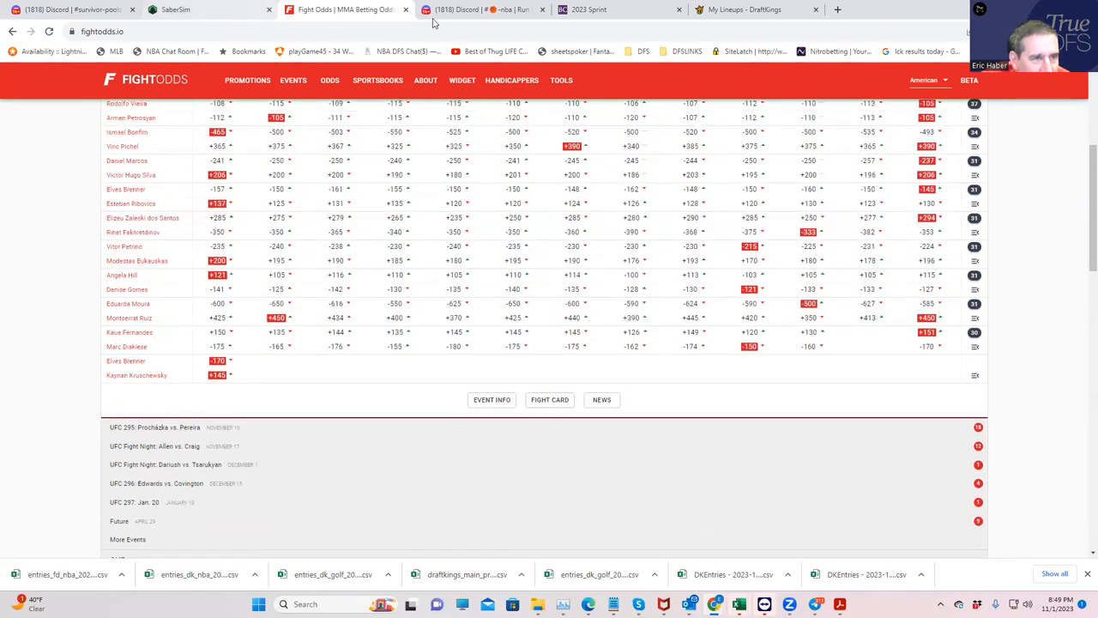
pyautogui.moveTo(330, 292)
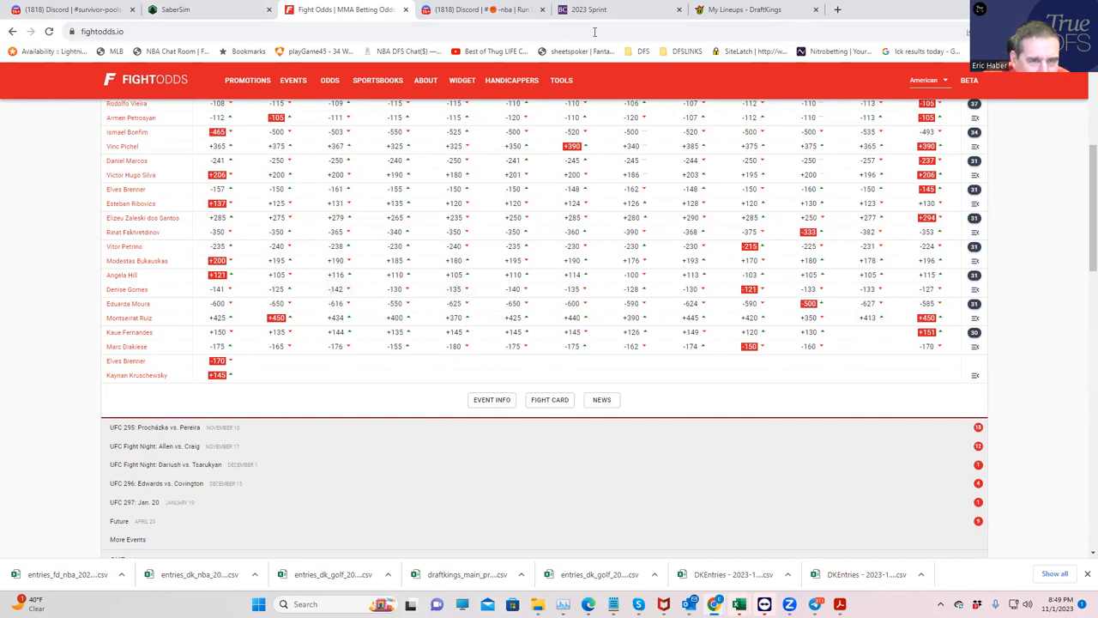
# Step: Return to the DraftKings editor holding Brener, Fernandes and Moura
pyautogui.click(755, 10)
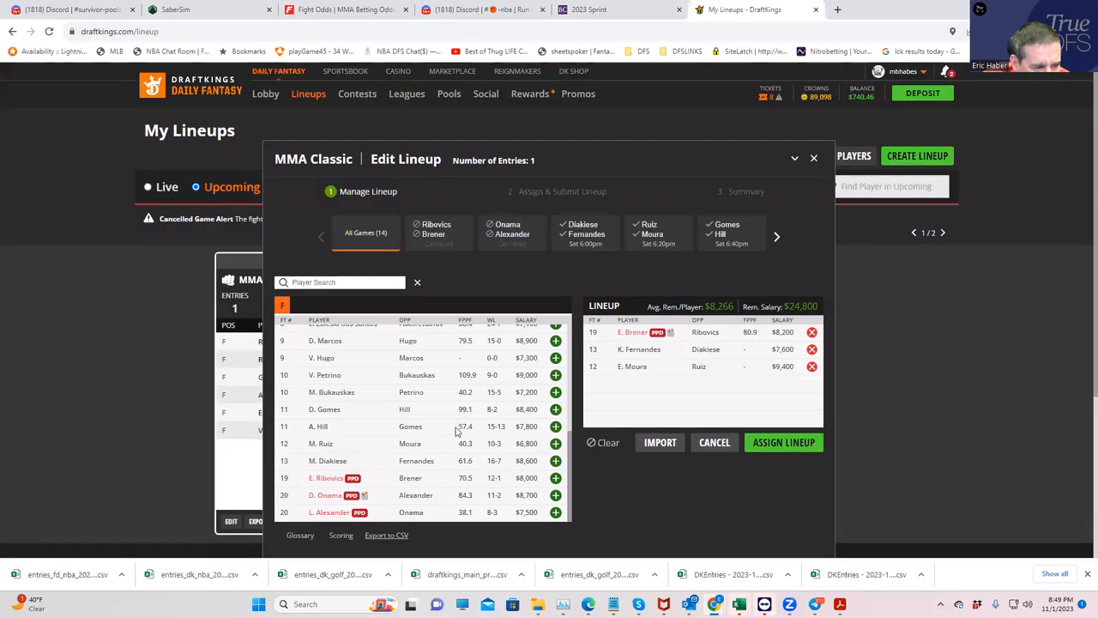
pyautogui.moveTo(535, 429)
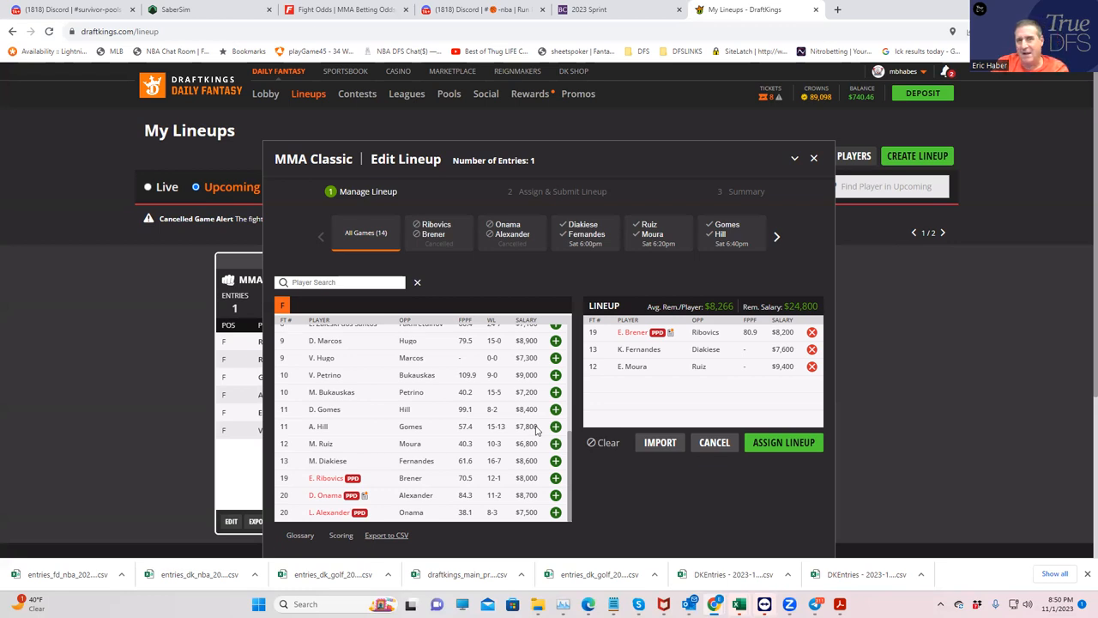
pyautogui.moveTo(319, 429)
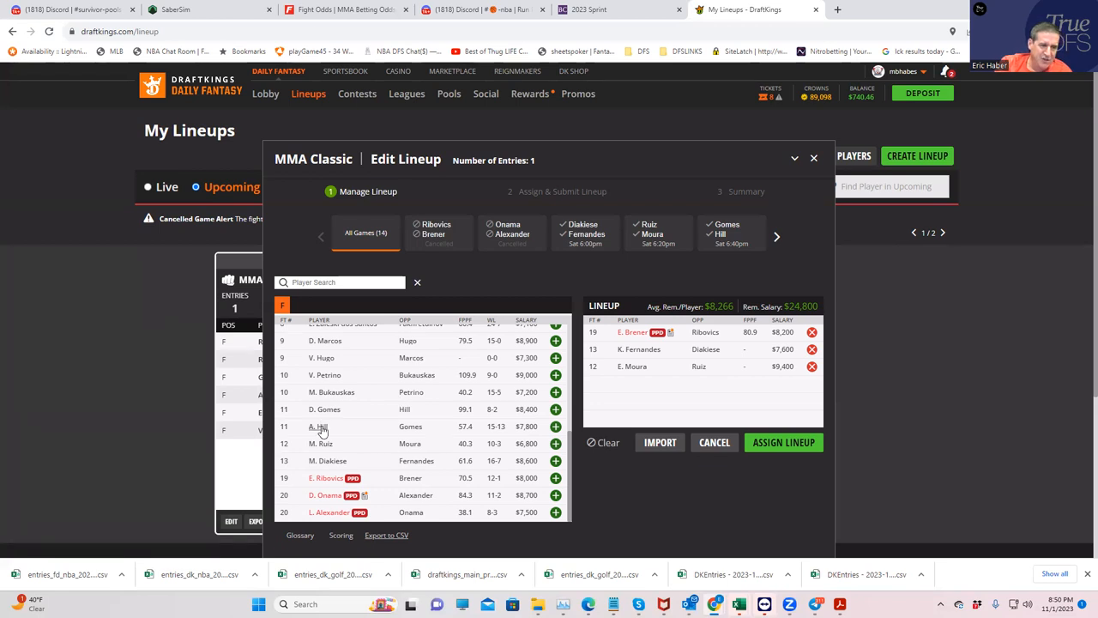
# Step: View Angela Hill's player card and scroll through her fight log and career stats
pyautogui.click(317, 426)
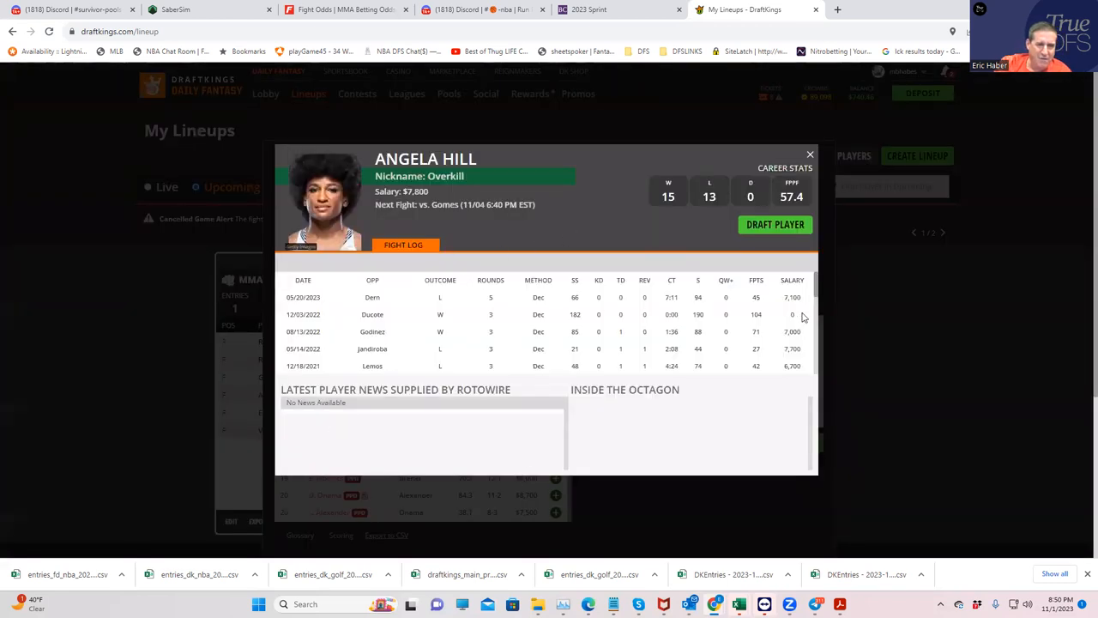
pyautogui.moveTo(590, 336)
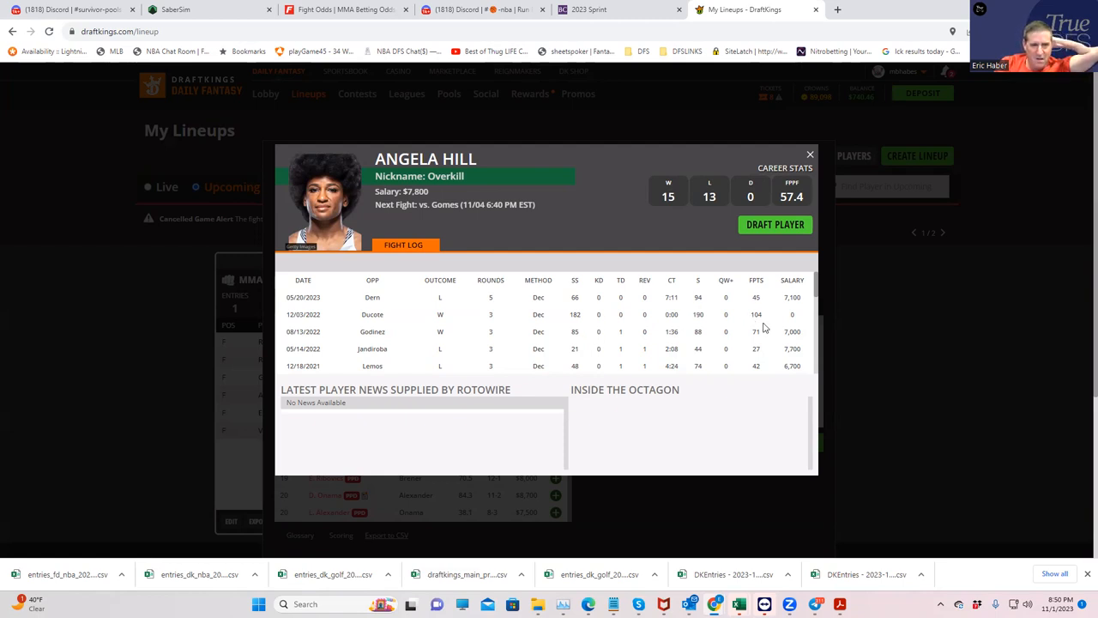
pyautogui.moveTo(723, 333)
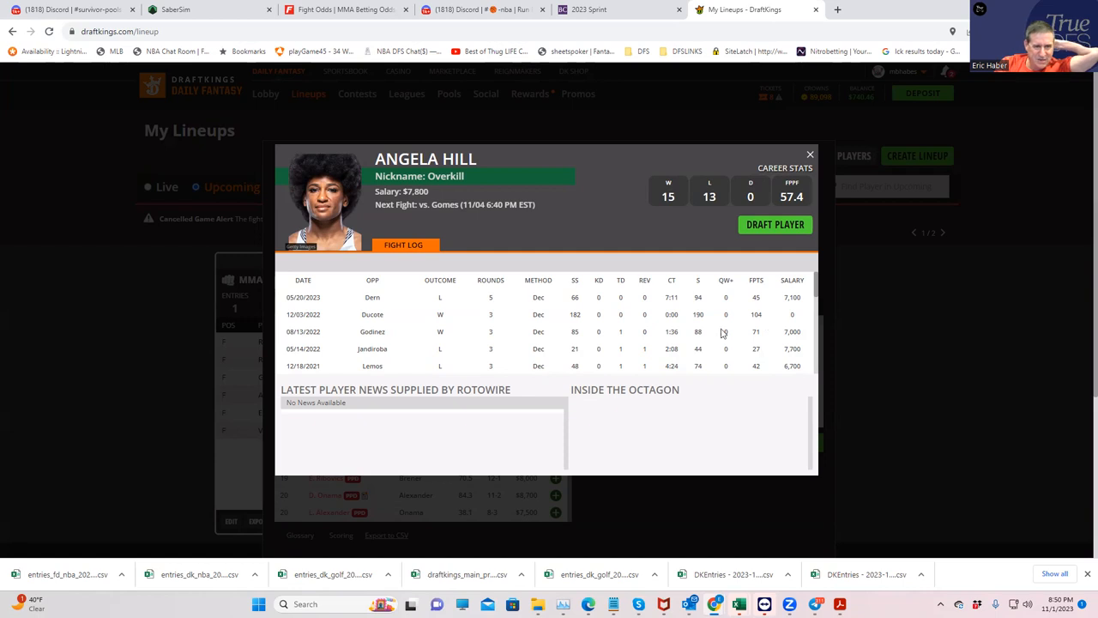
pyautogui.scroll(-3)
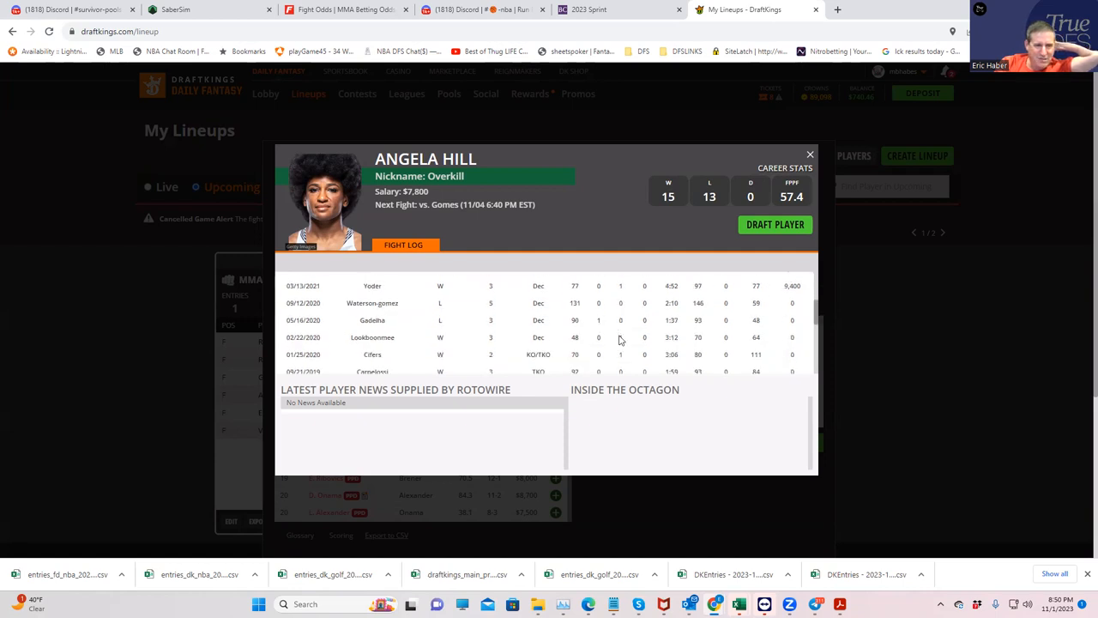
pyautogui.moveTo(575, 302)
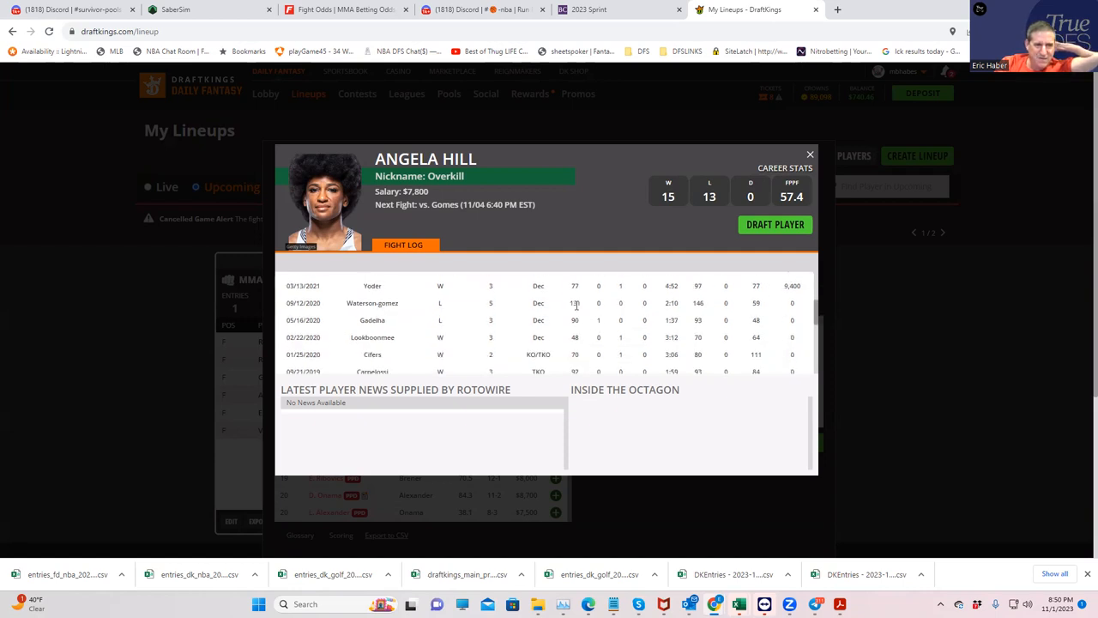
pyautogui.scroll(-3)
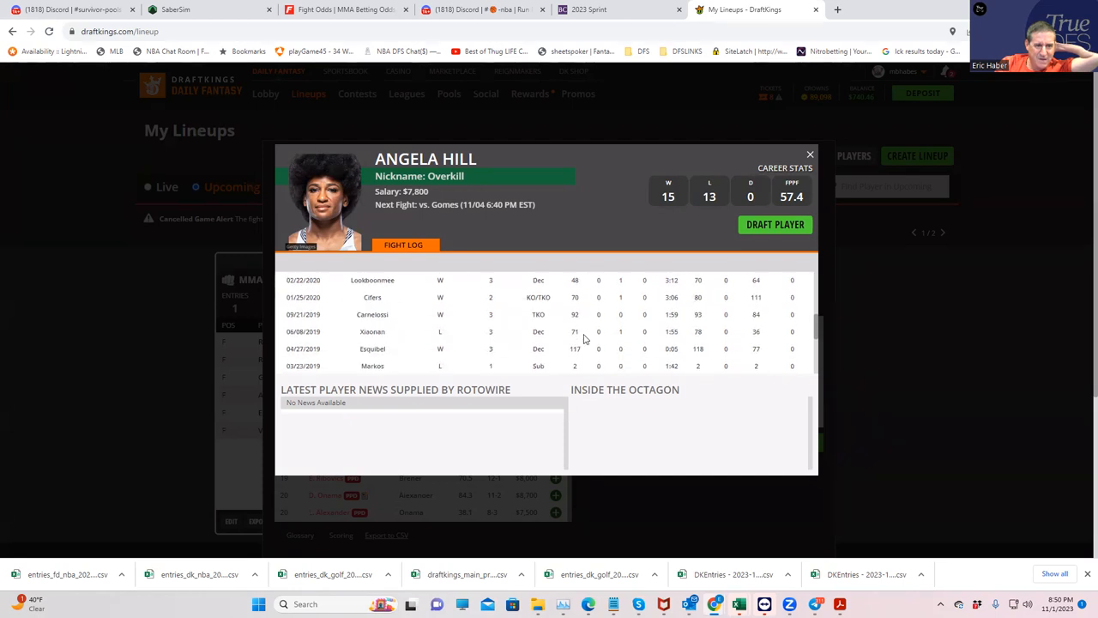
pyautogui.moveTo(591, 351)
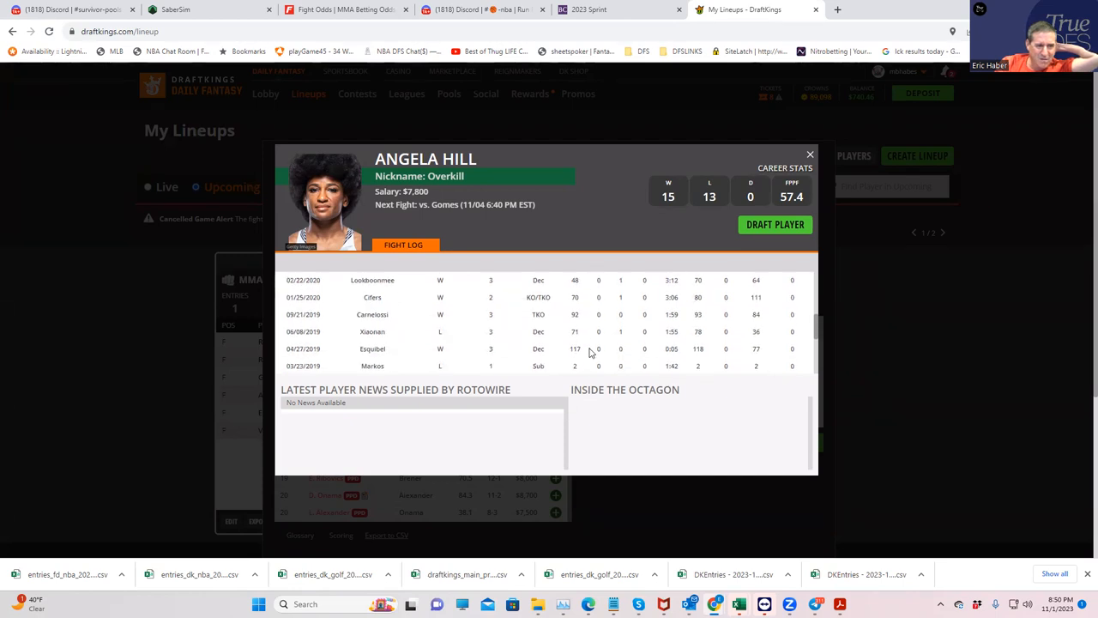
pyautogui.moveTo(610, 350)
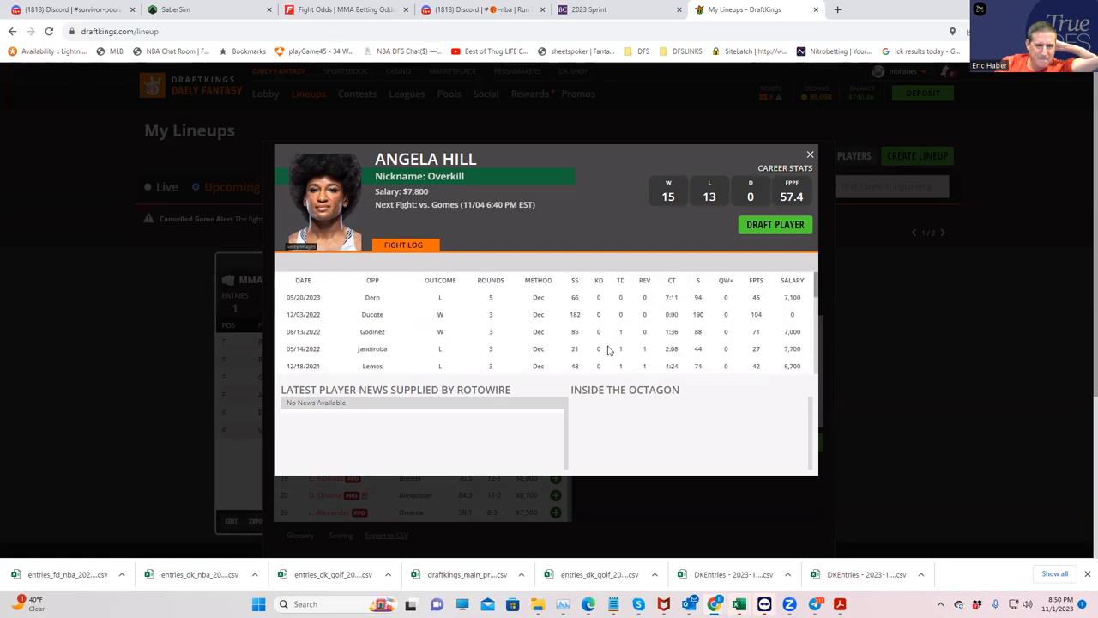
pyautogui.scroll(-3)
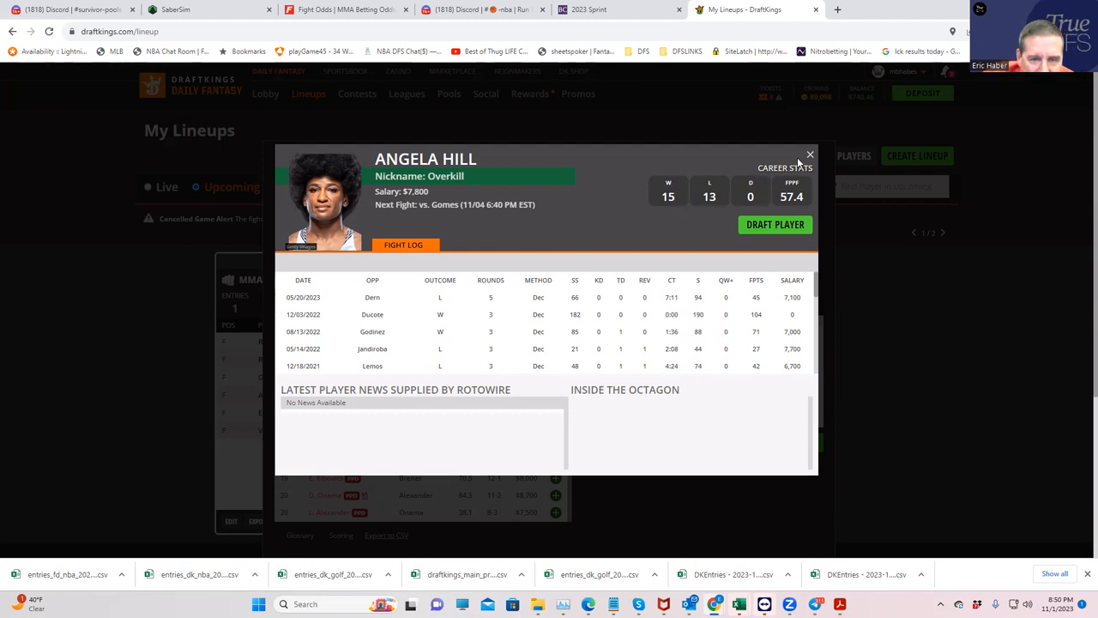
# Step: Close Angela Hill's card and bring up Denise Gomes's fight log and career stats
pyautogui.click(810, 155)
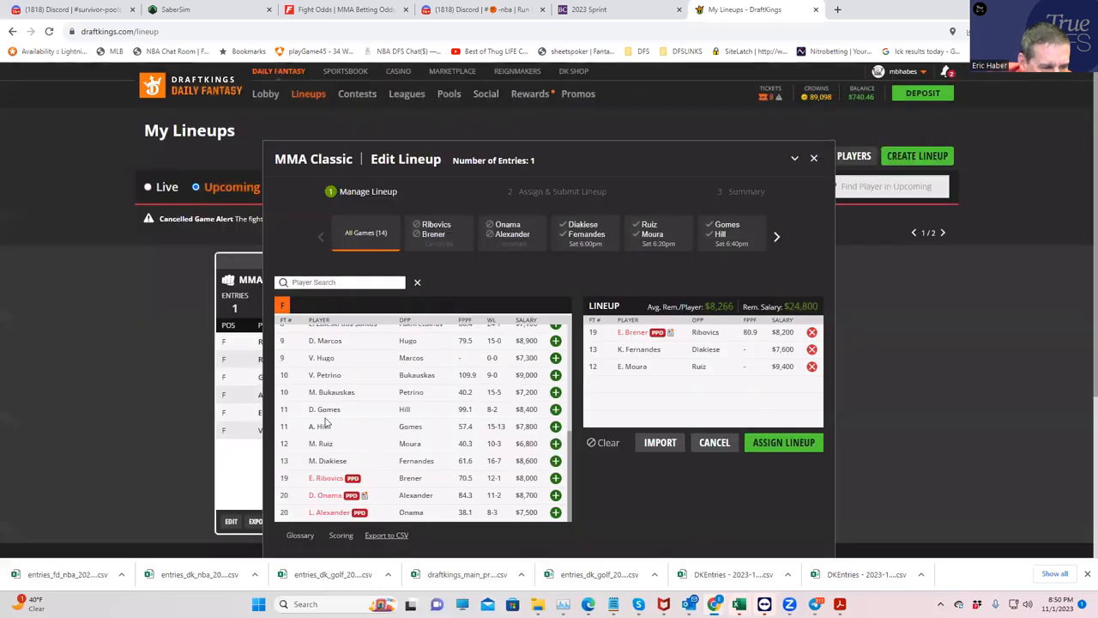
pyautogui.click(324, 409)
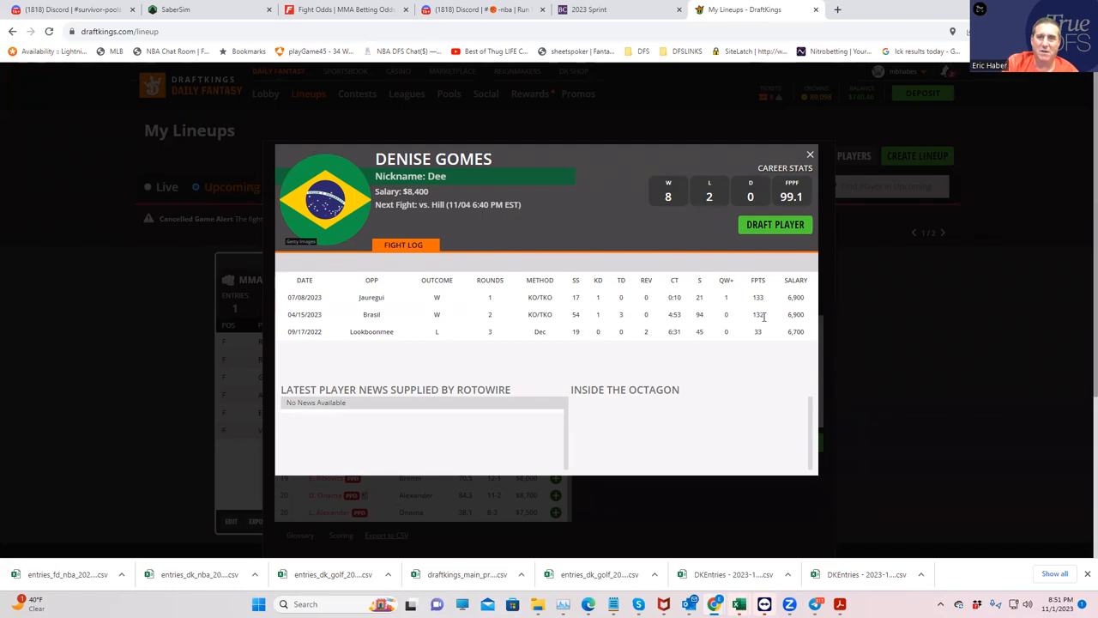
pyautogui.moveTo(807, 199)
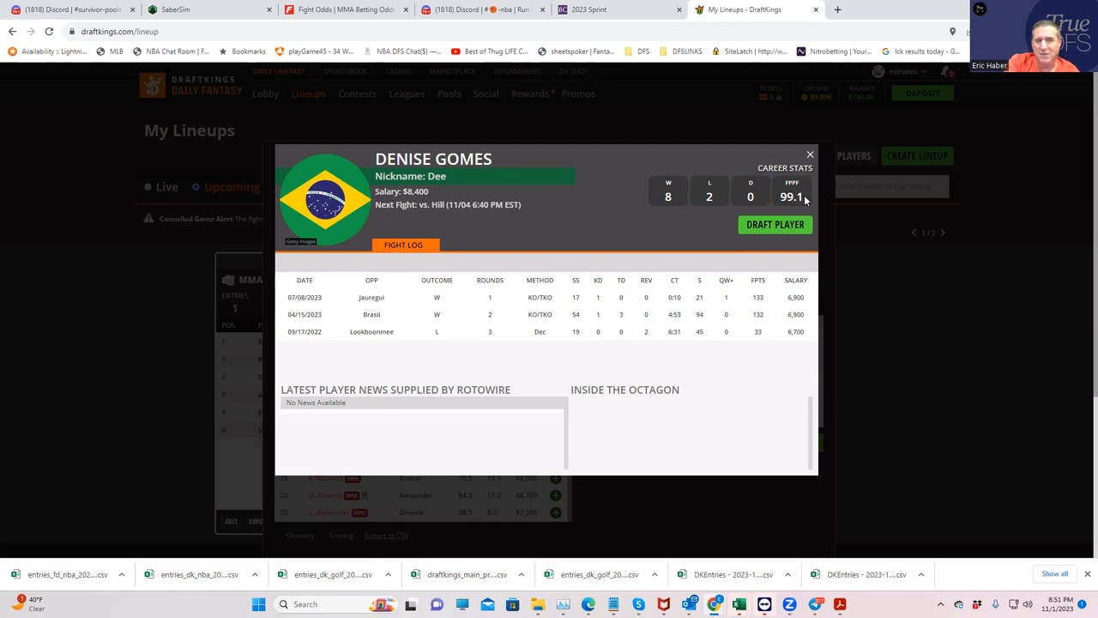
pyautogui.moveTo(826, 182)
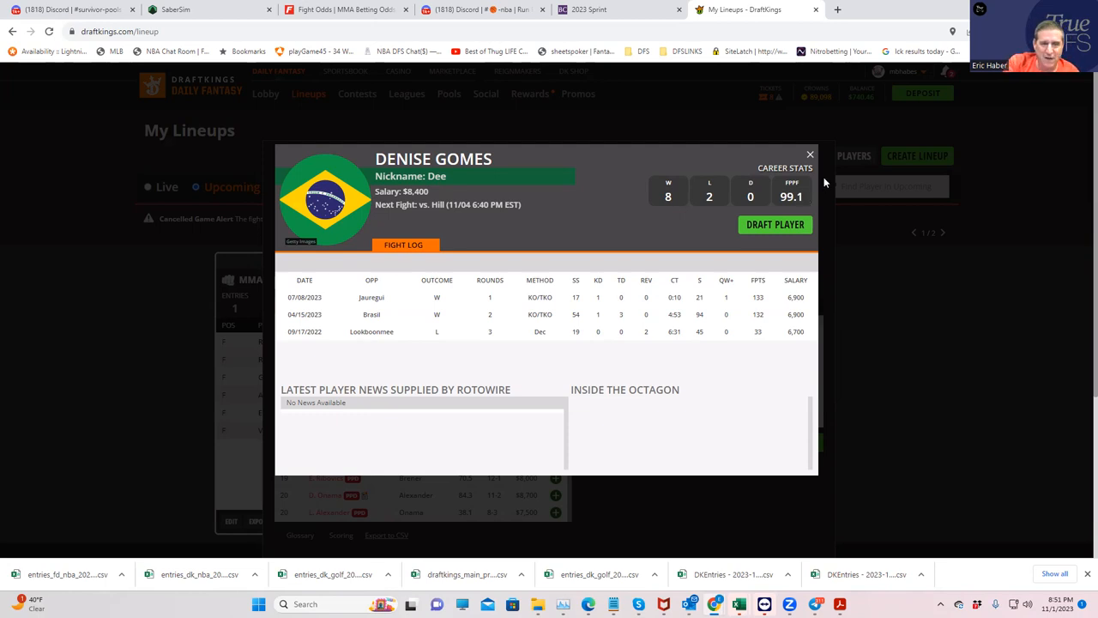
pyautogui.moveTo(810, 156)
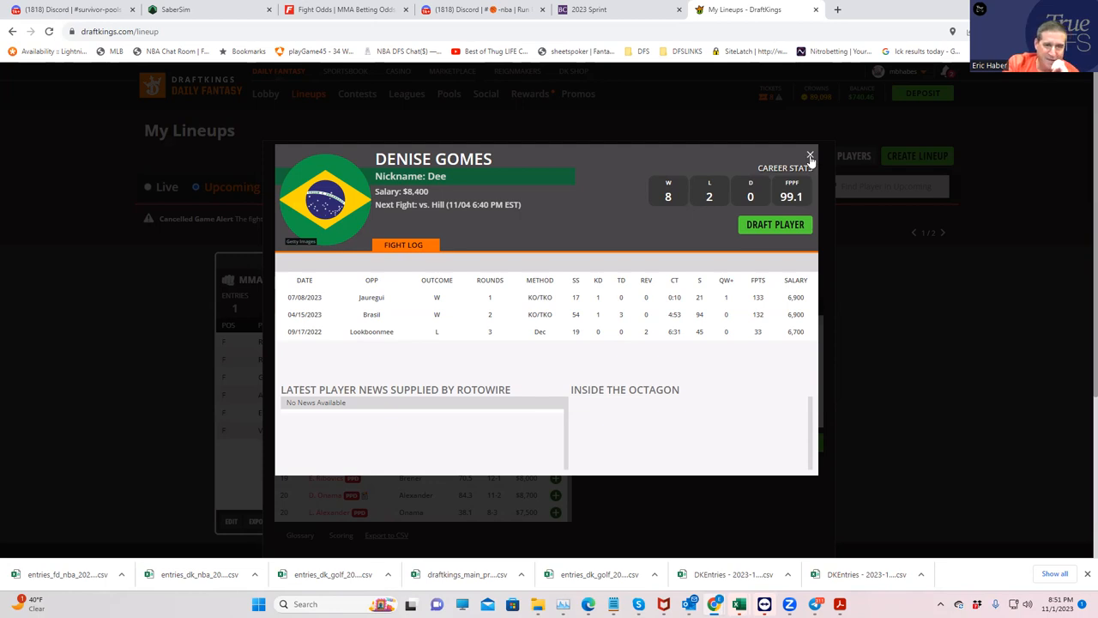
# Step: Switch to FightOdds.io to check Denise Gomes's fight prop odds
pyautogui.click(360, 10)
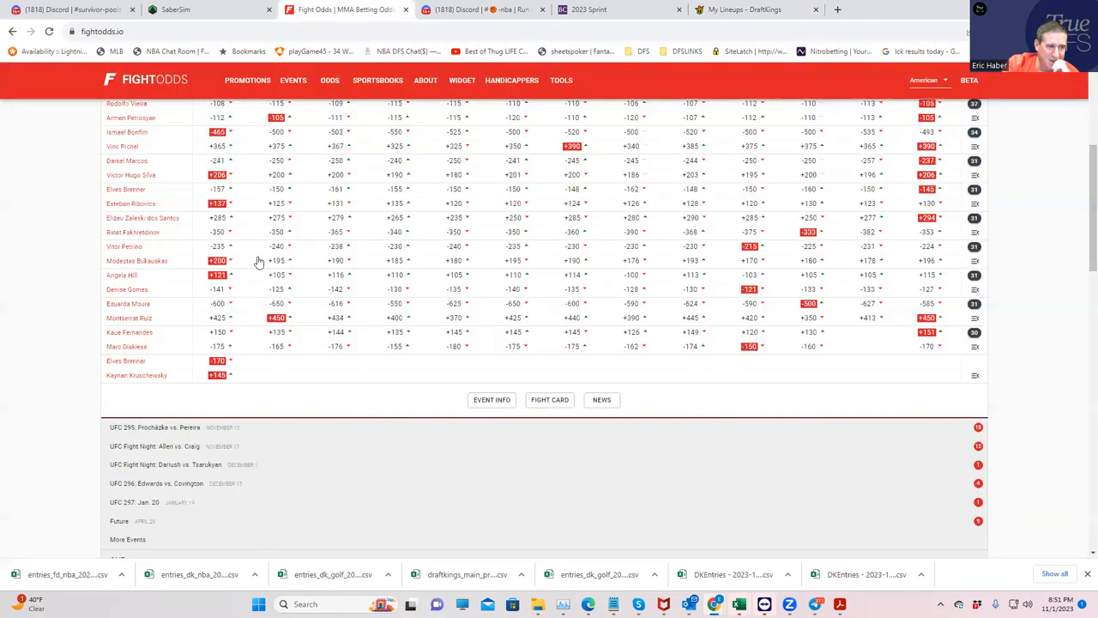
pyautogui.moveTo(973, 281)
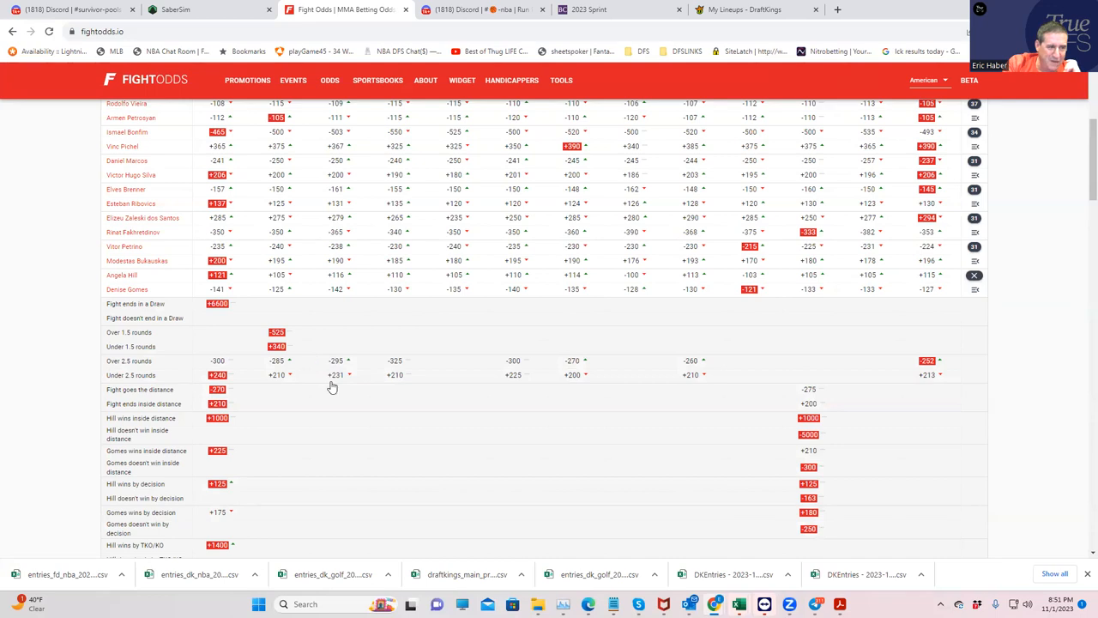
pyautogui.moveTo(700, 480)
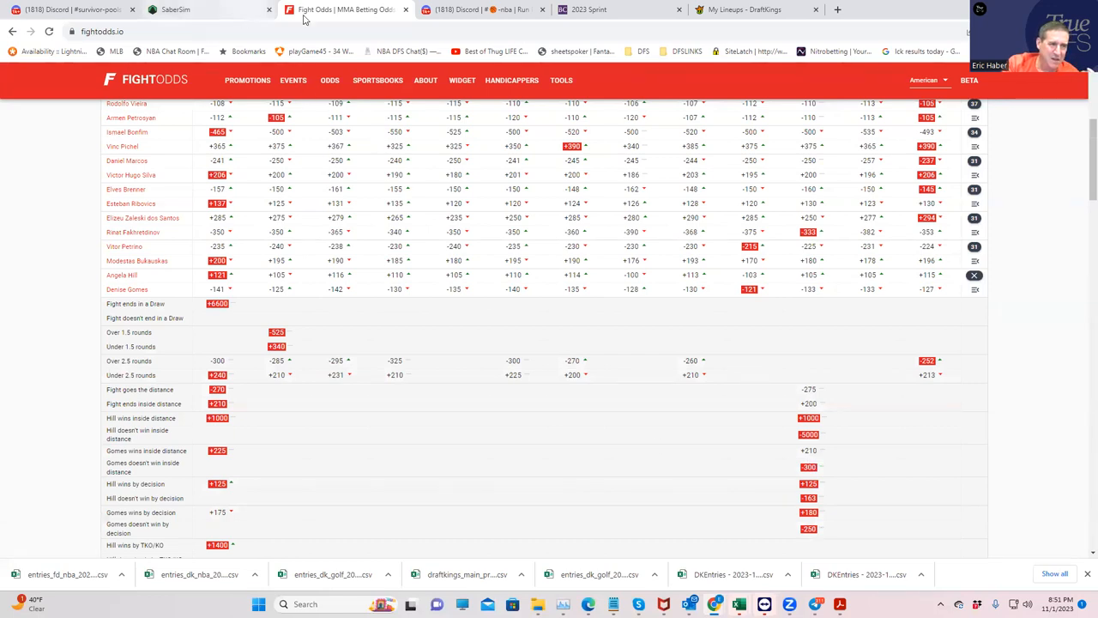
# Step: Bring back the DraftKings Edit Lineup dialog holding Brener, Fernandes, Moura and Gomes
pyautogui.click(755, 10)
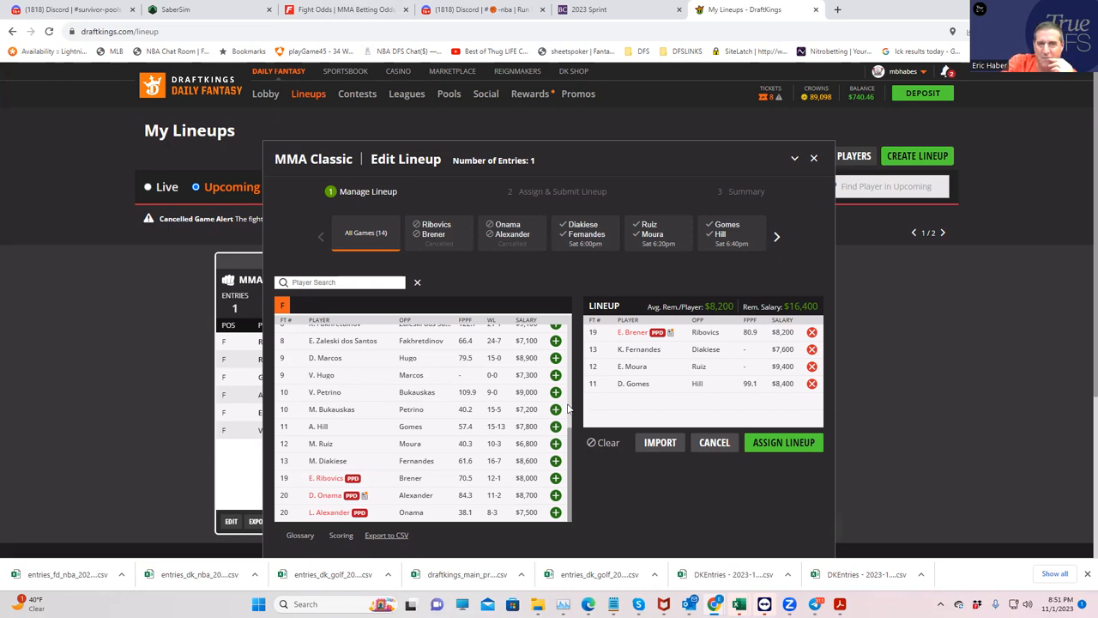
pyautogui.moveTo(408, 423)
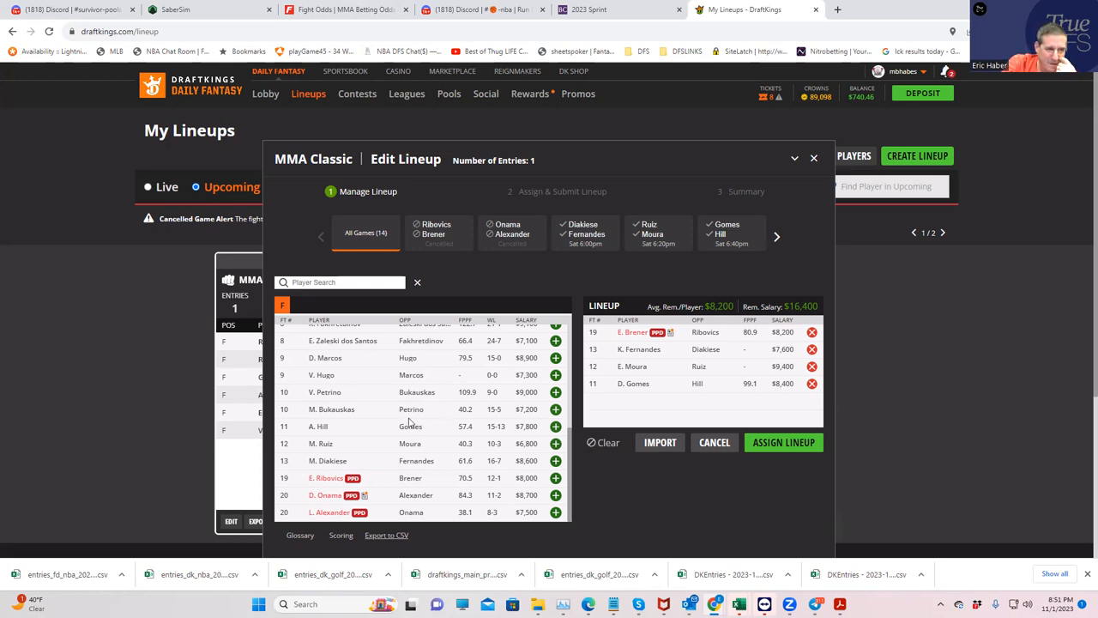
pyautogui.moveTo(374, 413)
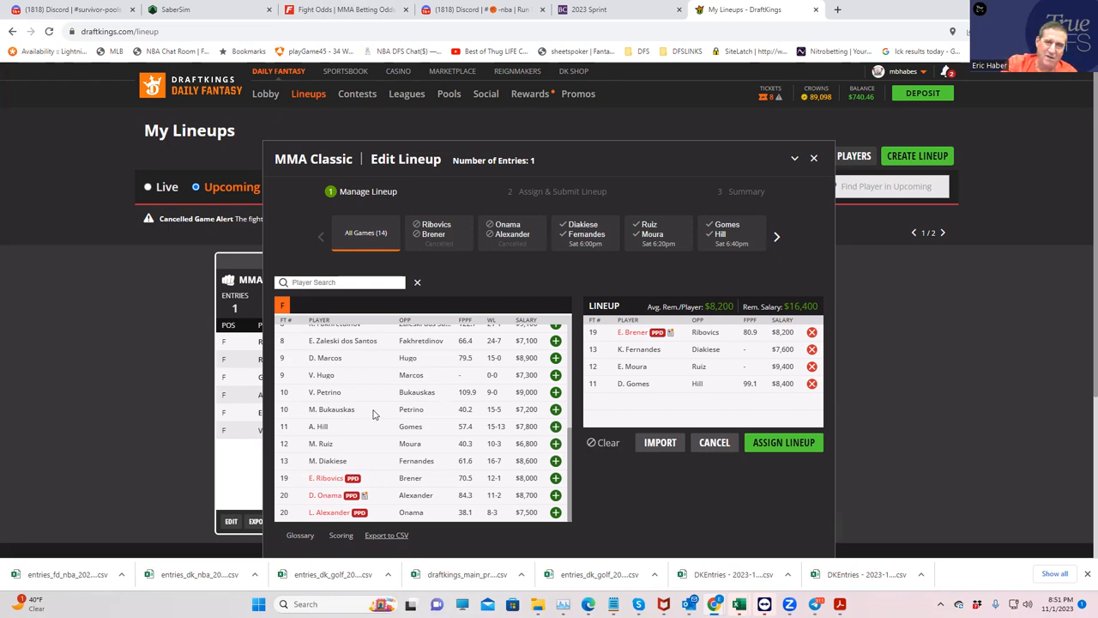
pyautogui.moveTo(670, 333)
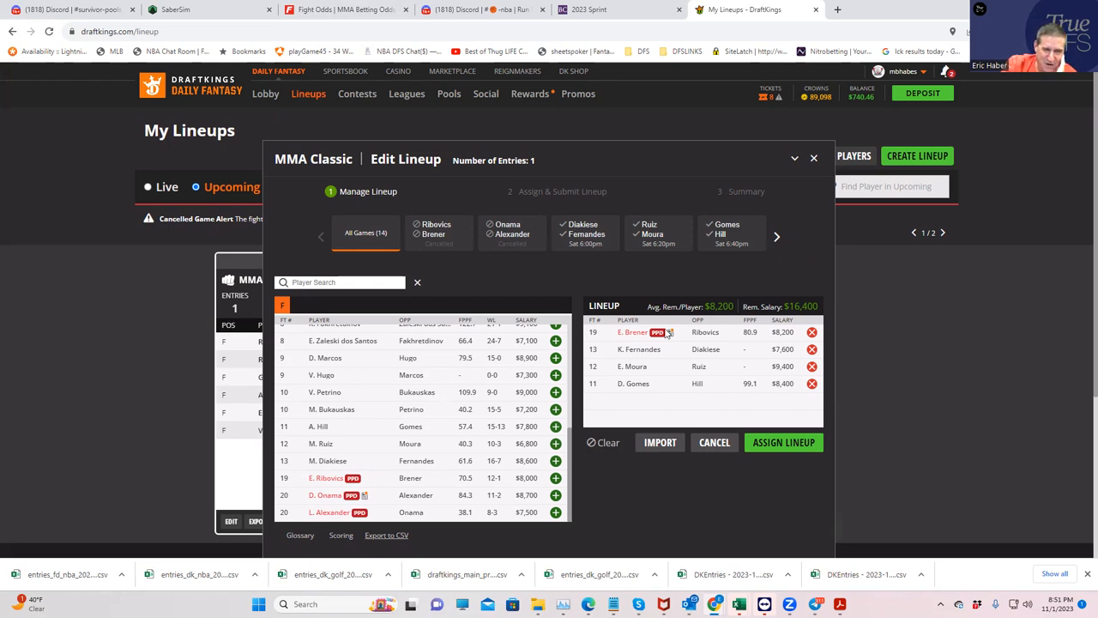
pyautogui.moveTo(640, 364)
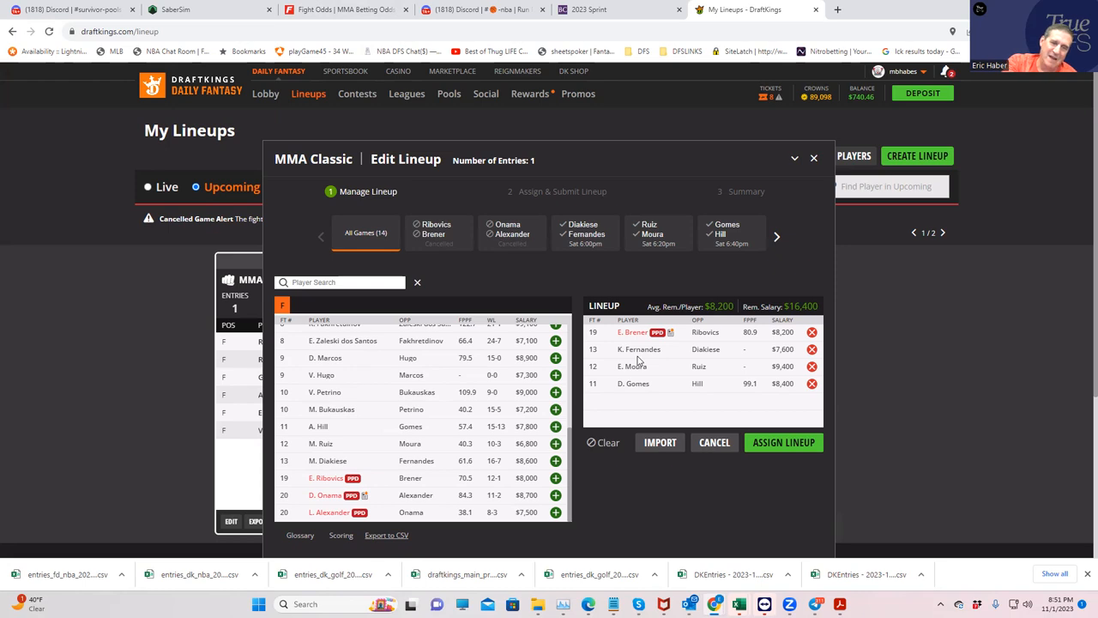
pyautogui.moveTo(170, 539)
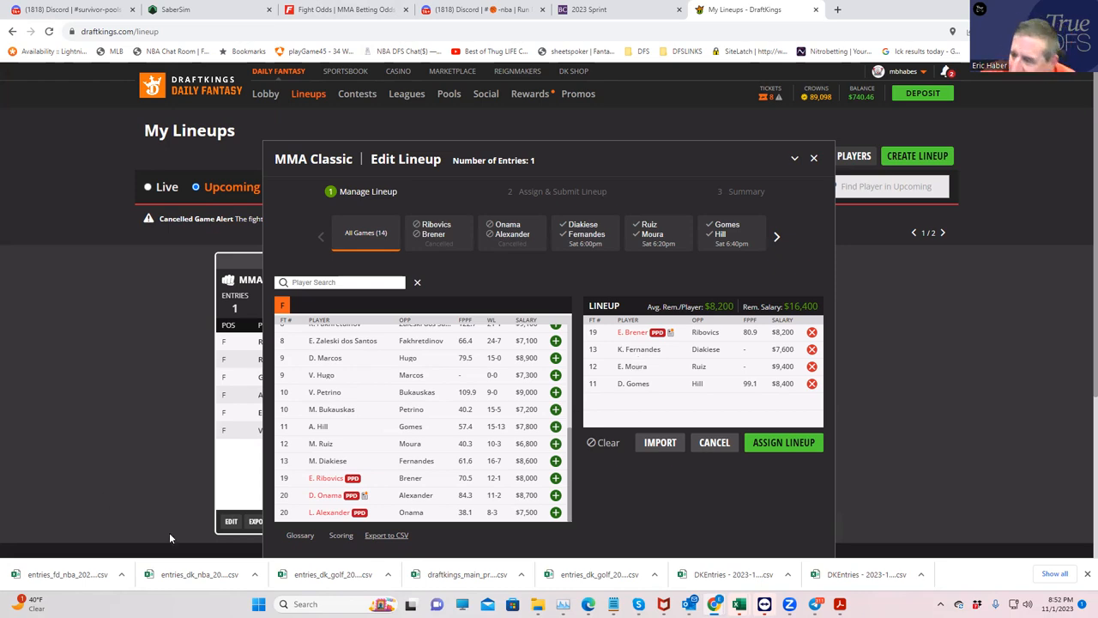
pyautogui.moveTo(372, 405)
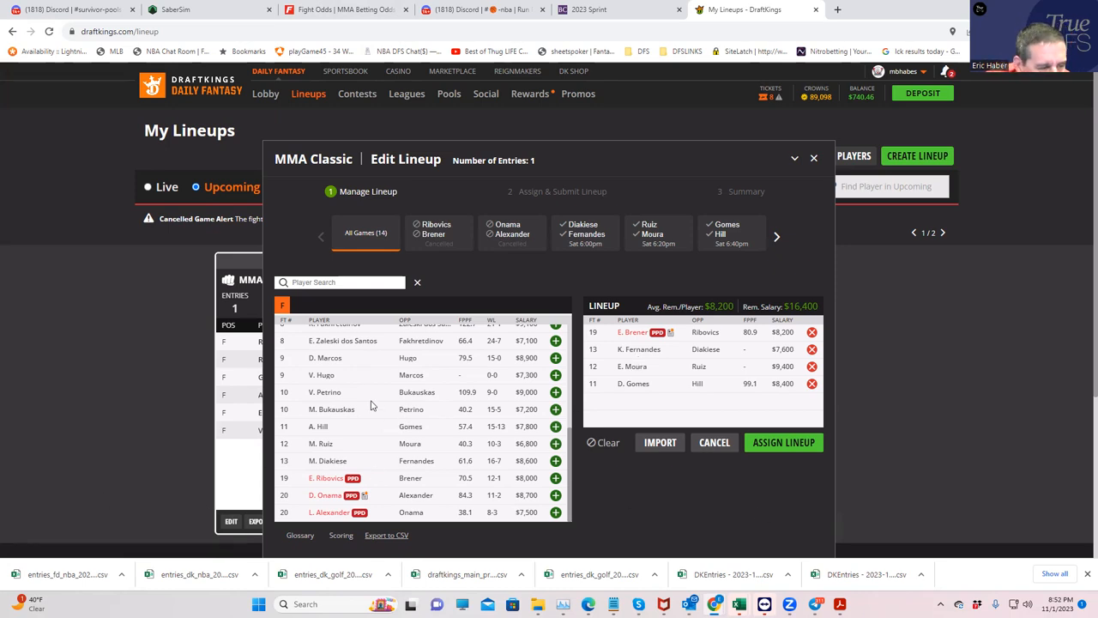
pyautogui.moveTo(339, 409)
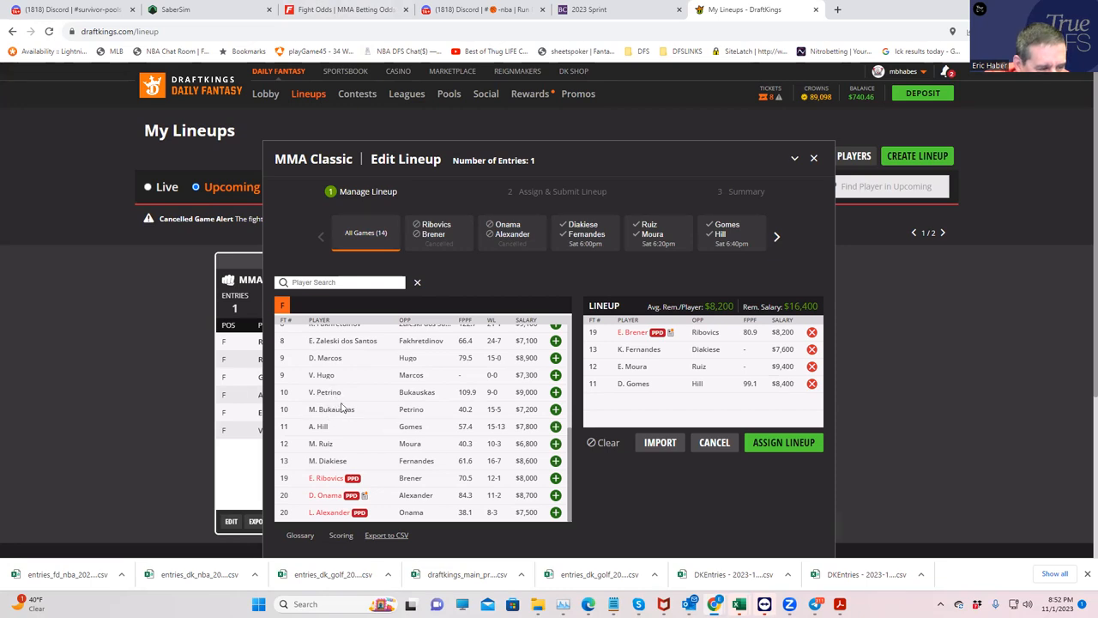
pyautogui.moveTo(333, 391)
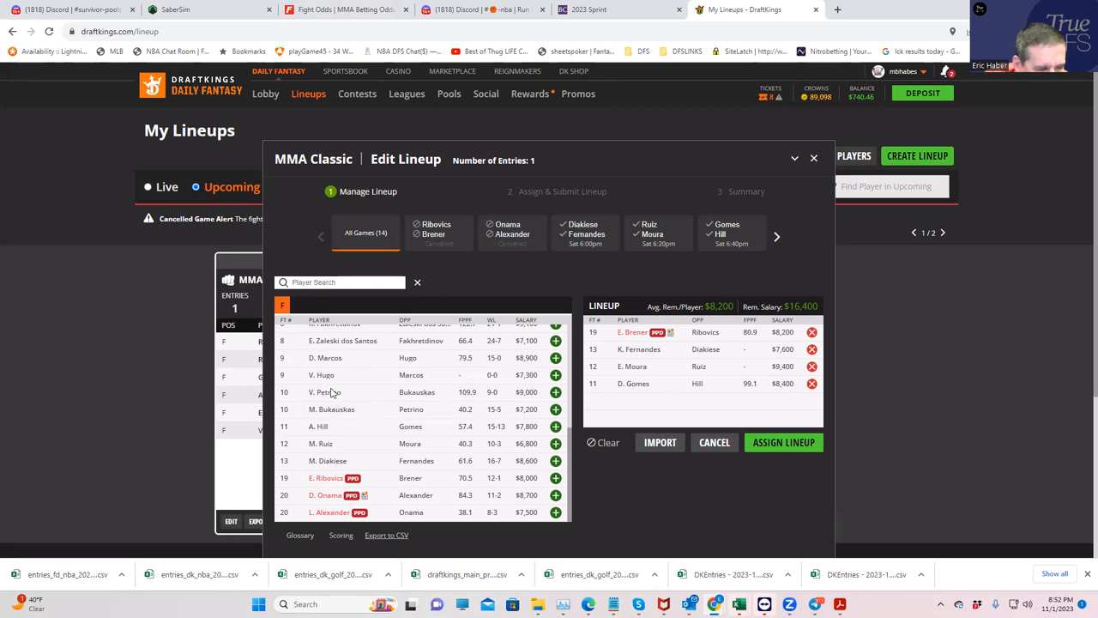
pyautogui.moveTo(266, 96)
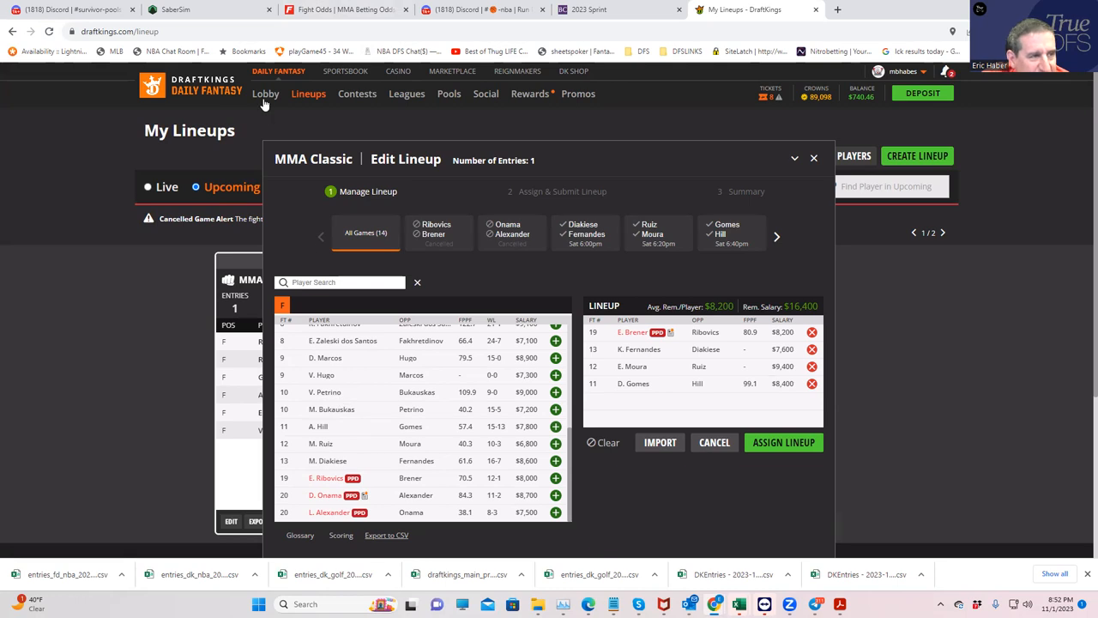
# Step: Return to the FightOdds.io odds table for the Petrino vs Bukauskas props
pyautogui.click(343, 11)
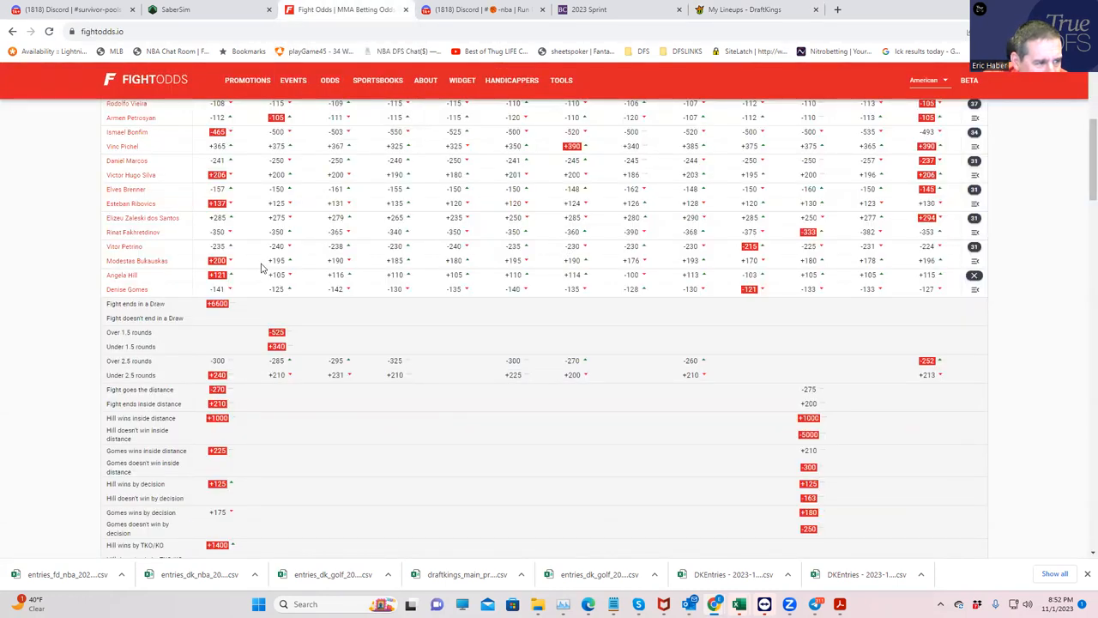
pyautogui.moveTo(523, 264)
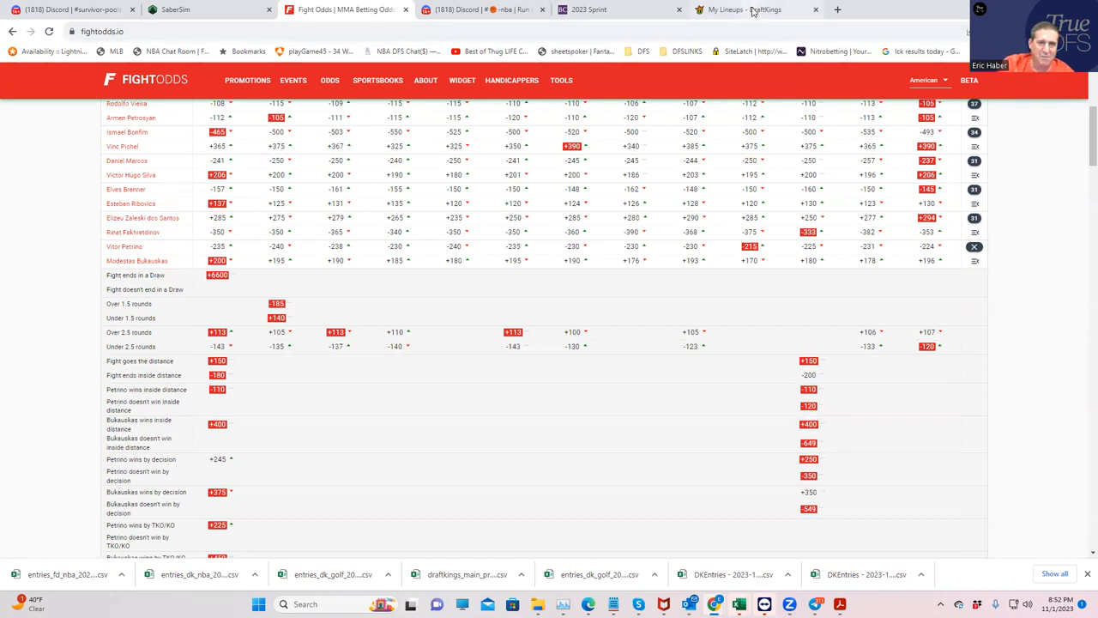
# Step: Add V. Petrino as the fifth fighter, leaving $7,400 remaining salary
pyautogui.click(747, 10)
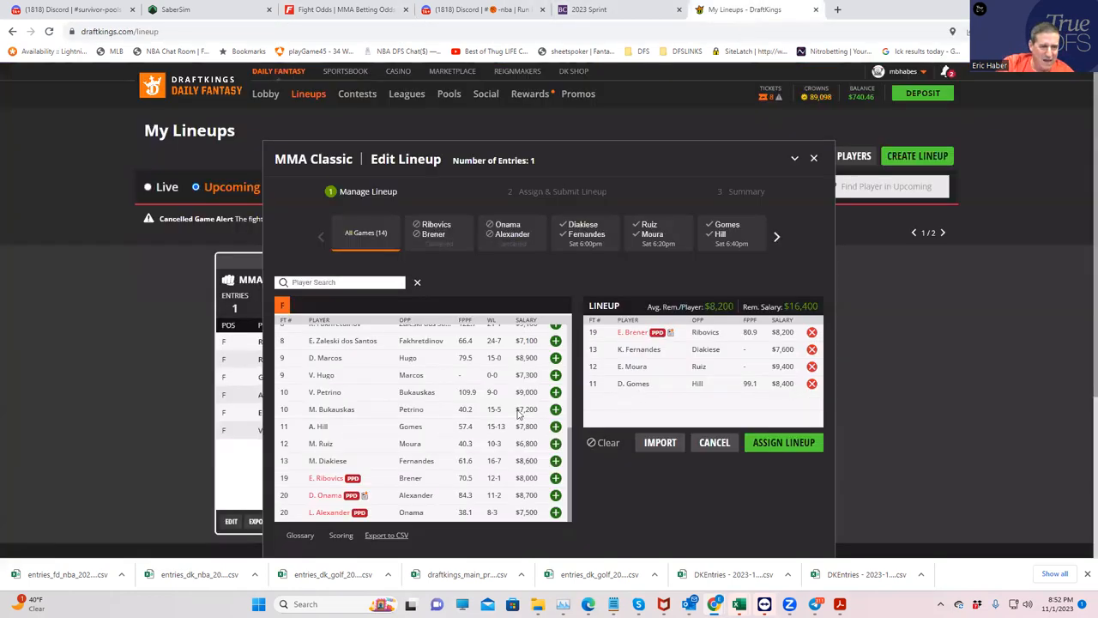
pyautogui.click(556, 391)
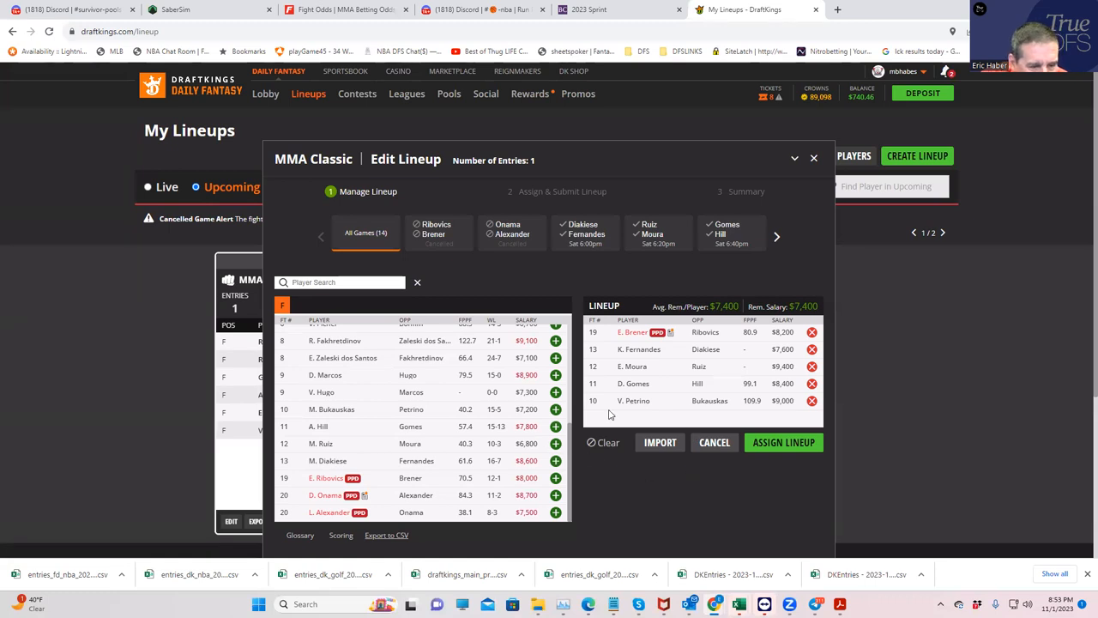
pyautogui.moveTo(528, 414)
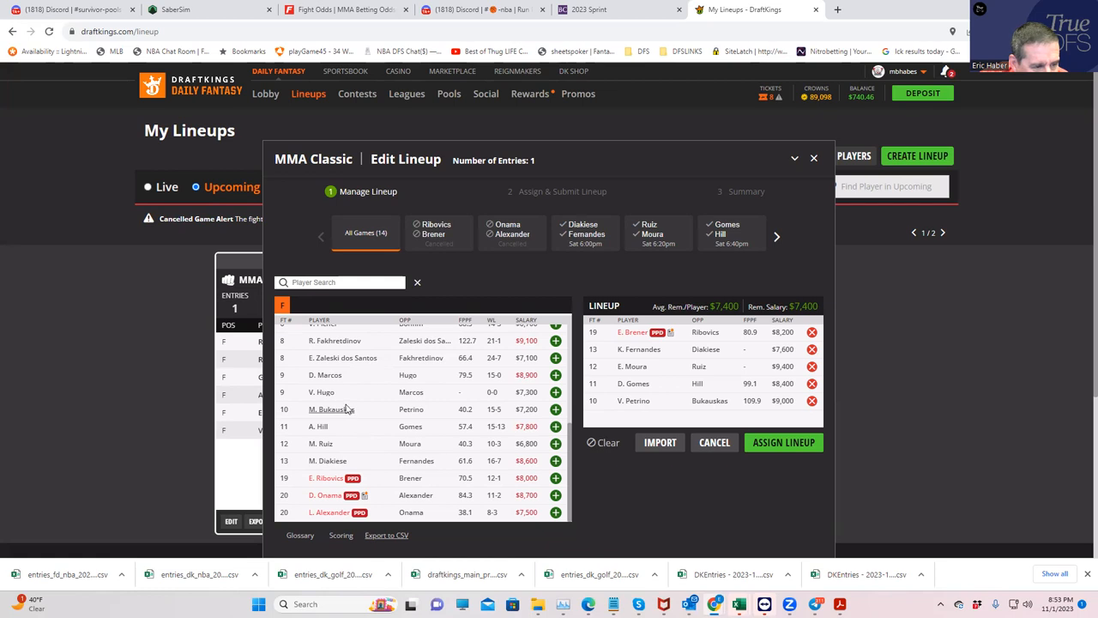
pyautogui.moveTo(336, 391)
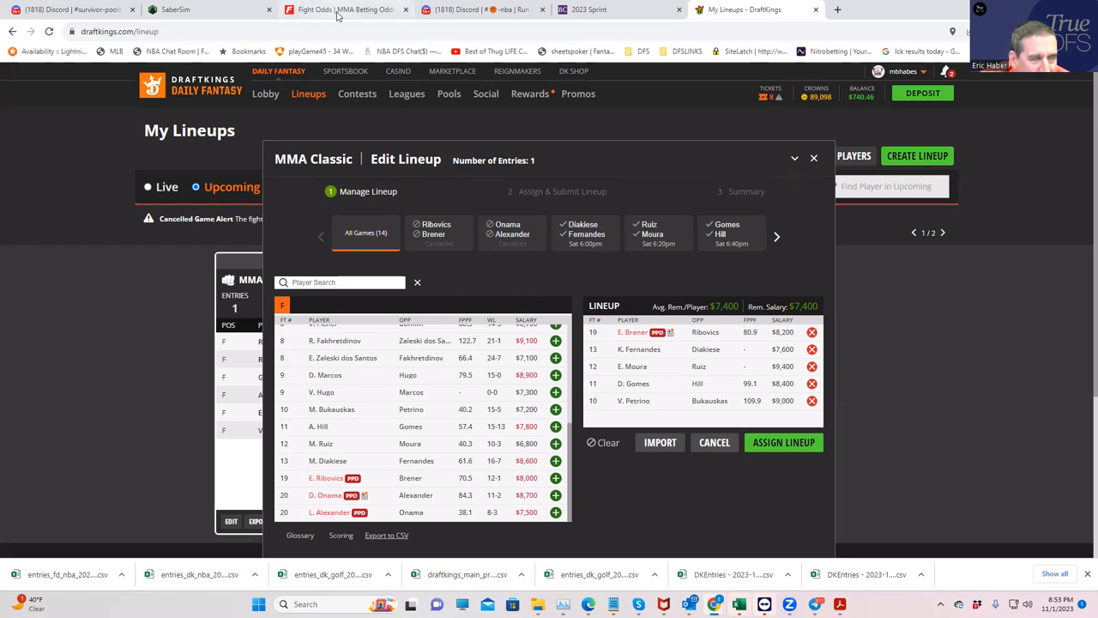
# Step: Scroll the FightOdds.io table to the Marcos vs Hugo Silva prop rows
pyautogui.click(347, 9)
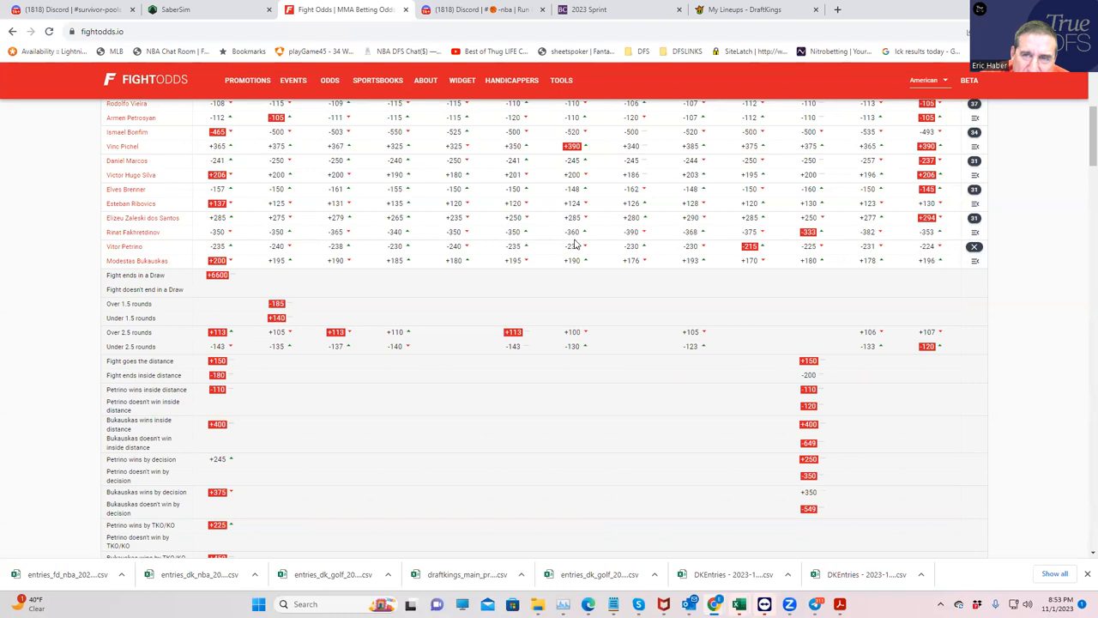
pyautogui.moveTo(357, 261)
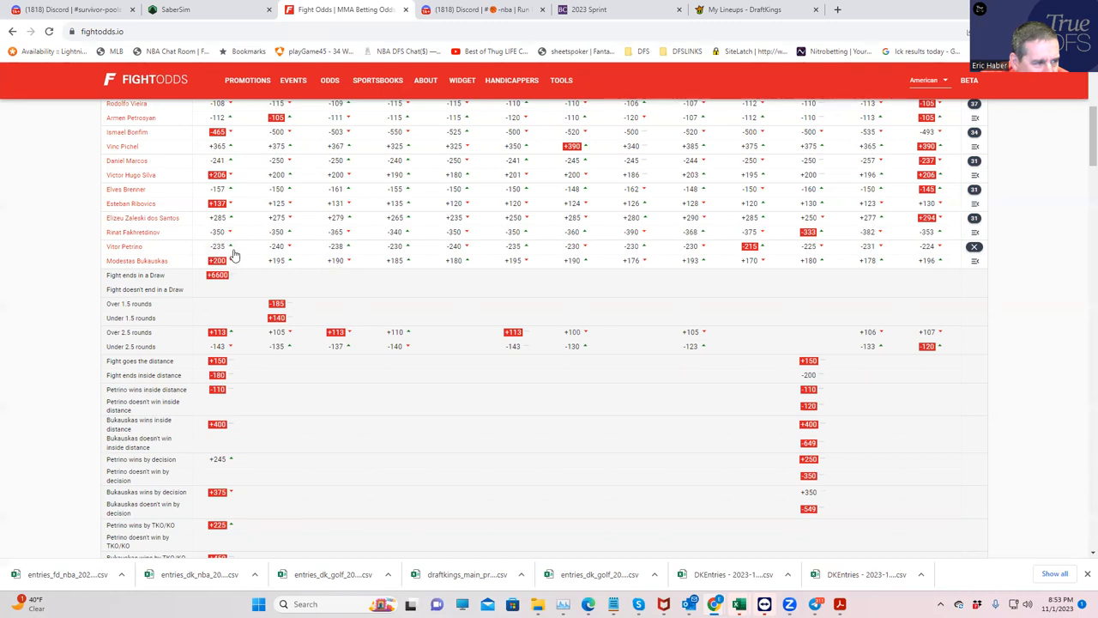
pyautogui.scroll(3)
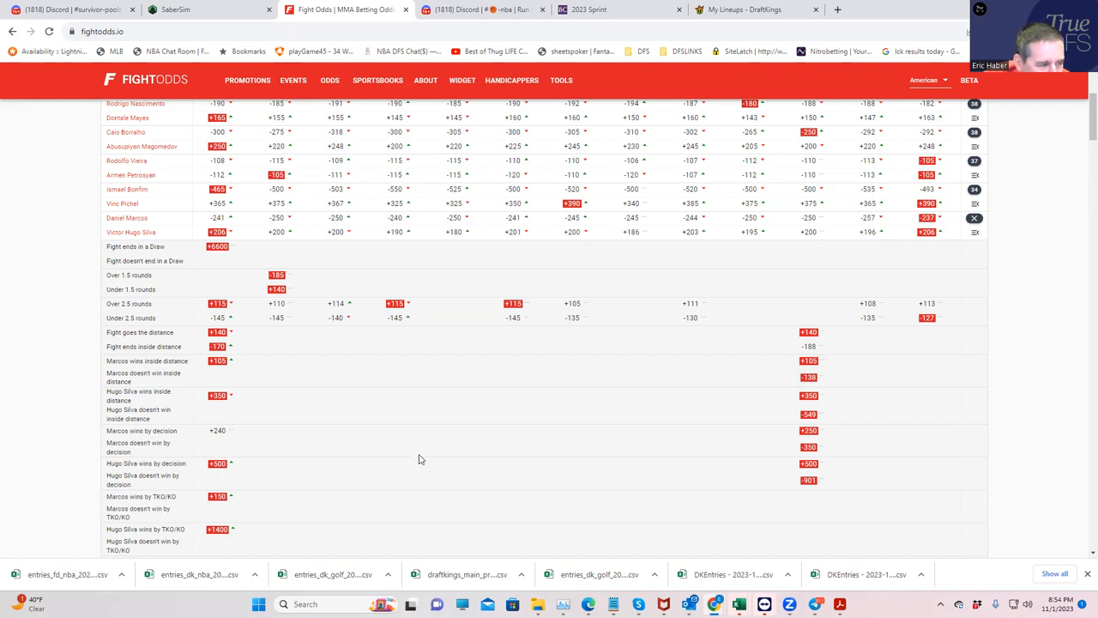
pyautogui.moveTo(799, 417)
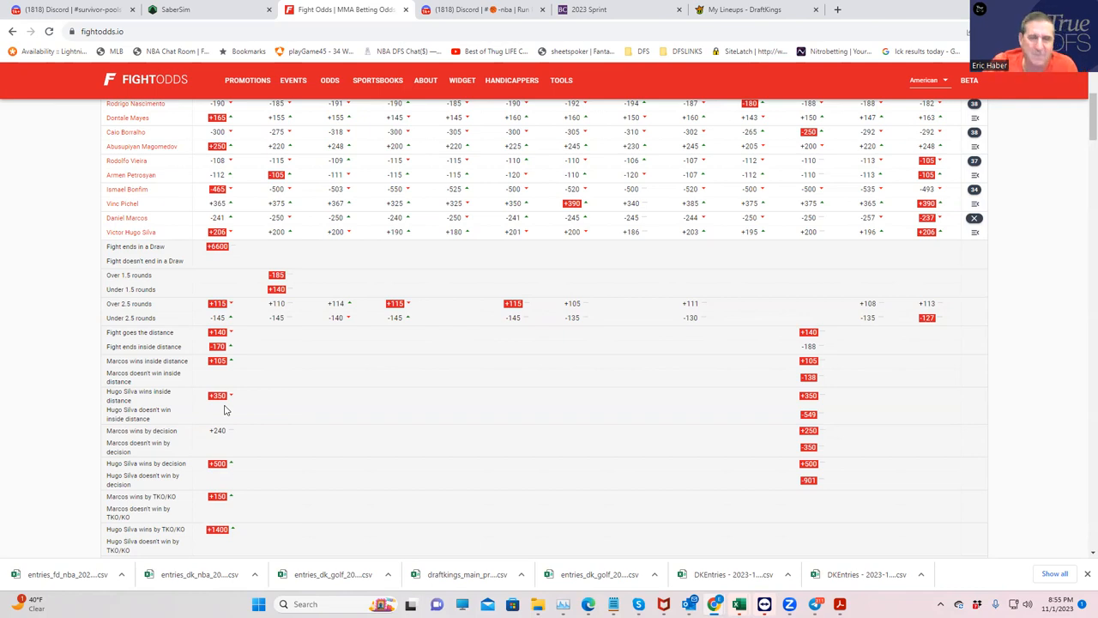
pyautogui.moveTo(824, 237)
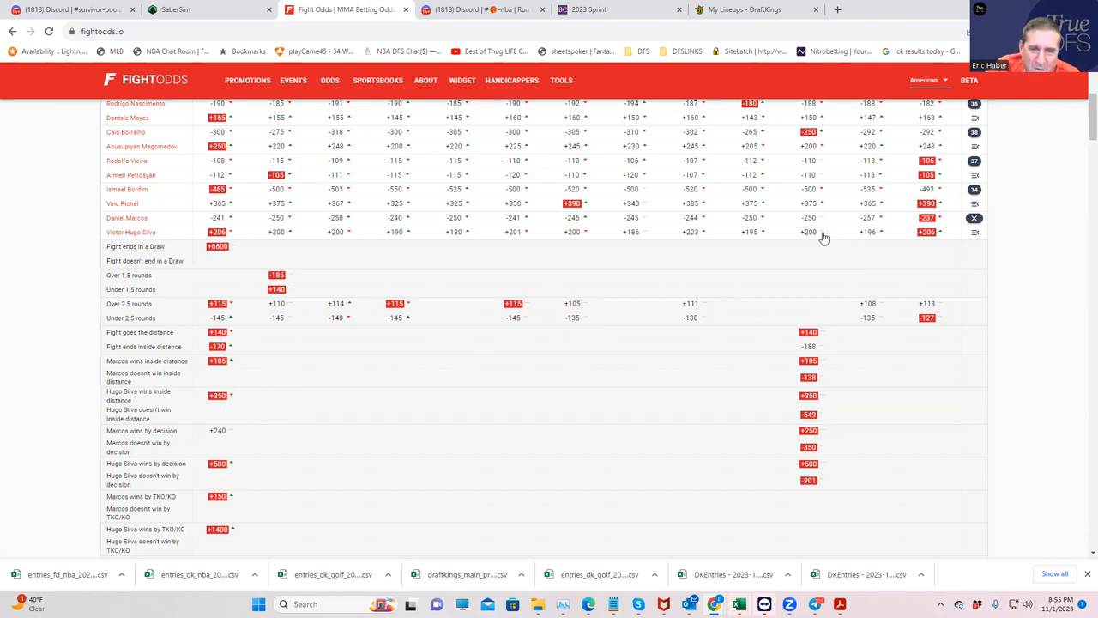
pyautogui.moveTo(395, 235)
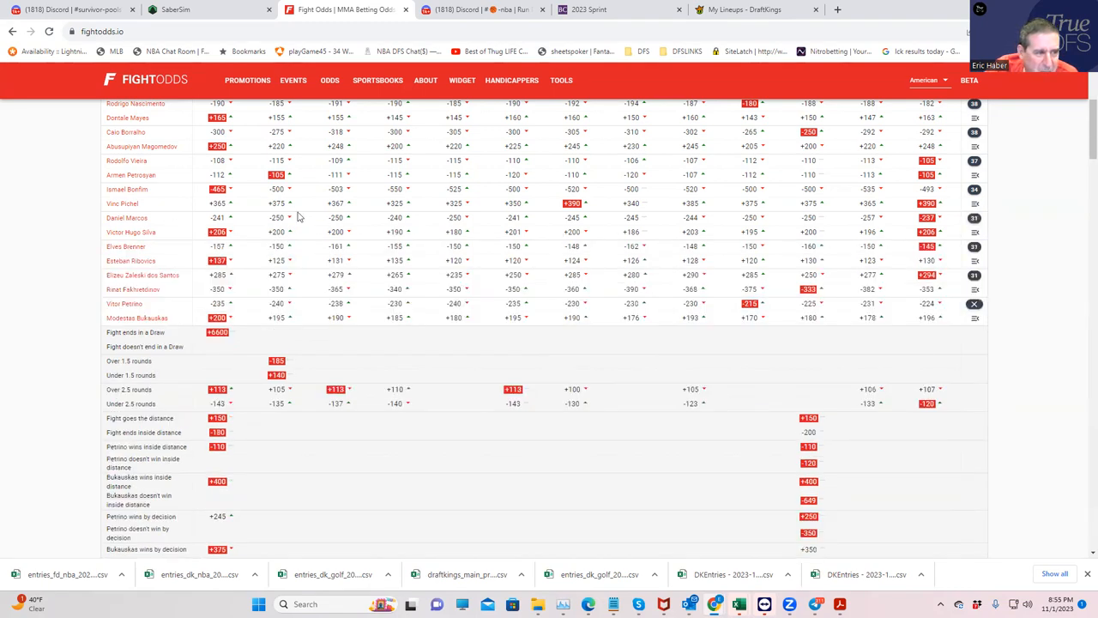
pyautogui.moveTo(526, 226)
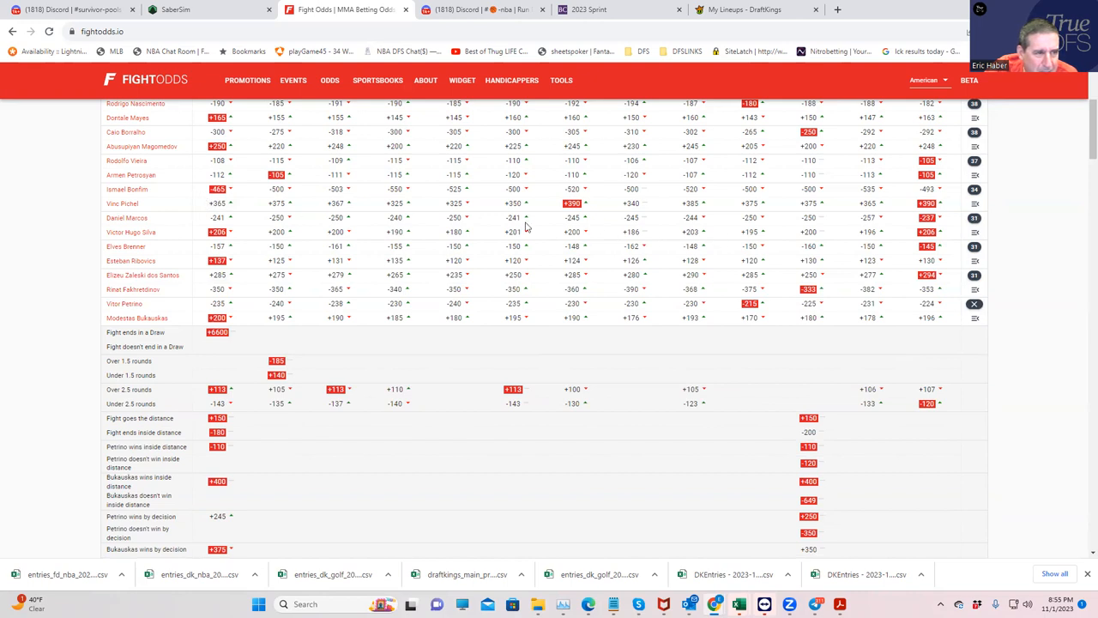
pyautogui.moveTo(467, 195)
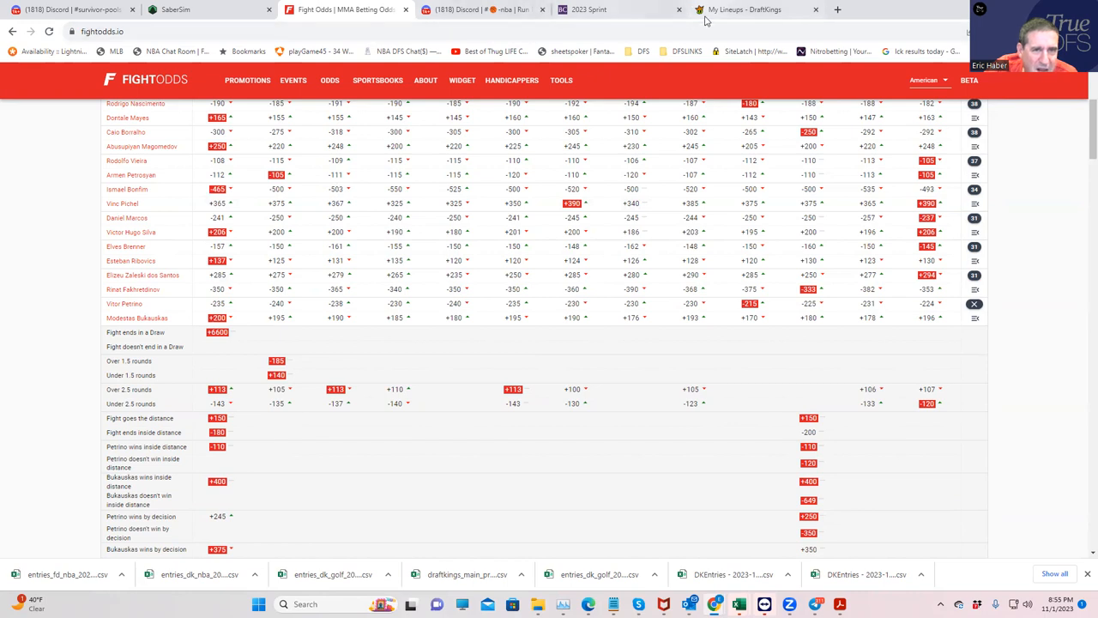
pyautogui.click(756, 10)
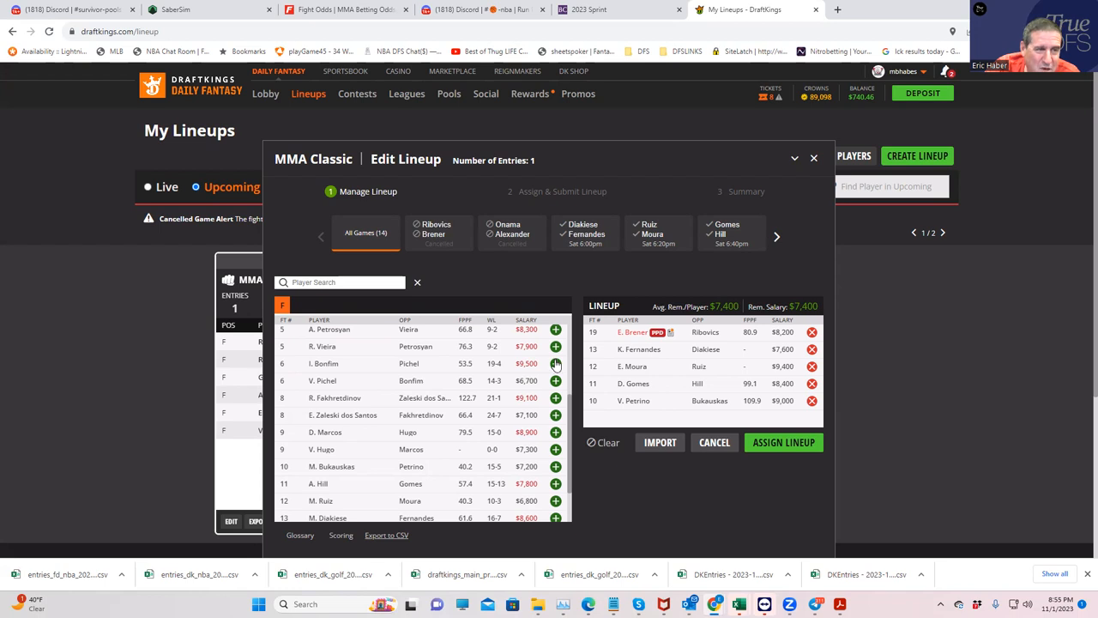
pyautogui.moveTo(345, 337)
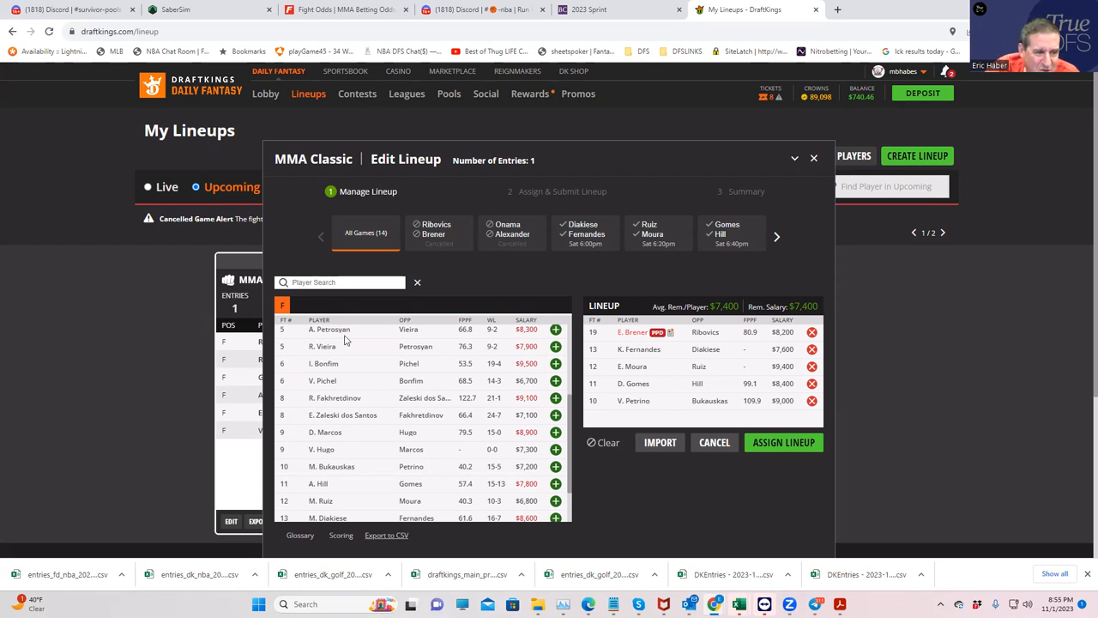
pyautogui.moveTo(323, 364)
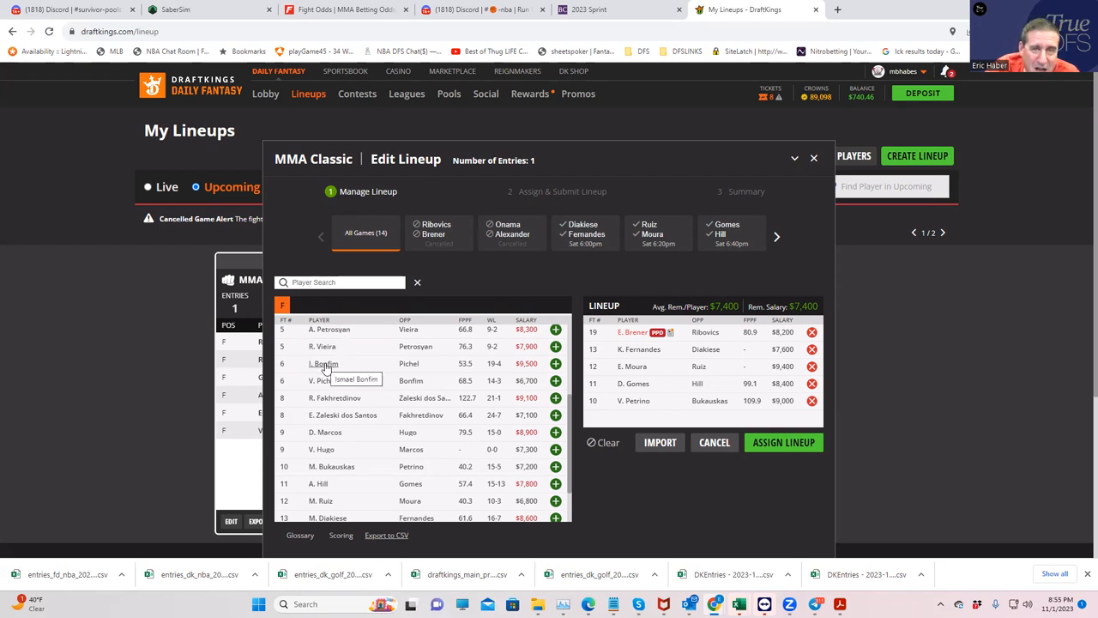
pyautogui.click(321, 364)
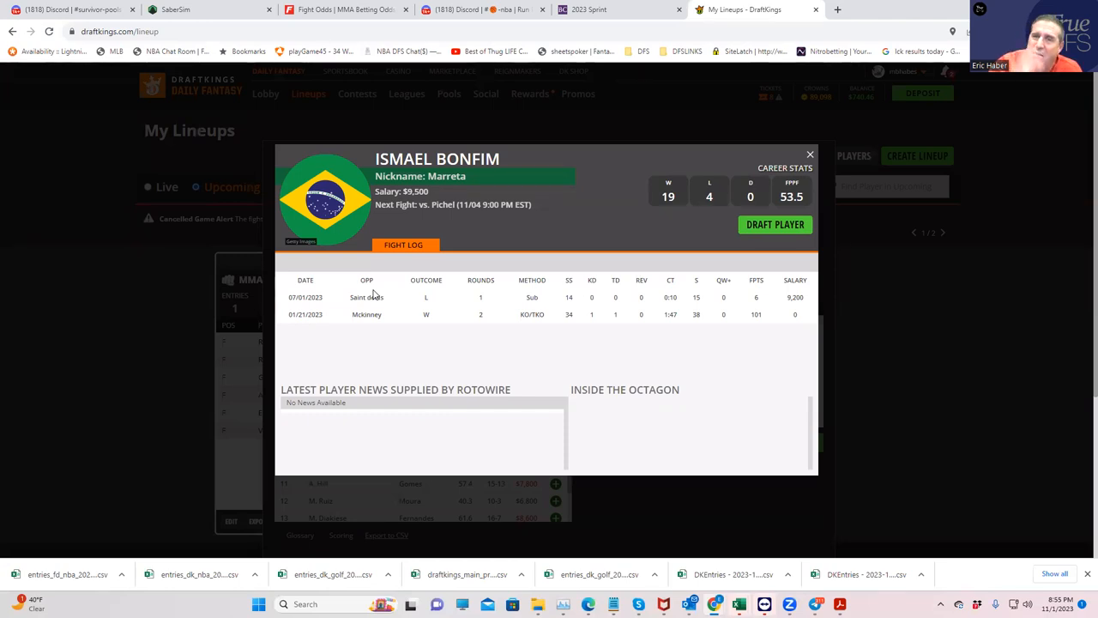
pyautogui.moveTo(532, 308)
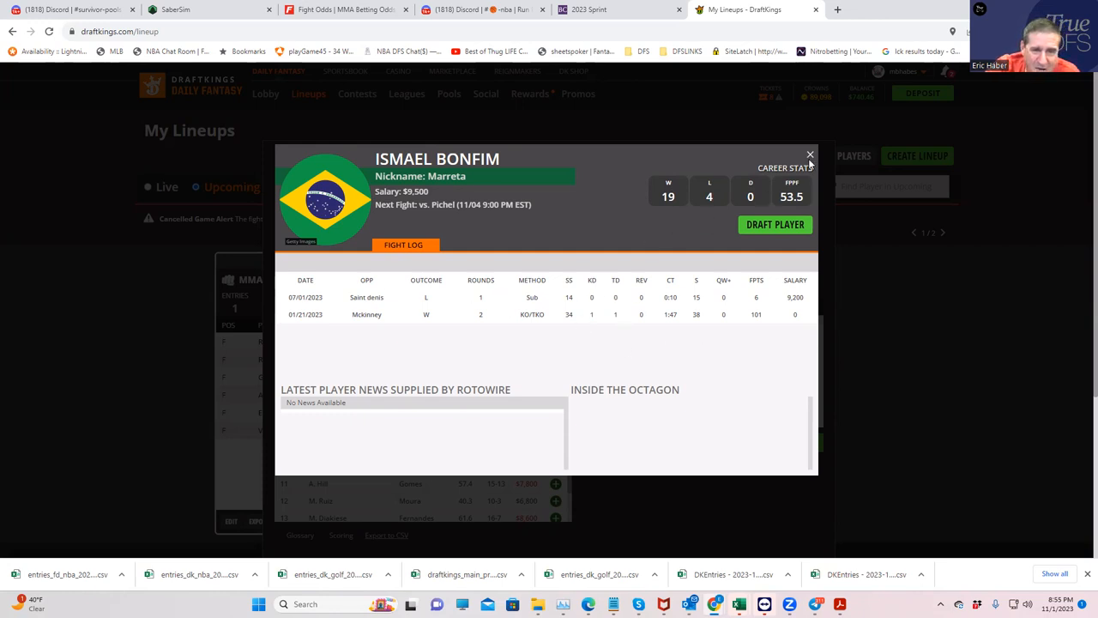
pyautogui.click(810, 154)
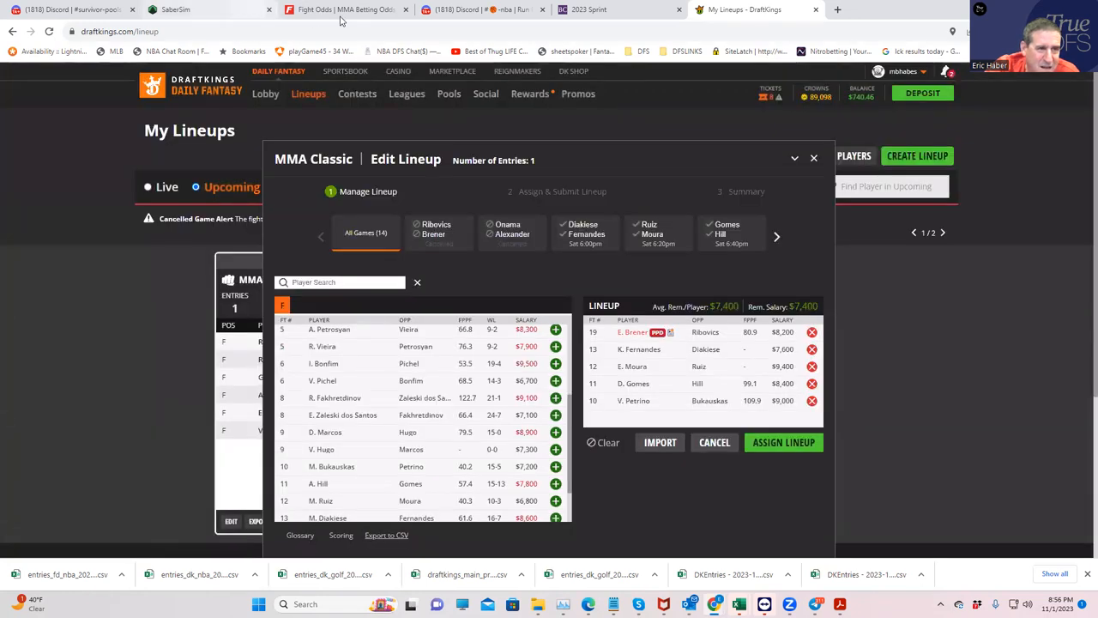
# Step: Scroll through the Bonfim vs Pichel method-of-victory and round prop lines on FightOdds.io
pyautogui.click(68, 11)
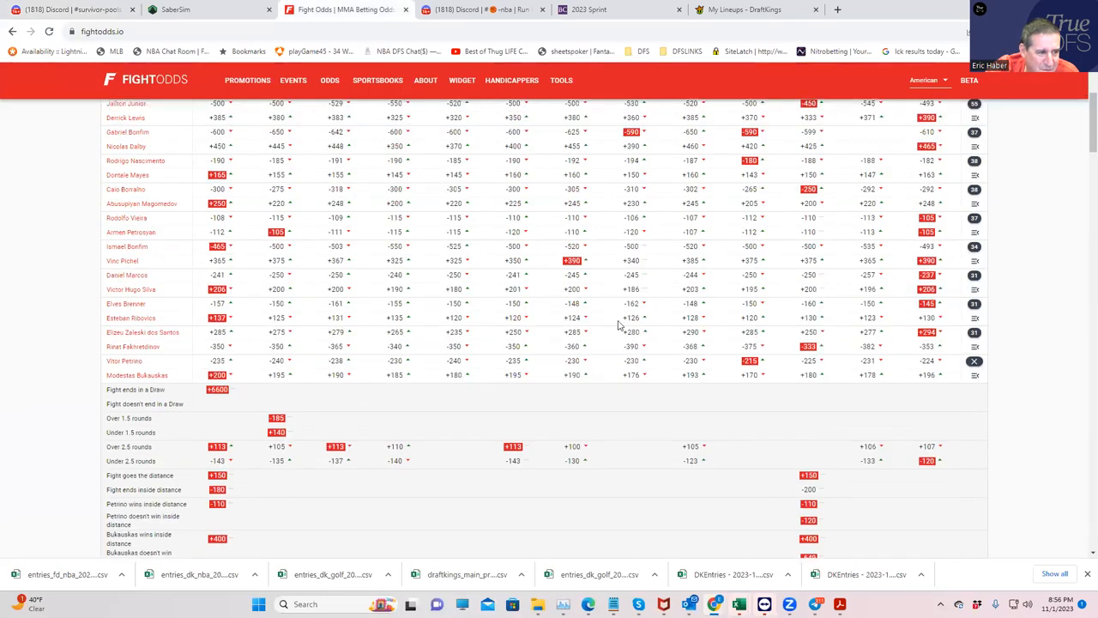
pyautogui.moveTo(134, 333)
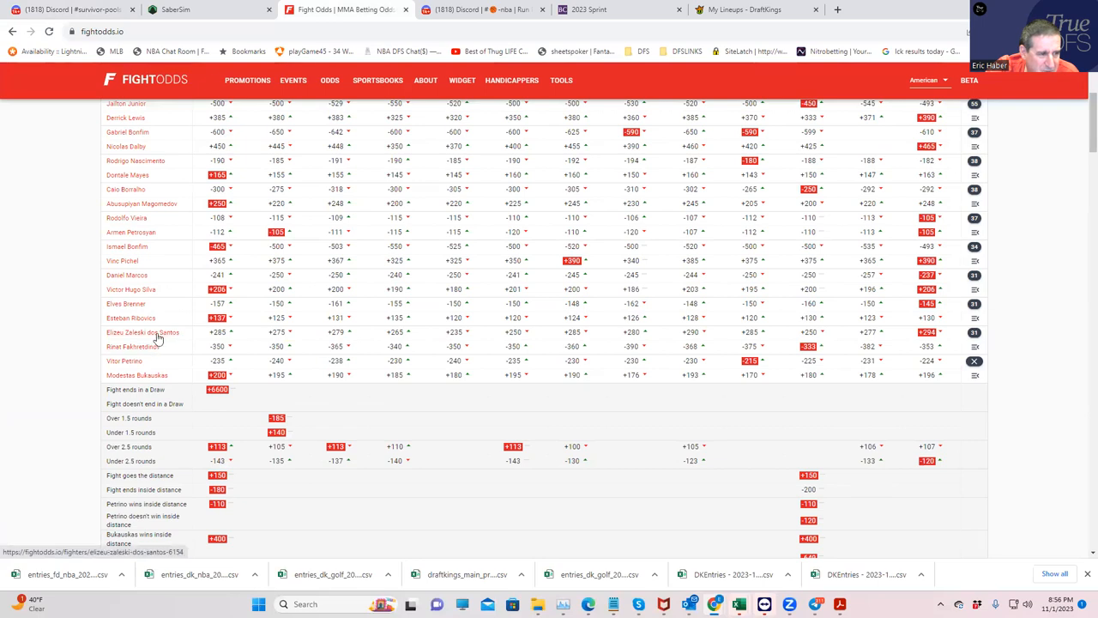
pyautogui.moveTo(975, 250)
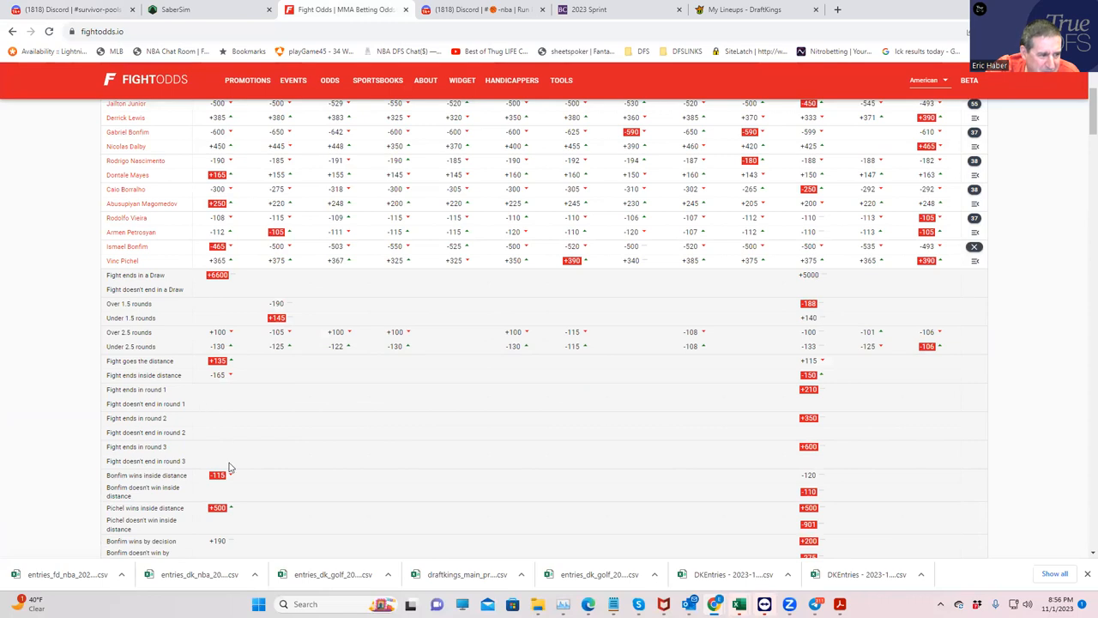
pyautogui.scroll(-3)
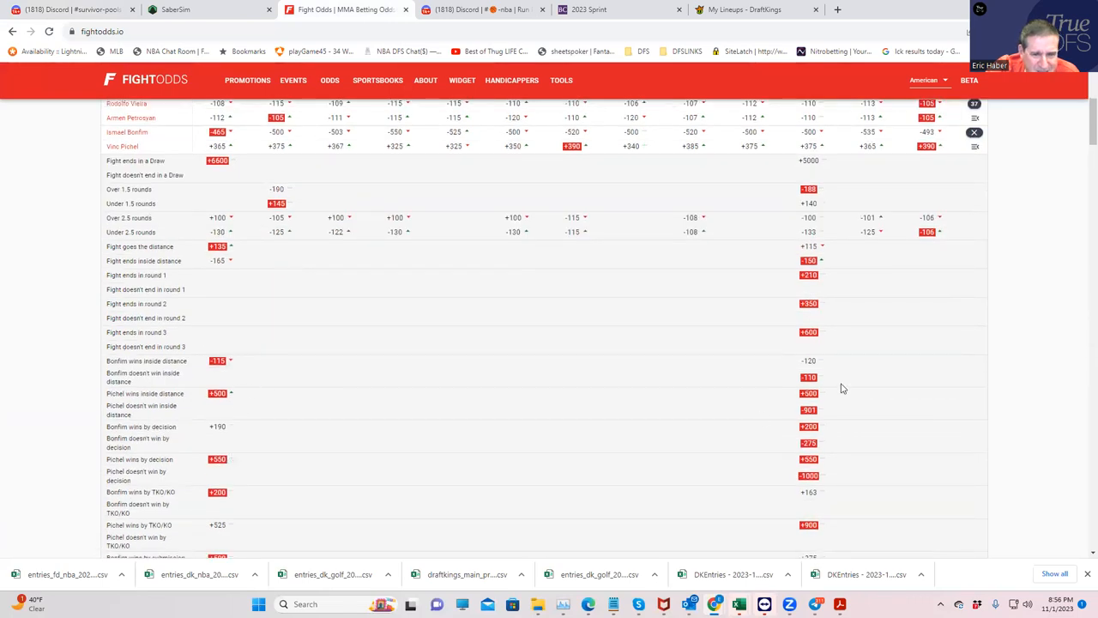
pyautogui.moveTo(820, 381)
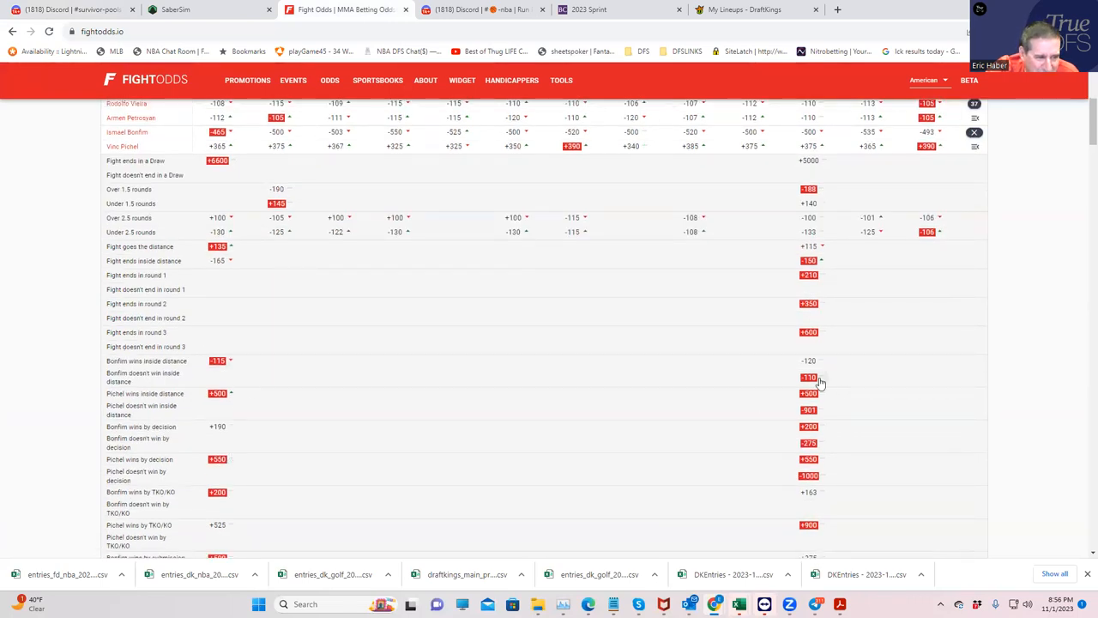
pyautogui.moveTo(494, 410)
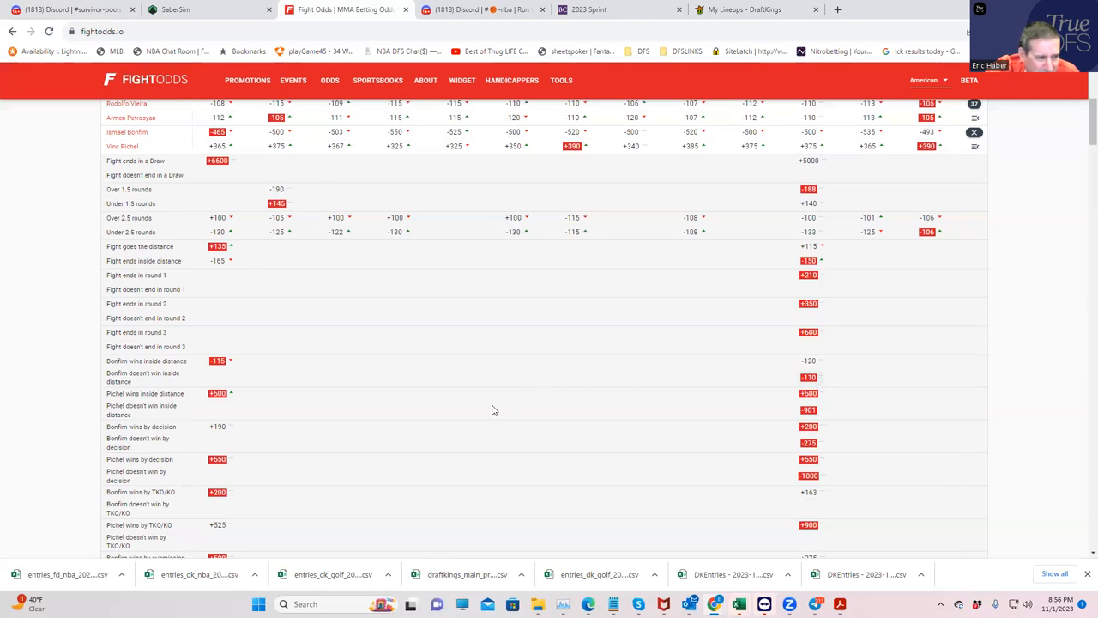
pyautogui.scroll(-3)
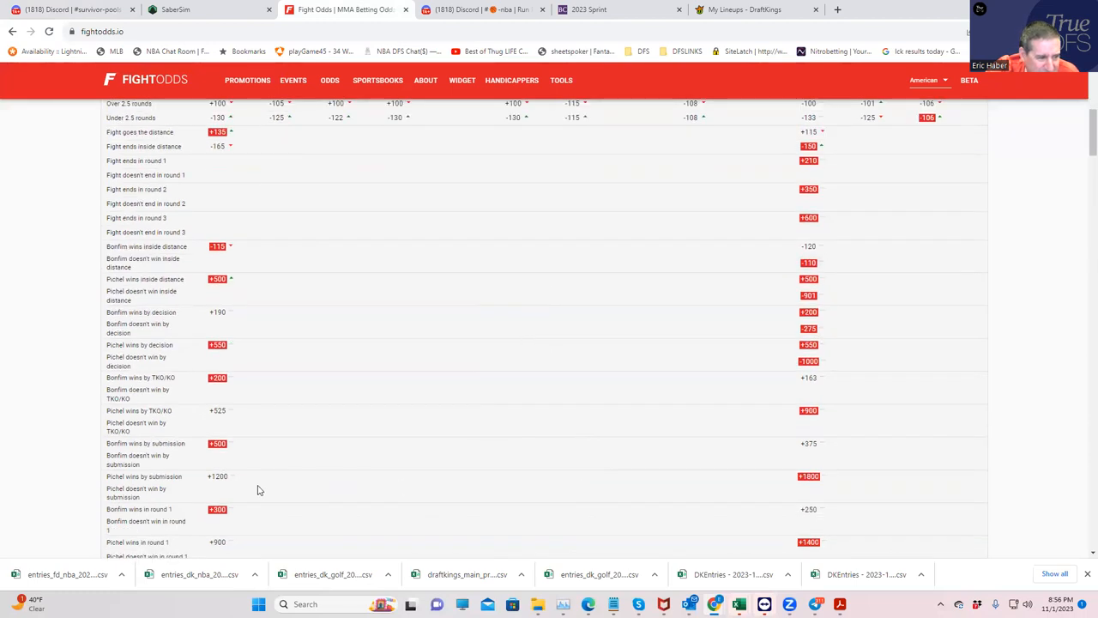
pyautogui.scroll(-3)
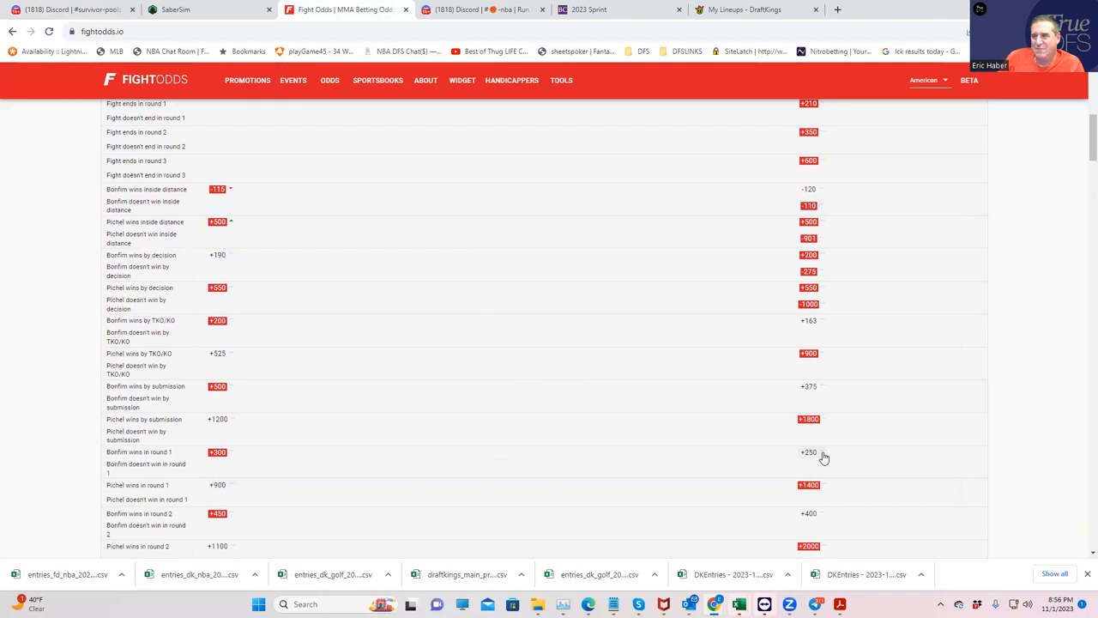
pyautogui.moveTo(669, 398)
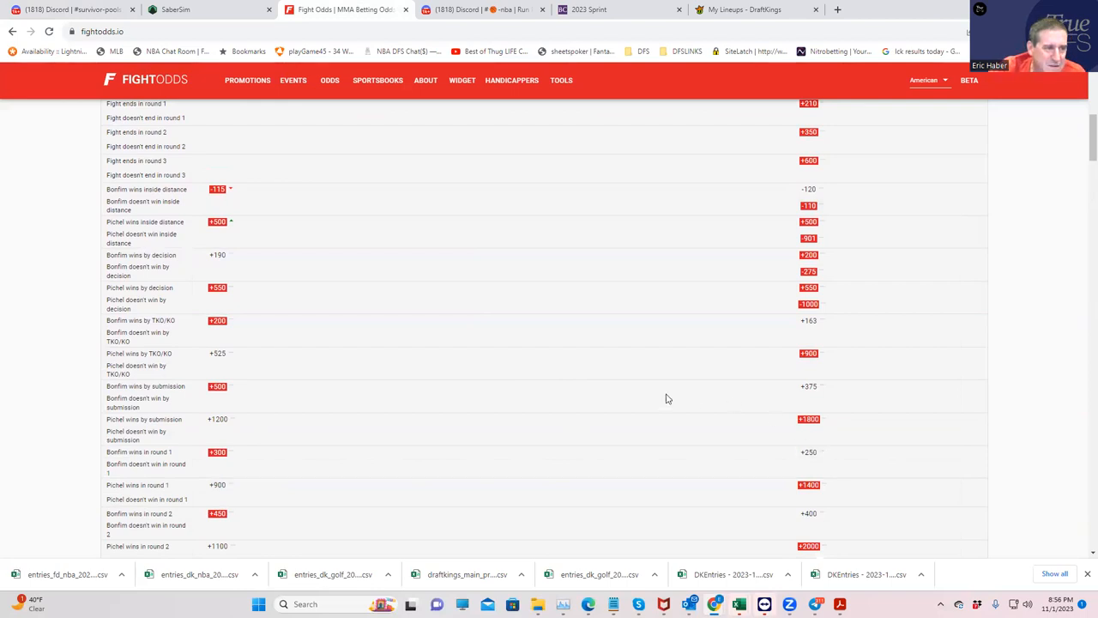
pyautogui.scroll(3)
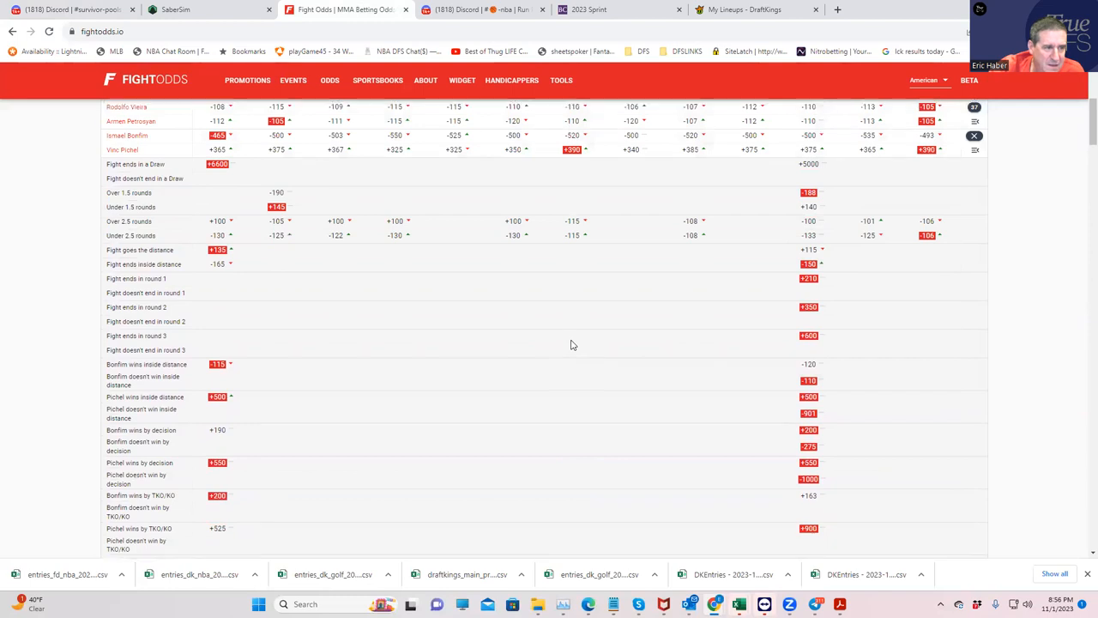
pyautogui.scroll(3)
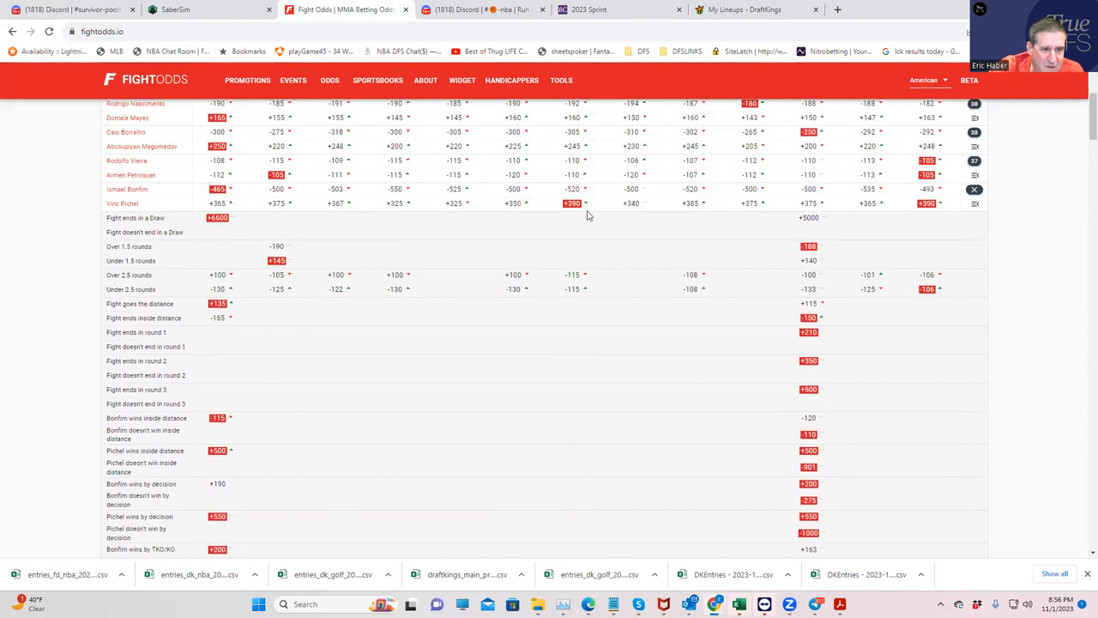
pyautogui.moveTo(357, 275)
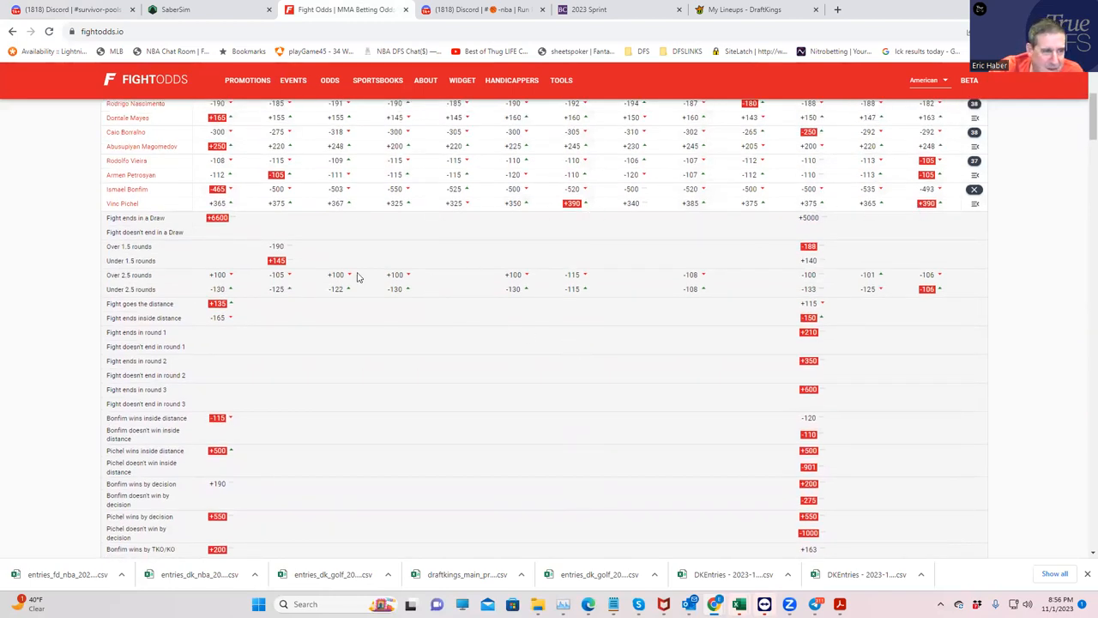
pyautogui.scroll(-3)
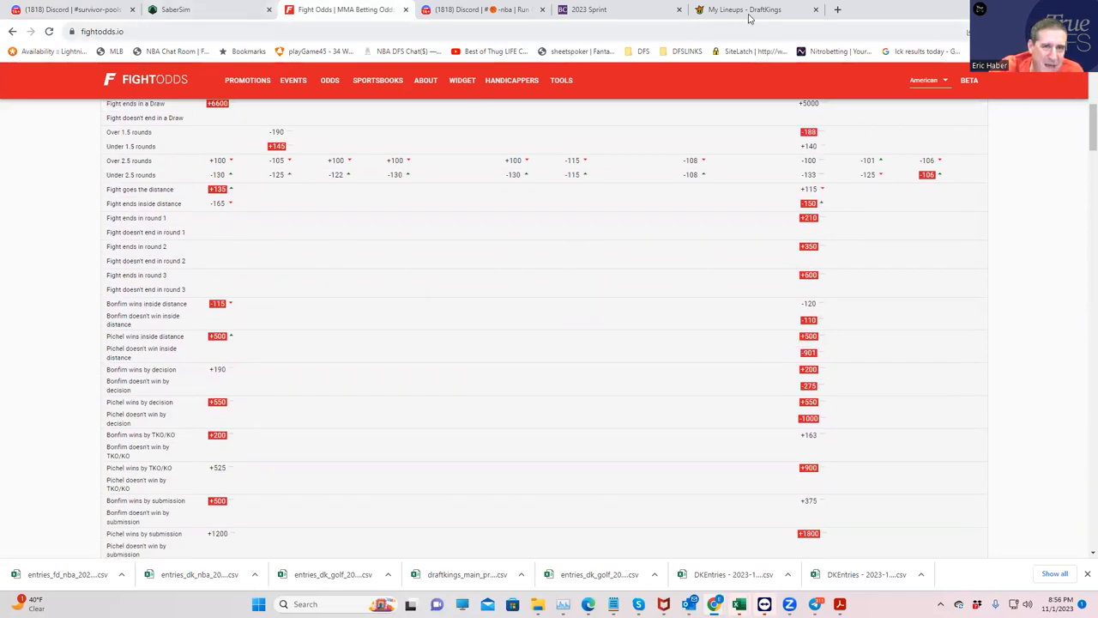
pyautogui.moveTo(750, 10)
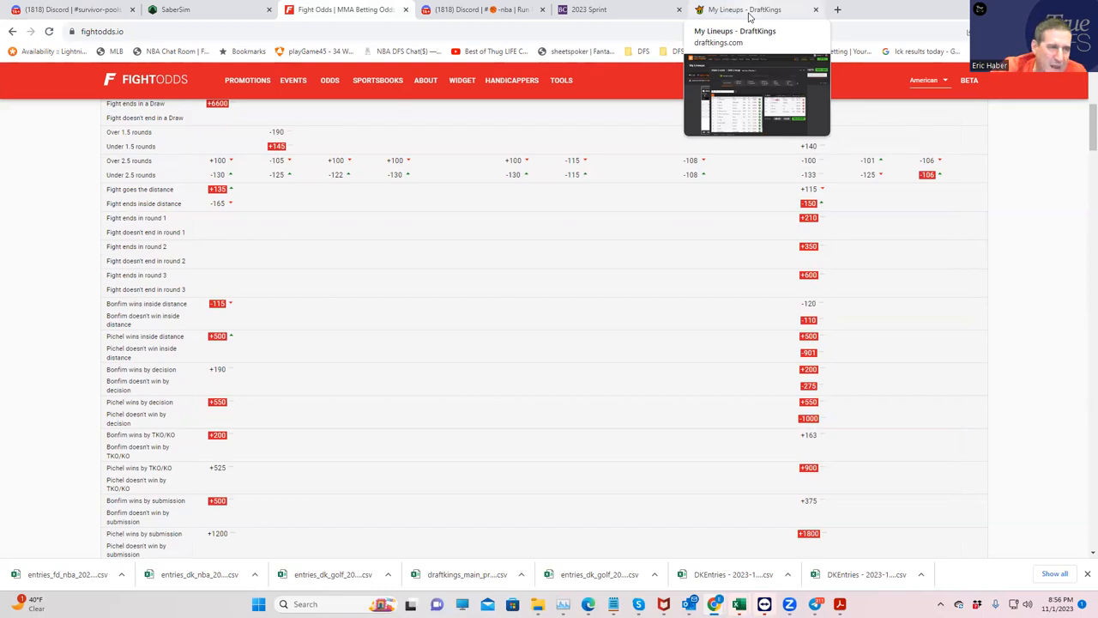
pyautogui.moveTo(592, 11)
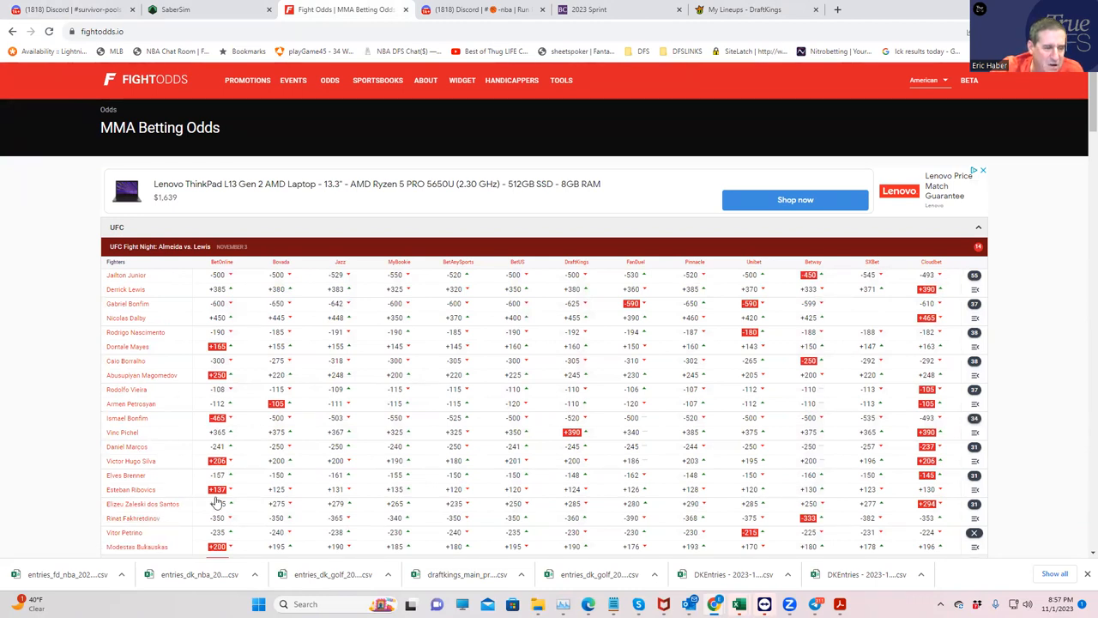
pyautogui.moveTo(501, 522)
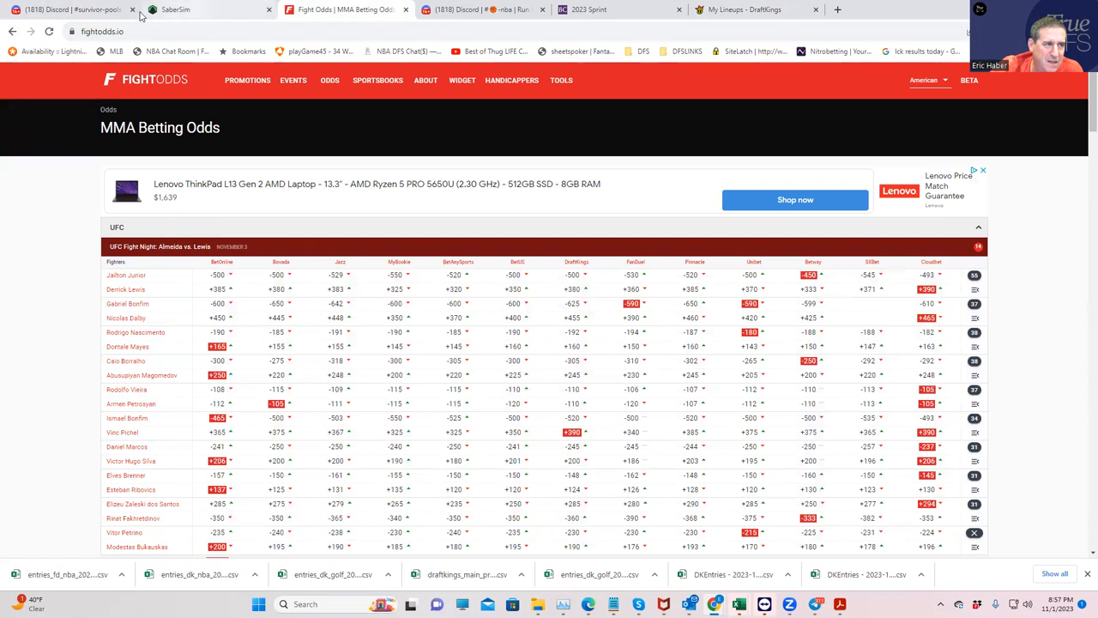
# Step: Glance at the DraftKings lineup, then scroll FightOdds.io to the Zaleski dos Santos vs Fakhretdinov props
pyautogui.click(756, 10)
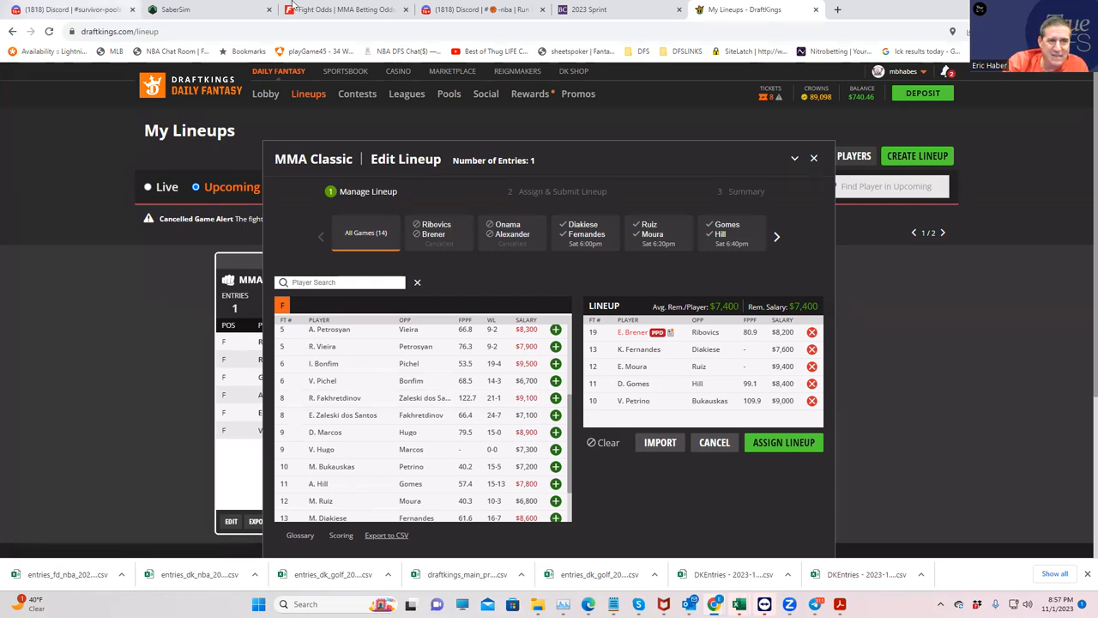
pyautogui.click(344, 10)
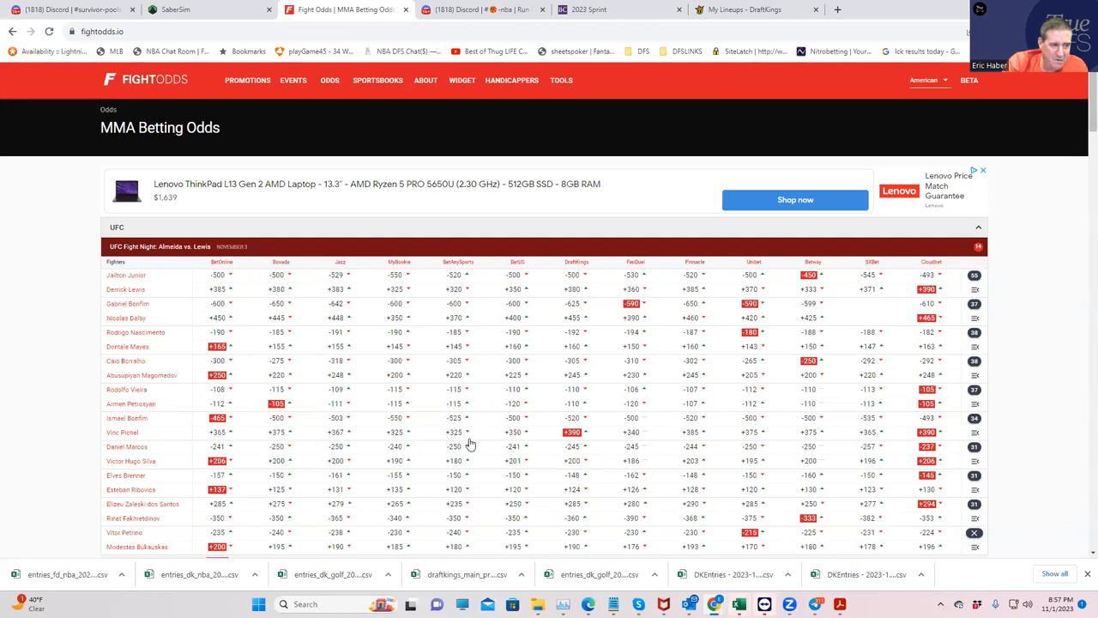
pyautogui.moveTo(971, 516)
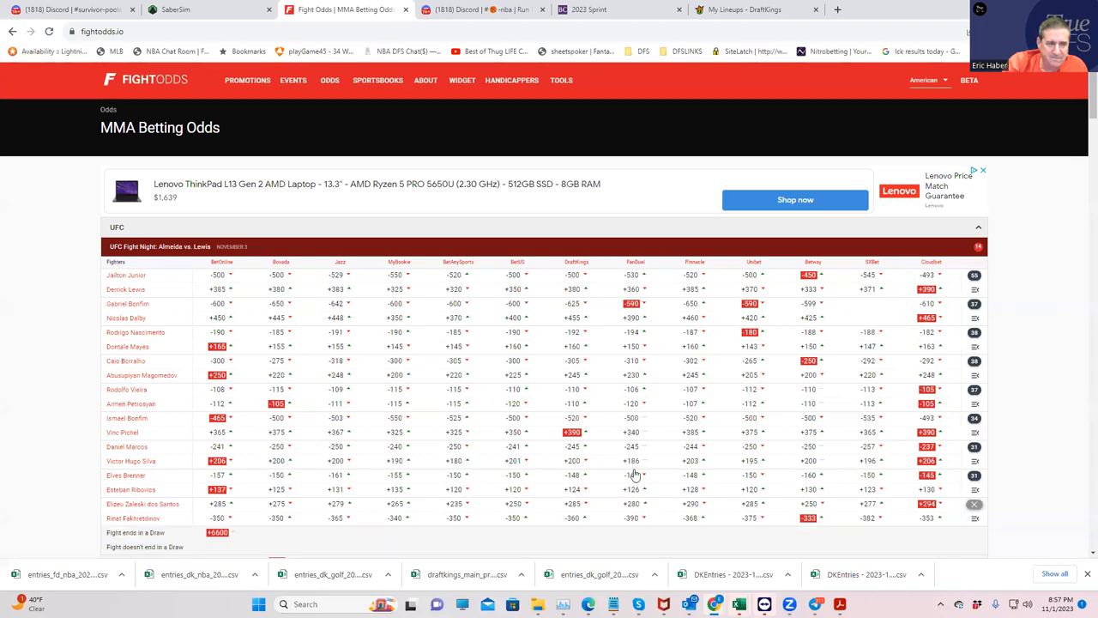
pyautogui.scroll(-3)
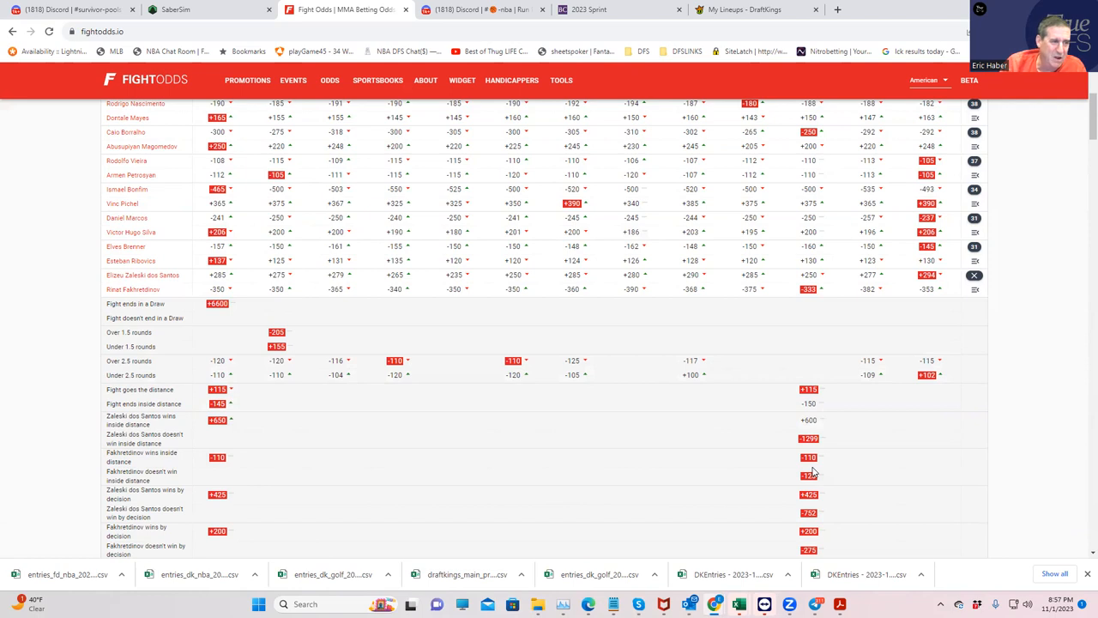
pyautogui.moveTo(701, 328)
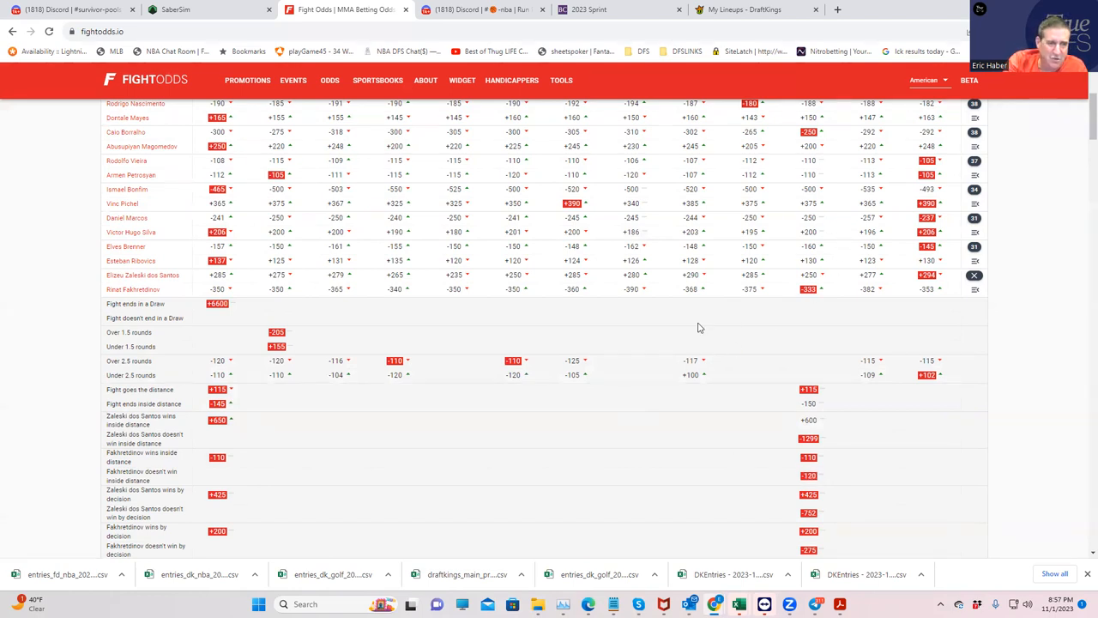
pyautogui.moveTo(908, 464)
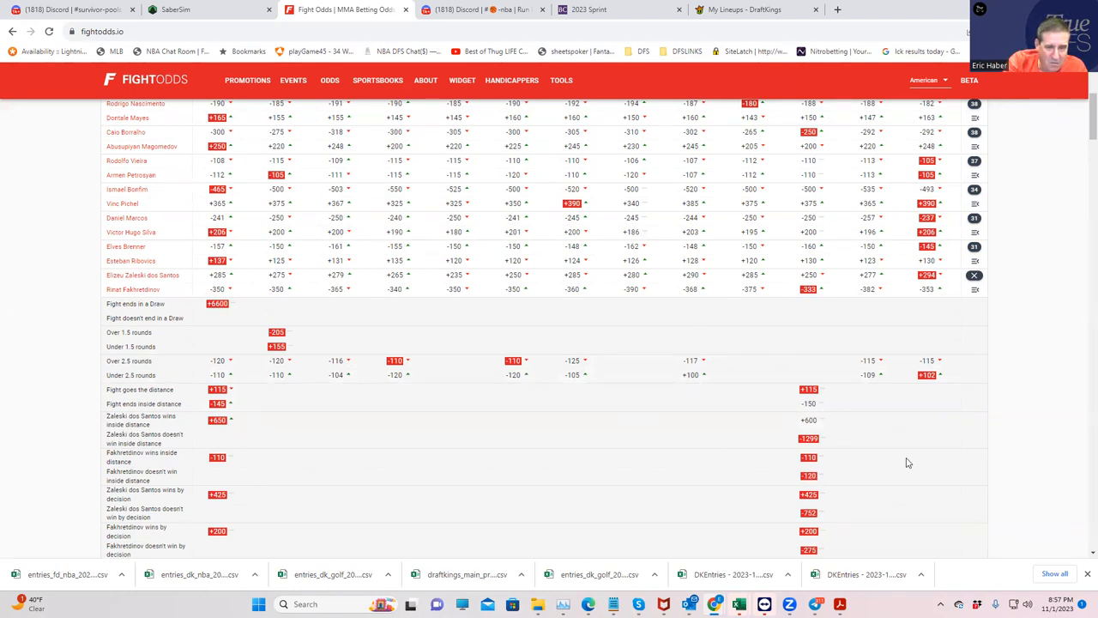
pyautogui.moveTo(158, 431)
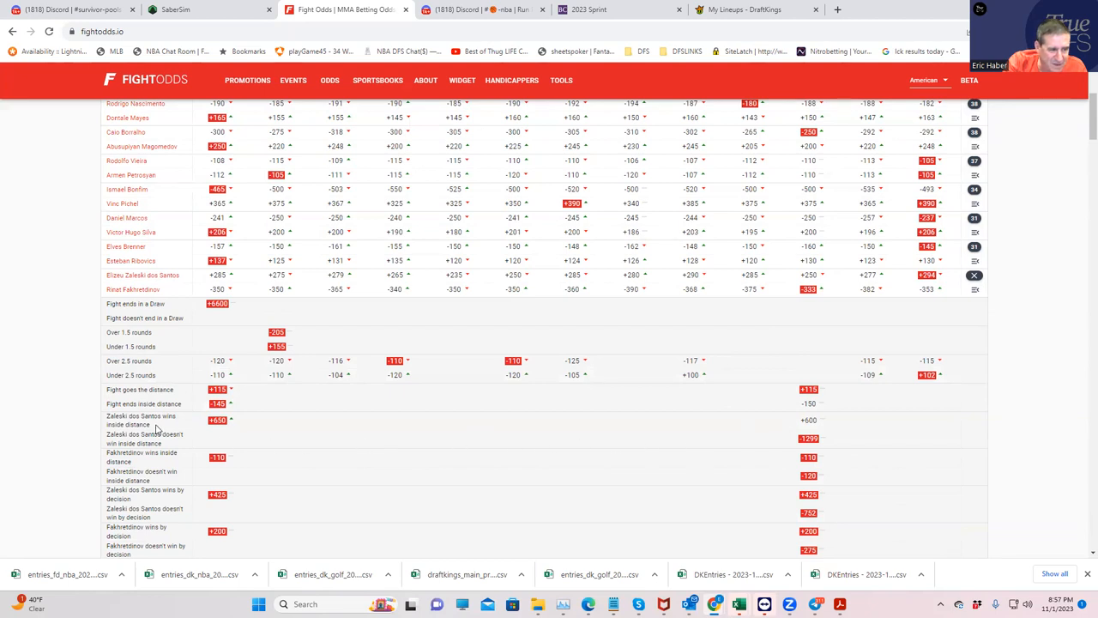
pyautogui.moveTo(364, 444)
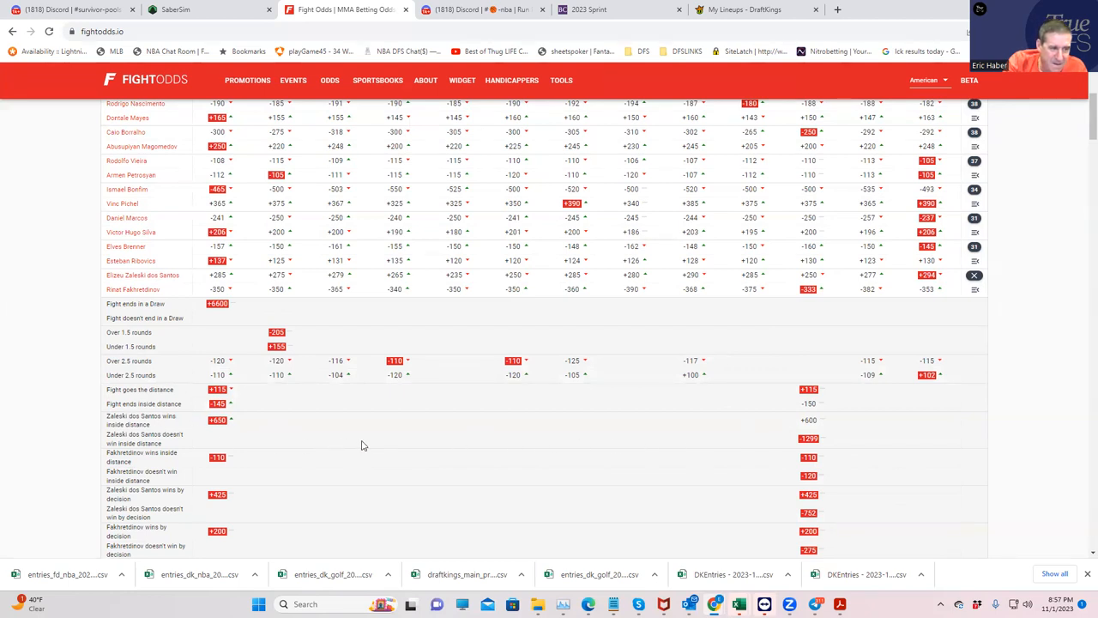
pyautogui.moveTo(823, 446)
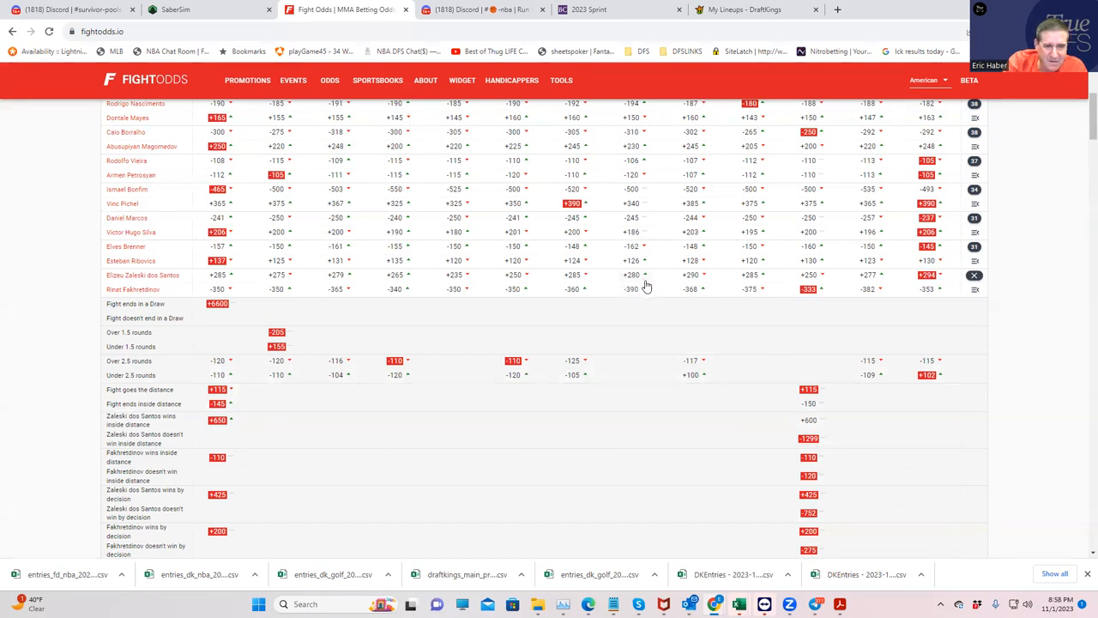
pyautogui.moveTo(639, 291)
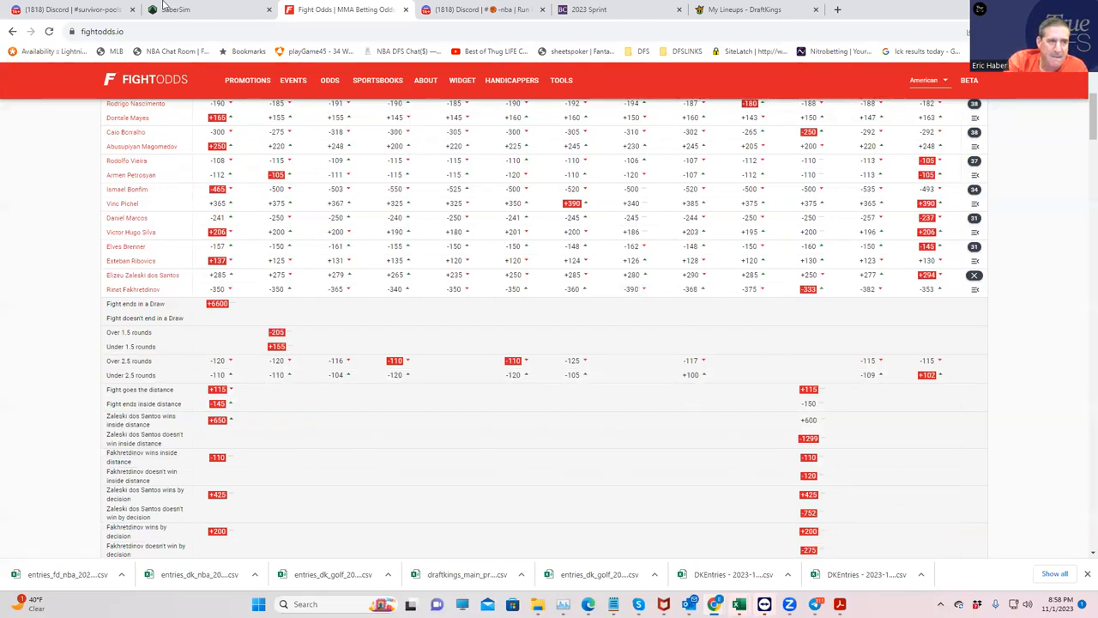
# Step: Add R. Fakhretdinov as the sixth fighter, putting the lineup $1,700 over the cap
pyautogui.click(750, 11)
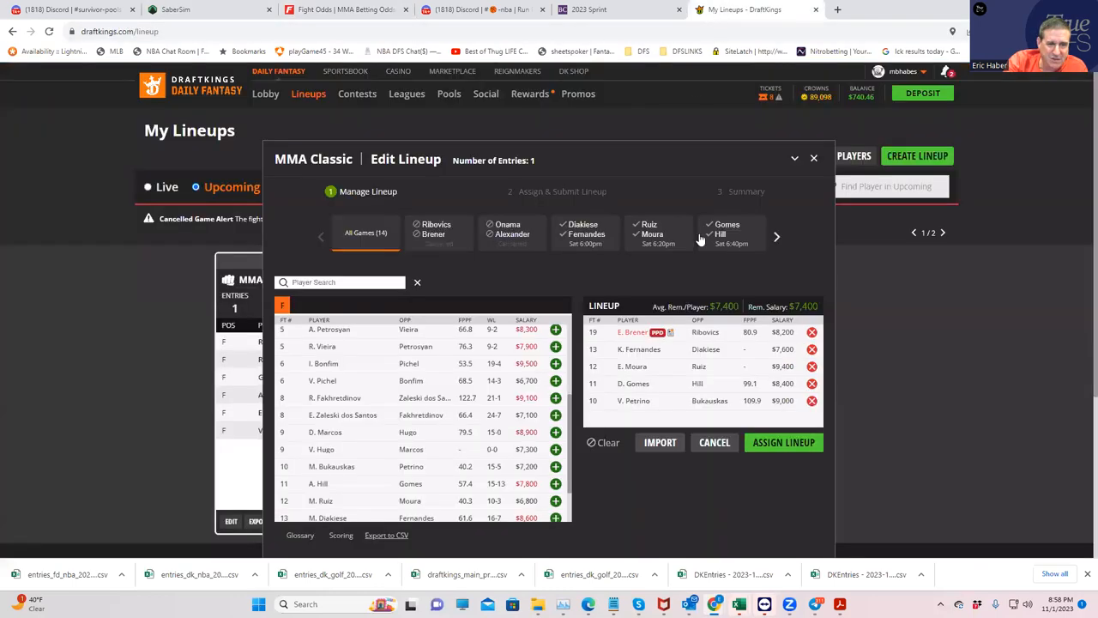
pyautogui.moveTo(528, 418)
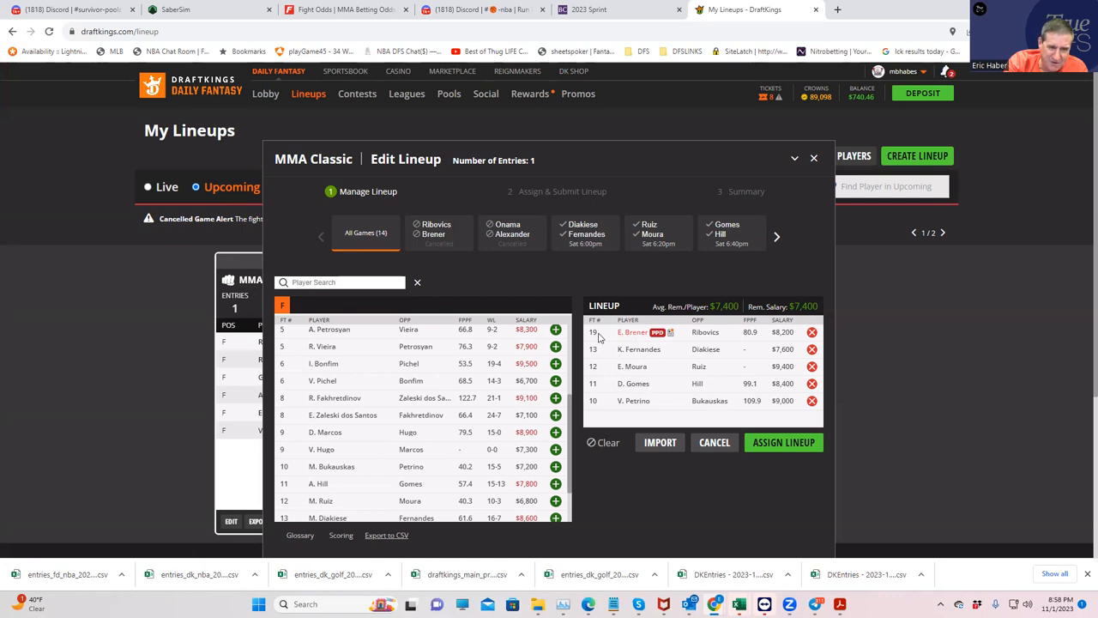
pyautogui.moveTo(570, 417)
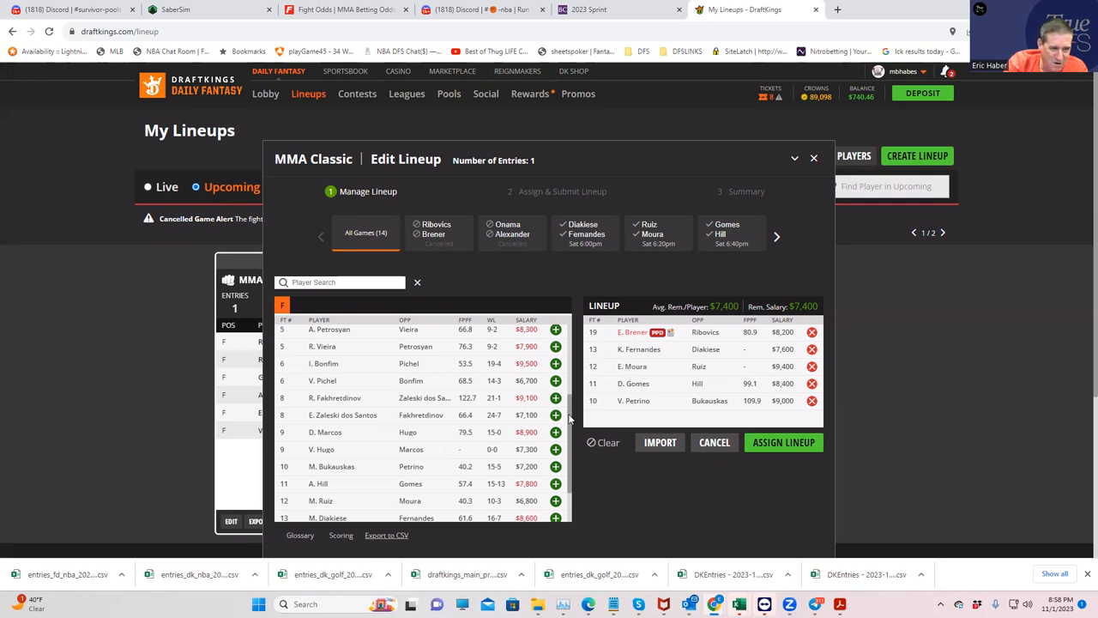
pyautogui.click(554, 398)
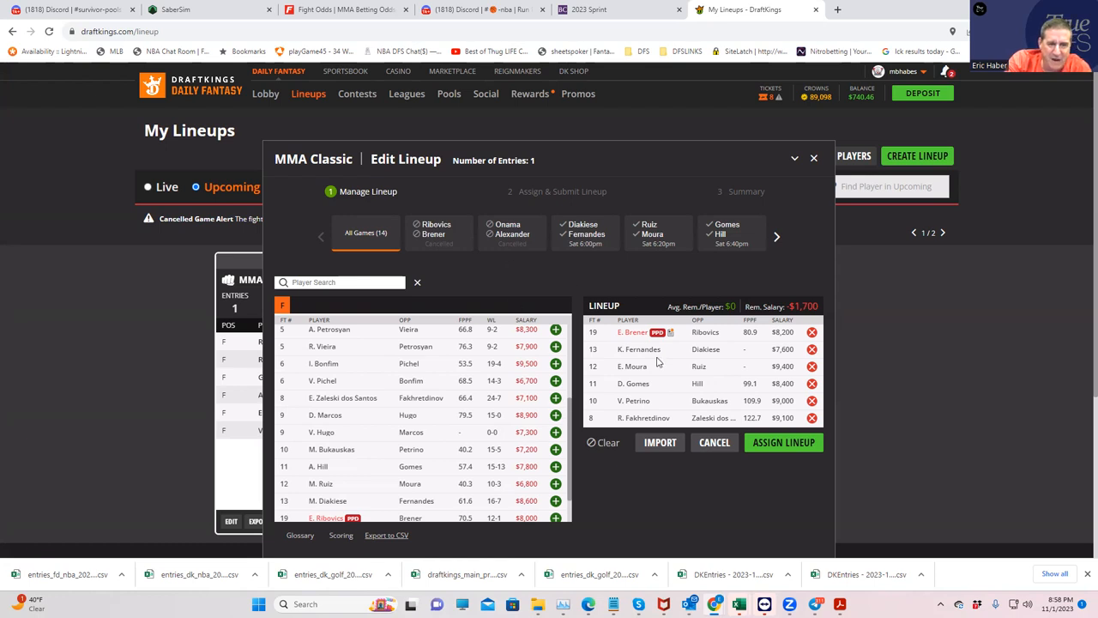
pyautogui.moveTo(635, 370)
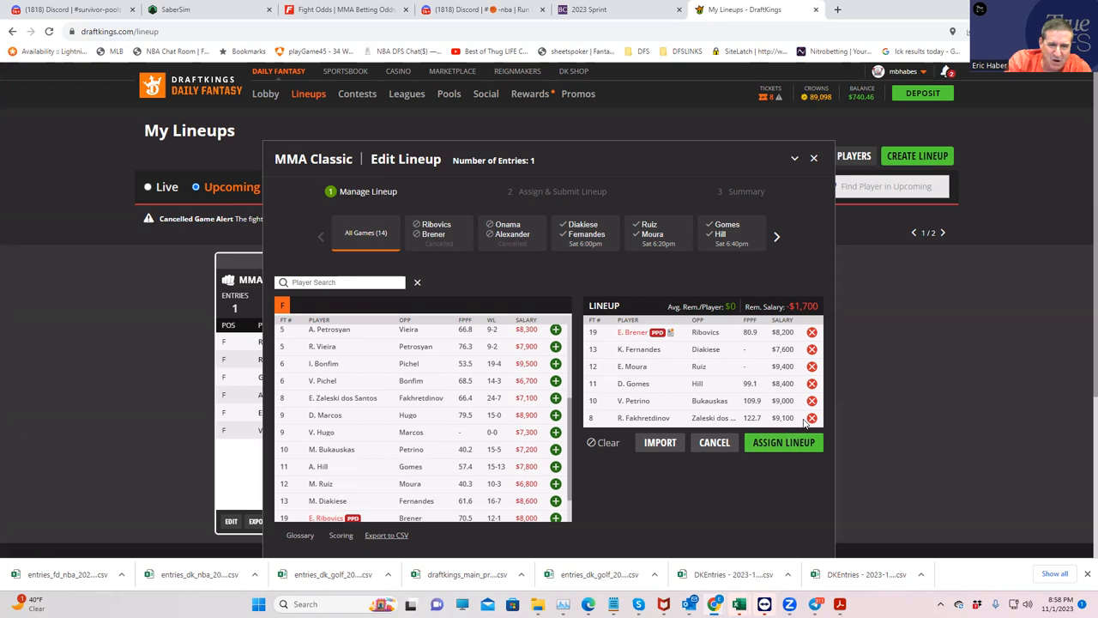
pyautogui.moveTo(659, 398)
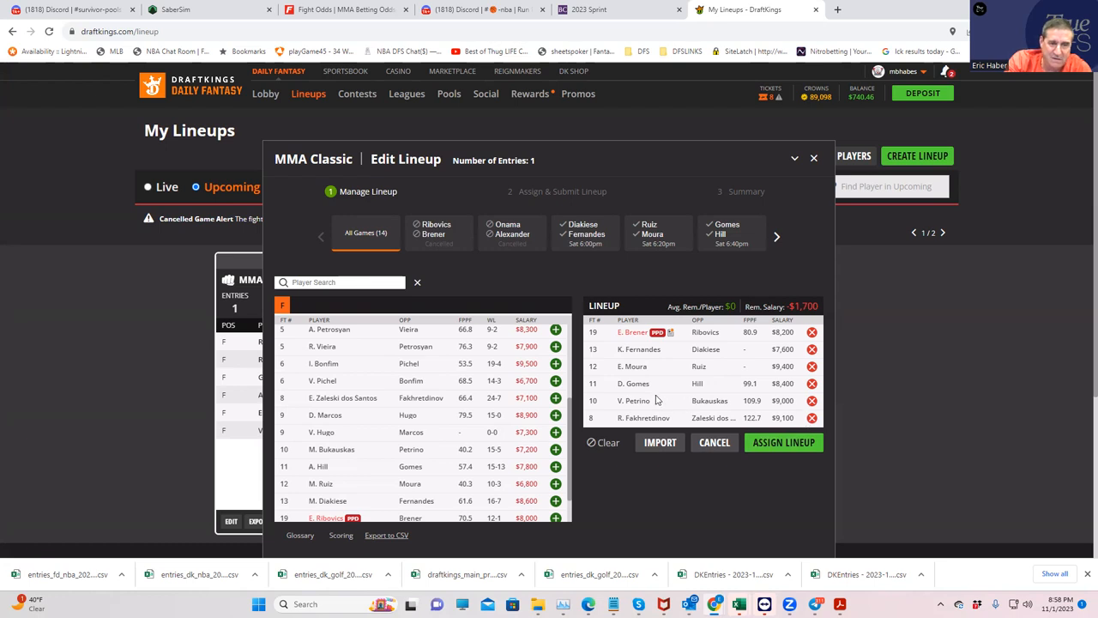
pyautogui.moveTo(645, 385)
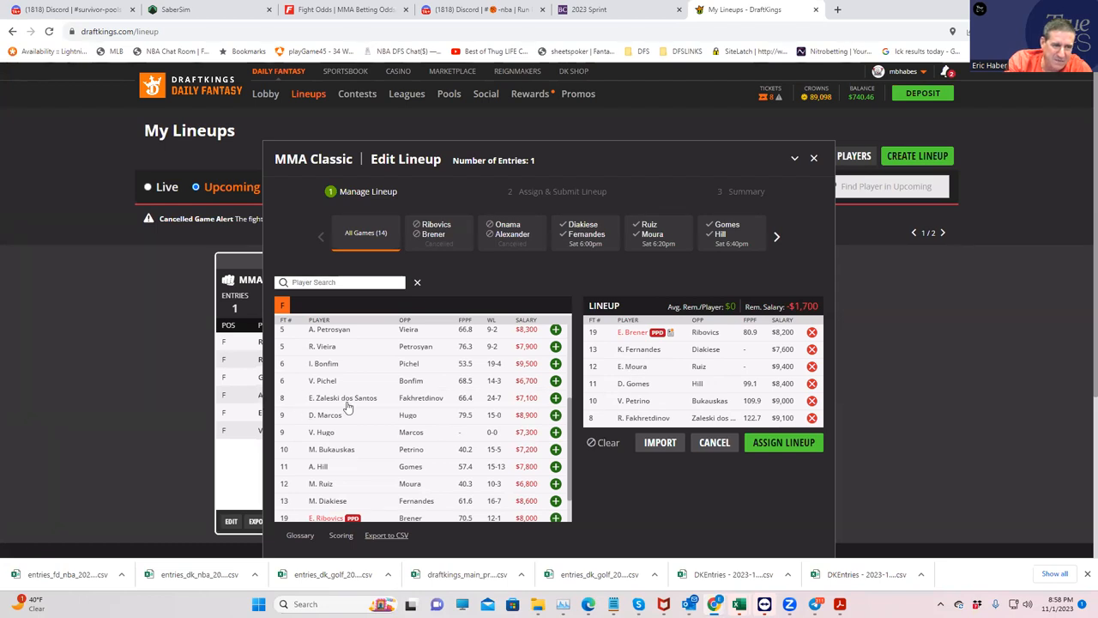
pyautogui.moveTo(357, 399)
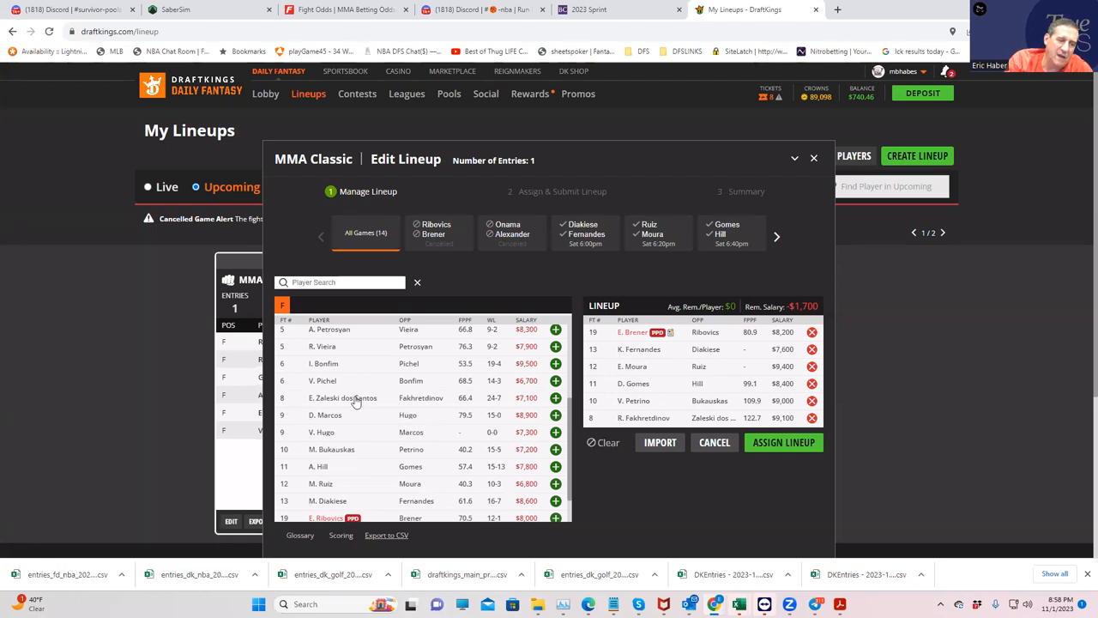
pyautogui.moveTo(333, 370)
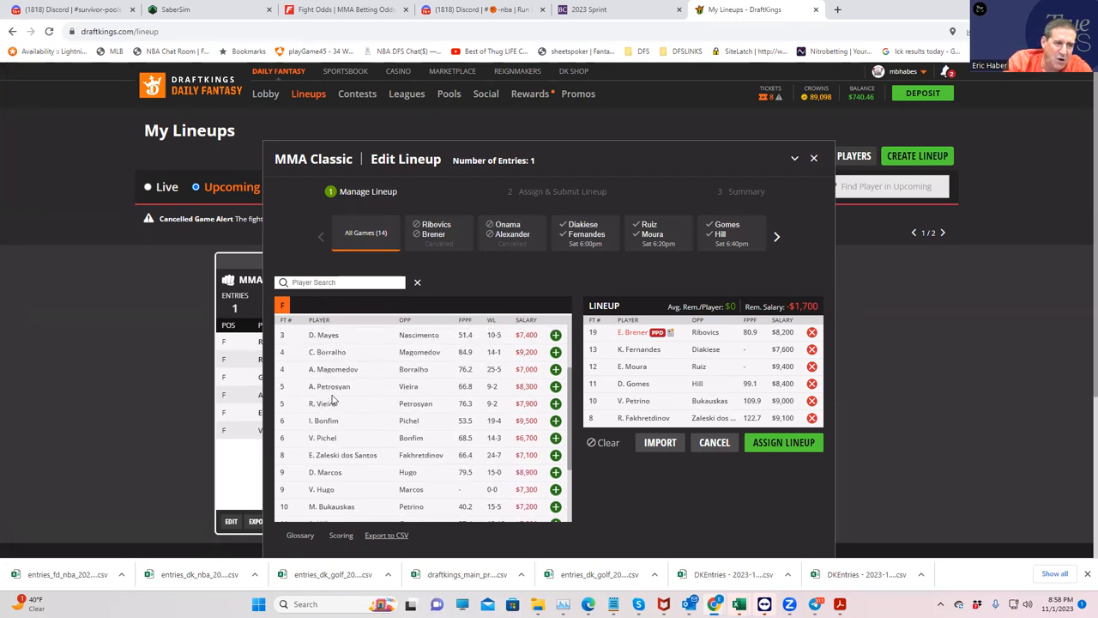
pyautogui.moveTo(580, 402)
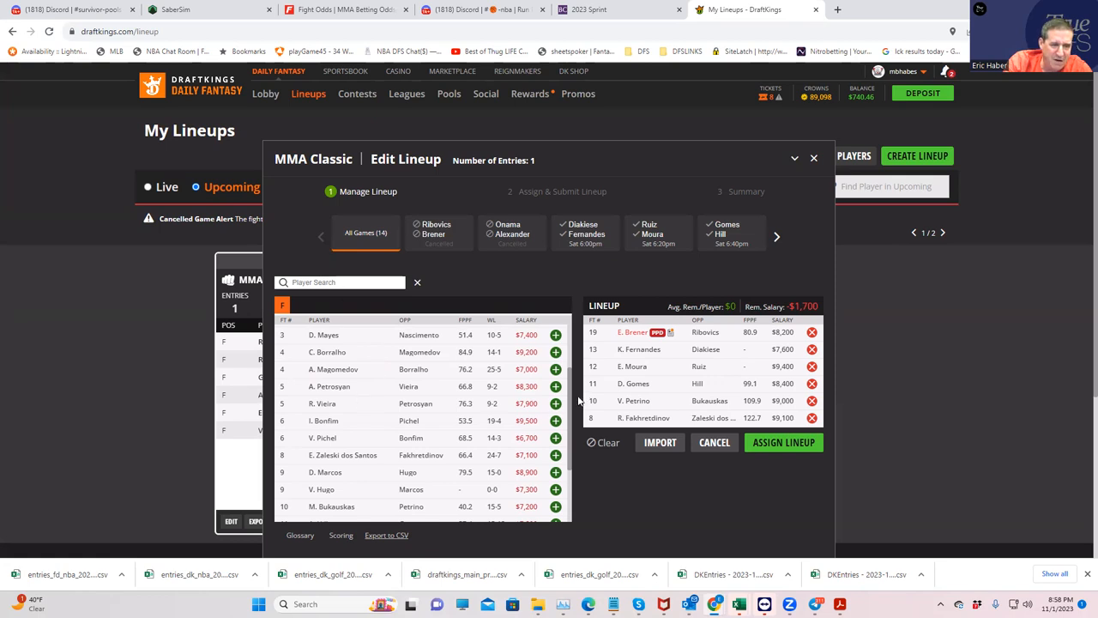
pyautogui.moveTo(533, 404)
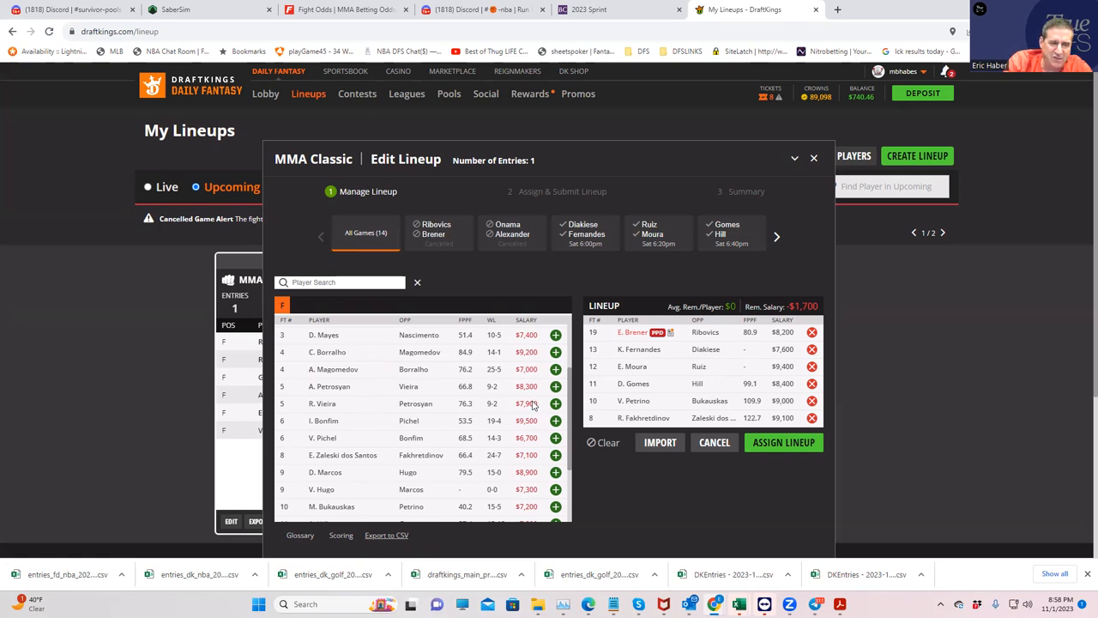
pyautogui.moveTo(381, 387)
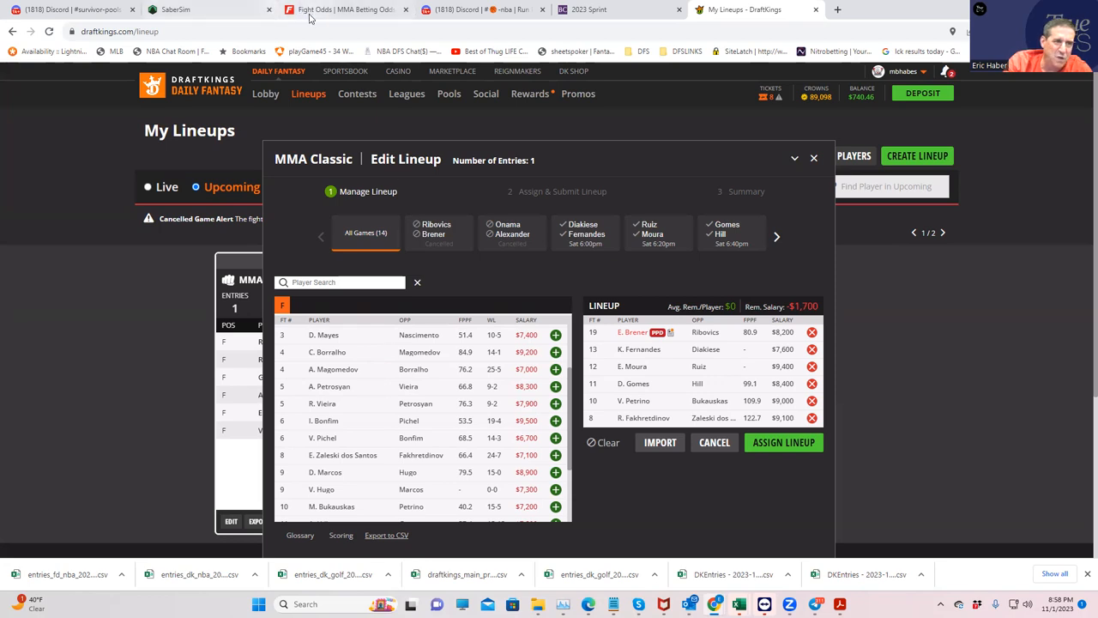
# Step: Scroll FightOdds.io to the Vieira vs Petrosyan round and inside-the-distance props
pyautogui.click(346, 10)
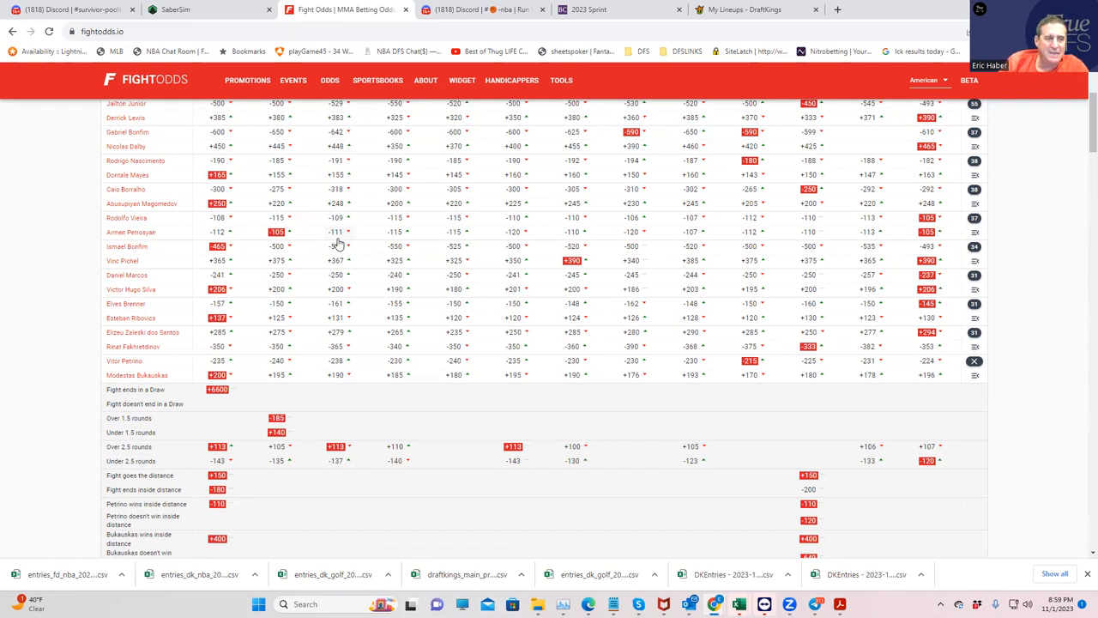
pyautogui.moveTo(559, 289)
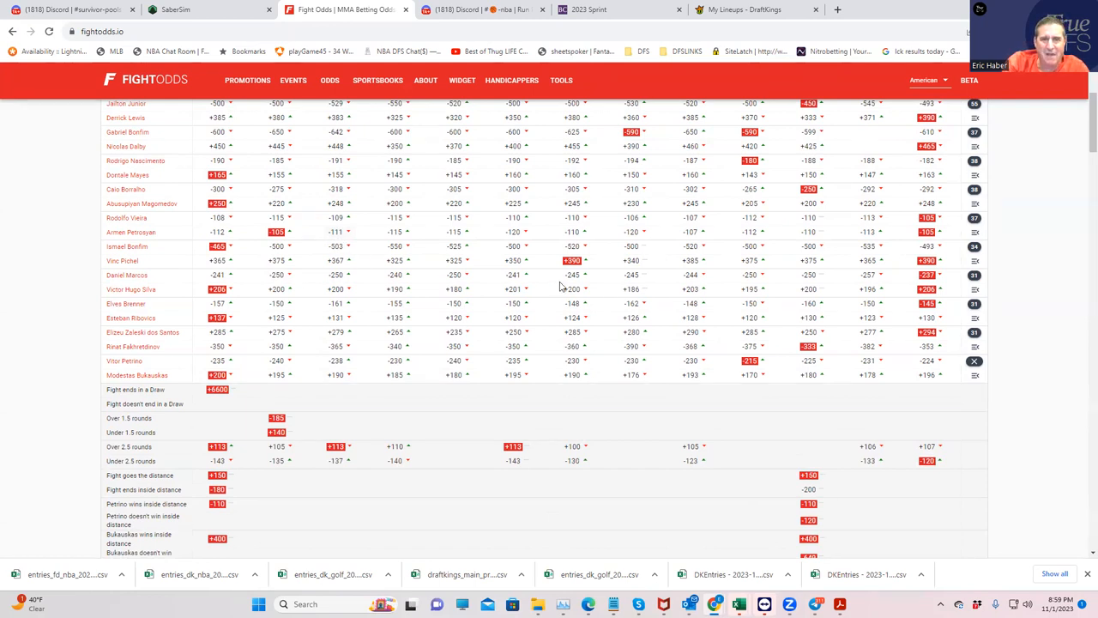
pyautogui.moveTo(977, 220)
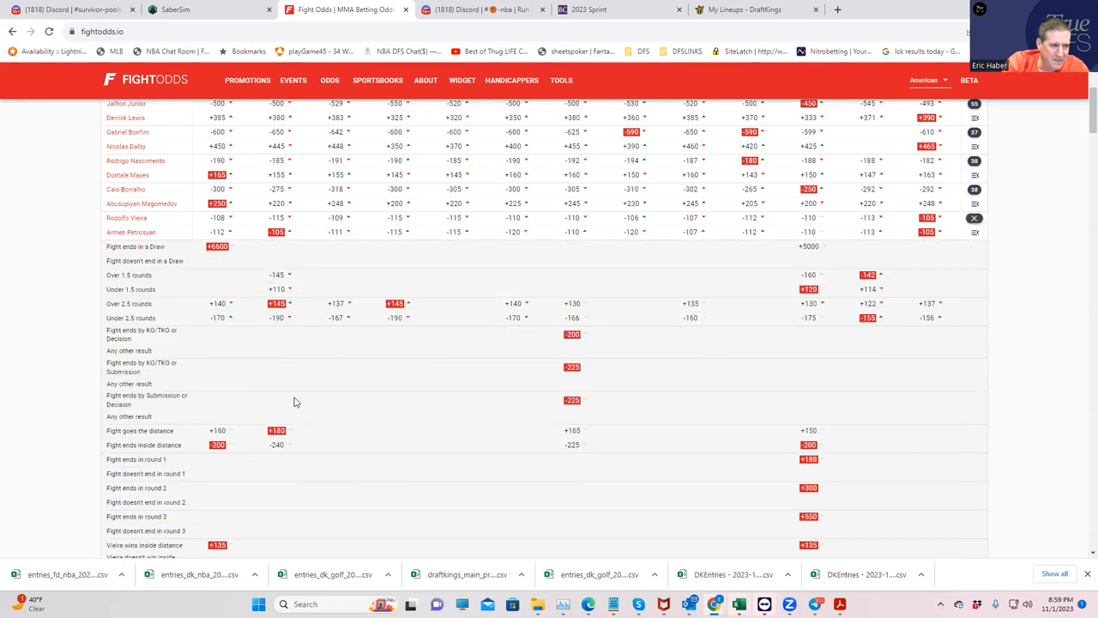
pyautogui.scroll(-3)
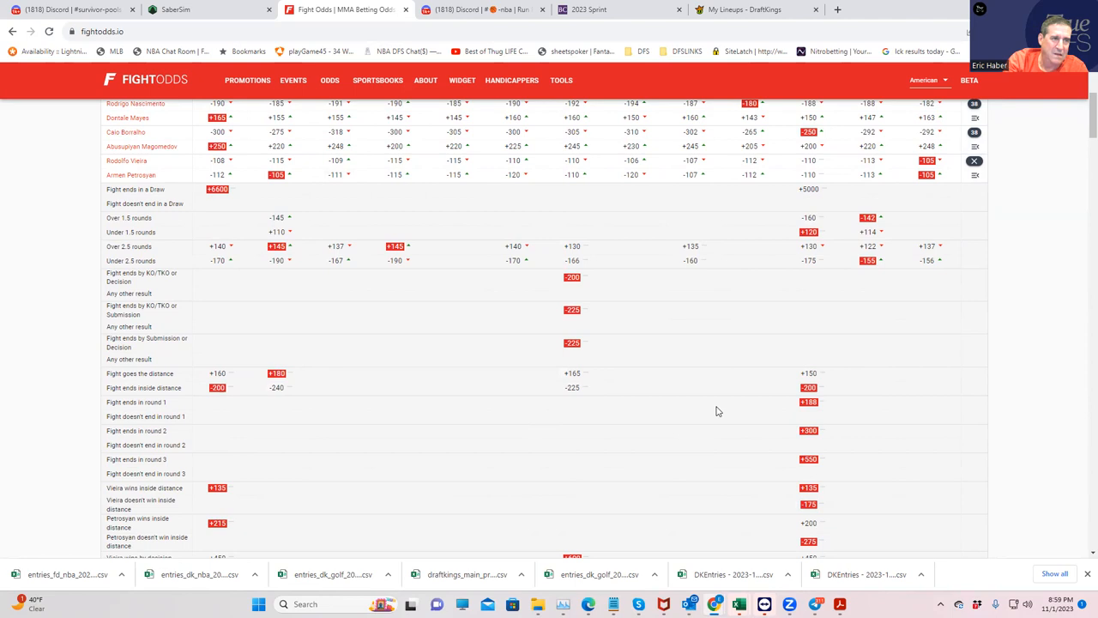
# Step: Swap V. Petrino for R. Vieira and remove E. Moura and D. Gomes, leaving $17,200 remaining
pyautogui.click(763, 11)
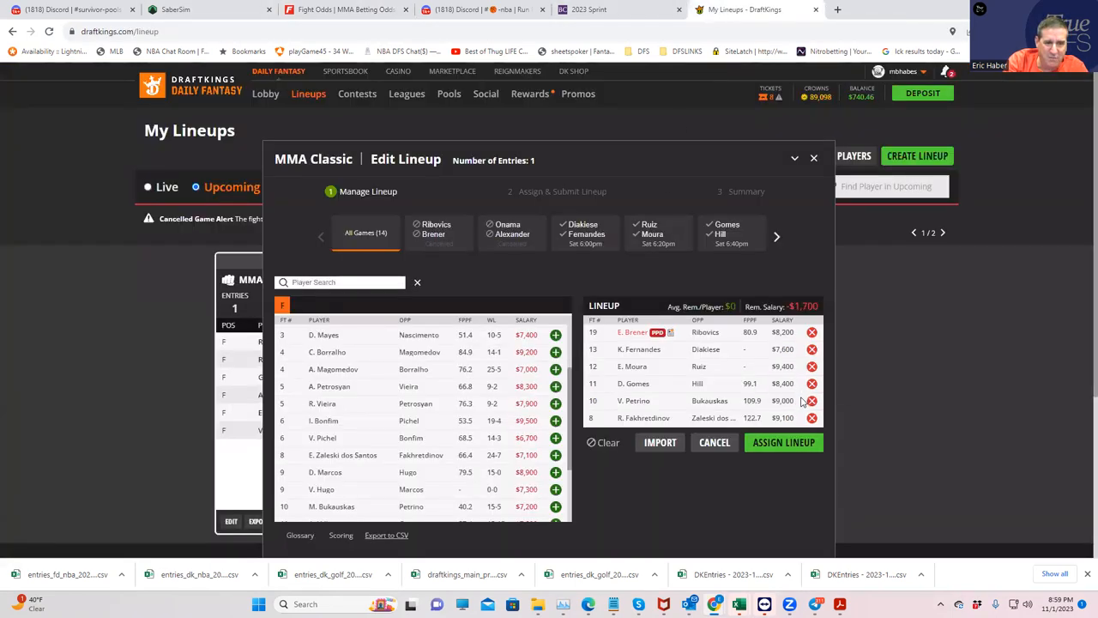
pyautogui.click(812, 402)
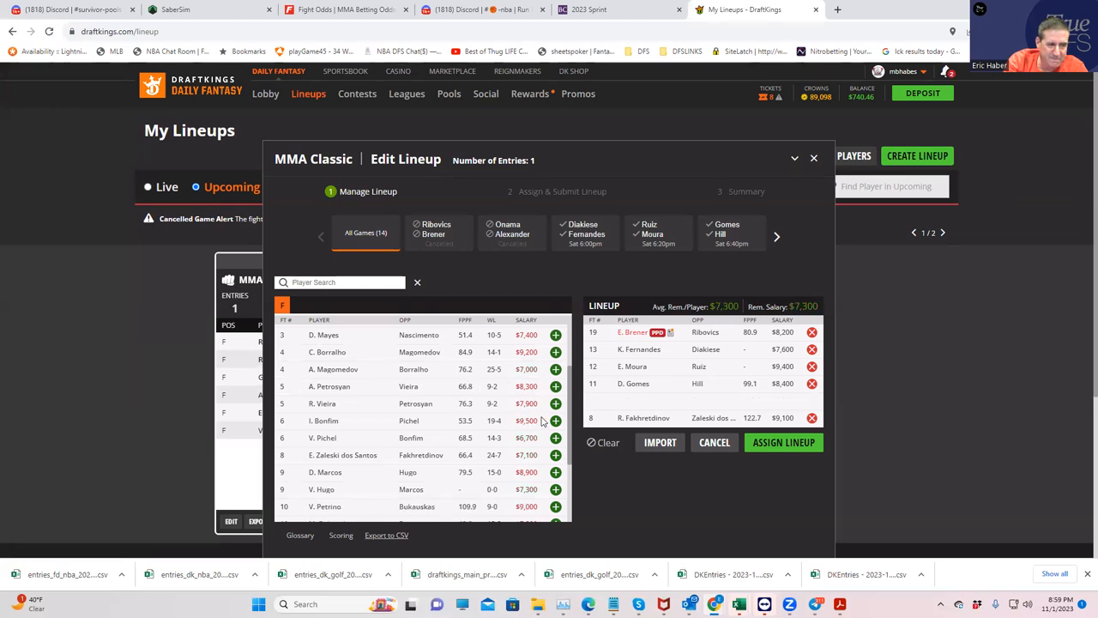
pyautogui.click(556, 403)
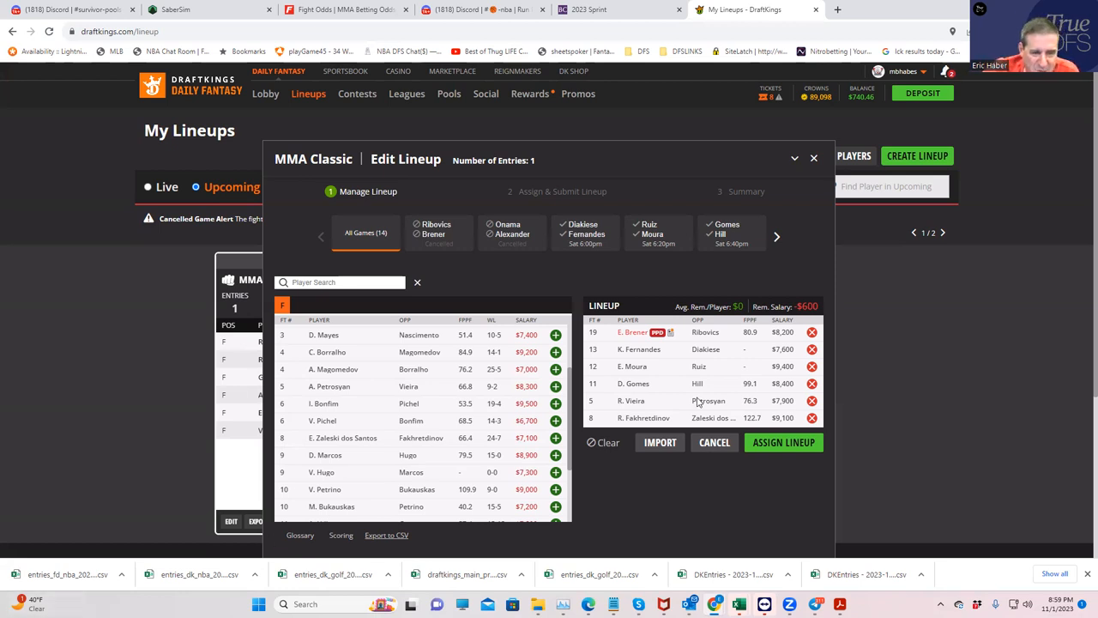
pyautogui.moveTo(633, 417)
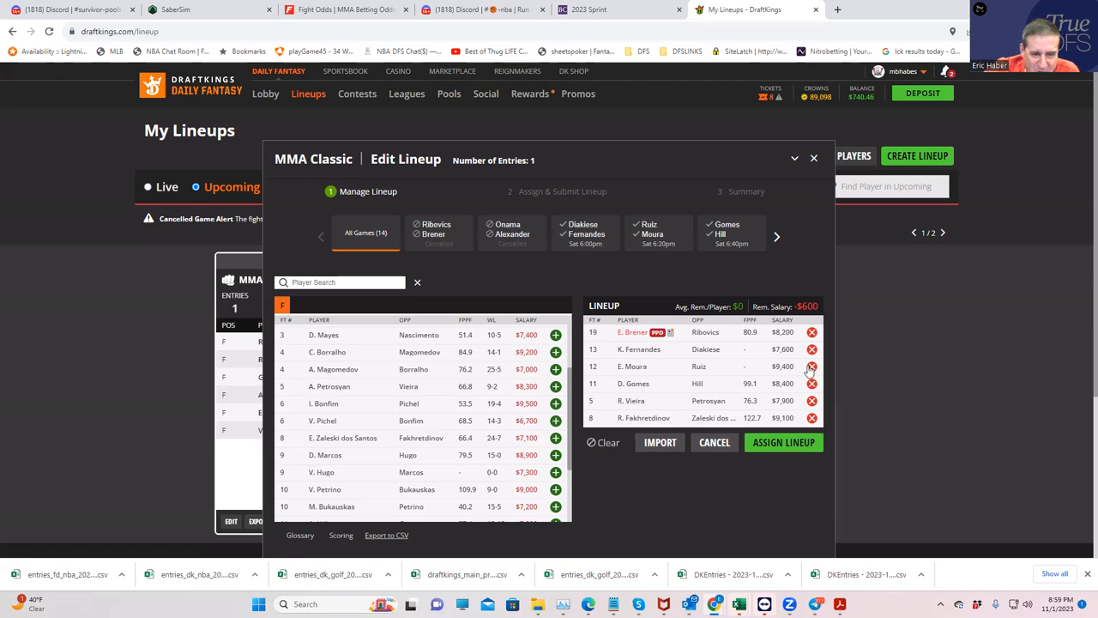
pyautogui.click(811, 365)
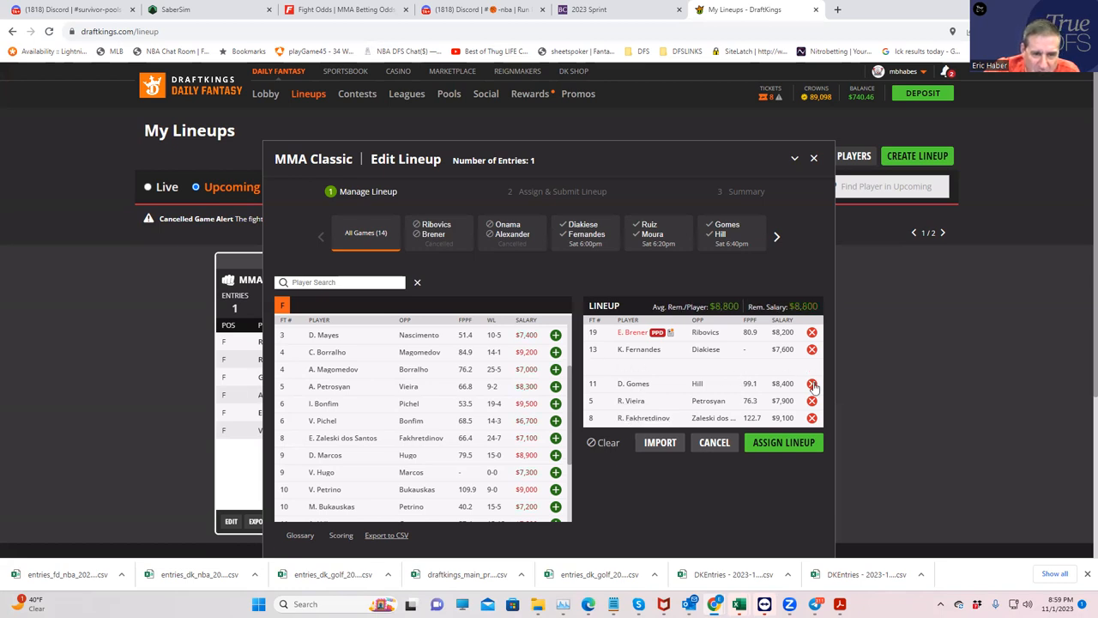
pyautogui.moveTo(813, 395)
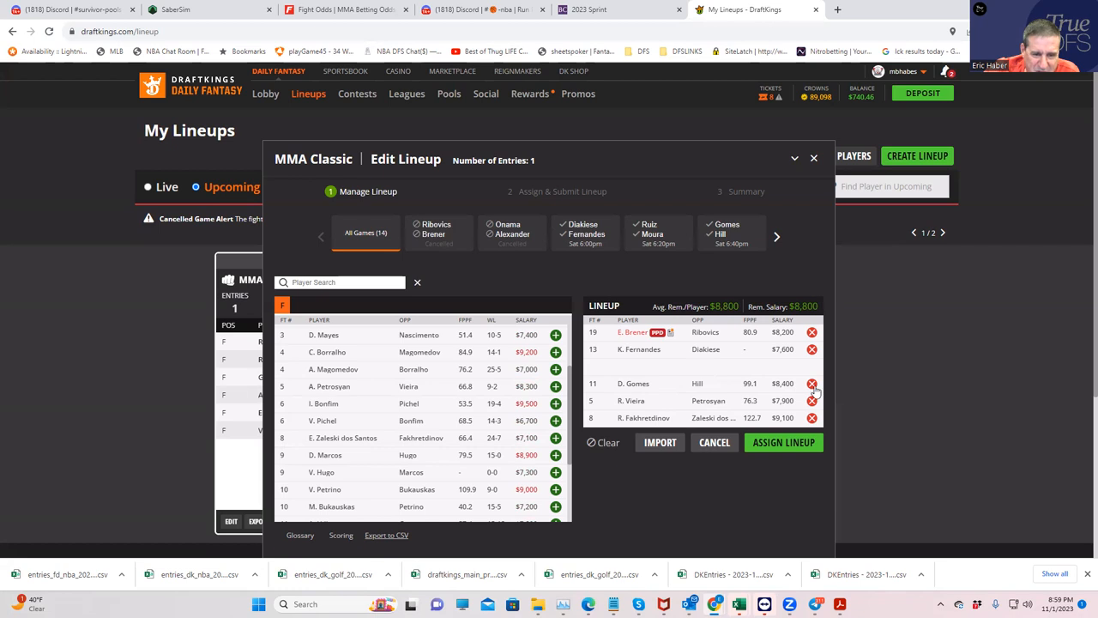
pyautogui.click(810, 385)
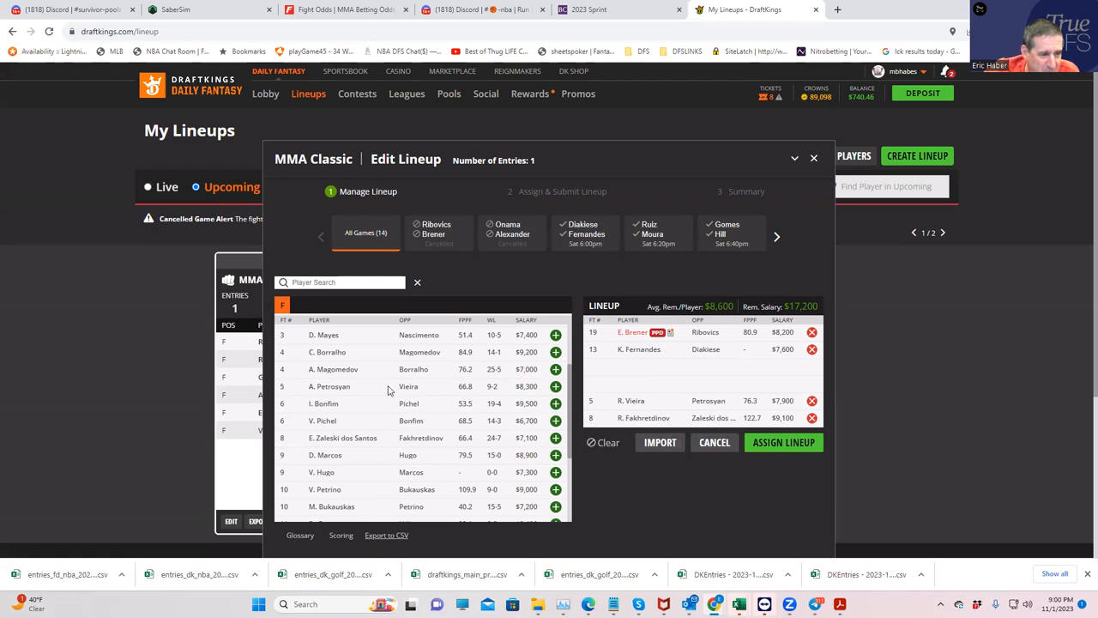
pyautogui.moveTo(329, 356)
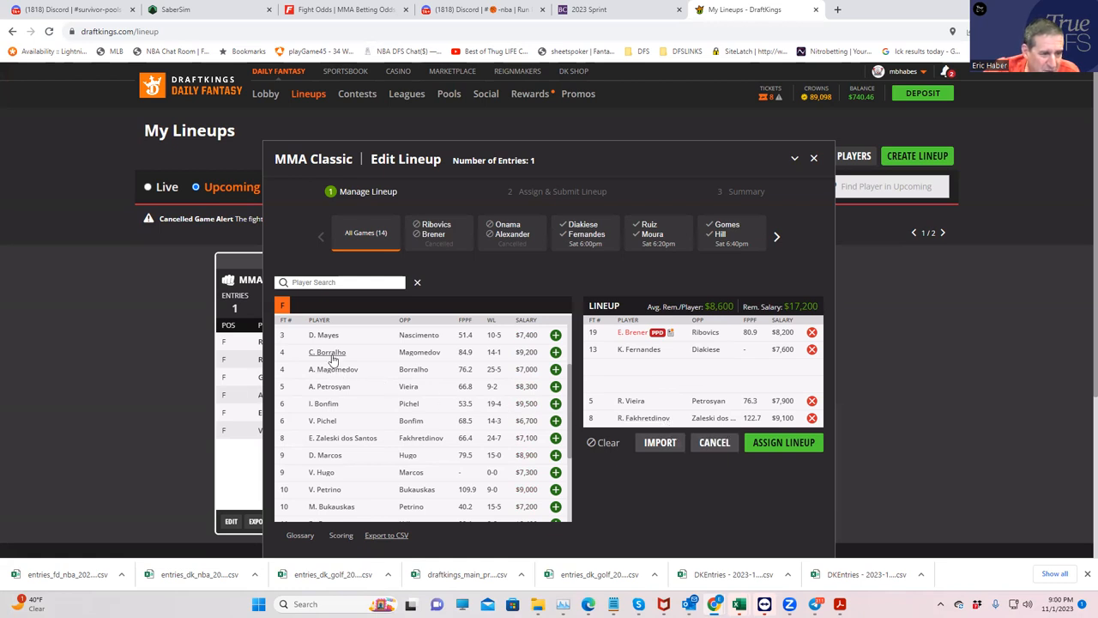
pyautogui.moveTo(330, 355)
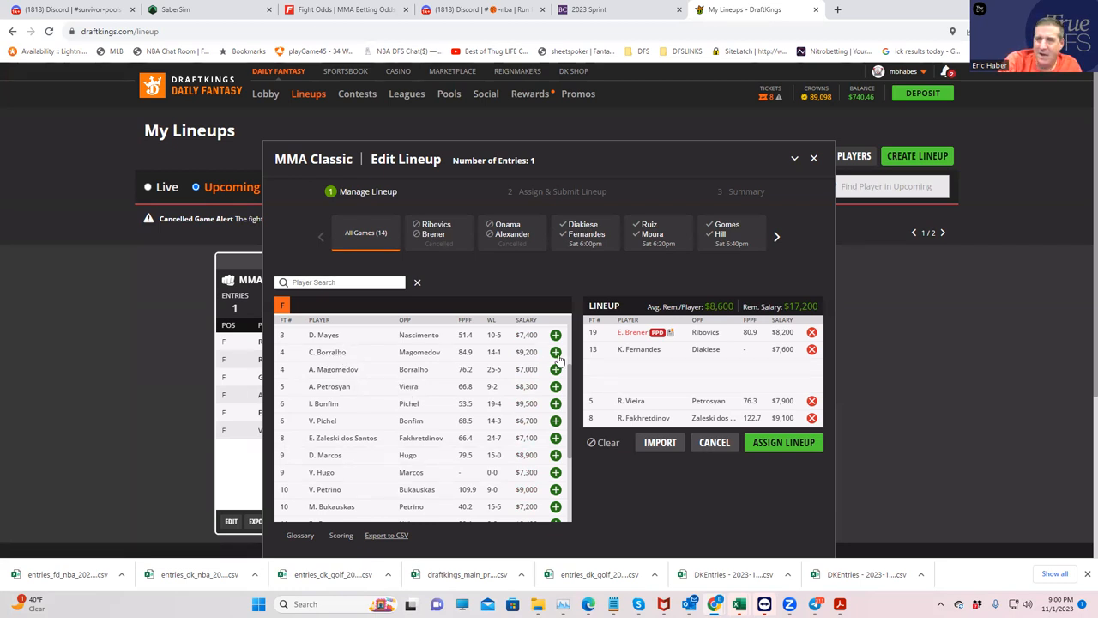
pyautogui.moveTo(638, 372)
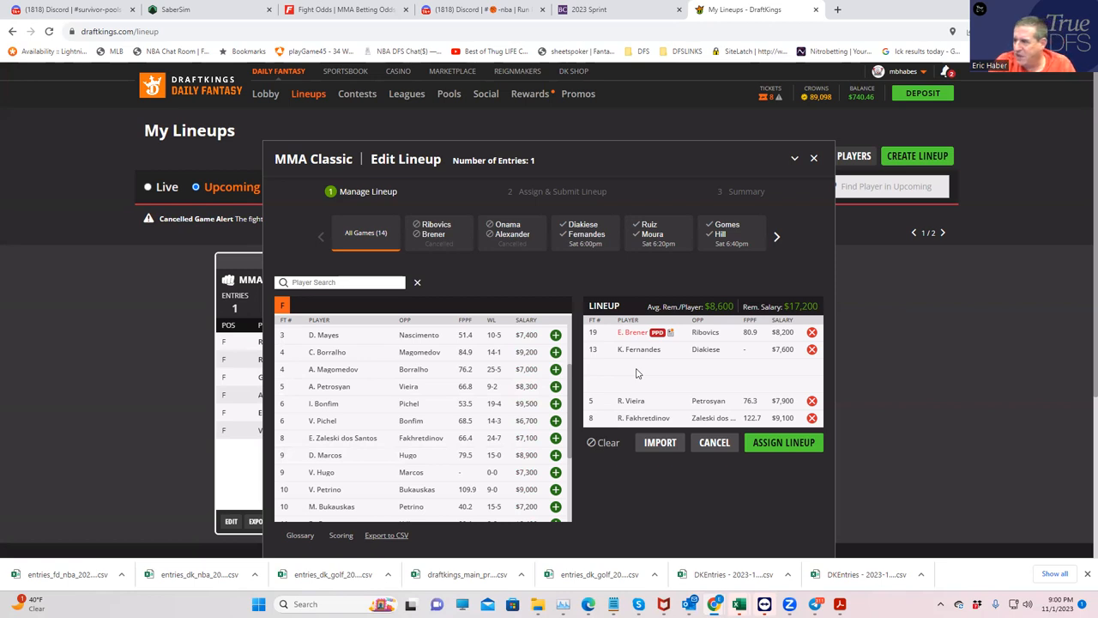
pyautogui.moveTo(498, 386)
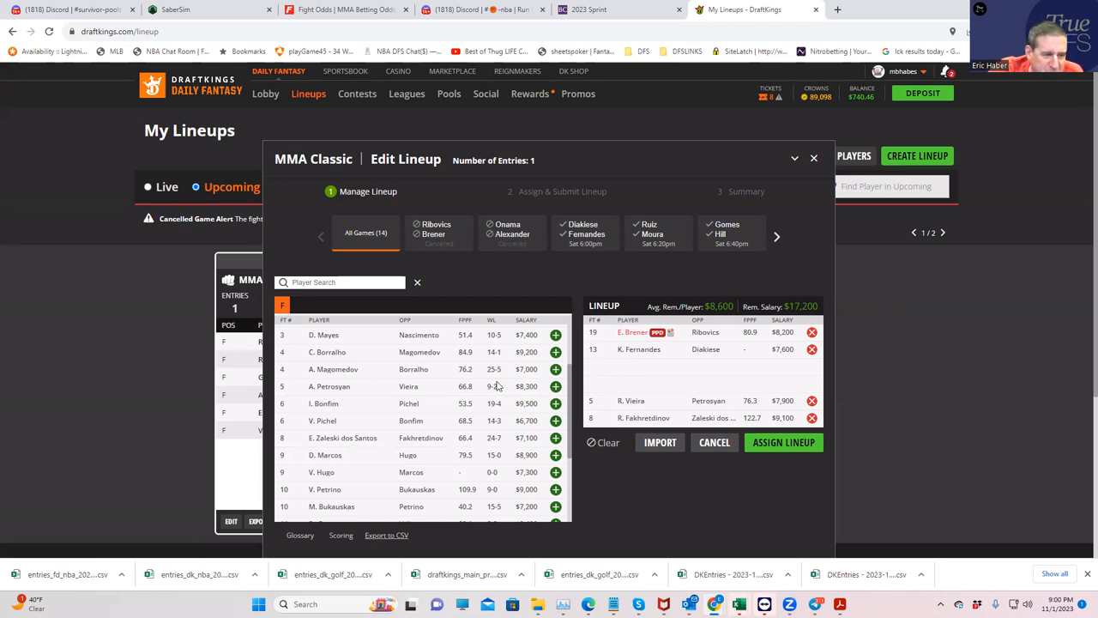
# Step: Scroll FightOdds.io through the Borralho vs Magomedov round, inside-the-distance and decision props
pyautogui.click(344, 10)
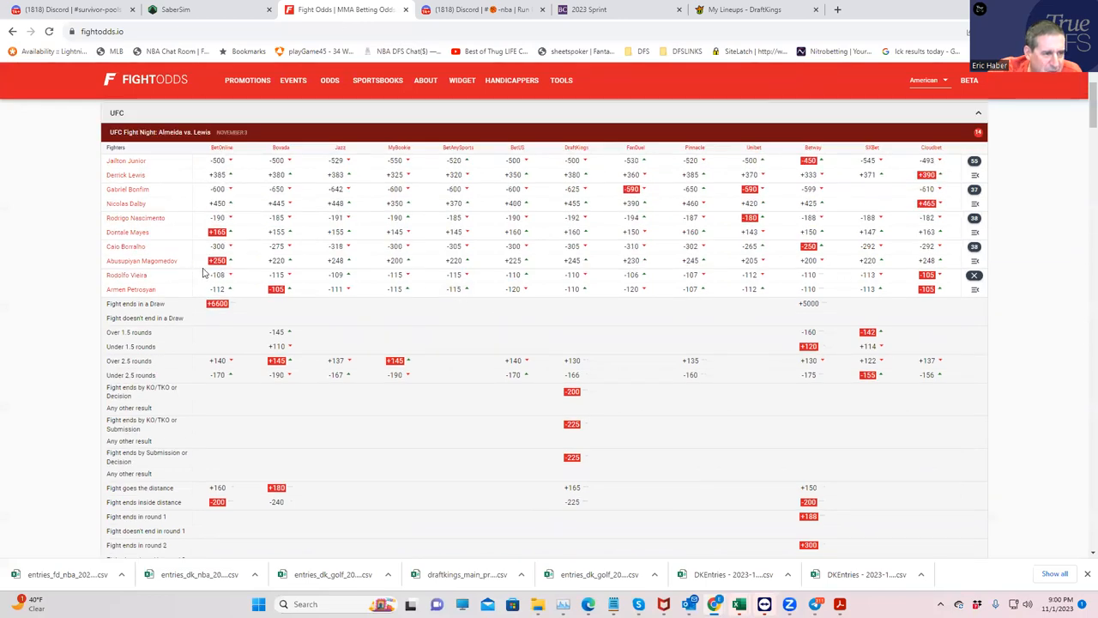
pyautogui.moveTo(381, 265)
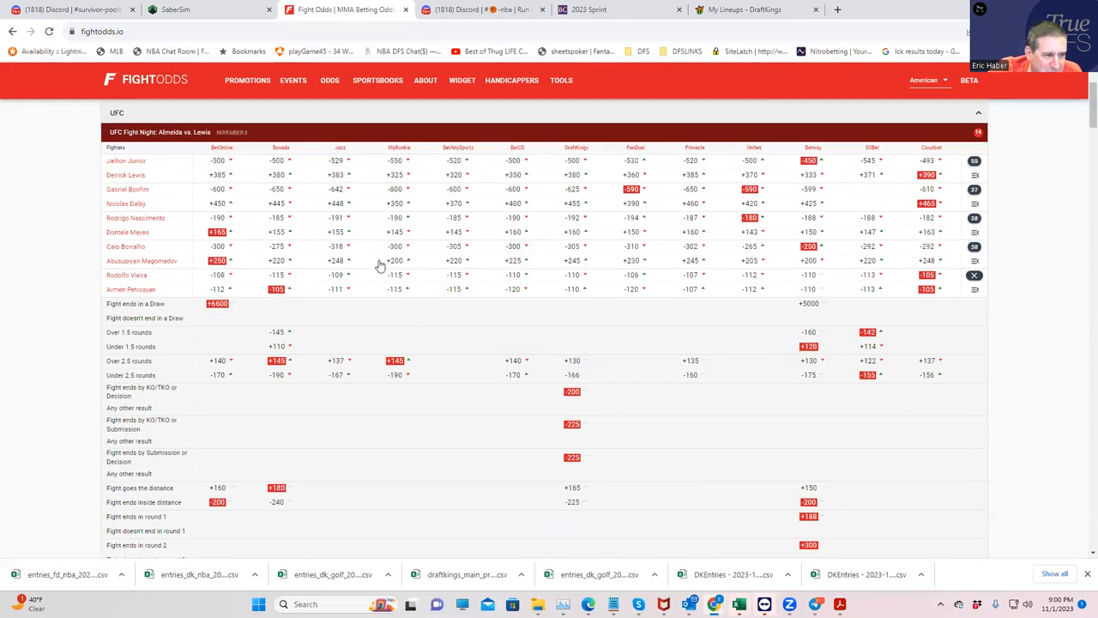
pyautogui.moveTo(985, 244)
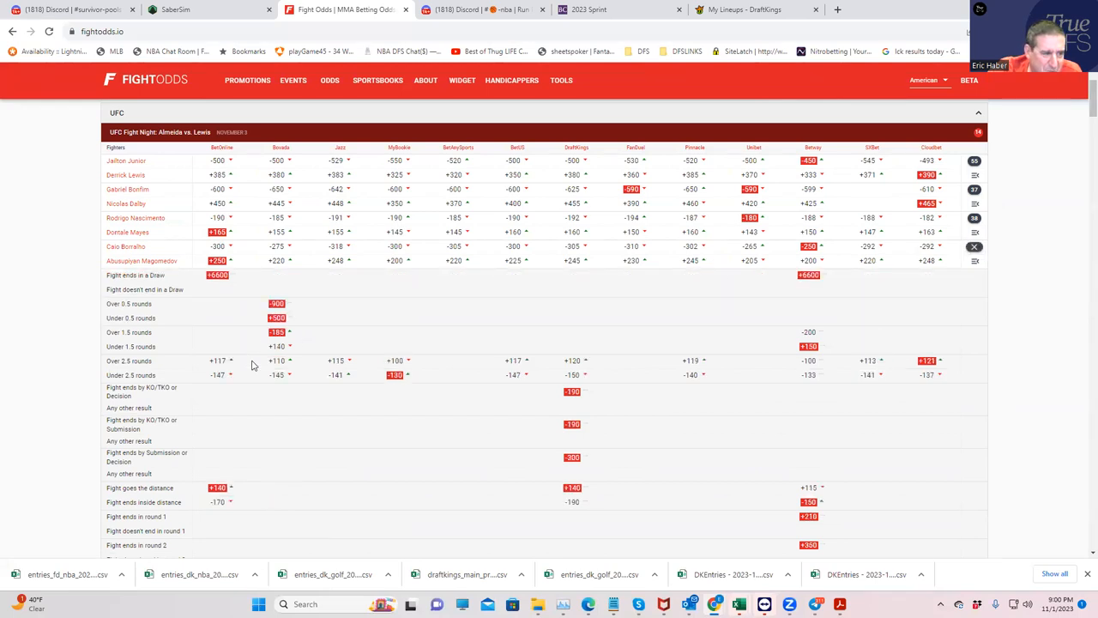
pyautogui.scroll(-3)
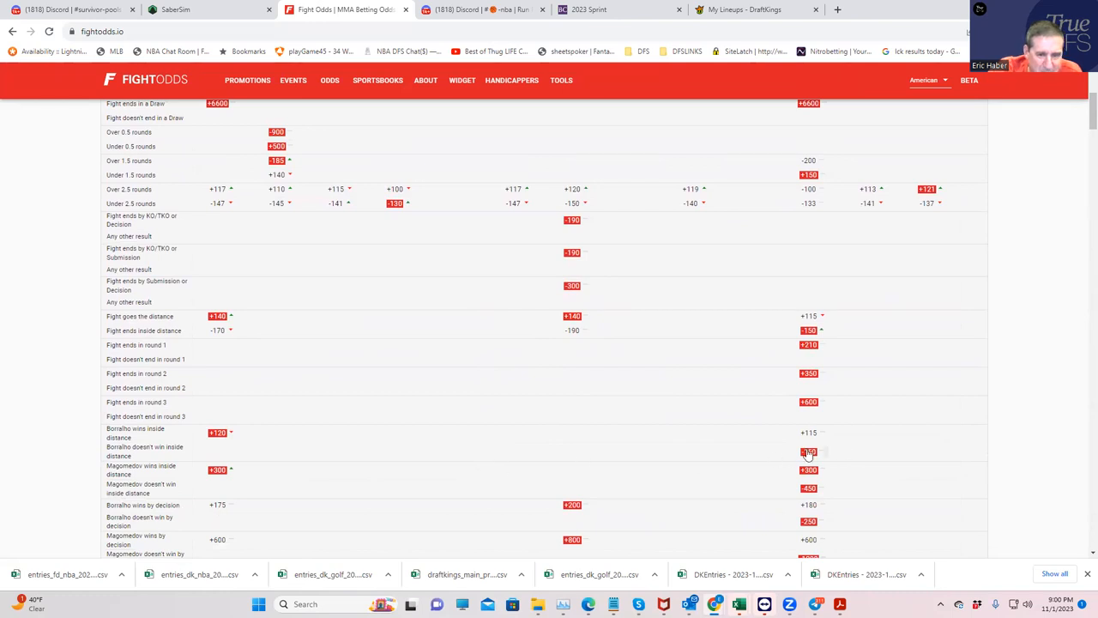
pyautogui.moveTo(673, 441)
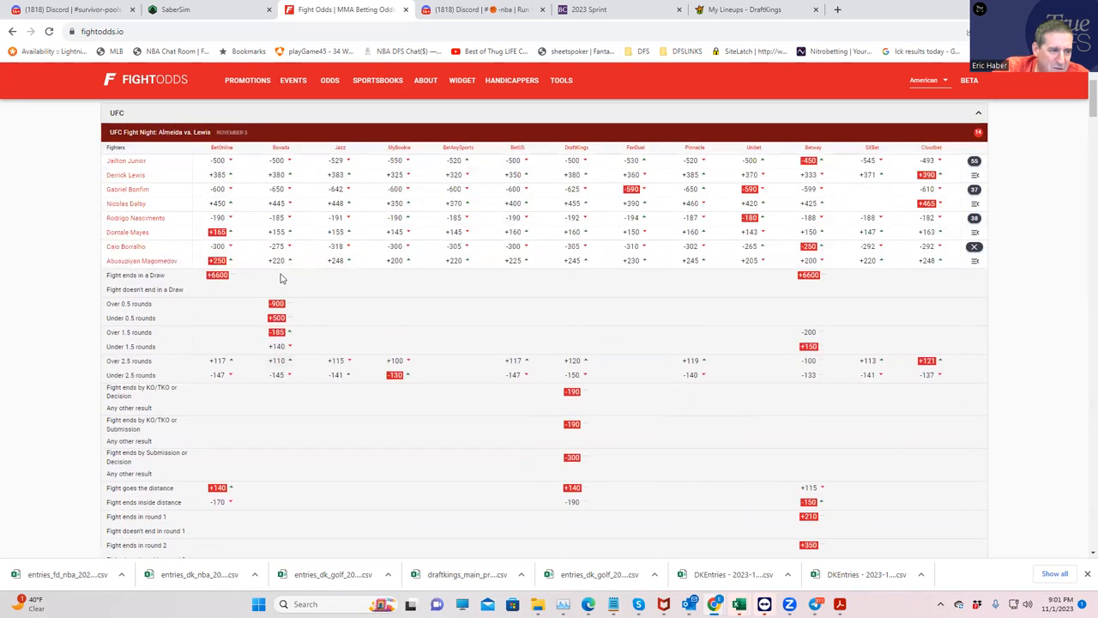
pyautogui.moveTo(133, 249)
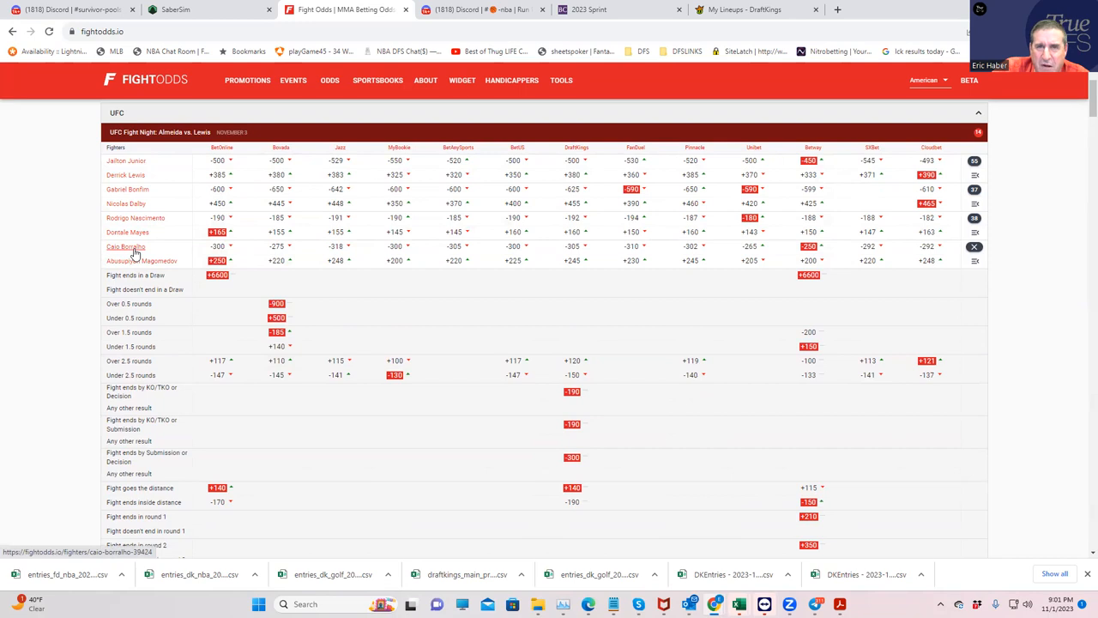
pyautogui.moveTo(154, 268)
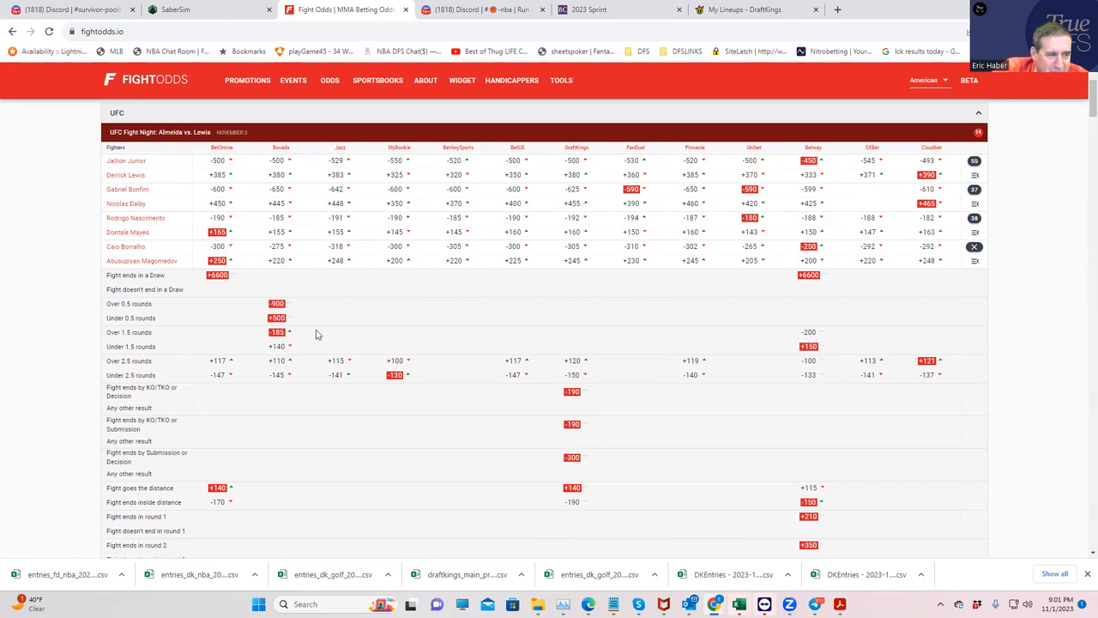
pyautogui.scroll(-3)
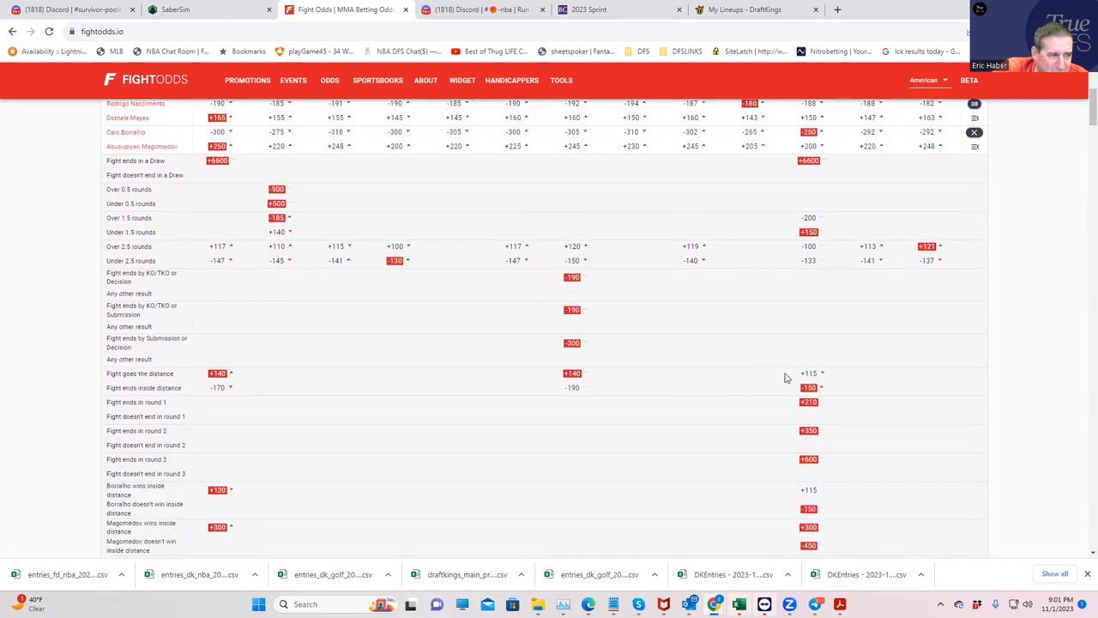
pyautogui.scroll(-3)
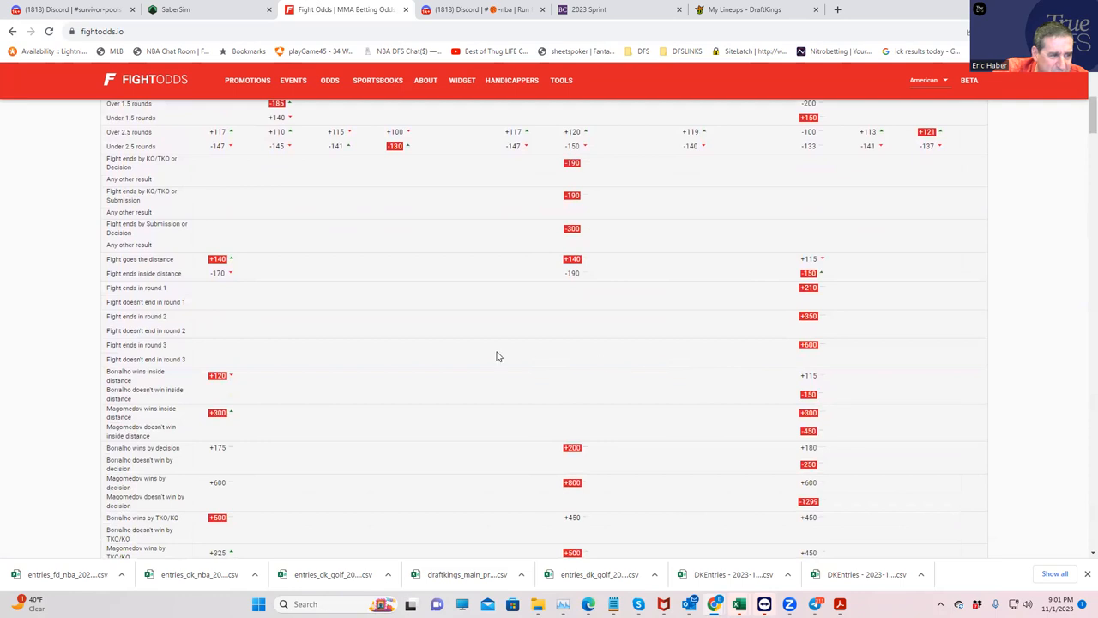
pyautogui.moveTo(817, 431)
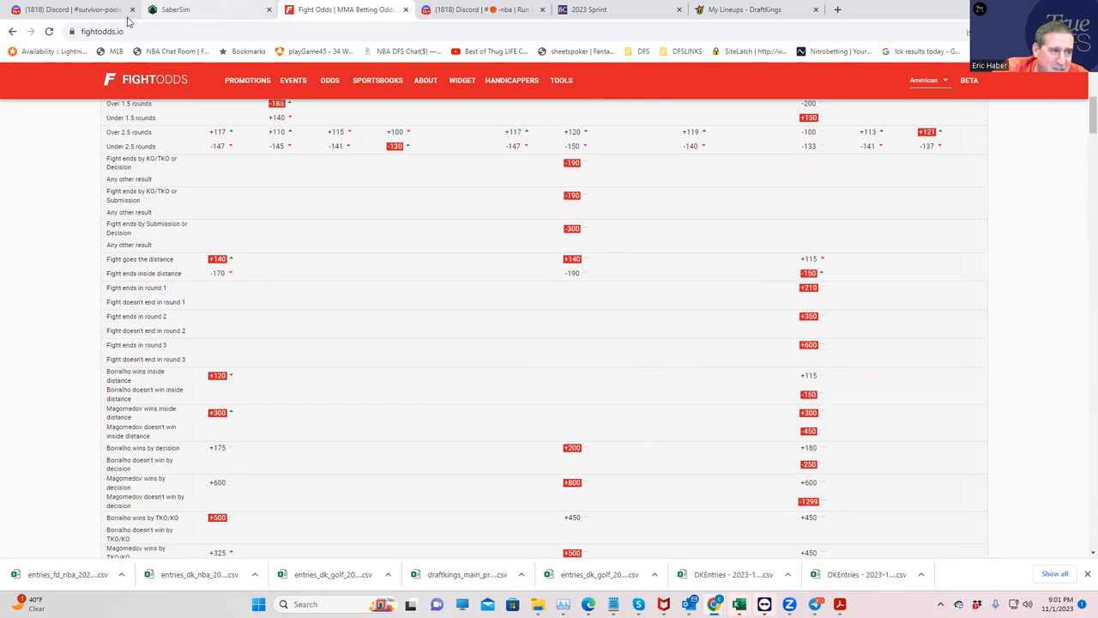
# Step: Add A. Magomedov as the lineup's fifth fighter, leaving $10,200 for the last spot
pyautogui.click(760, 10)
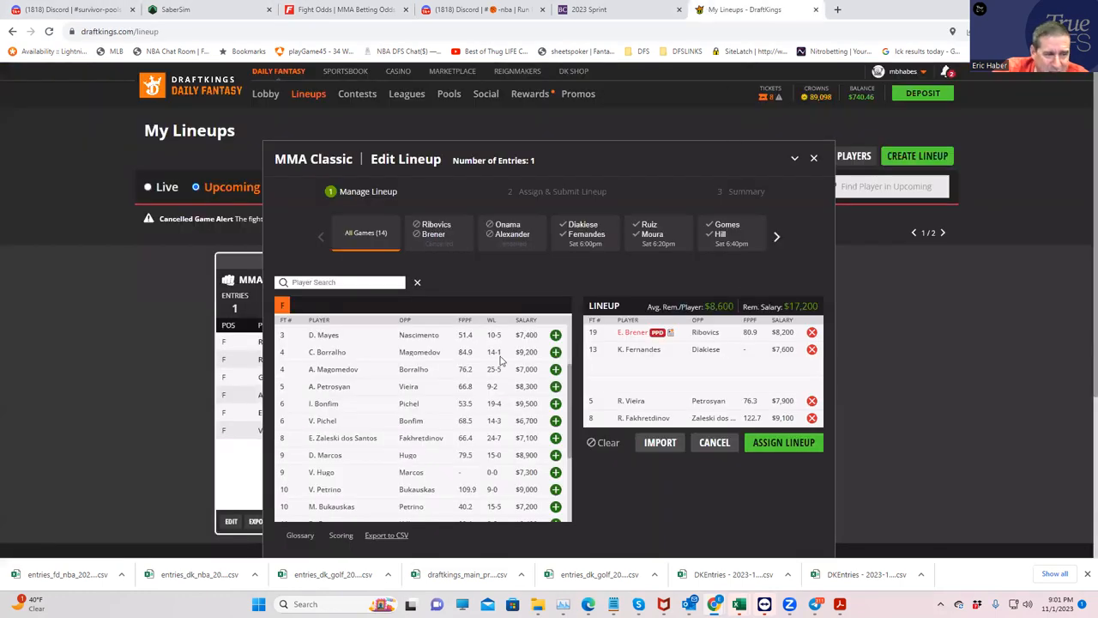
pyautogui.click(554, 369)
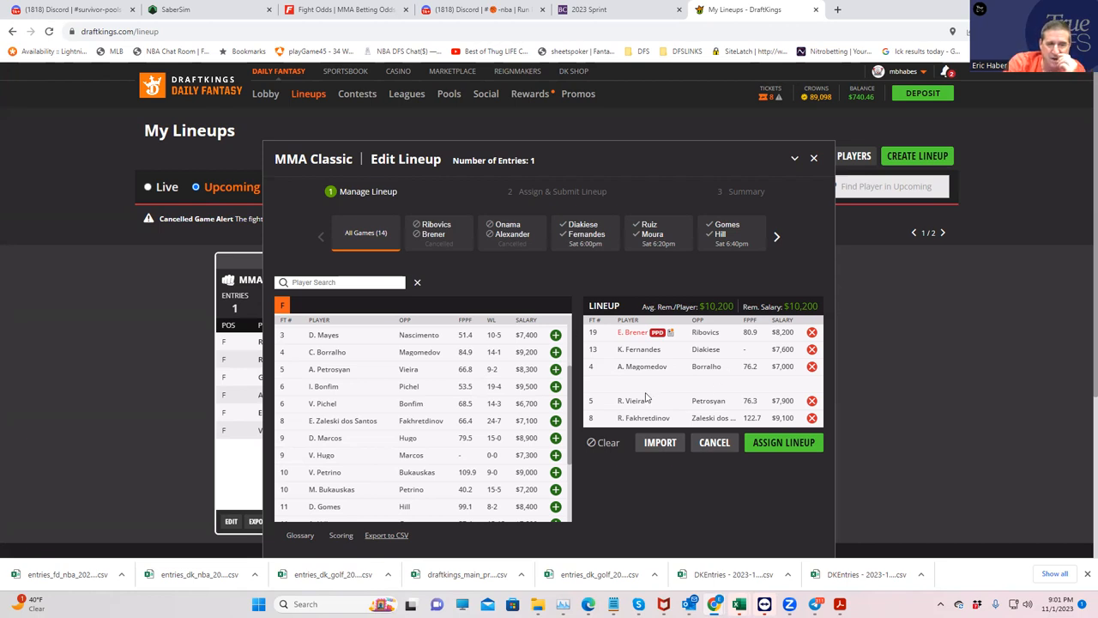
pyautogui.moveTo(655, 353)
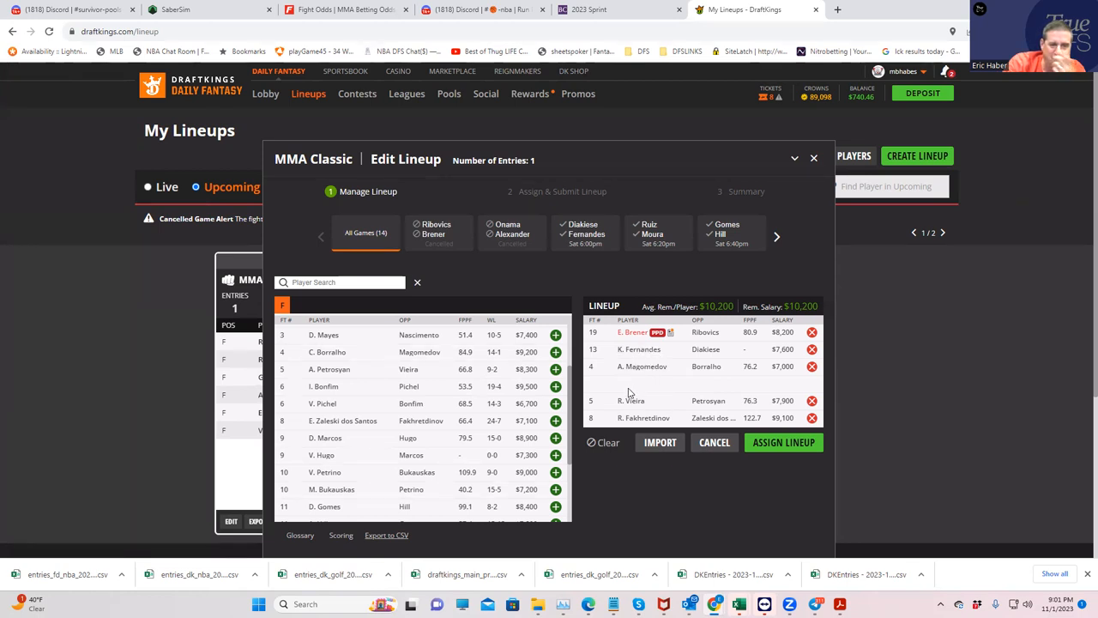
pyautogui.moveTo(463, 426)
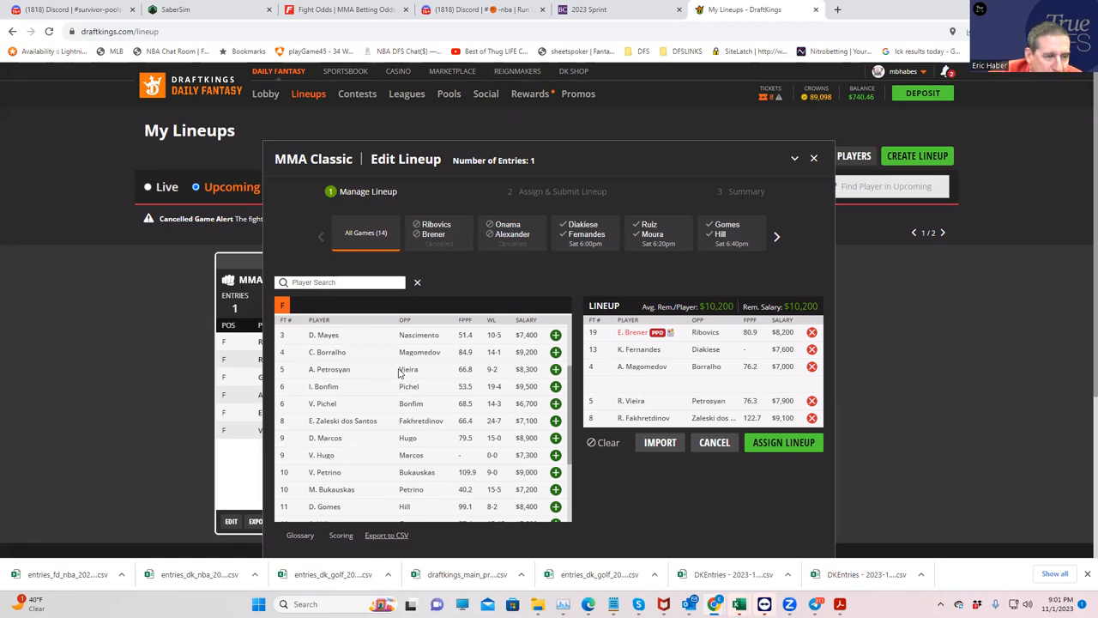
pyautogui.moveTo(316, 370)
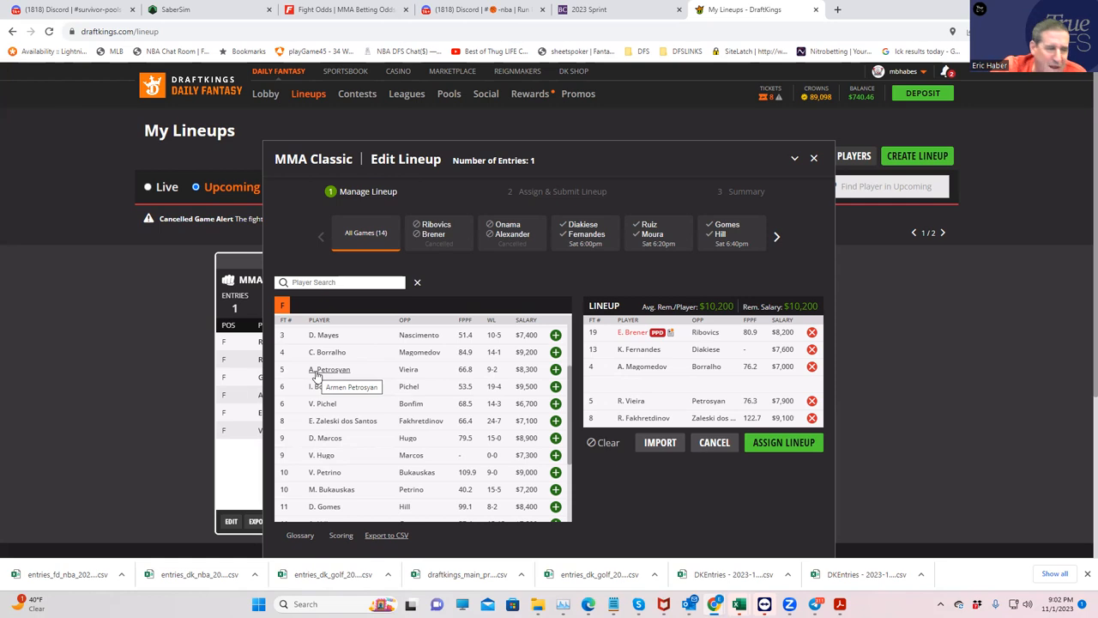
pyautogui.click(333, 369)
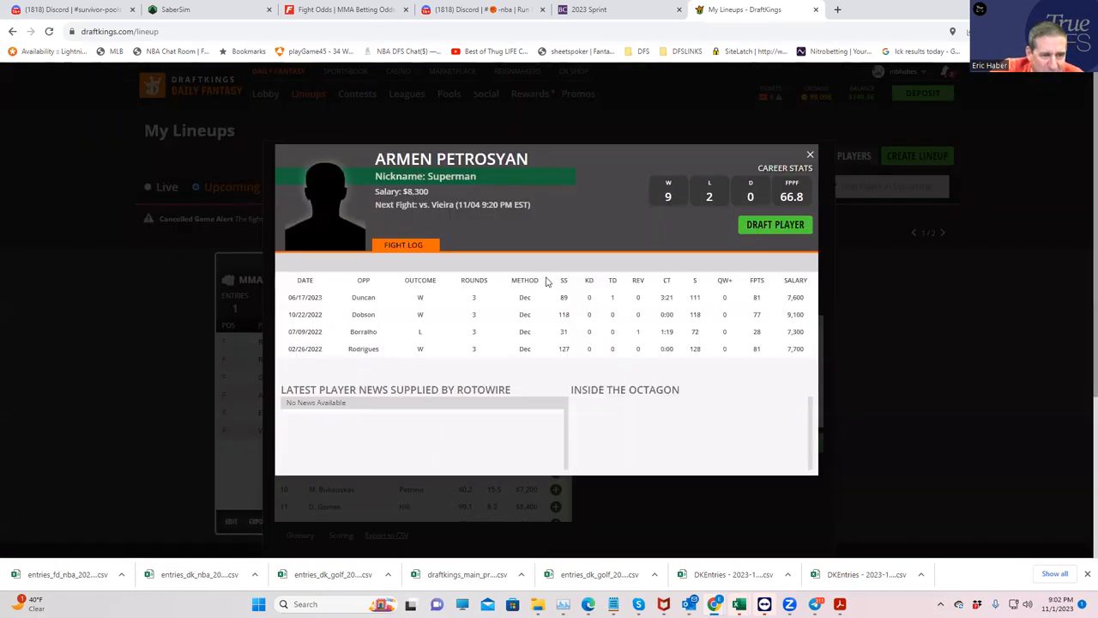
pyautogui.moveTo(491, 283)
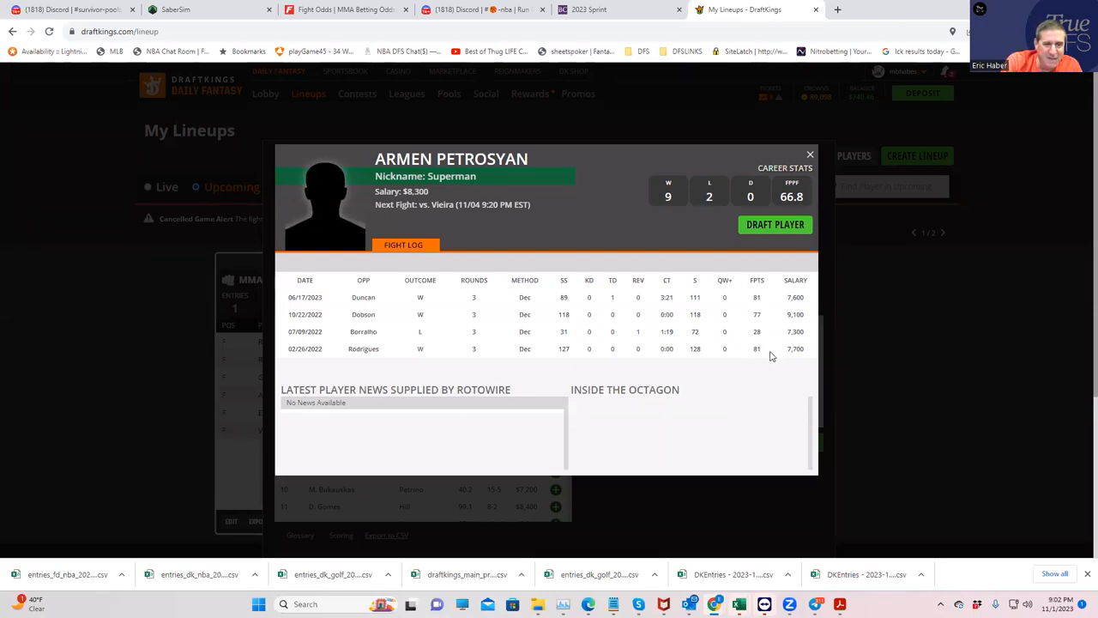
pyautogui.moveTo(809, 155)
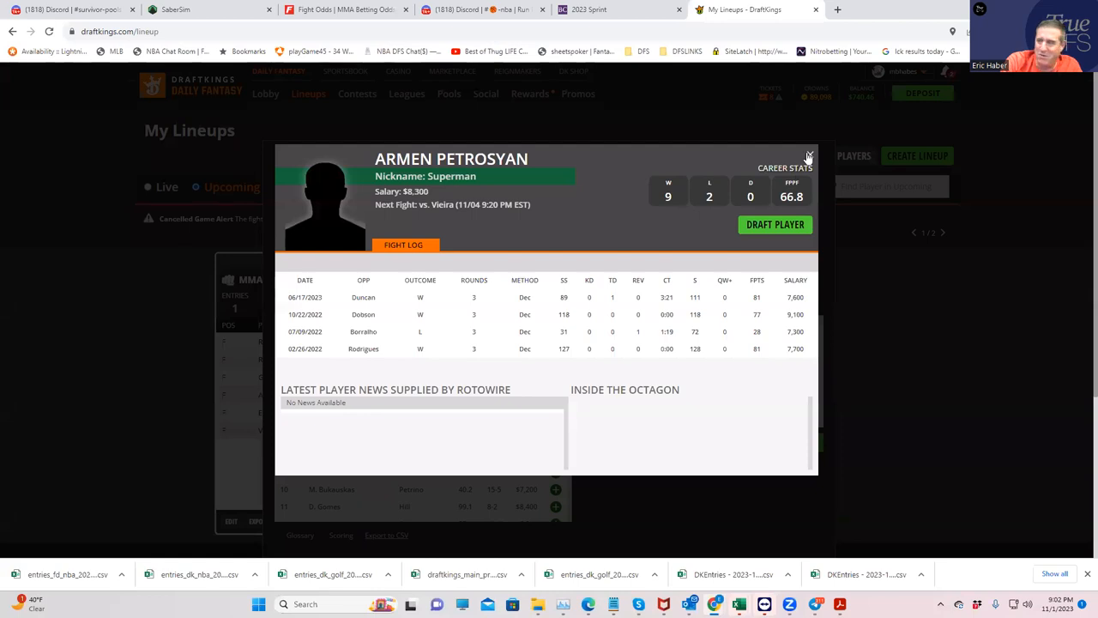
pyautogui.click(808, 158)
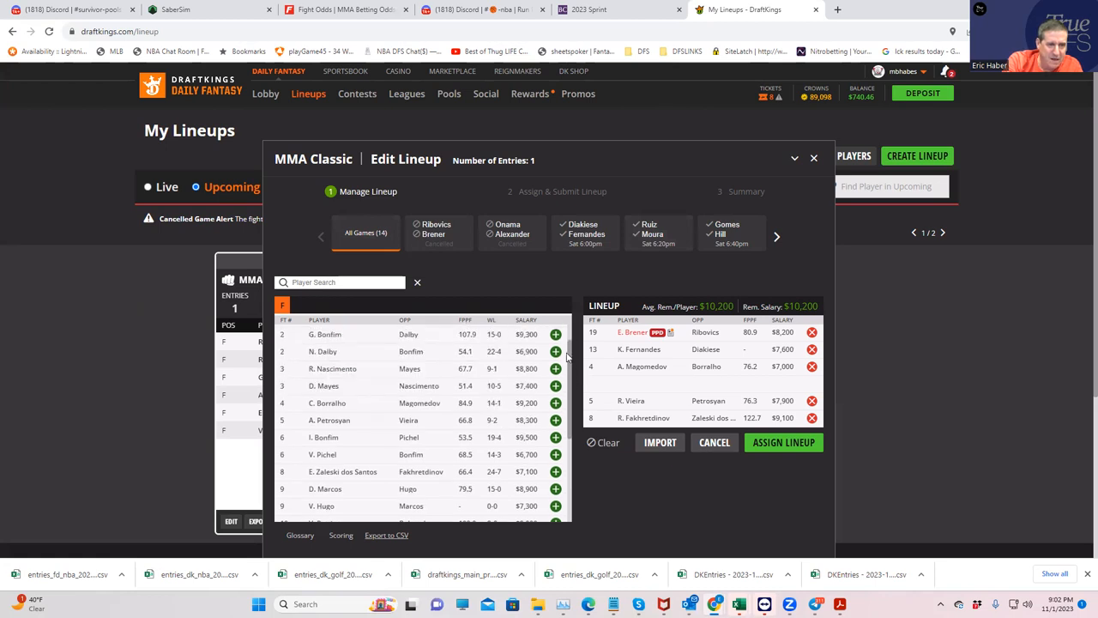
pyautogui.moveTo(333, 367)
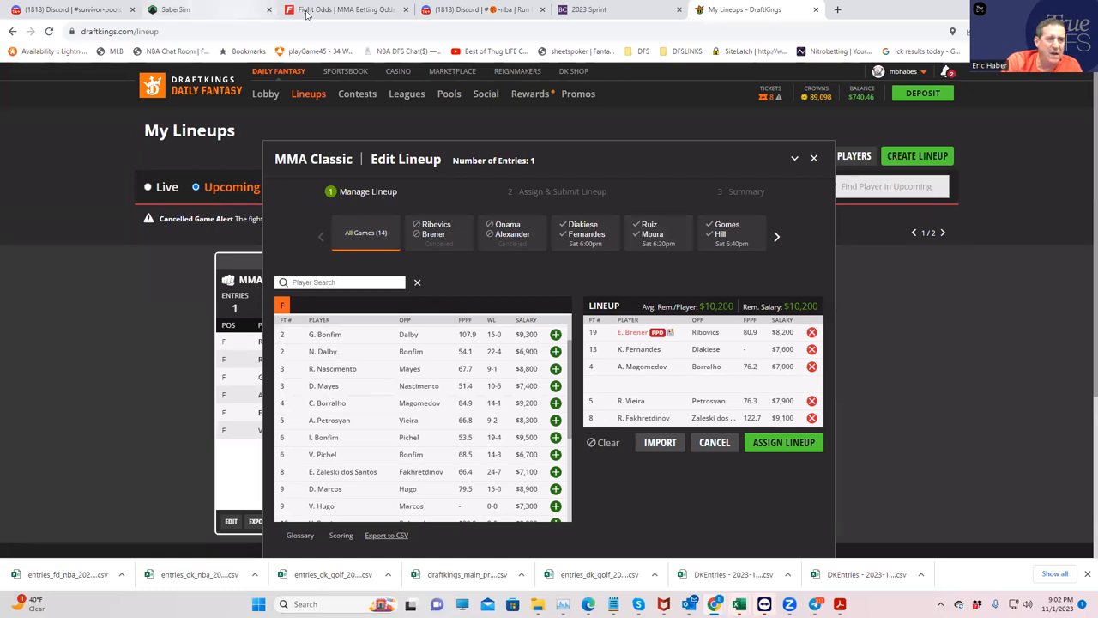
# Step: Review the UFC Fight Night prop odds table down to the Nascimento vs Mayes lines
pyautogui.click(343, 10)
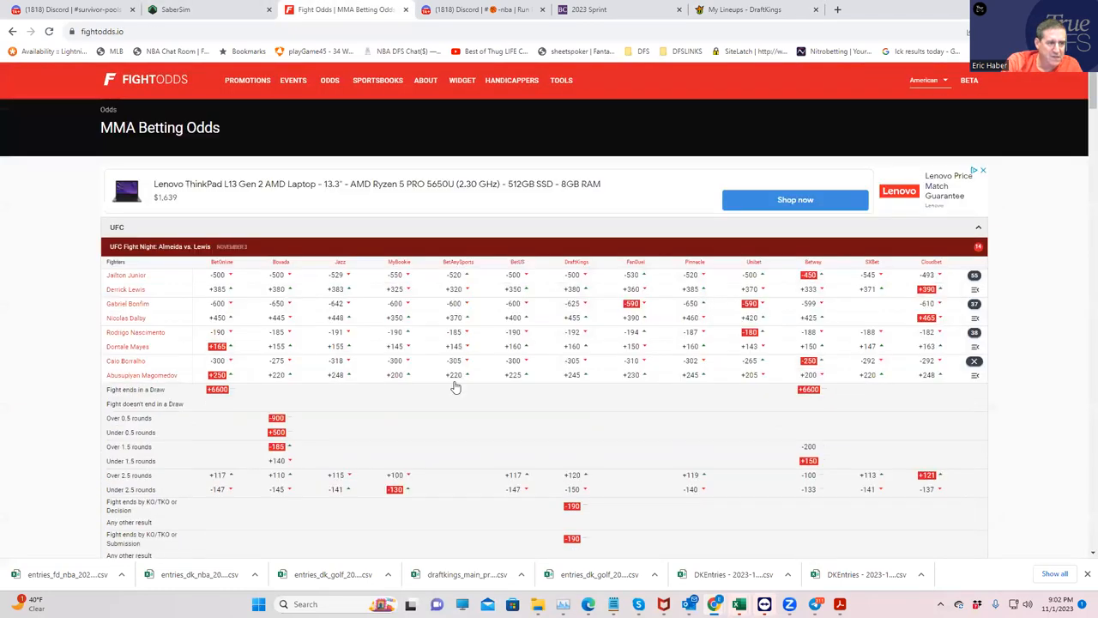
pyautogui.moveTo(518, 354)
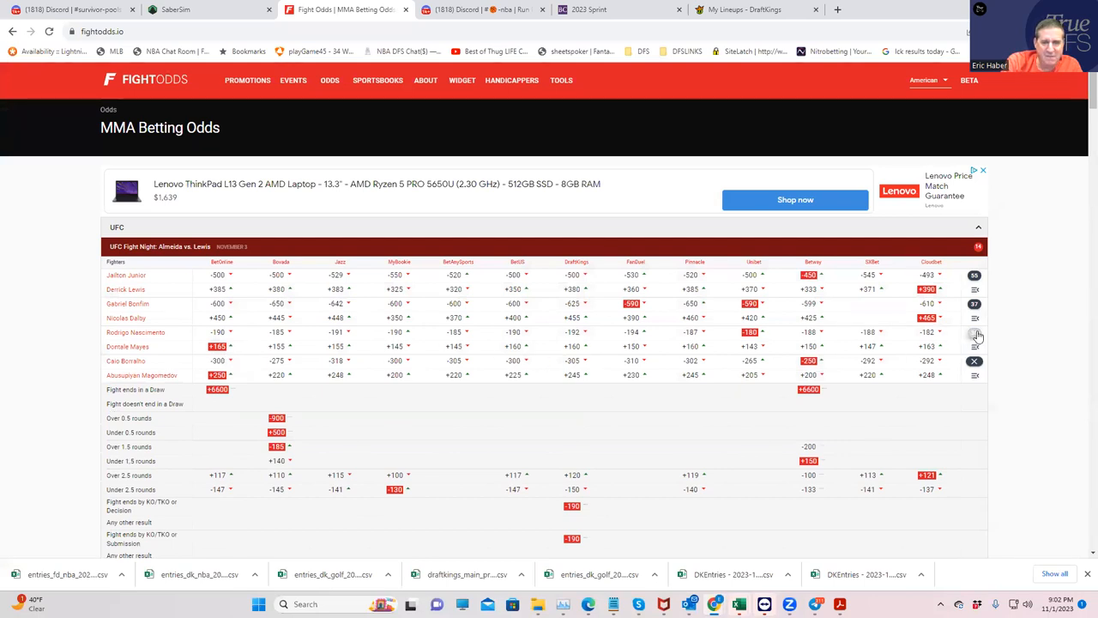
pyautogui.scroll(-3)
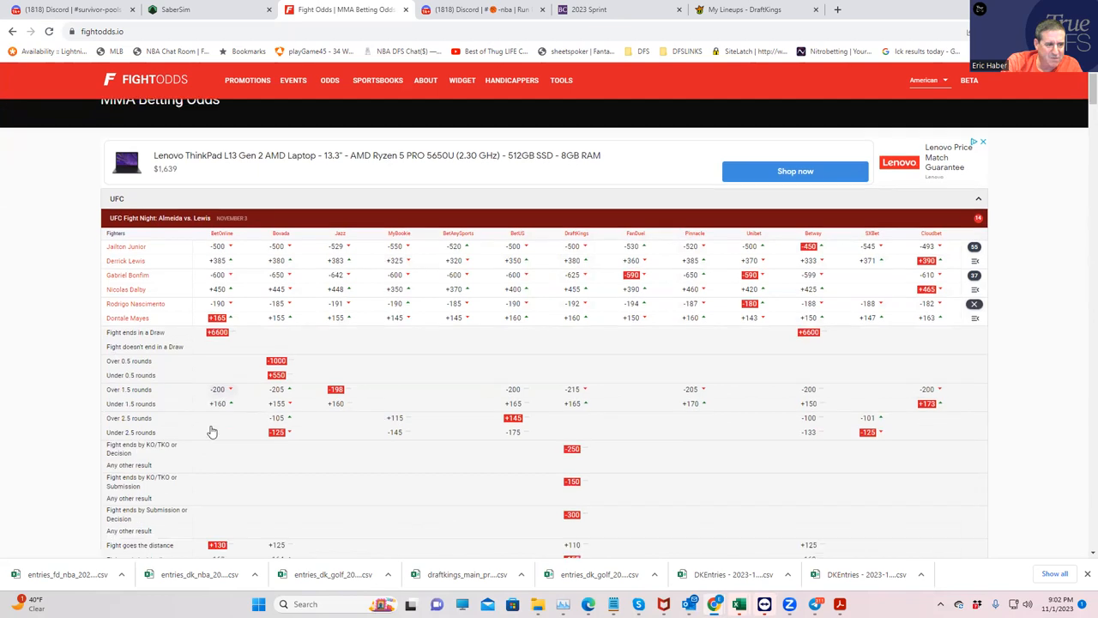
pyautogui.scroll(-3)
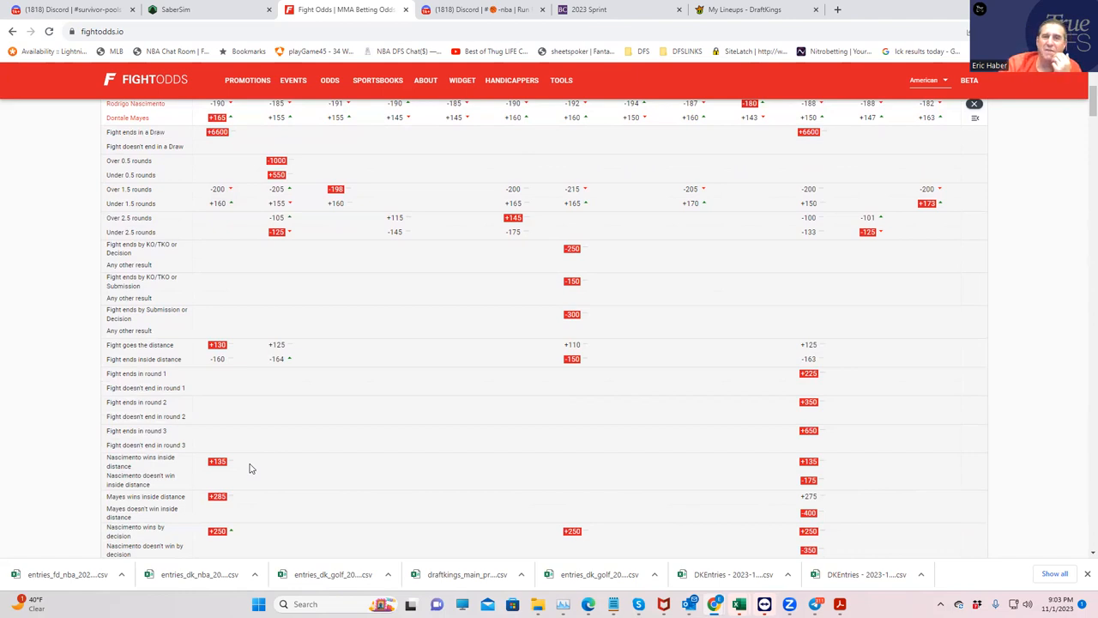
pyautogui.moveTo(511, 82)
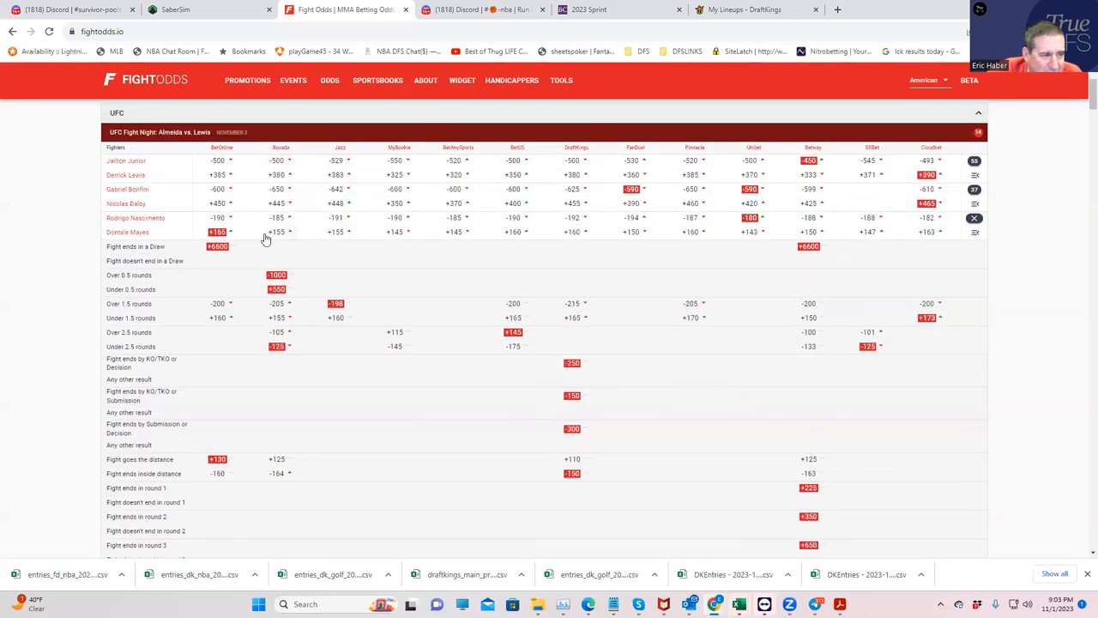
pyautogui.moveTo(879, 257)
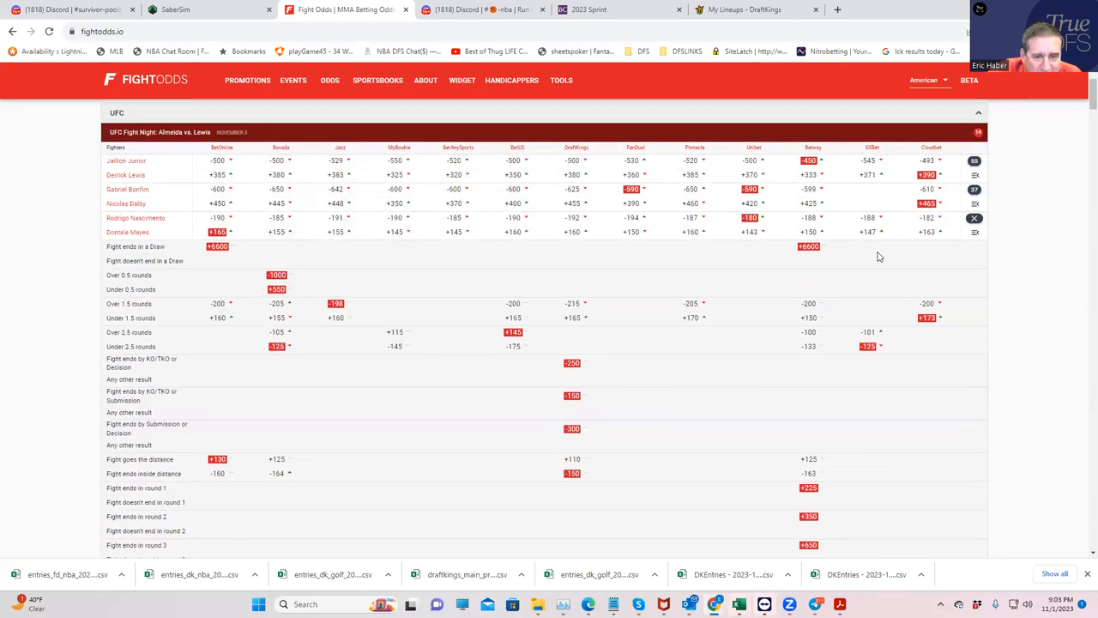
pyautogui.scroll(-3)
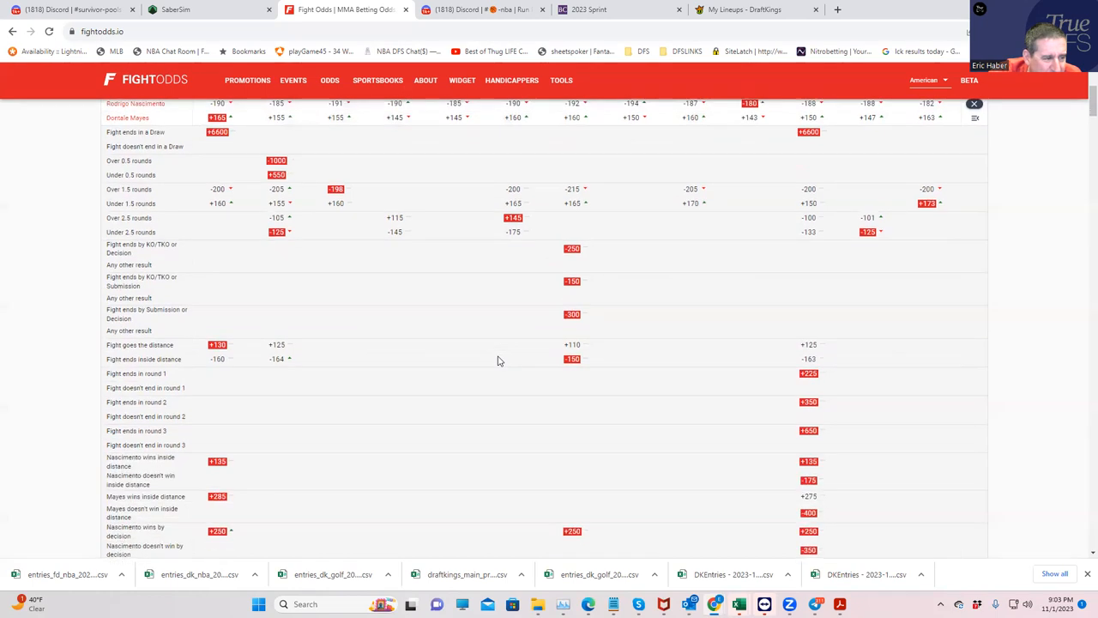
pyautogui.scroll(-3)
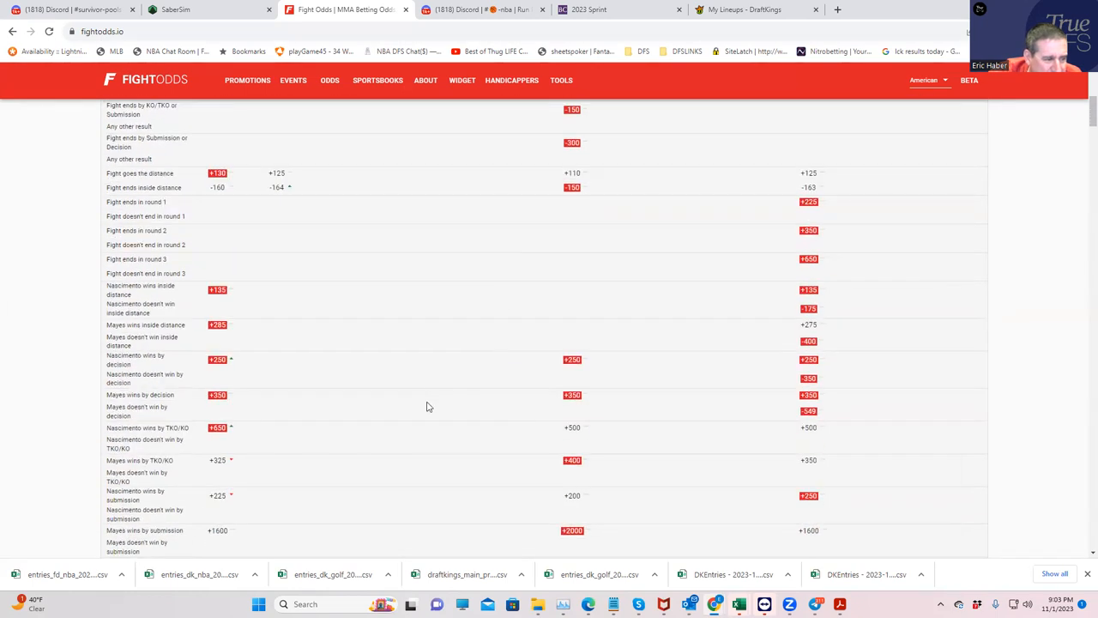
pyautogui.moveTo(720, 484)
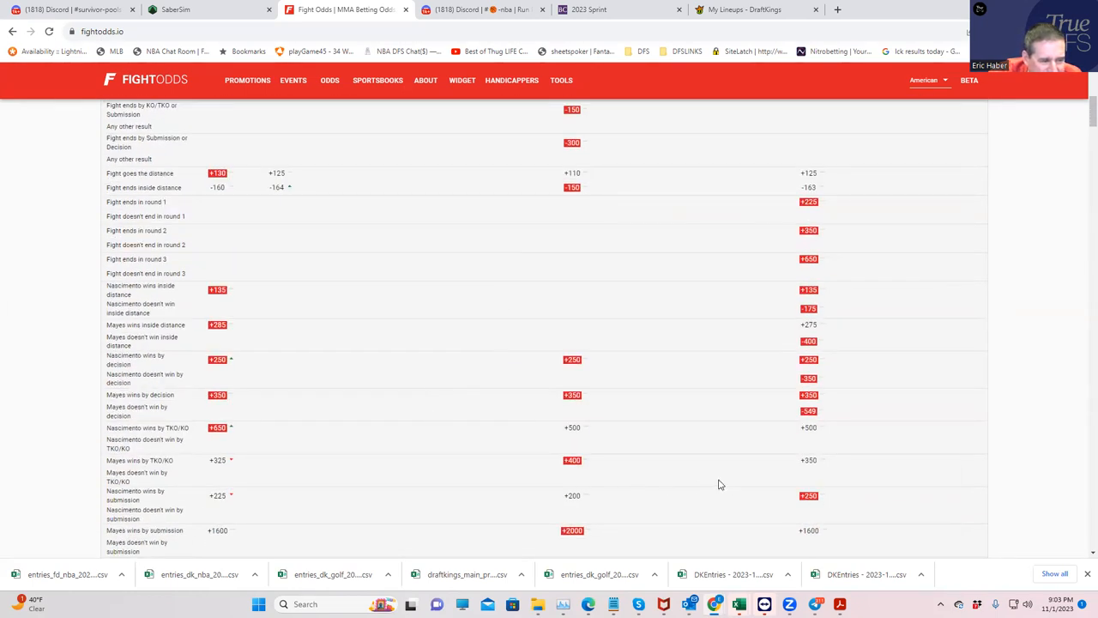
pyautogui.moveTo(285, 375)
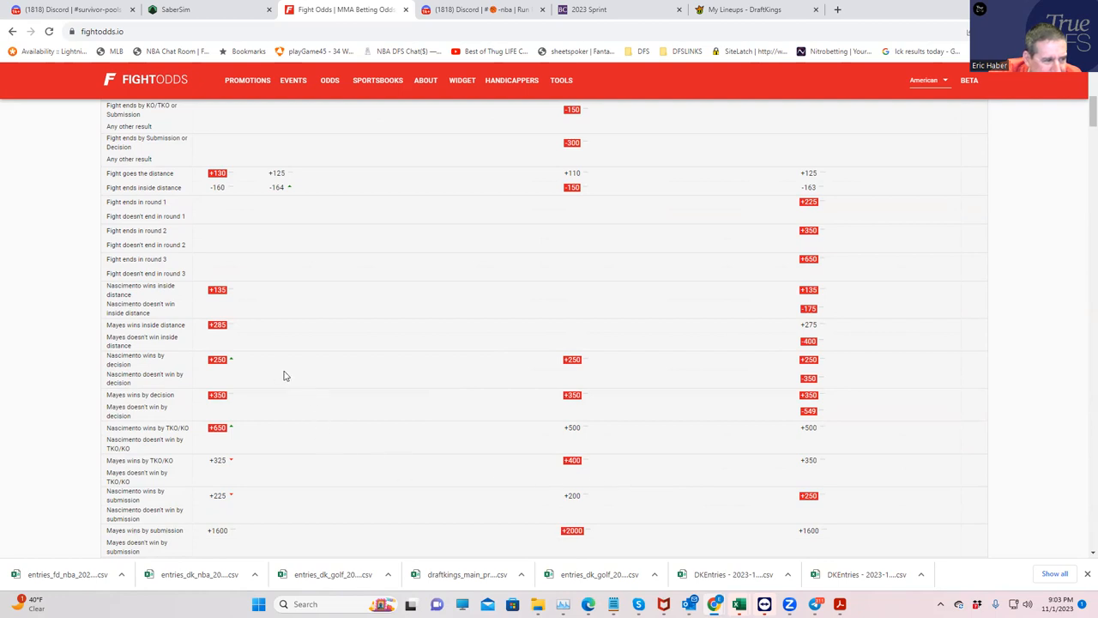
pyautogui.moveTo(820, 341)
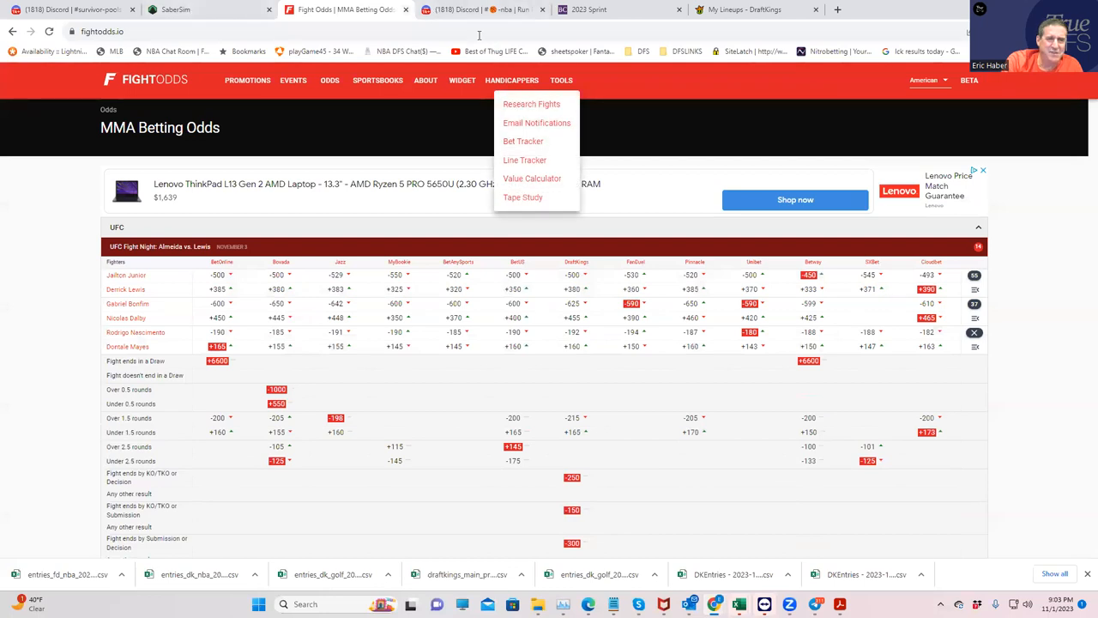
# Step: Fill the sixth slot with D. Mayes, completing the lineup with $2,800 remaining, and review his player card
pyautogui.click(752, 10)
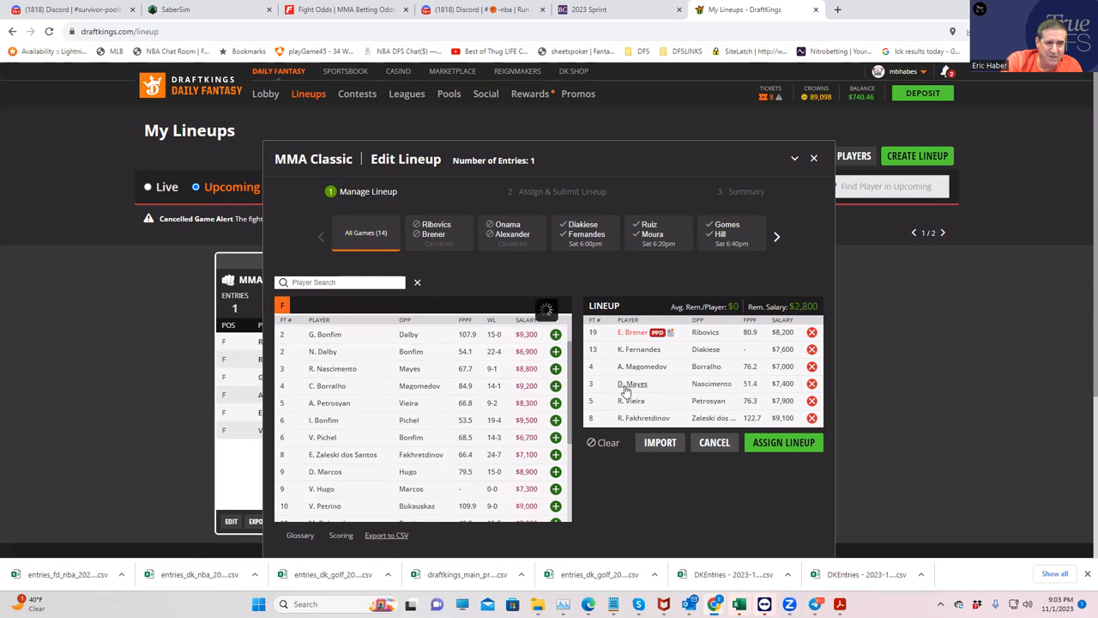
pyautogui.click(632, 385)
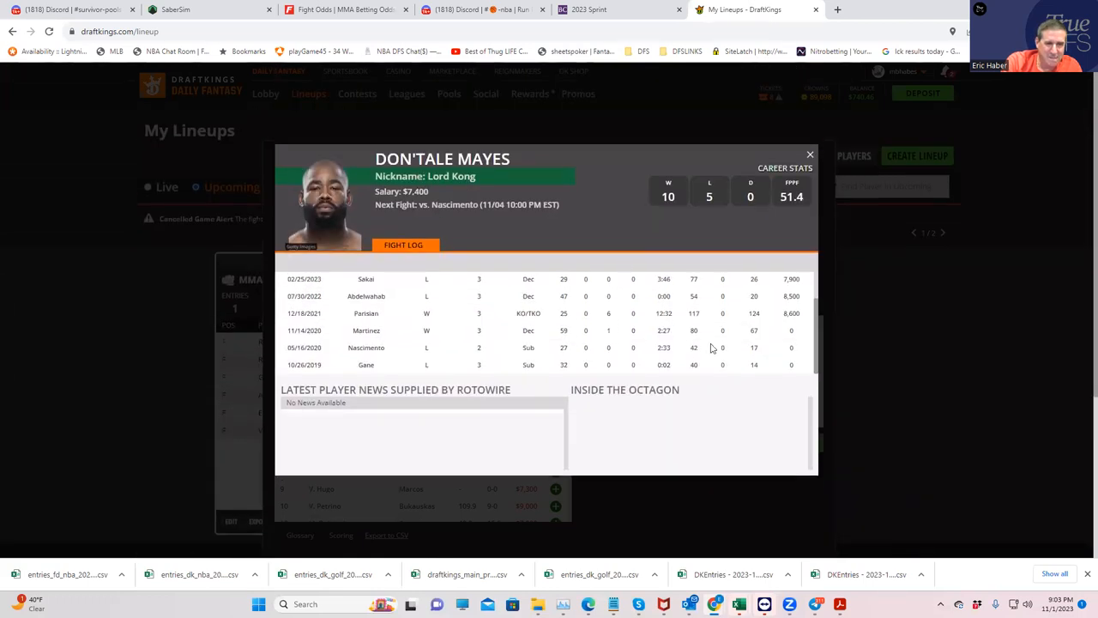
pyautogui.moveTo(813, 349)
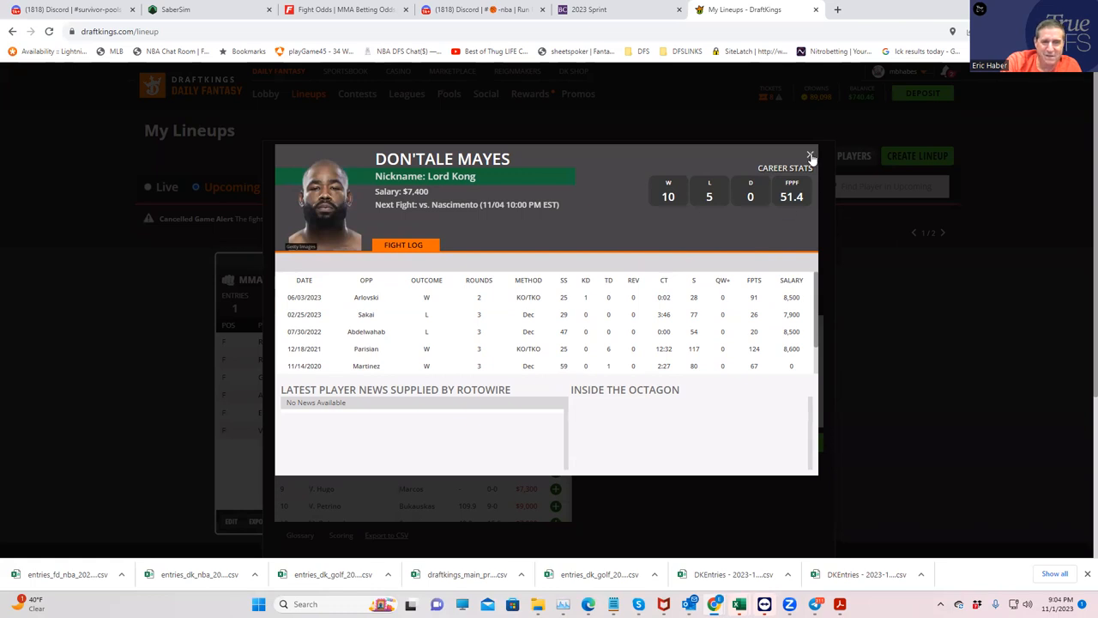
pyautogui.click(813, 158)
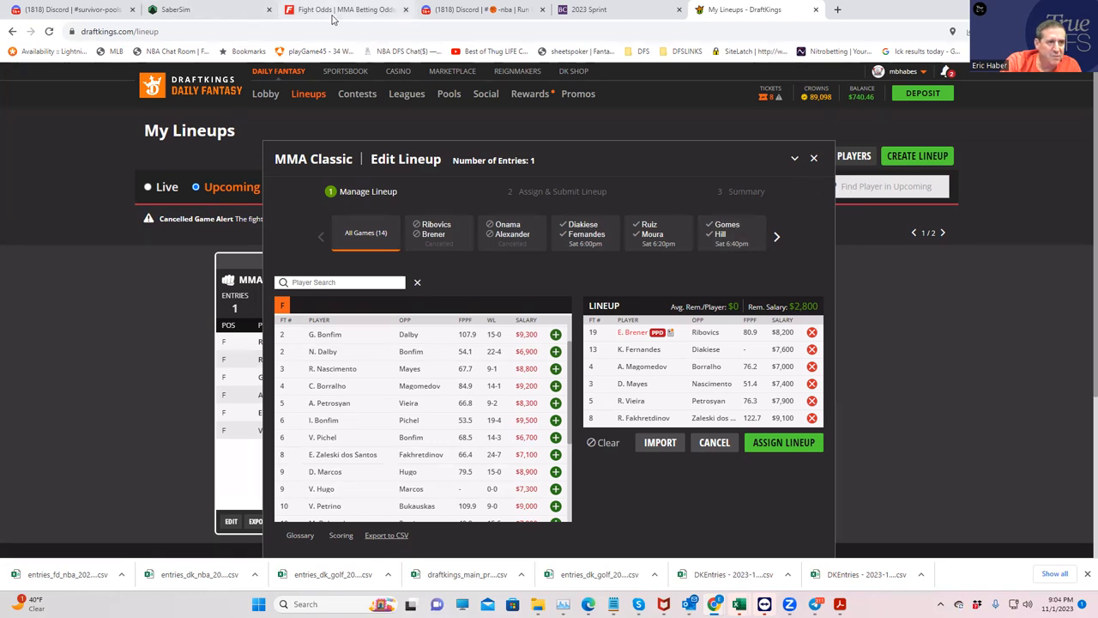
# Step: Leave the completed $2,800-remaining lineup and view the FightOdds.io moneyline table for the UFC card
pyautogui.click(343, 10)
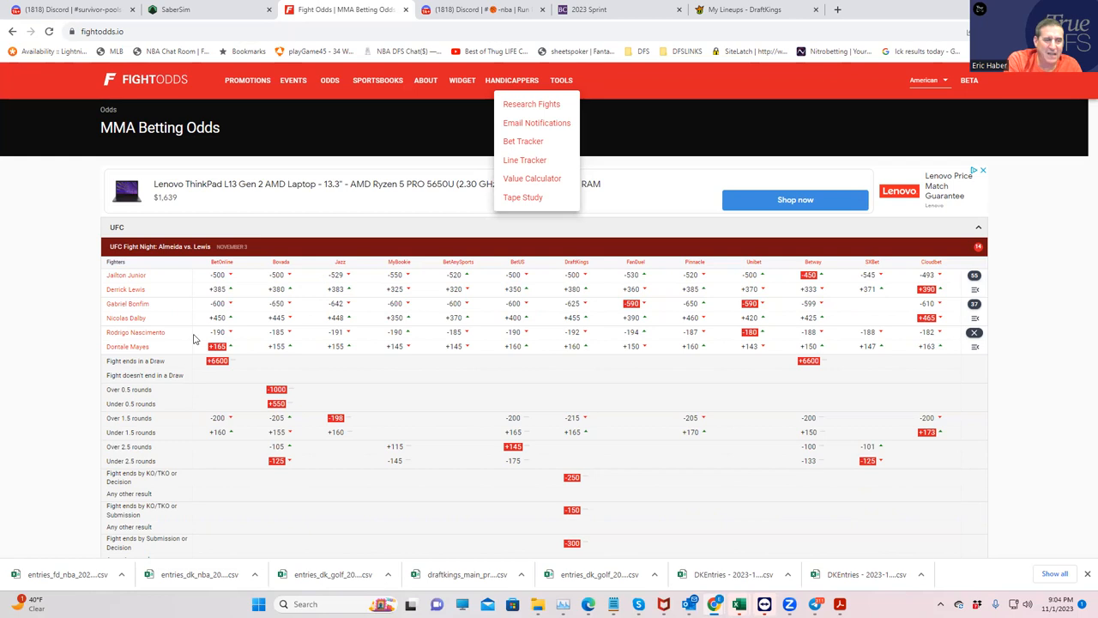
pyautogui.moveTo(175, 336)
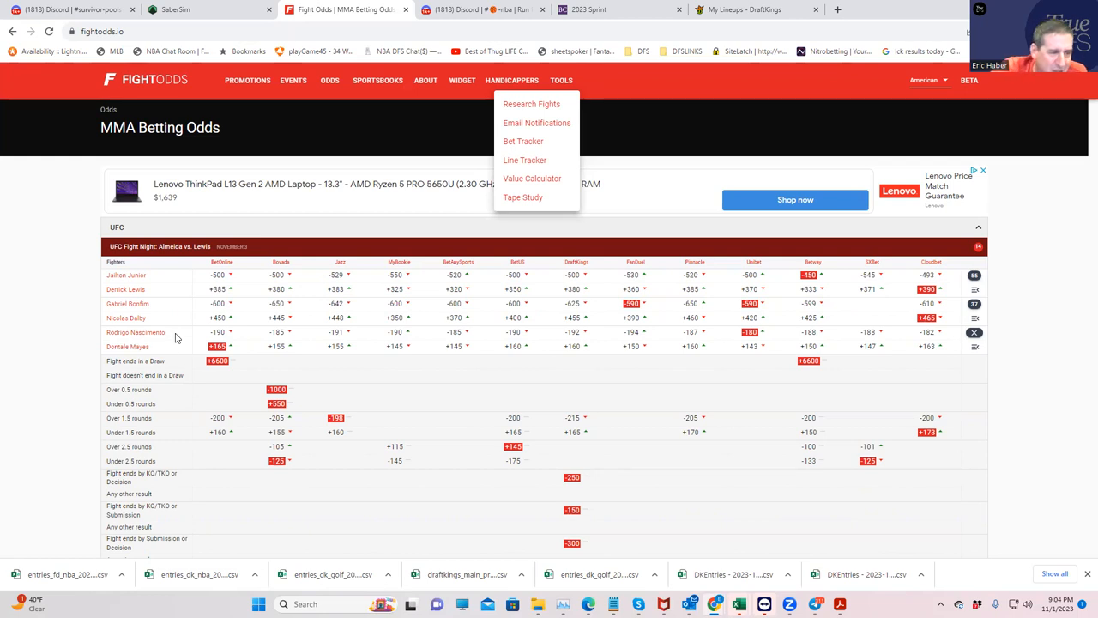
pyautogui.moveTo(443, 330)
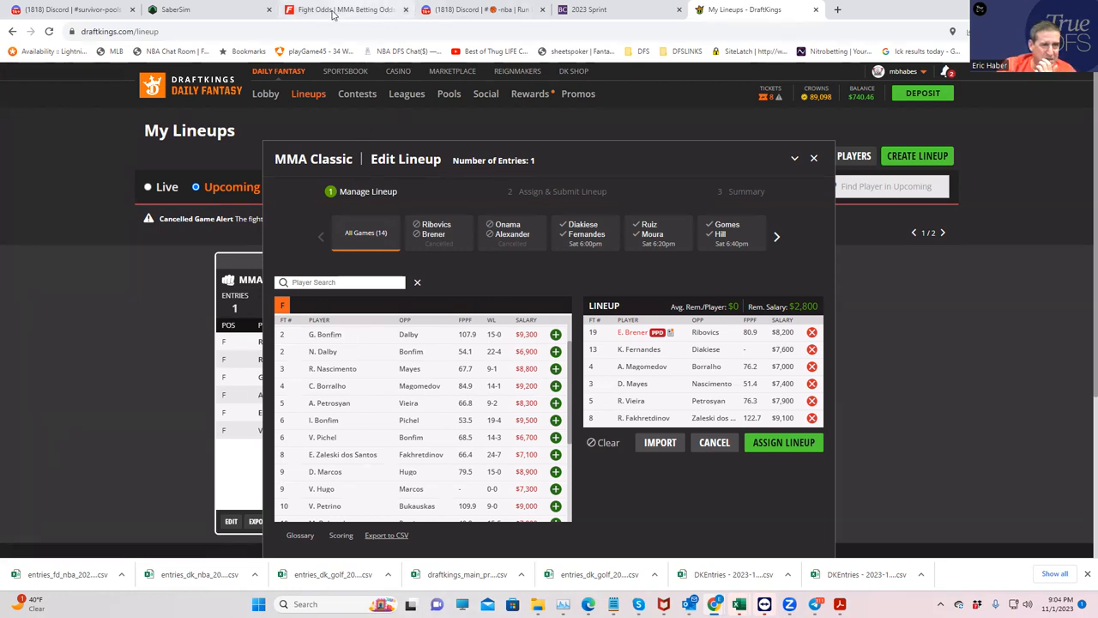
pyautogui.click(343, 10)
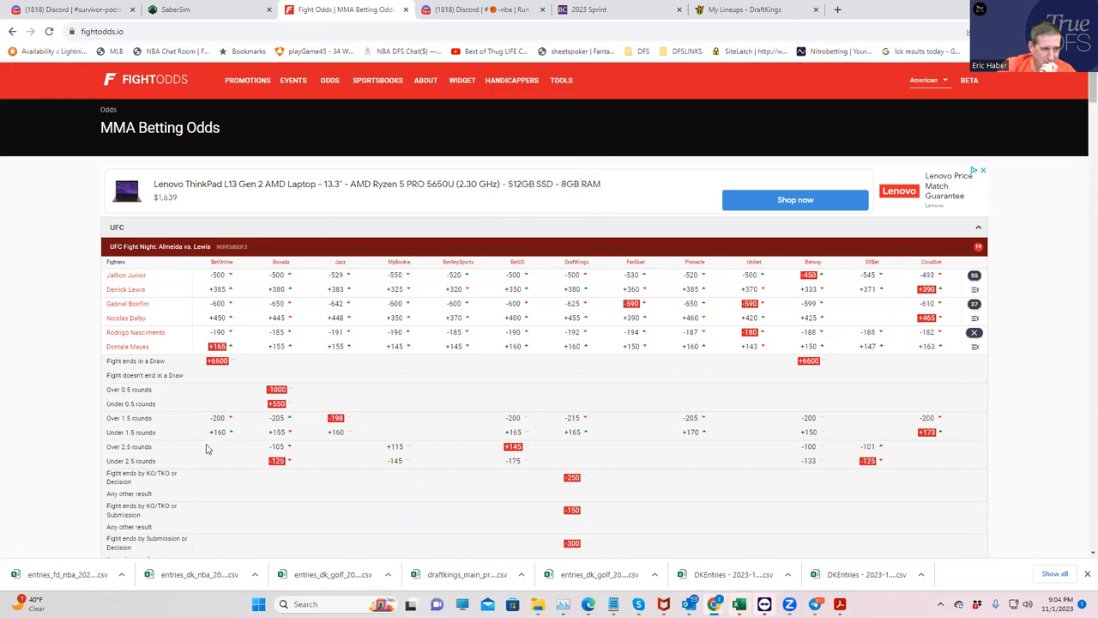
pyautogui.scroll(-3)
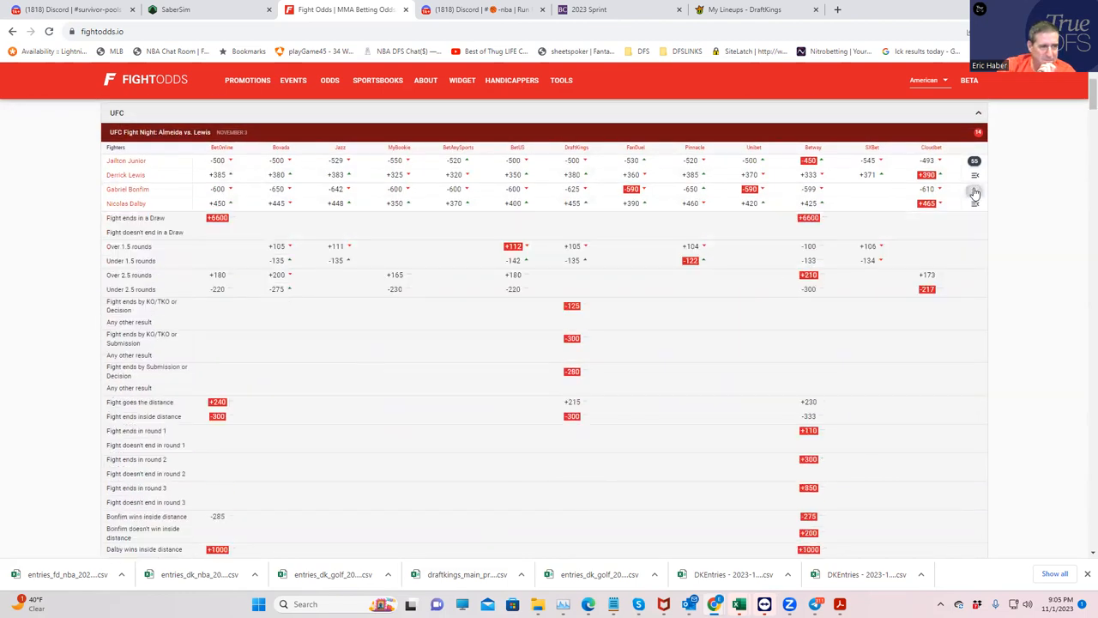
pyautogui.scroll(-3)
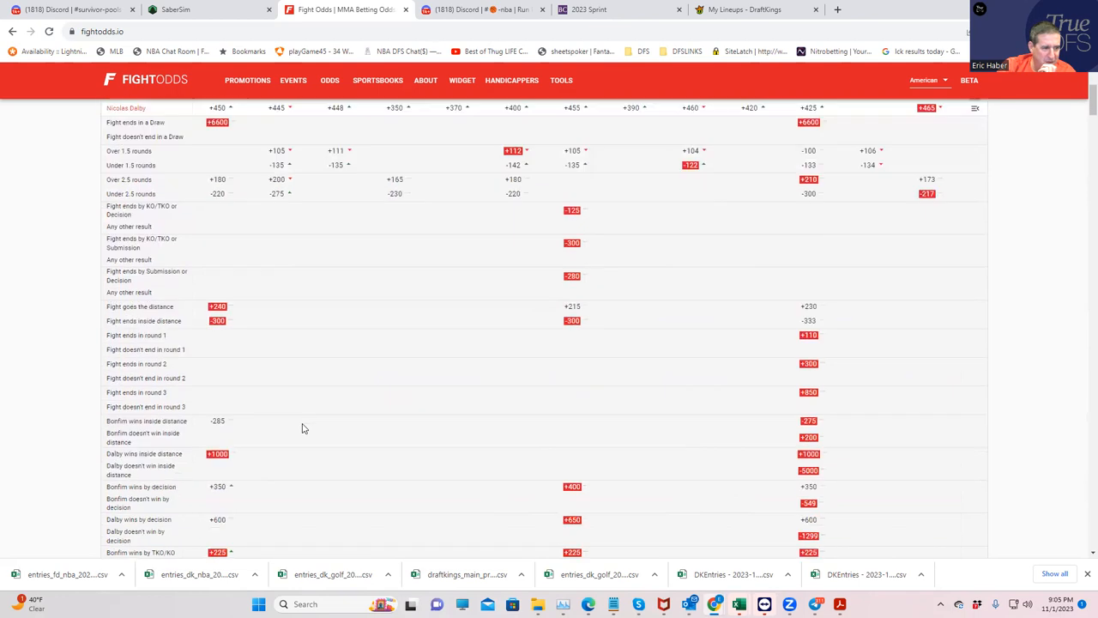
pyautogui.scroll(-3)
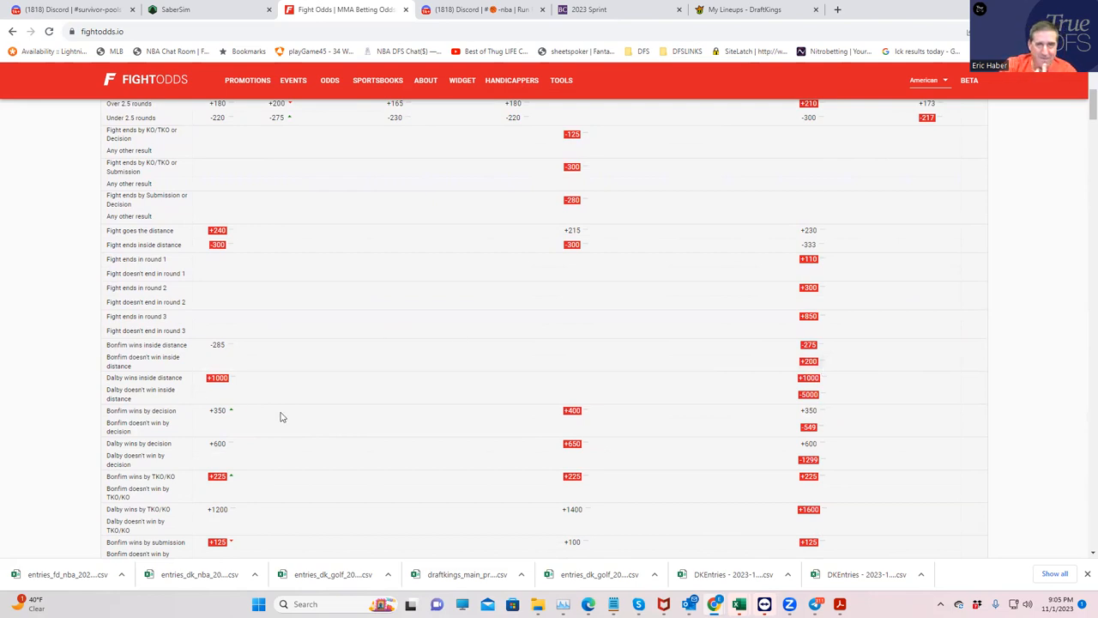
pyautogui.scroll(-3)
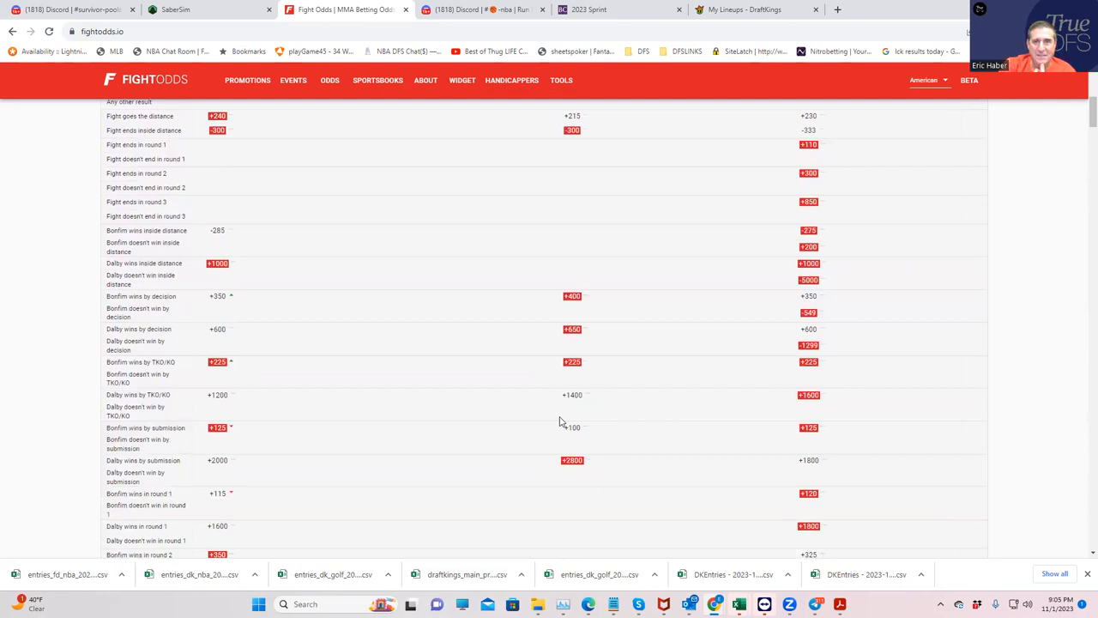
pyautogui.moveTo(827, 359)
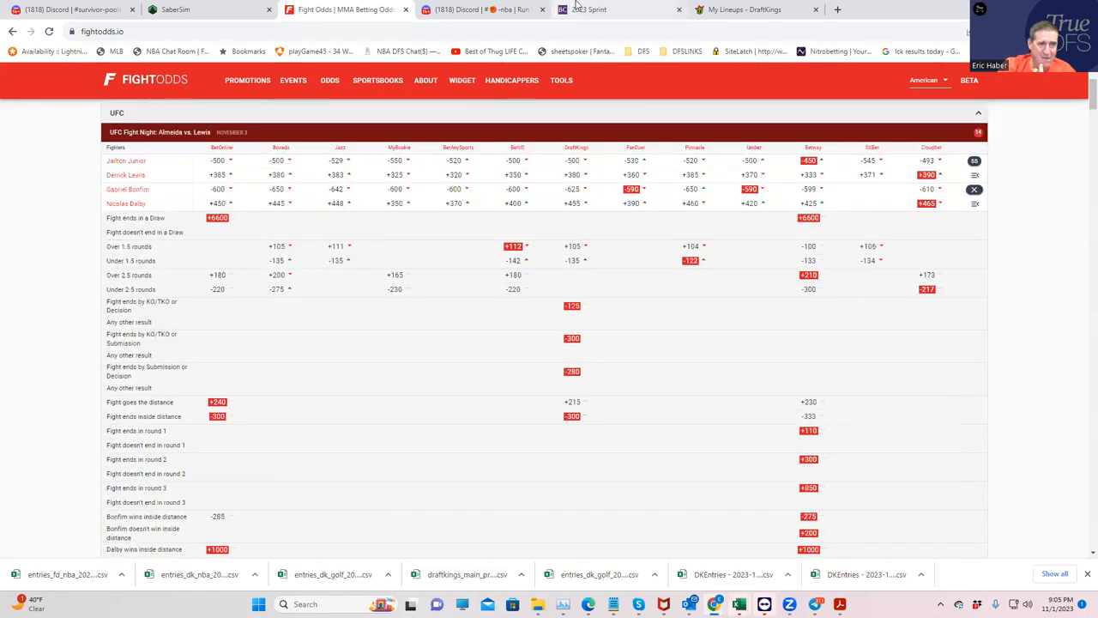
# Step: Return to the DraftKings MMA Classic lineup editor showing the six-fighter lineup
pyautogui.click(752, 10)
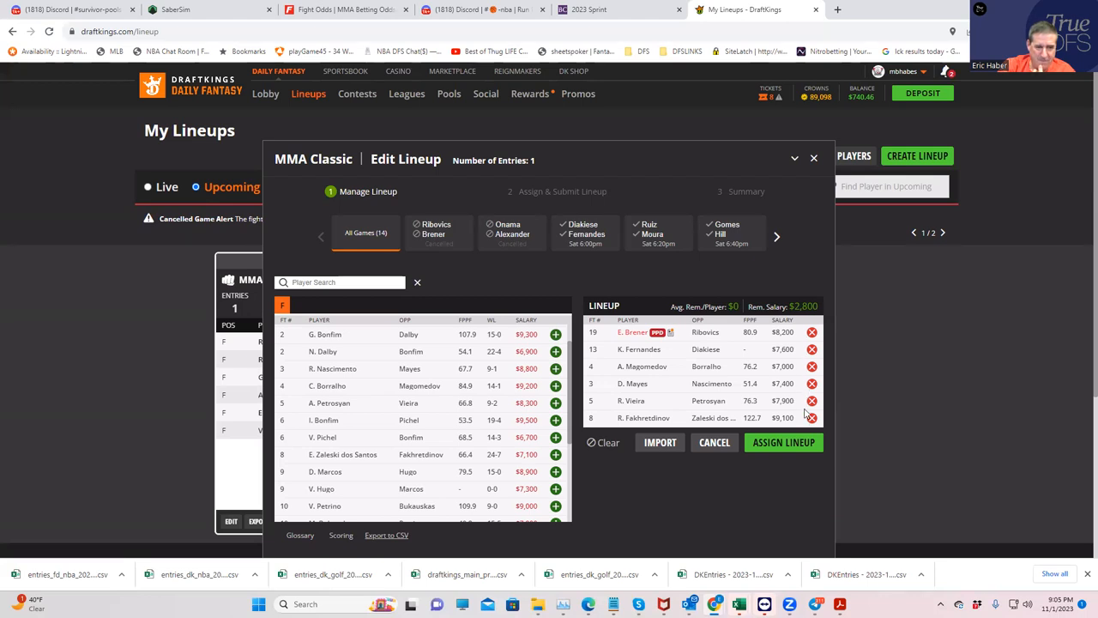
pyautogui.moveTo(813, 350)
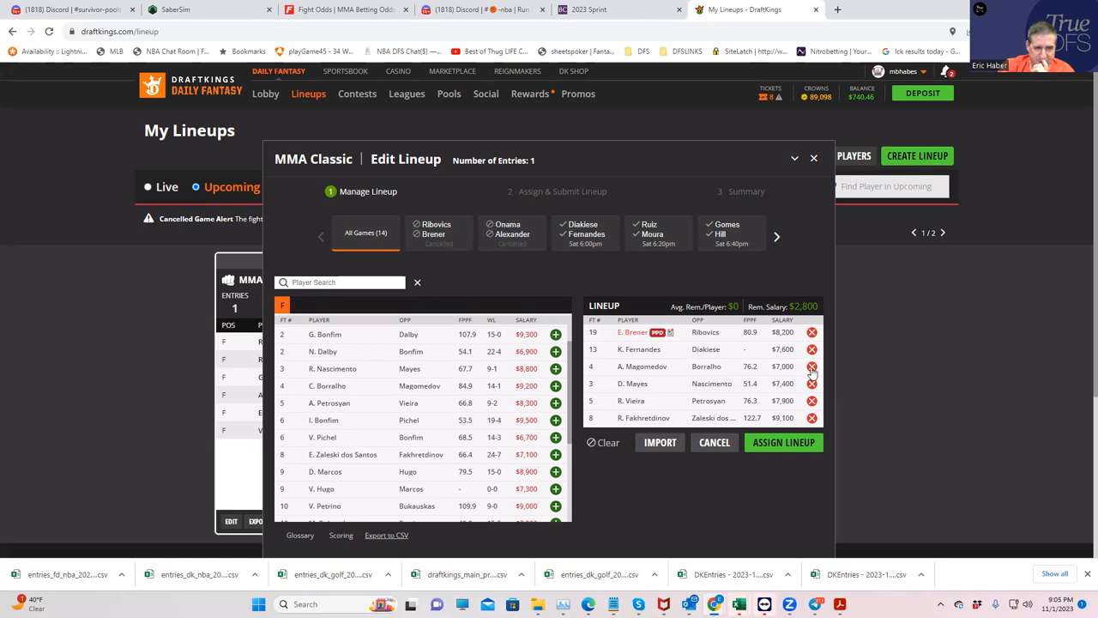
# Step: Swap A. Magomedov for G. Bonfim, leaving $500, then view the Almeida vs Lewis props on FightOdds
pyautogui.click(812, 367)
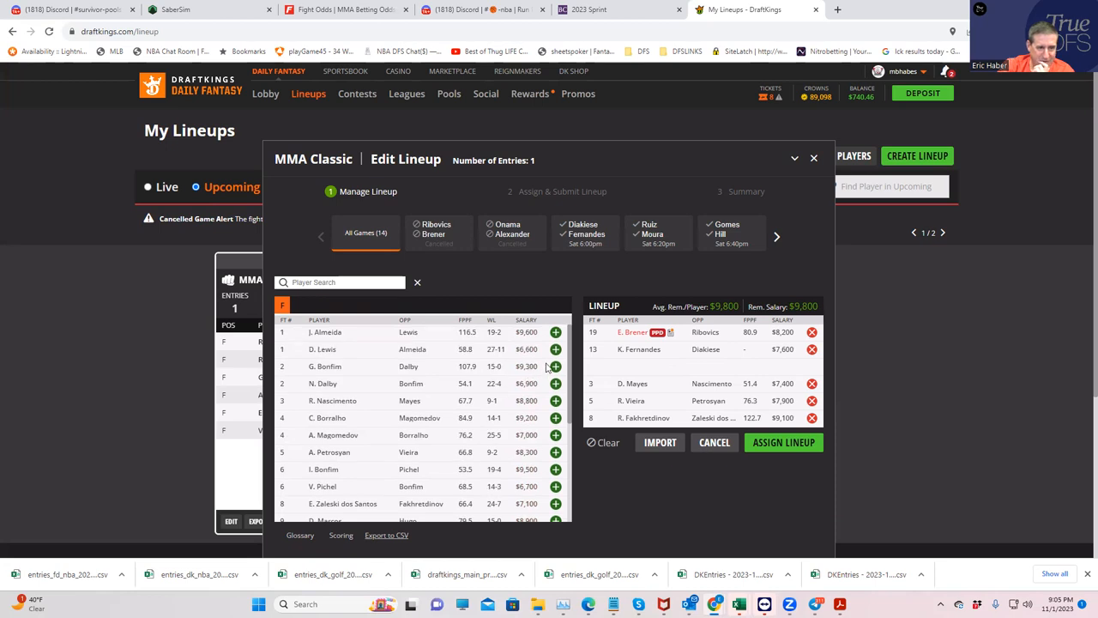
pyautogui.click(556, 368)
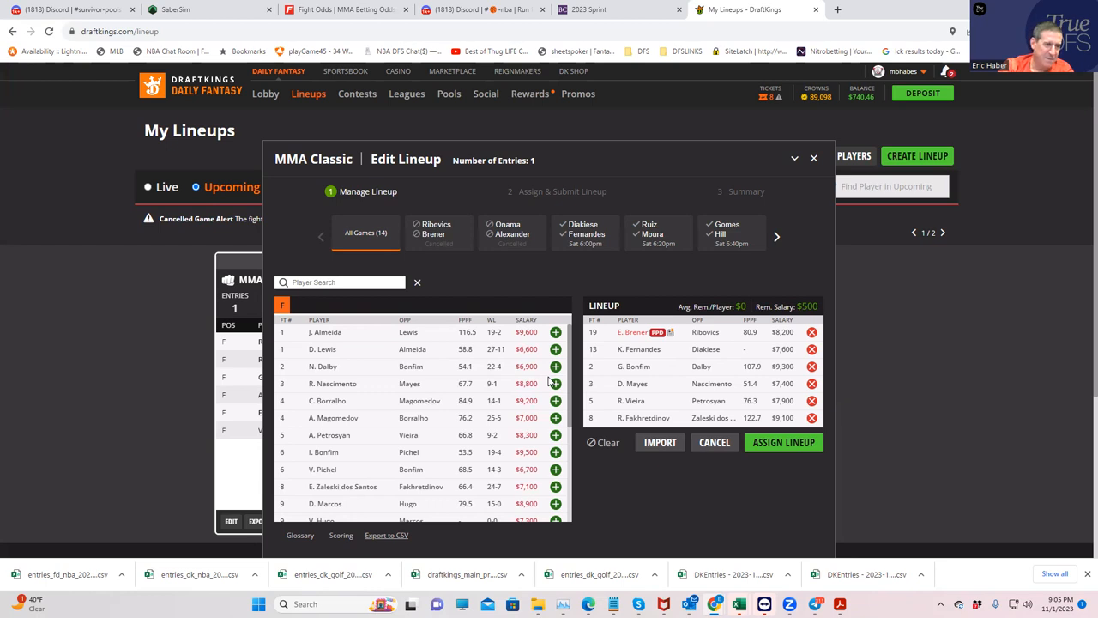
pyautogui.moveTo(343, 371)
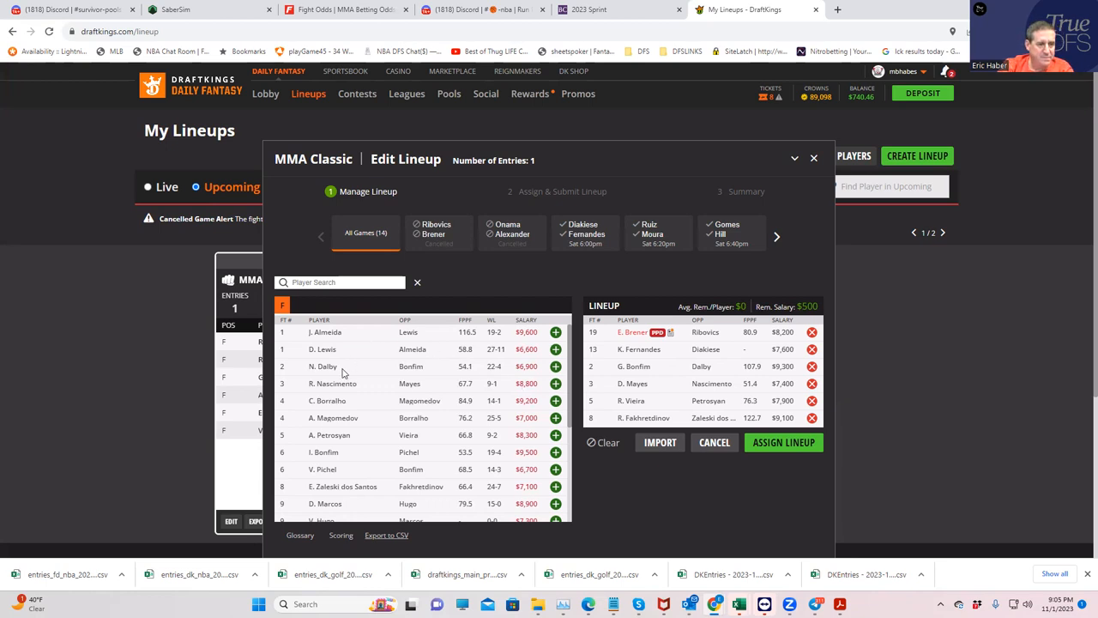
pyautogui.moveTo(333, 368)
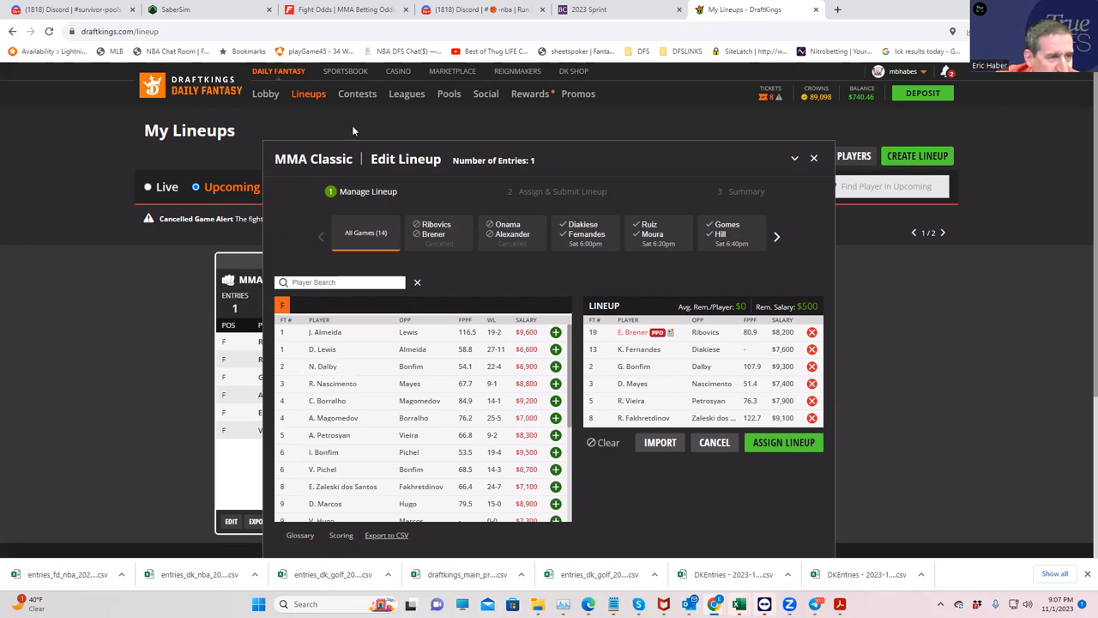
pyautogui.click(336, 15)
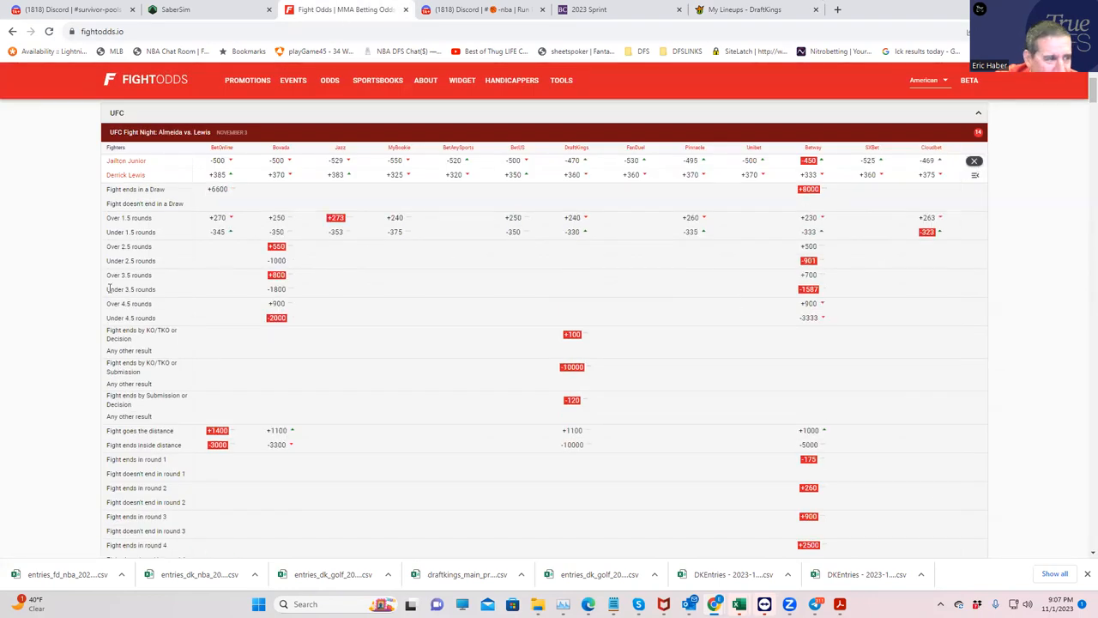
pyautogui.moveTo(384, 424)
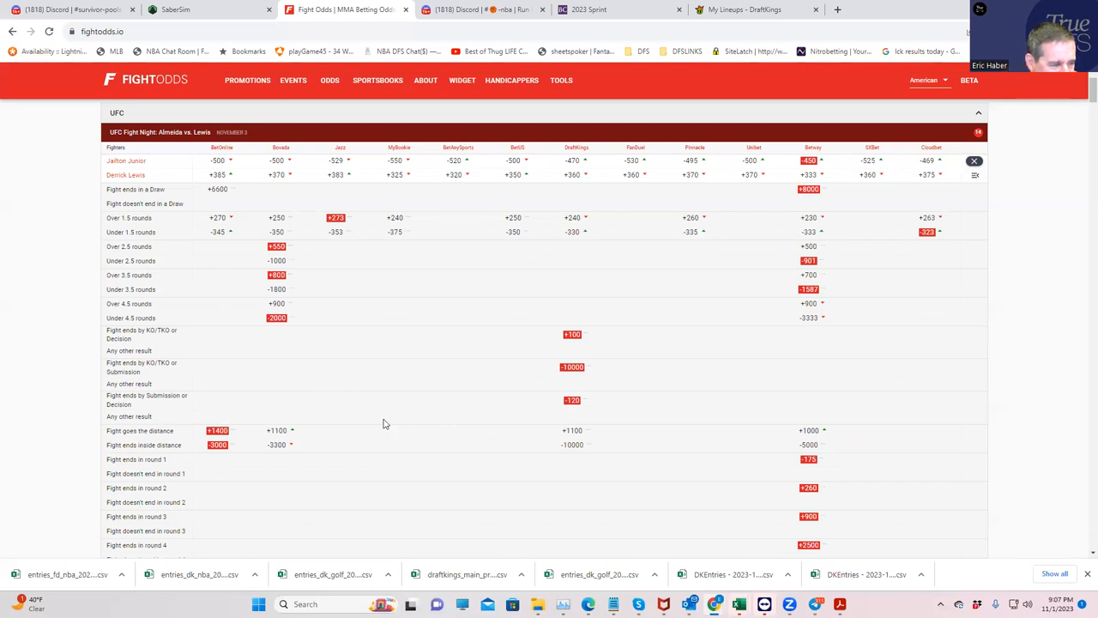
# Step: Check the Almeida vs. Lewis method-of-victory props, then return to an empty $50,000 DraftKings lineup
pyautogui.scroll(-3)
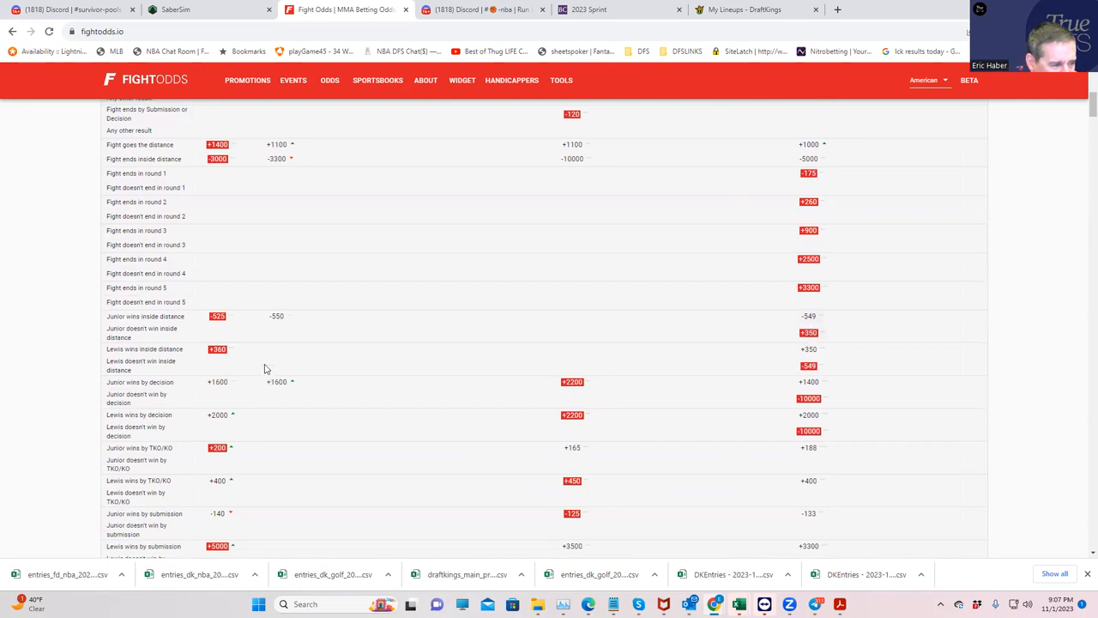
pyautogui.moveTo(347, 323)
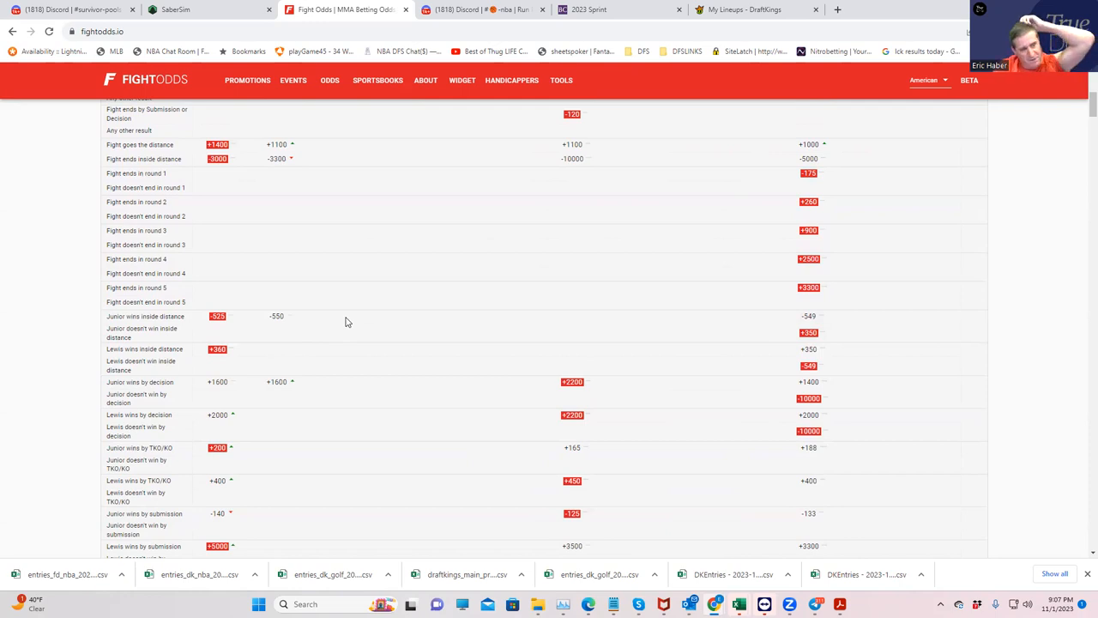
pyautogui.moveTo(480, 384)
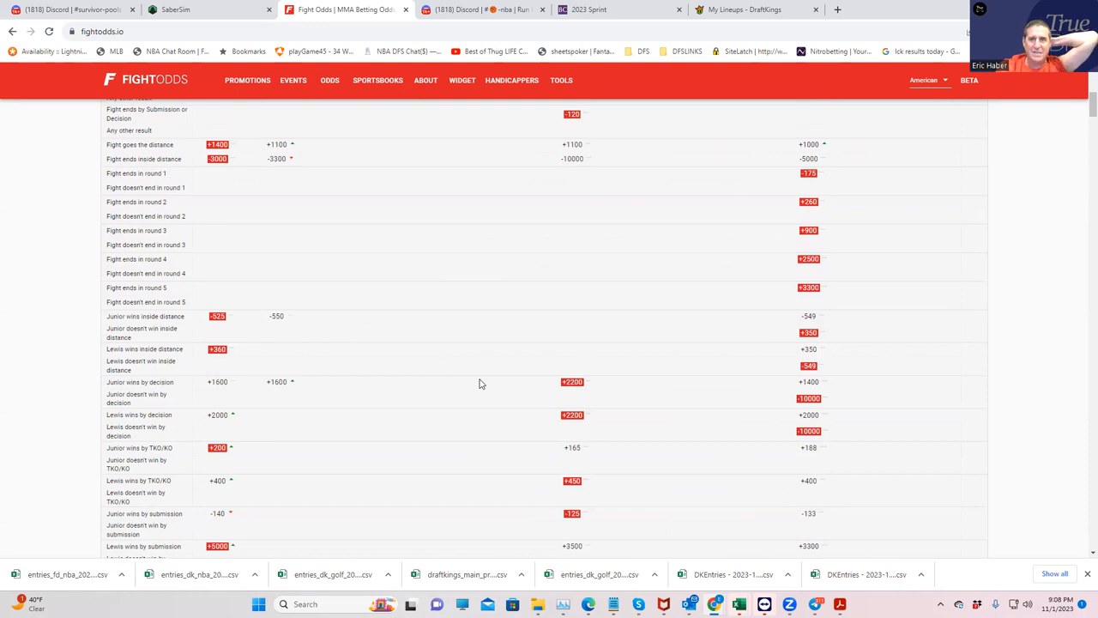
pyautogui.moveTo(412, 359)
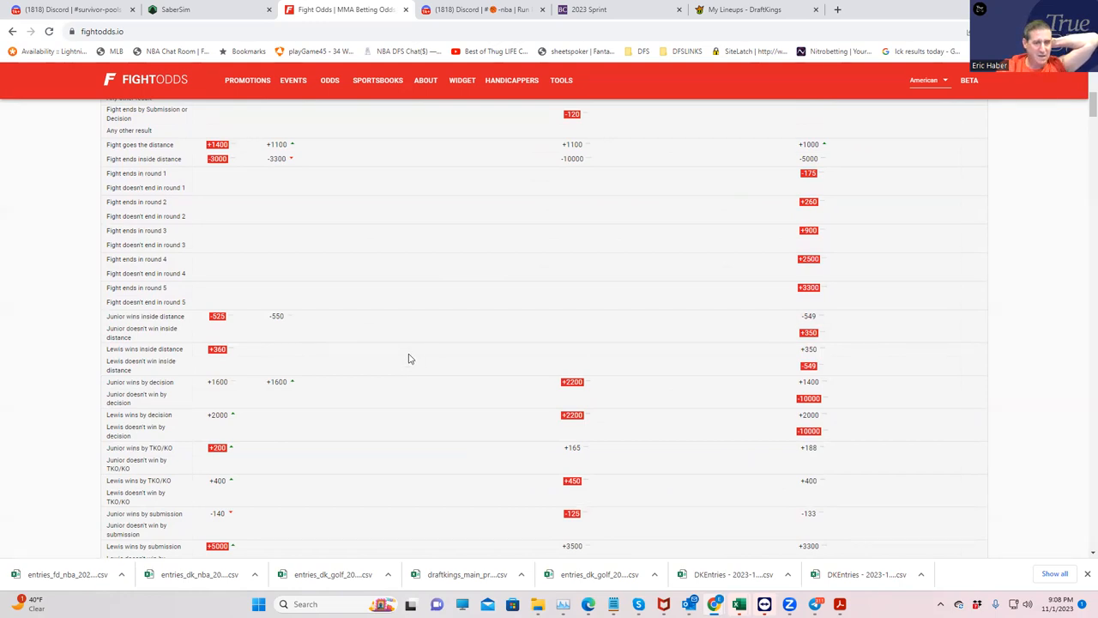
pyautogui.moveTo(218, 321)
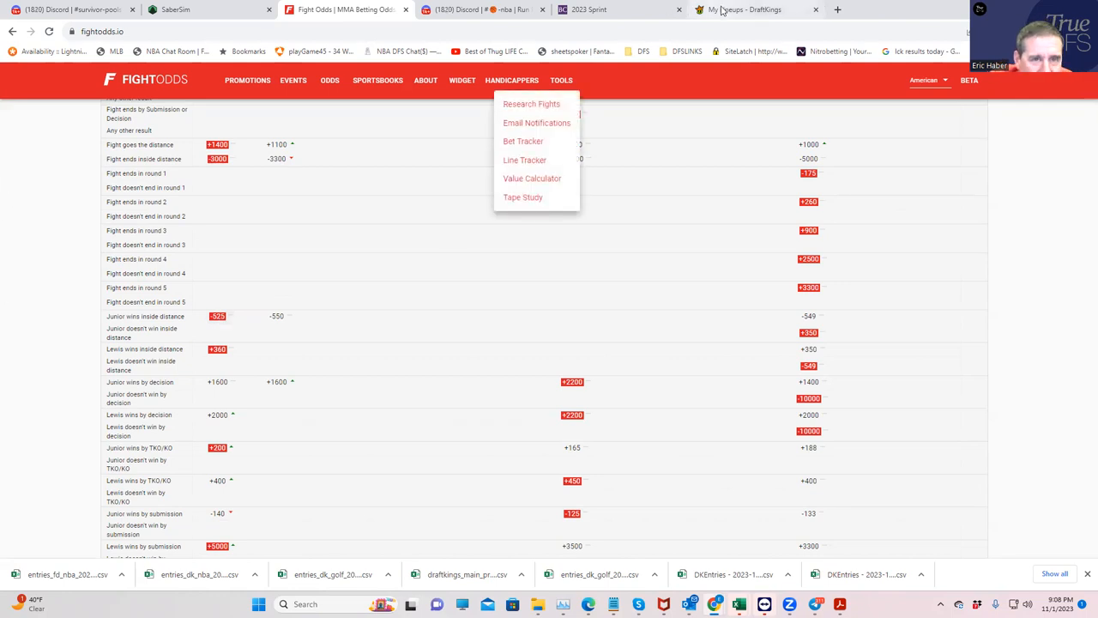
pyautogui.click(743, 10)
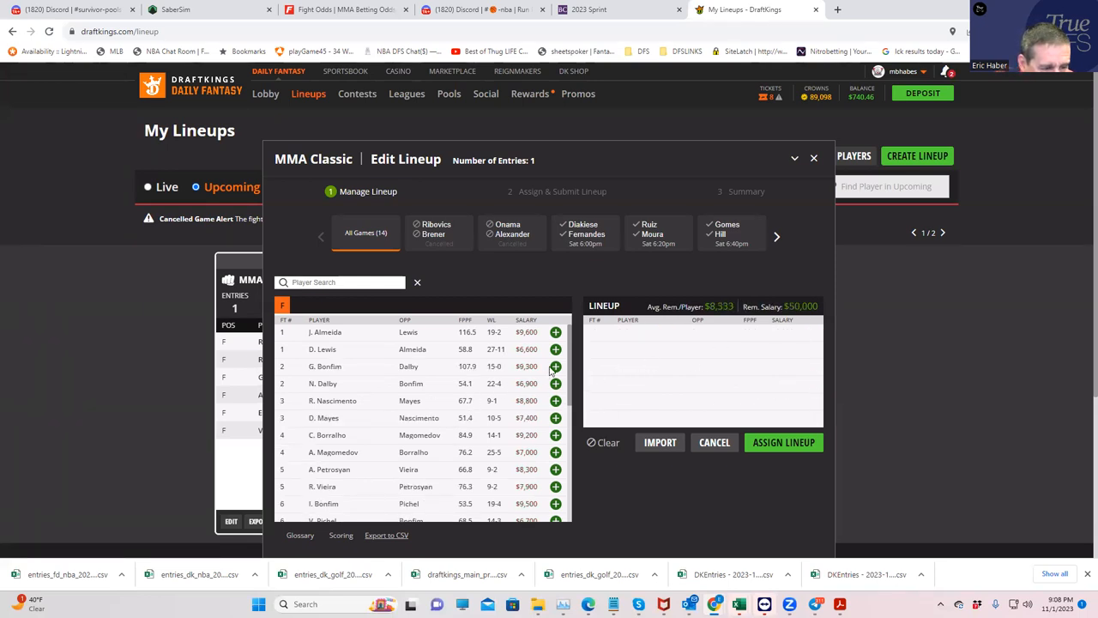
# Step: Add R. Vieira, D. Lewis and K. Fernandes to the empty lineup
pyautogui.scroll(-3)
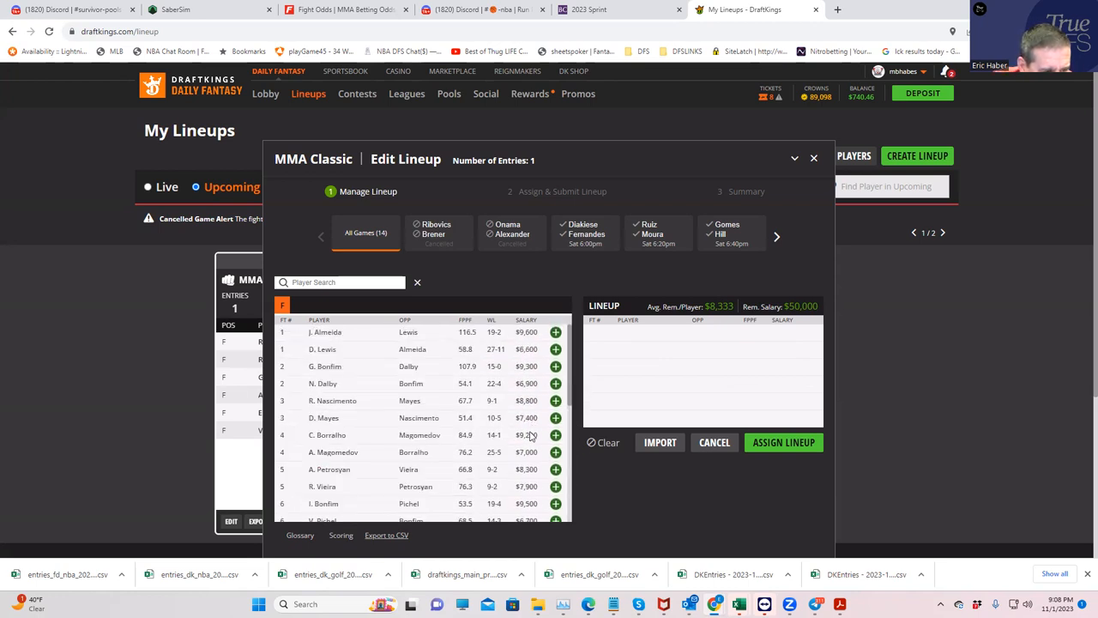
pyautogui.moveTo(564, 381)
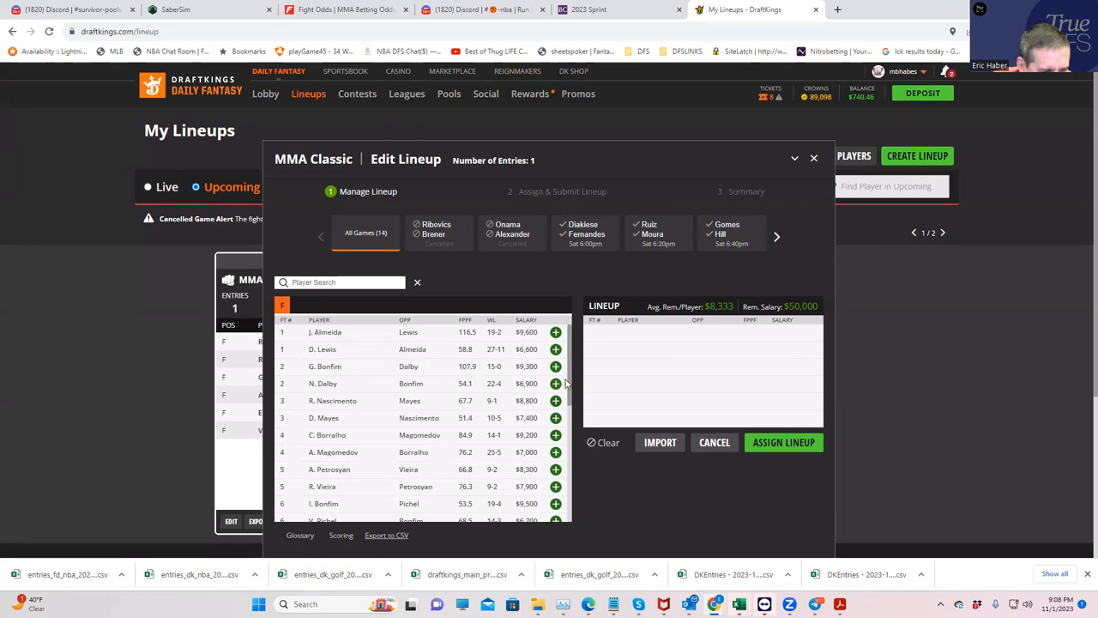
pyautogui.scroll(-3)
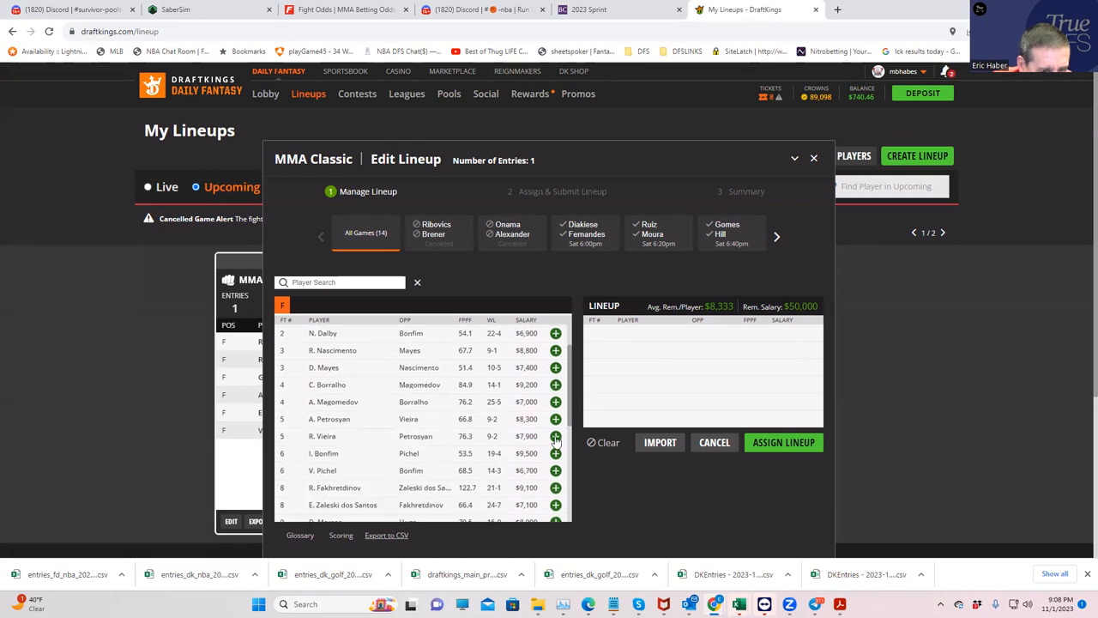
pyautogui.click(556, 436)
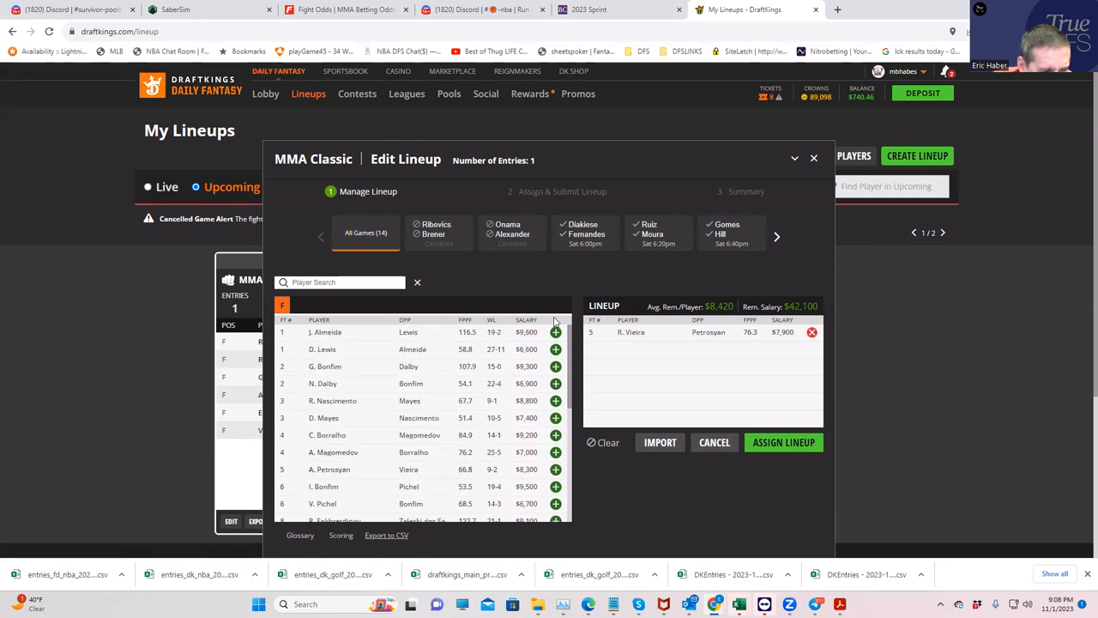
pyautogui.click(556, 350)
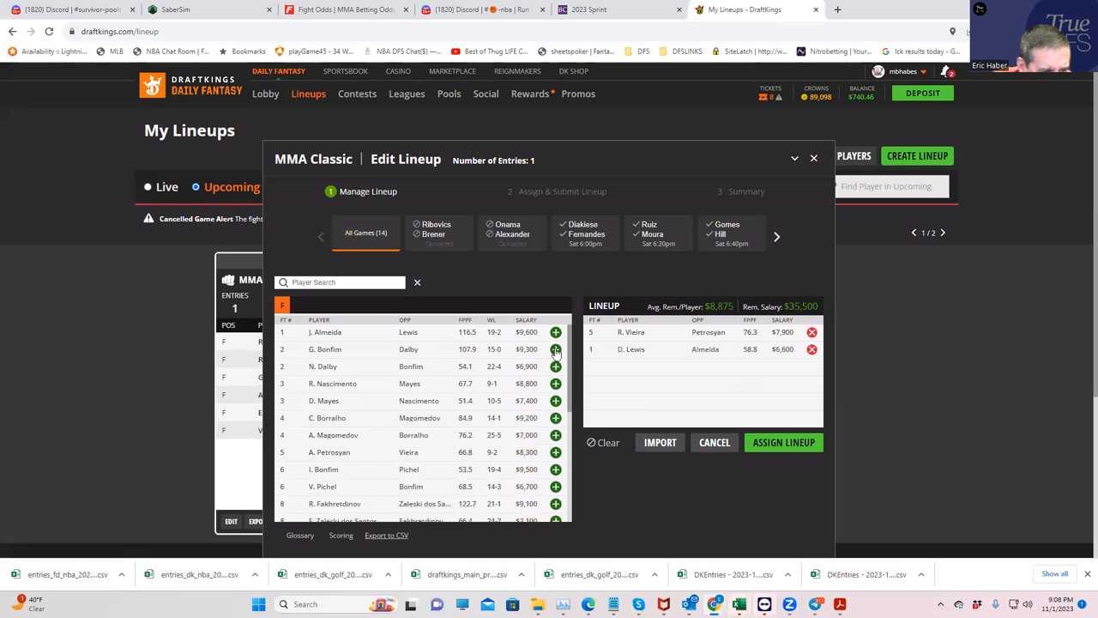
pyautogui.moveTo(535, 443)
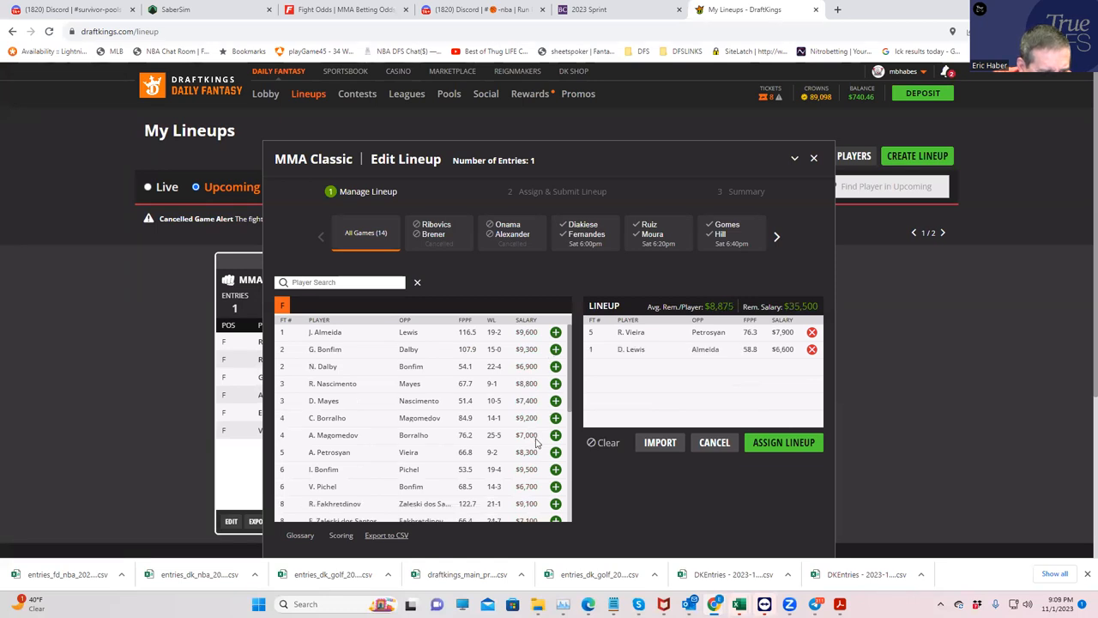
pyautogui.scroll(-3)
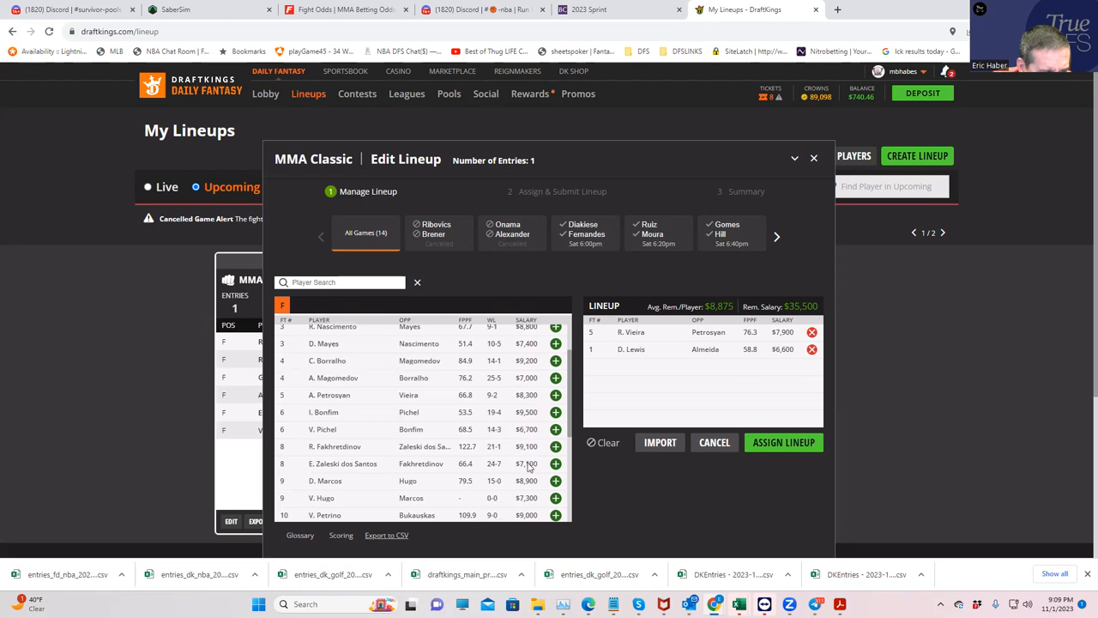
pyautogui.scroll(-3)
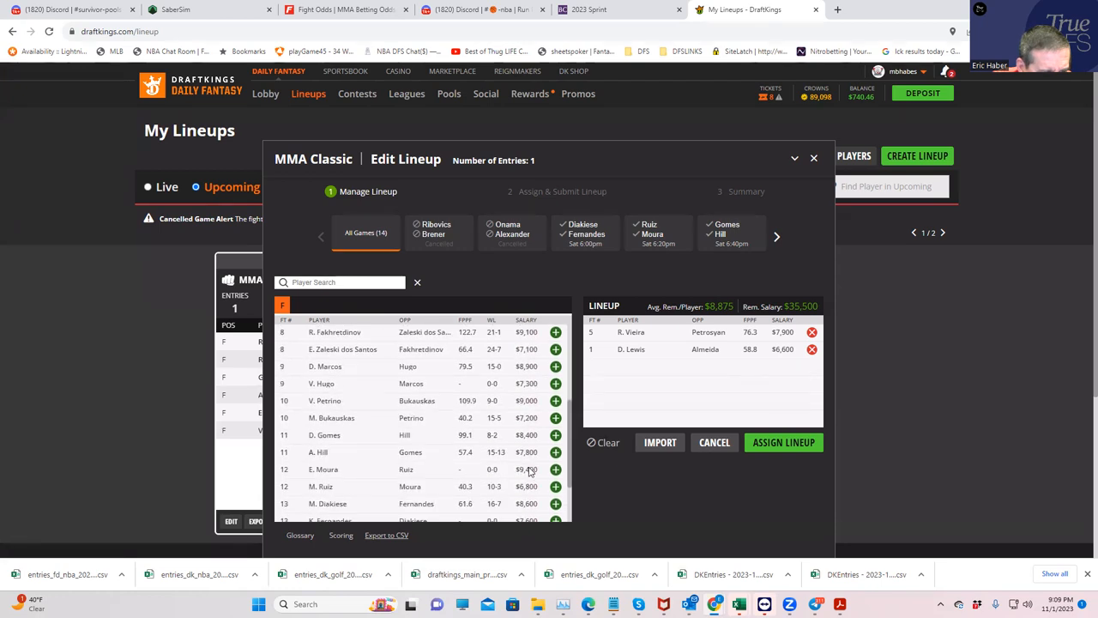
pyautogui.scroll(-3)
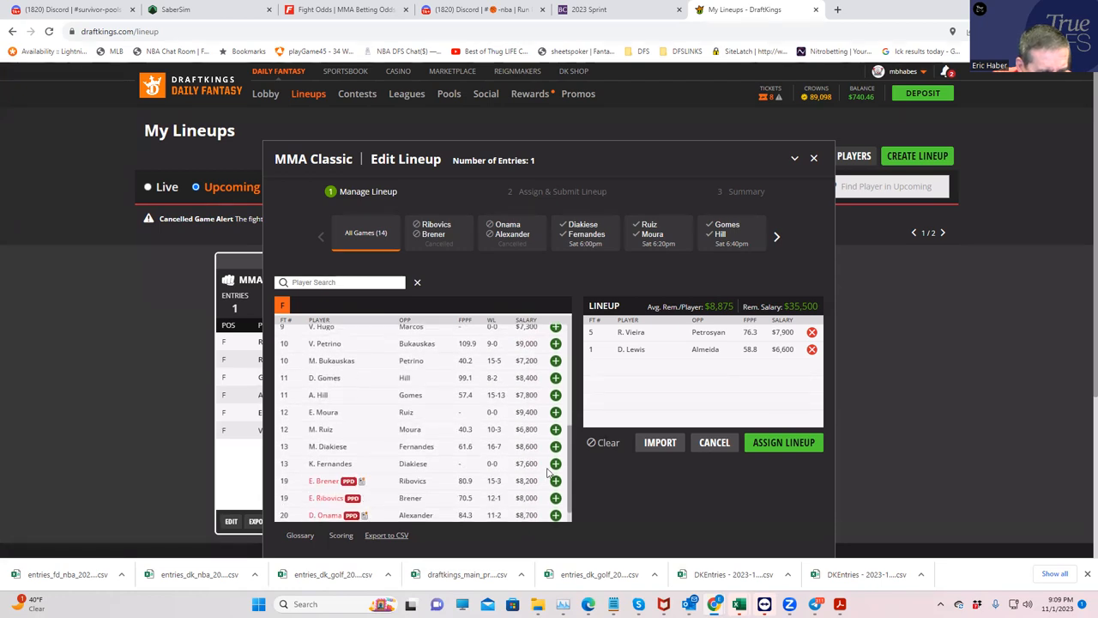
pyautogui.click(556, 463)
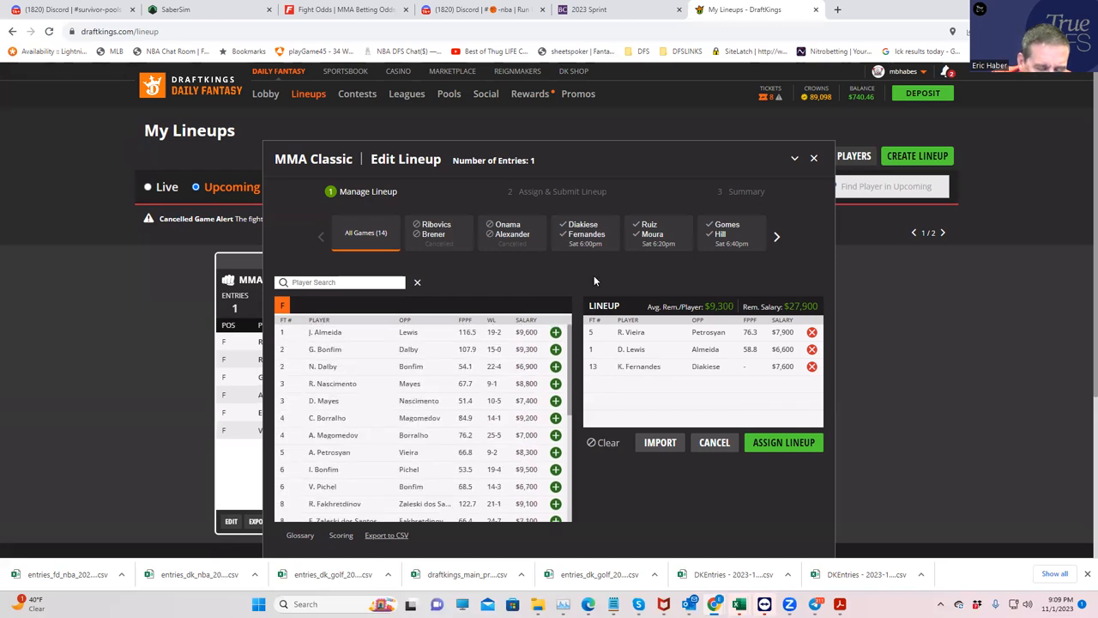
# Step: View Elves Brener's player card from the player list
pyautogui.scroll(-3)
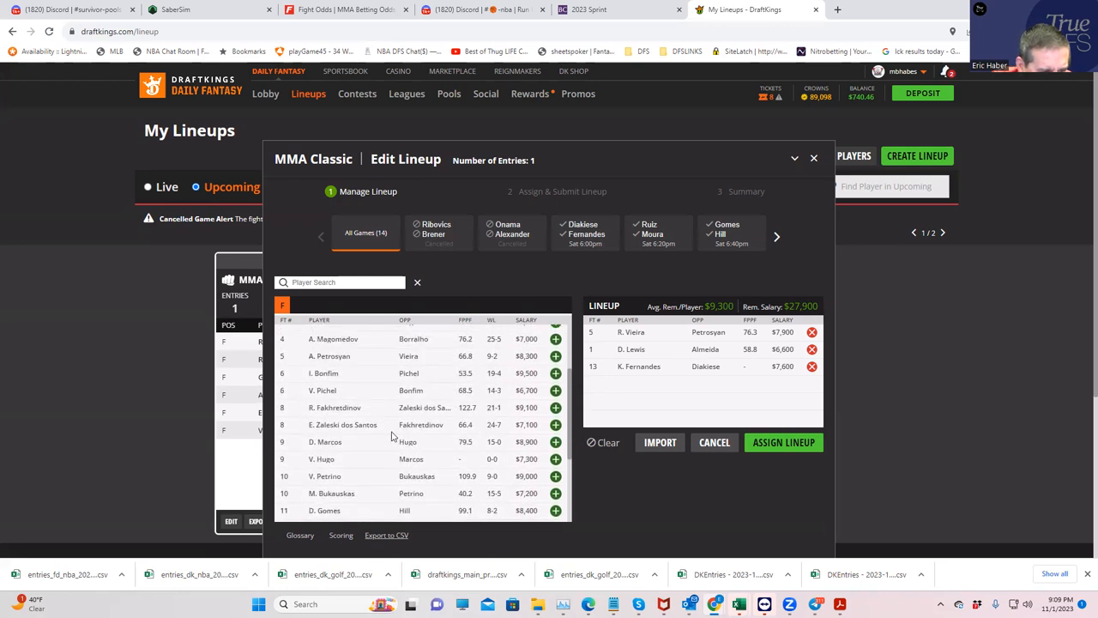
pyautogui.moveTo(570, 417)
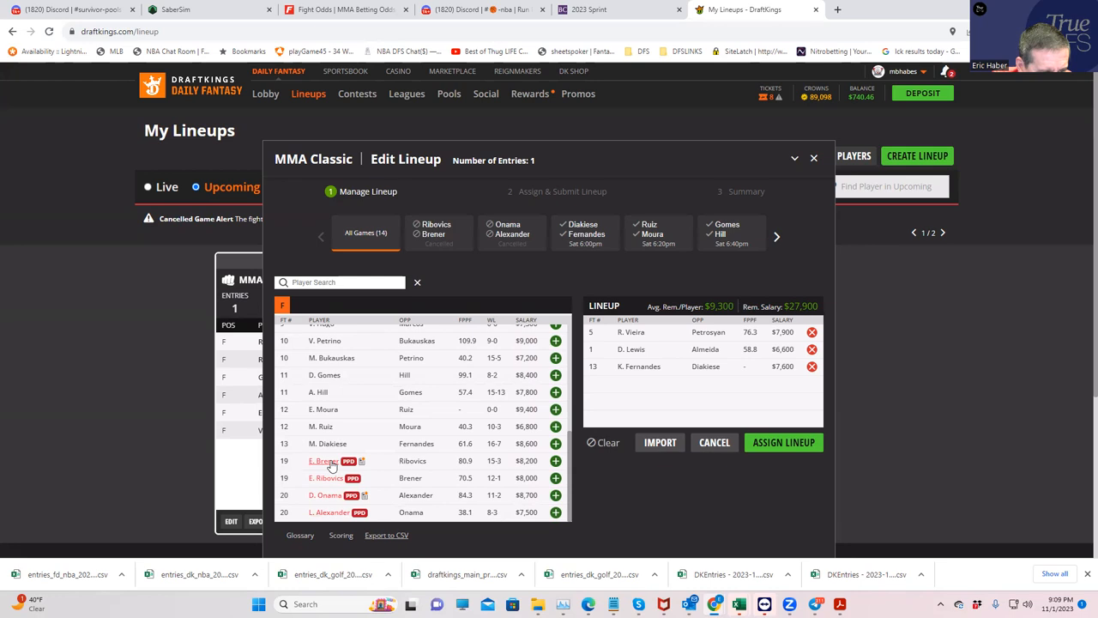
pyautogui.click(322, 460)
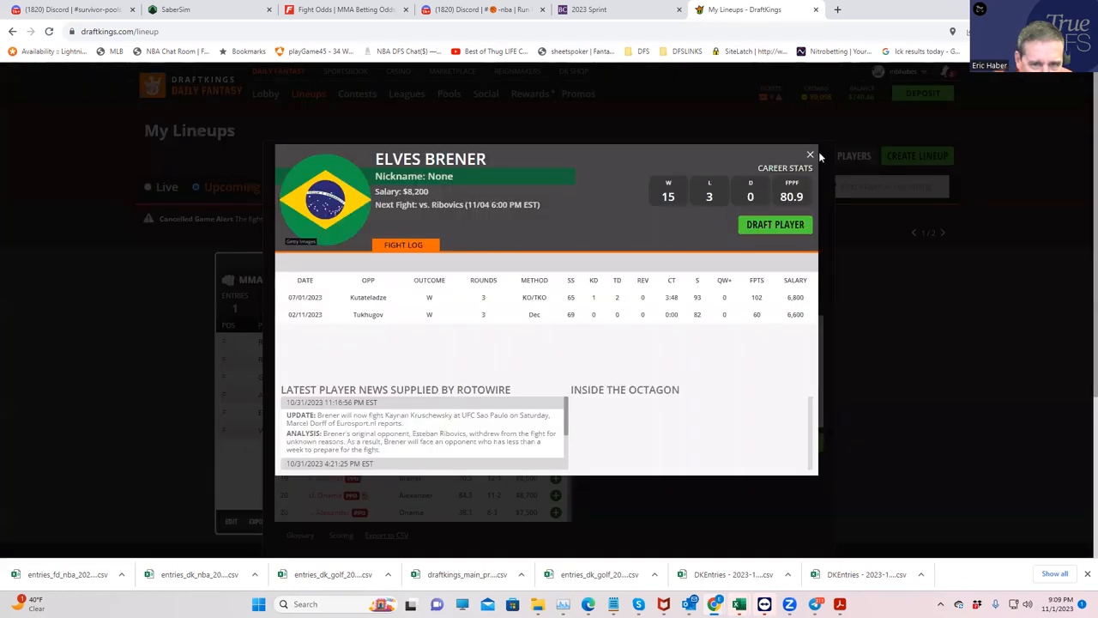
# Step: Close Elves Brener's player card before clearing the lineup back to $50,000
pyautogui.click(810, 154)
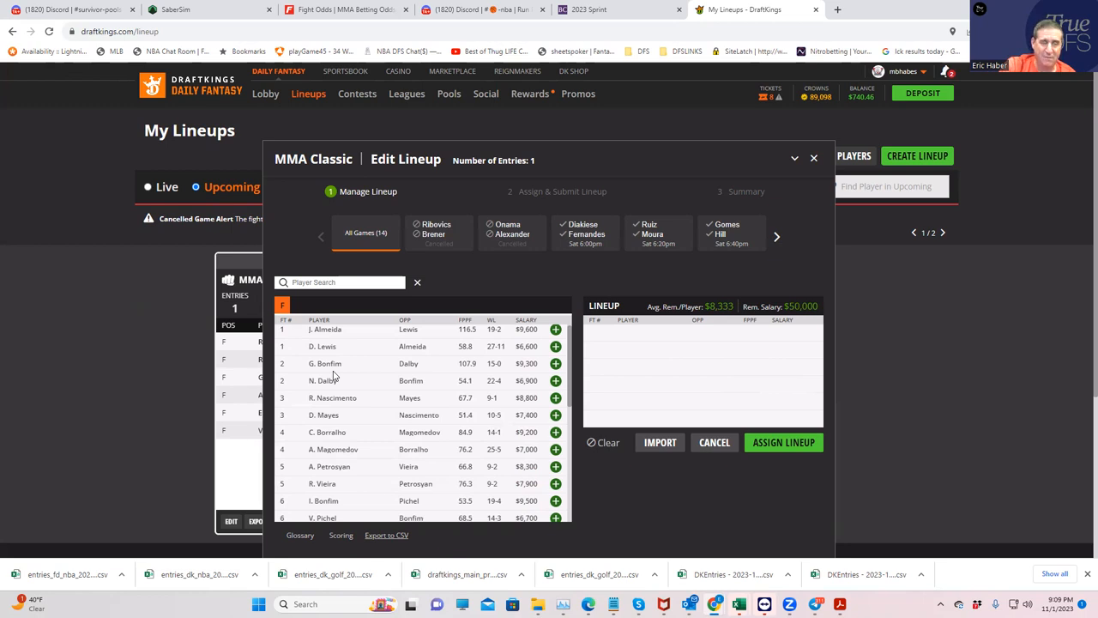
pyautogui.moveTo(364, 457)
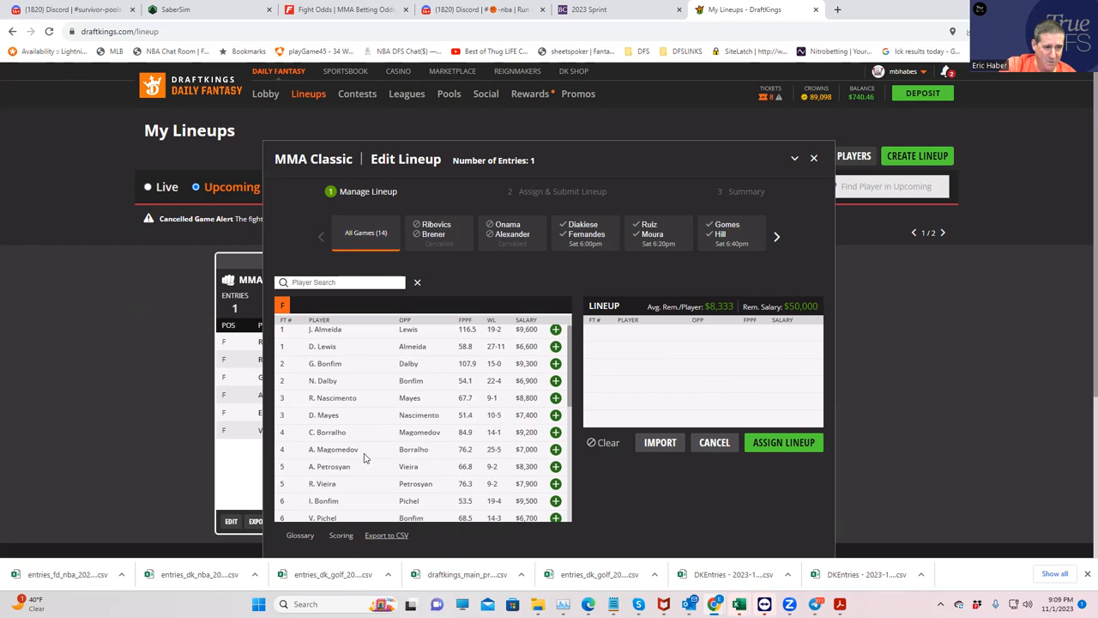
pyautogui.scroll(-3)
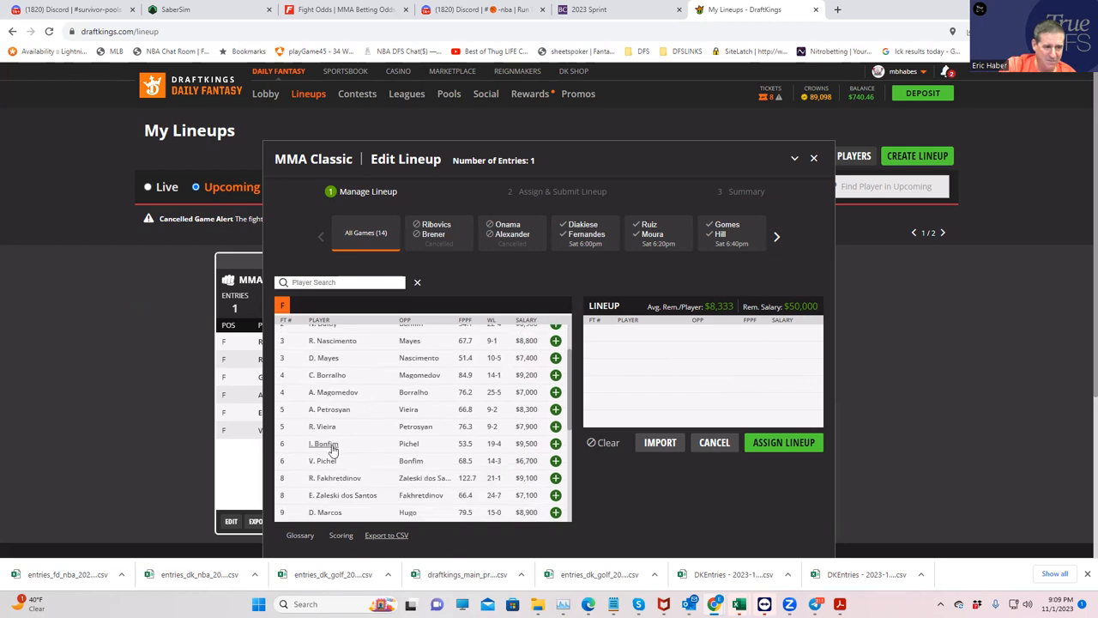
pyautogui.moveTo(378, 512)
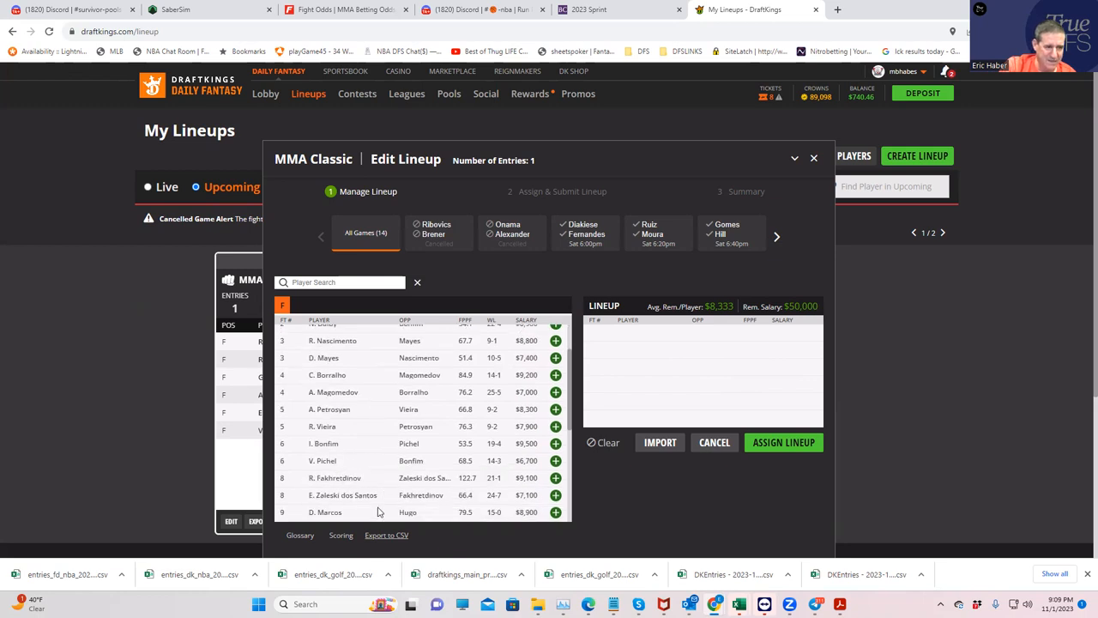